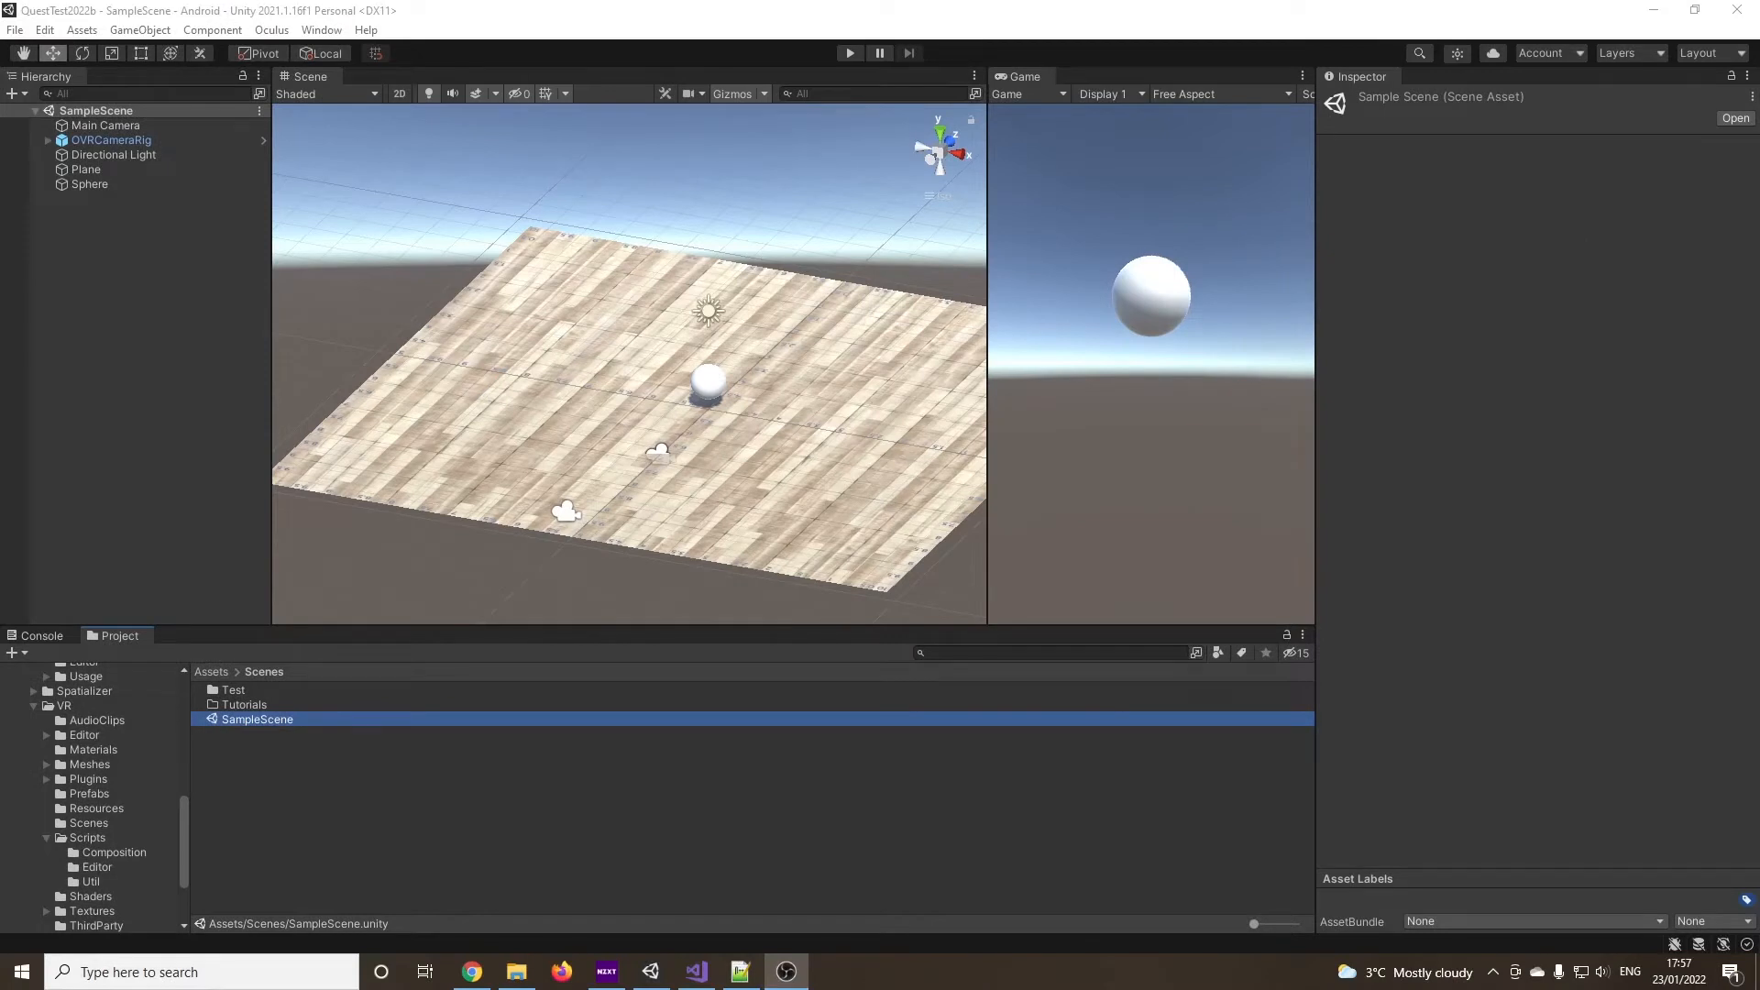
mouse_move(1709, 385)
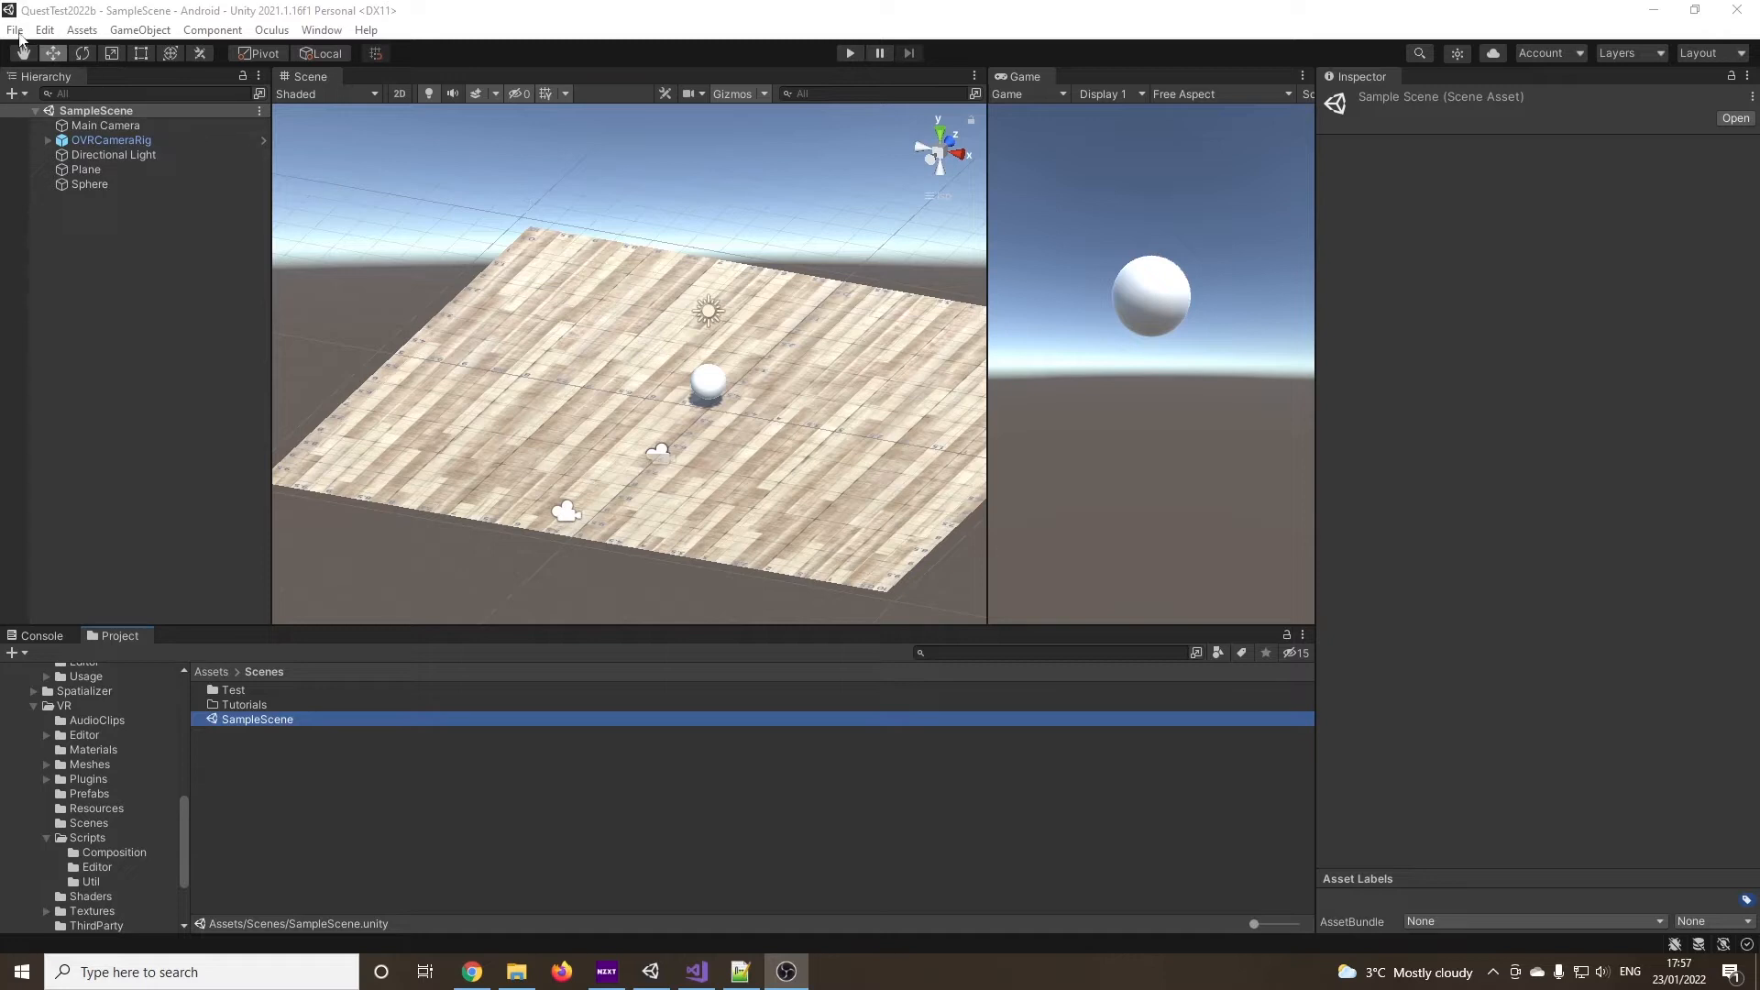
Set Oculus Quest 2 as the run device in Build Settings and build and run the scene on it
left_click(14, 30)
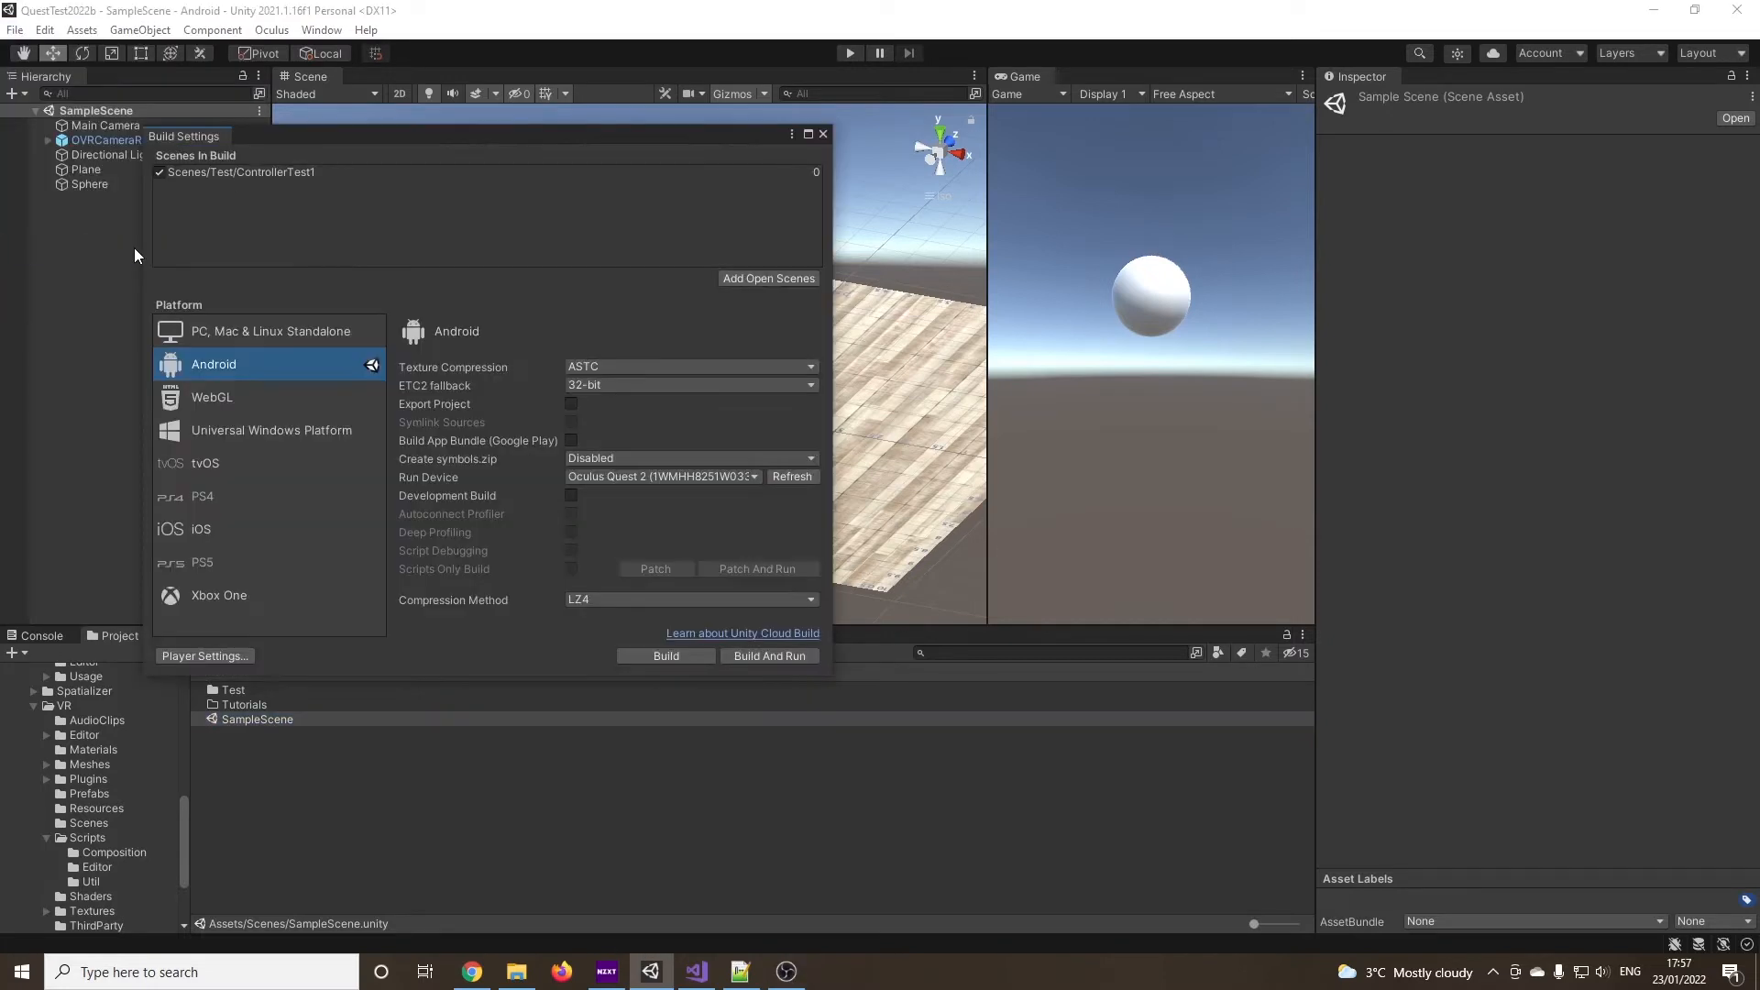
mouse_move(301, 396)
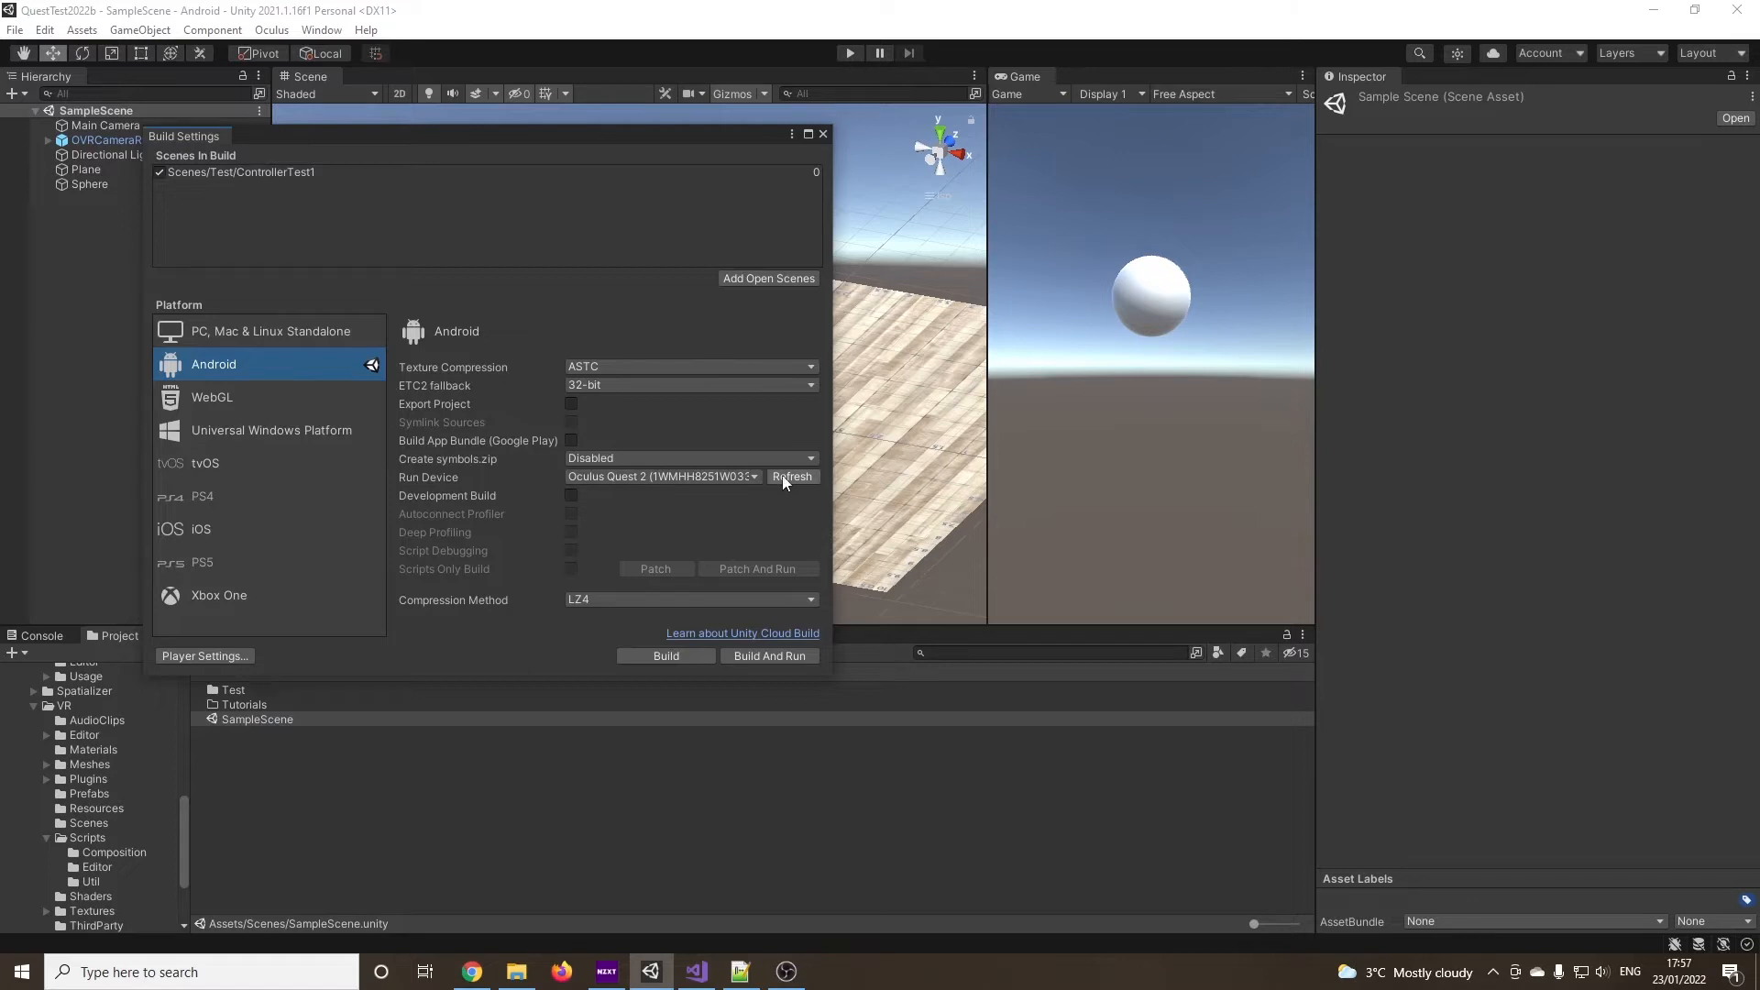
left_click(662, 476)
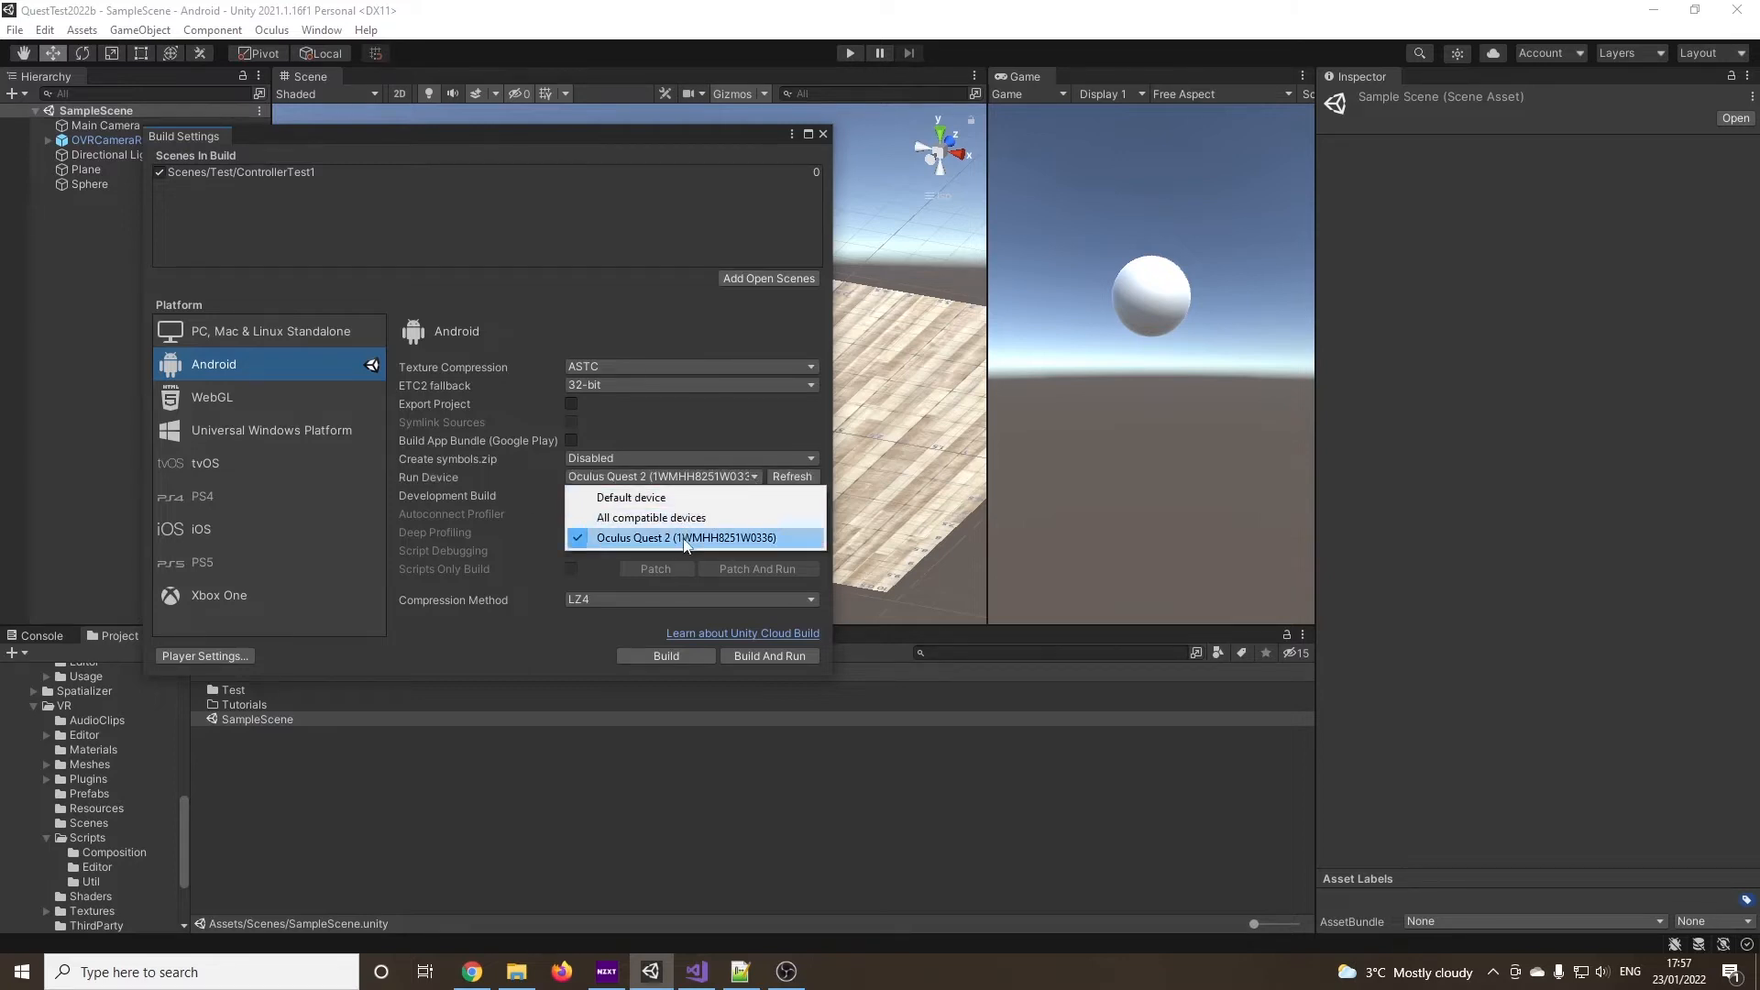
left_click(687, 538)
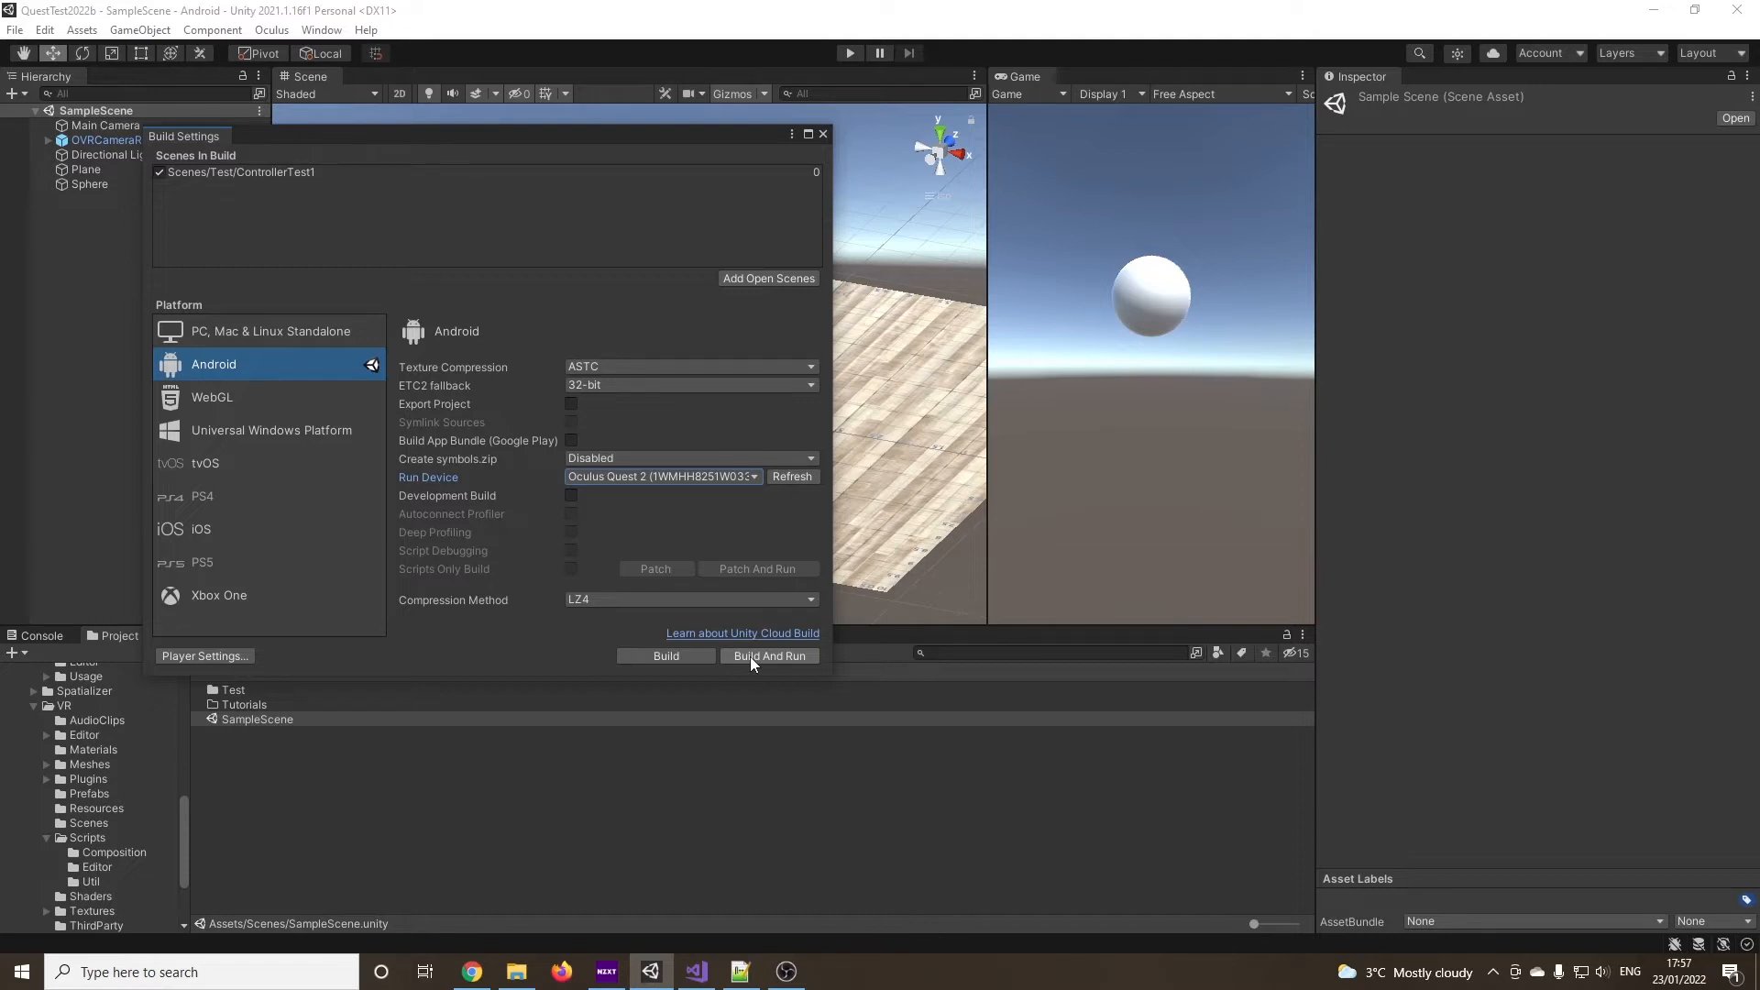
left_click(821, 134)
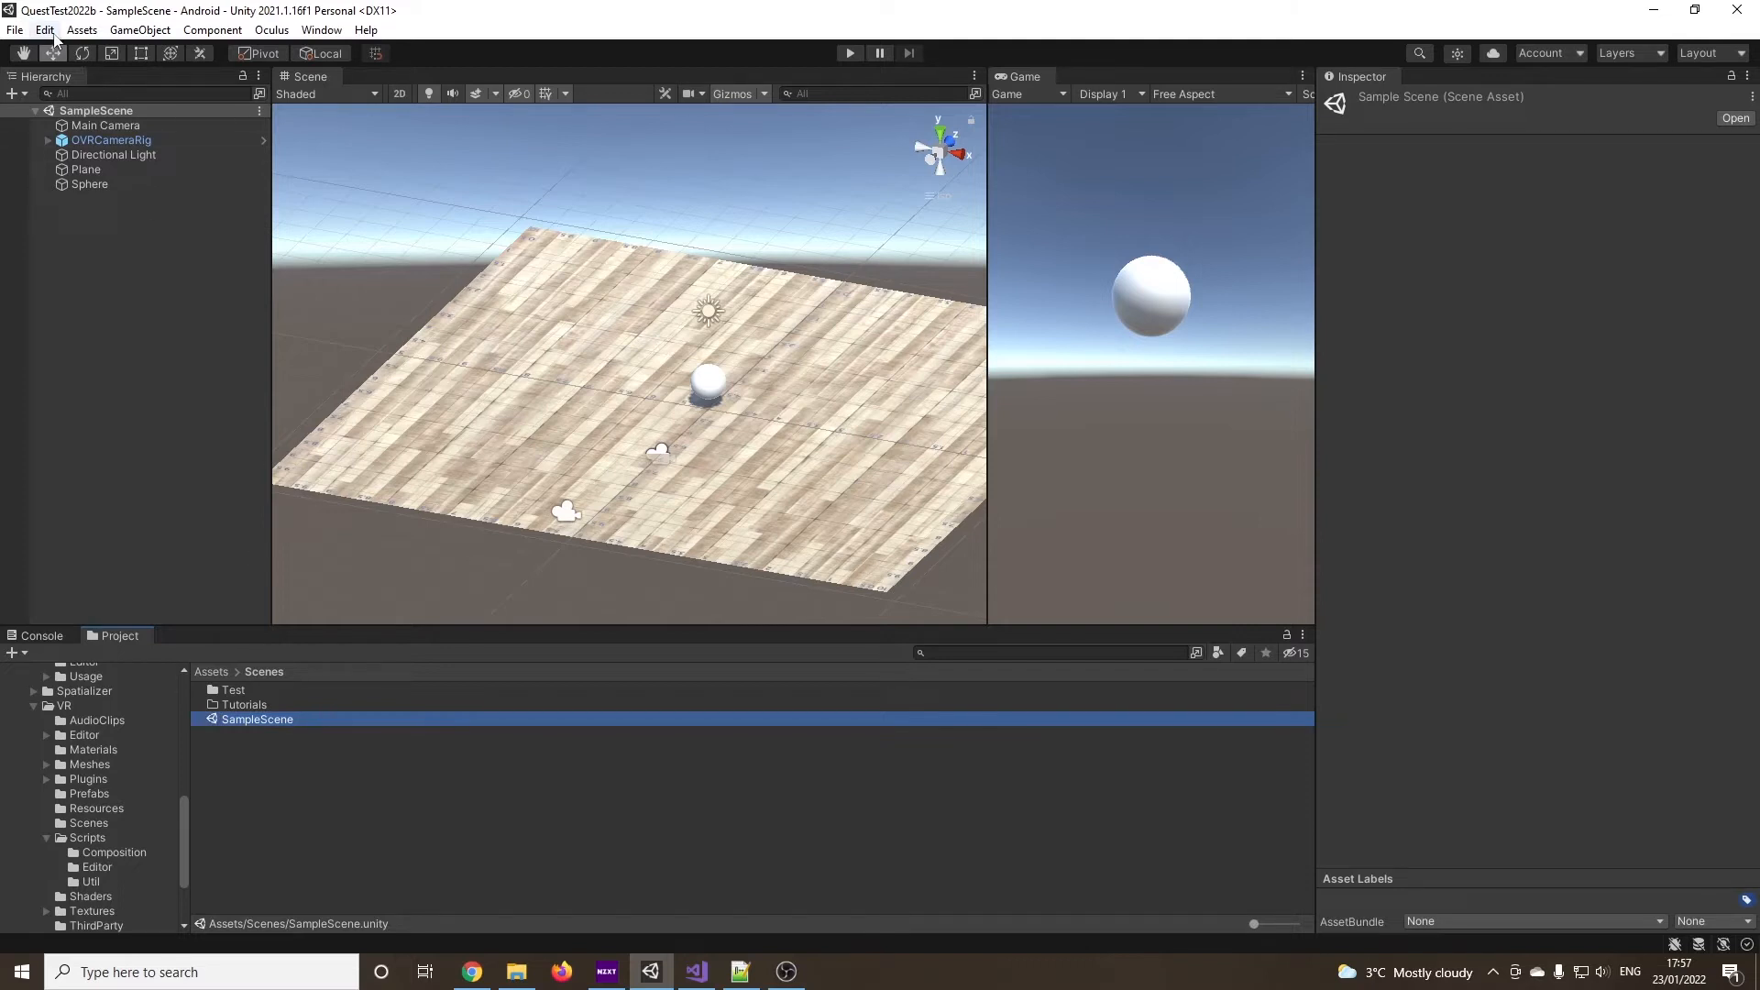
Duplicate SampleScene, name the copy BasicController, and open it in the editor
left_click(44, 29)
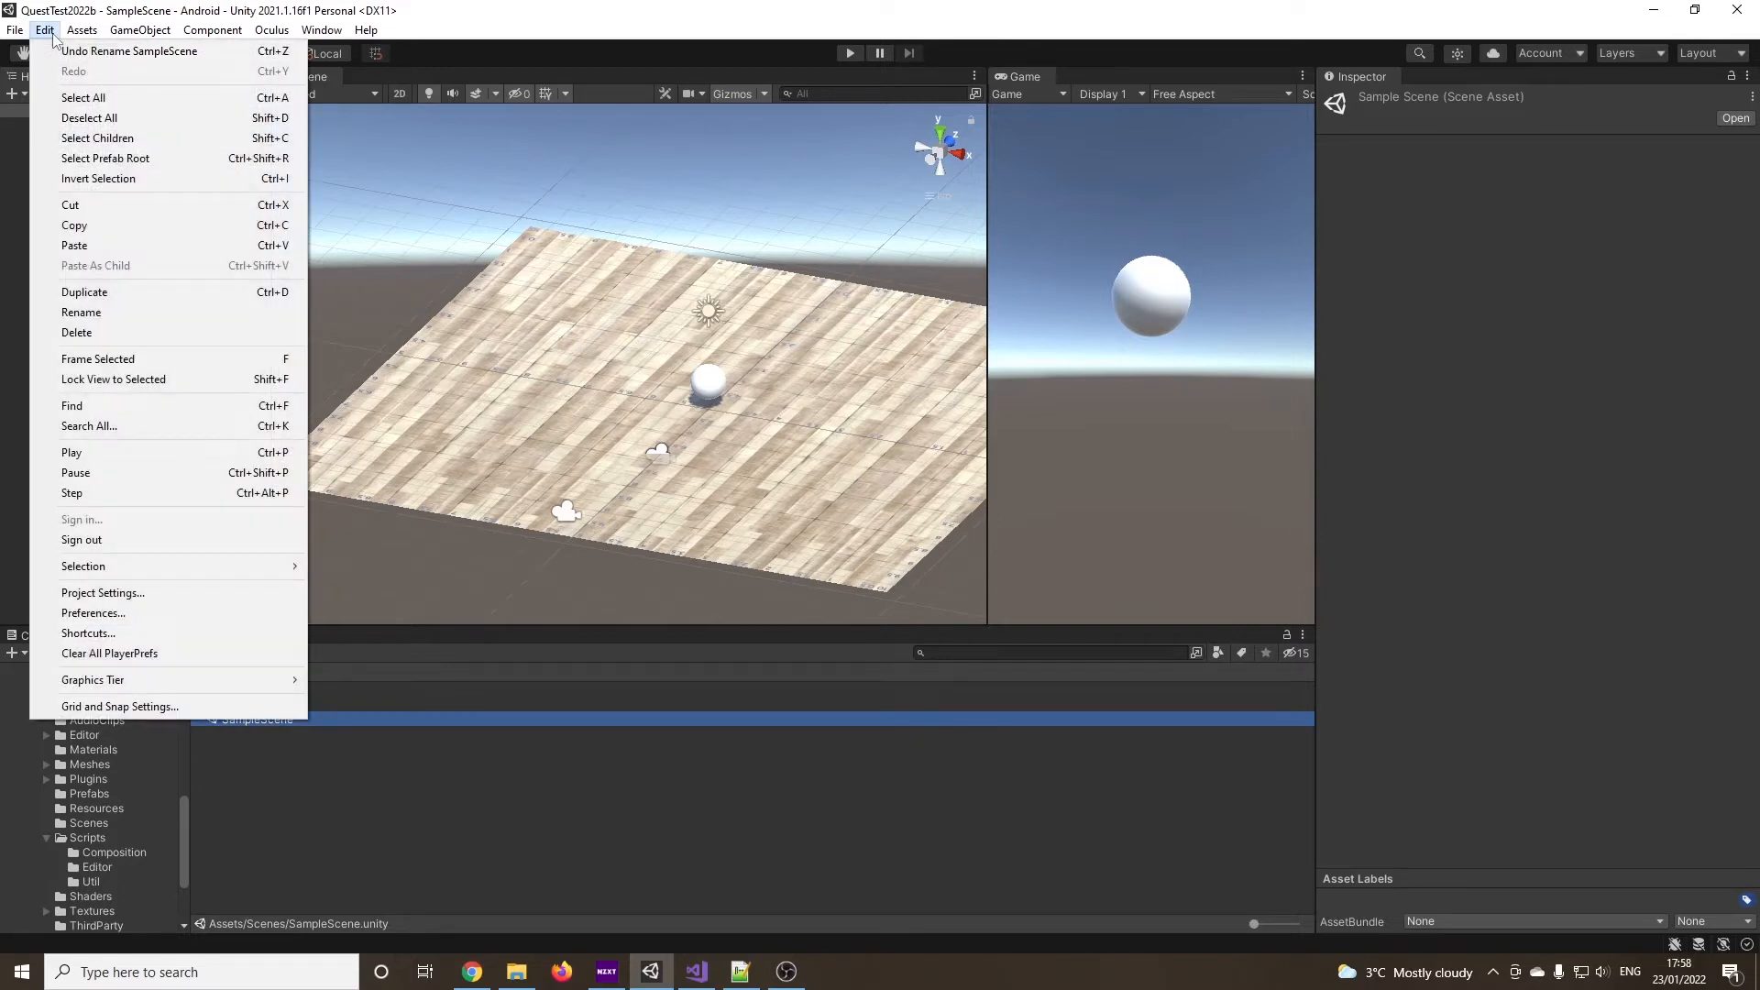
mouse_move(96, 106)
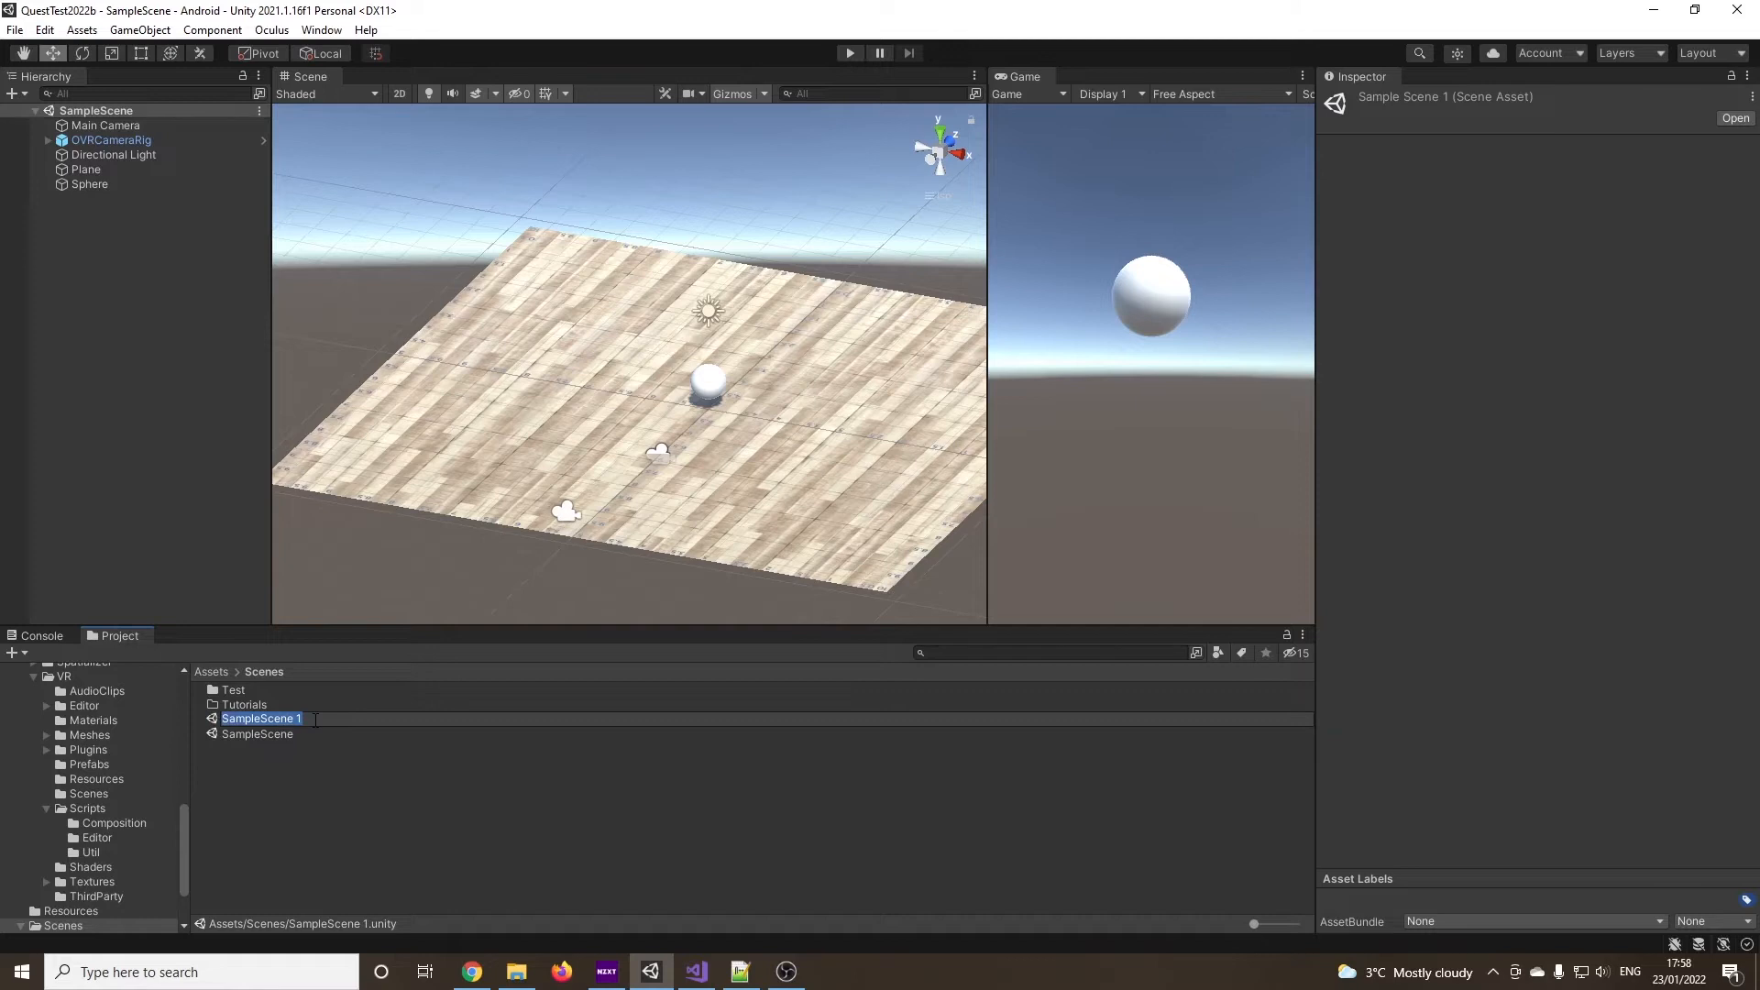
type("BasicController")
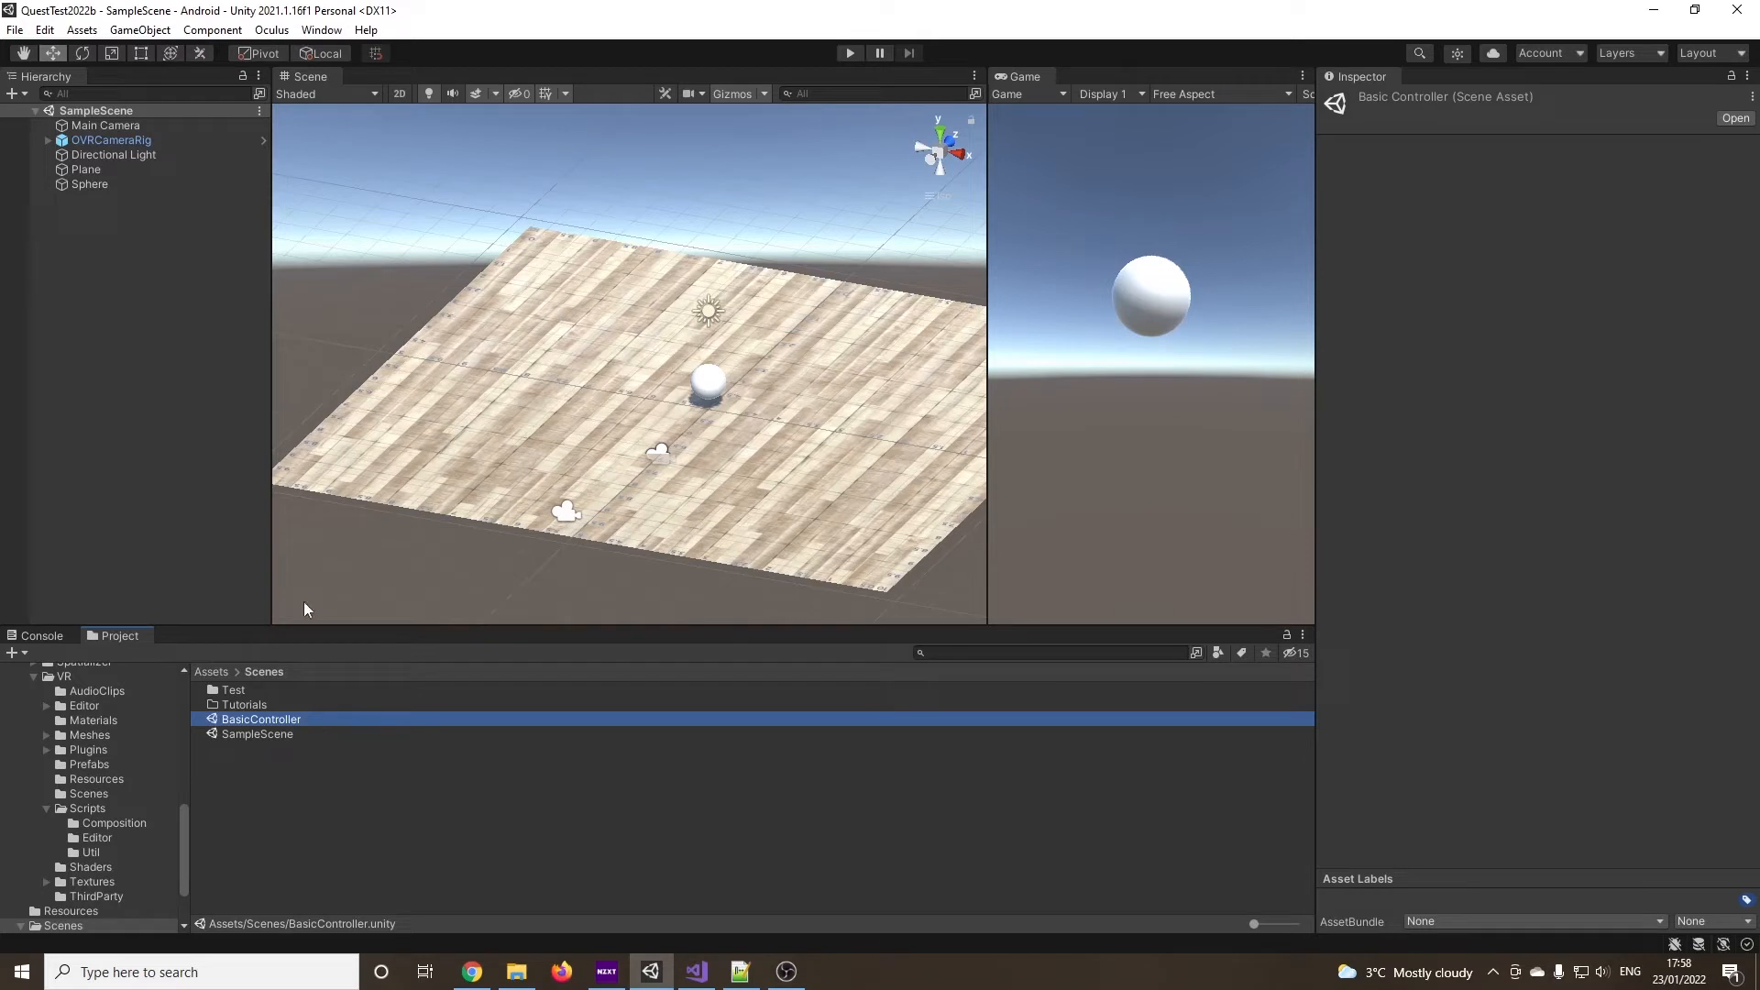
double_click(260, 719)
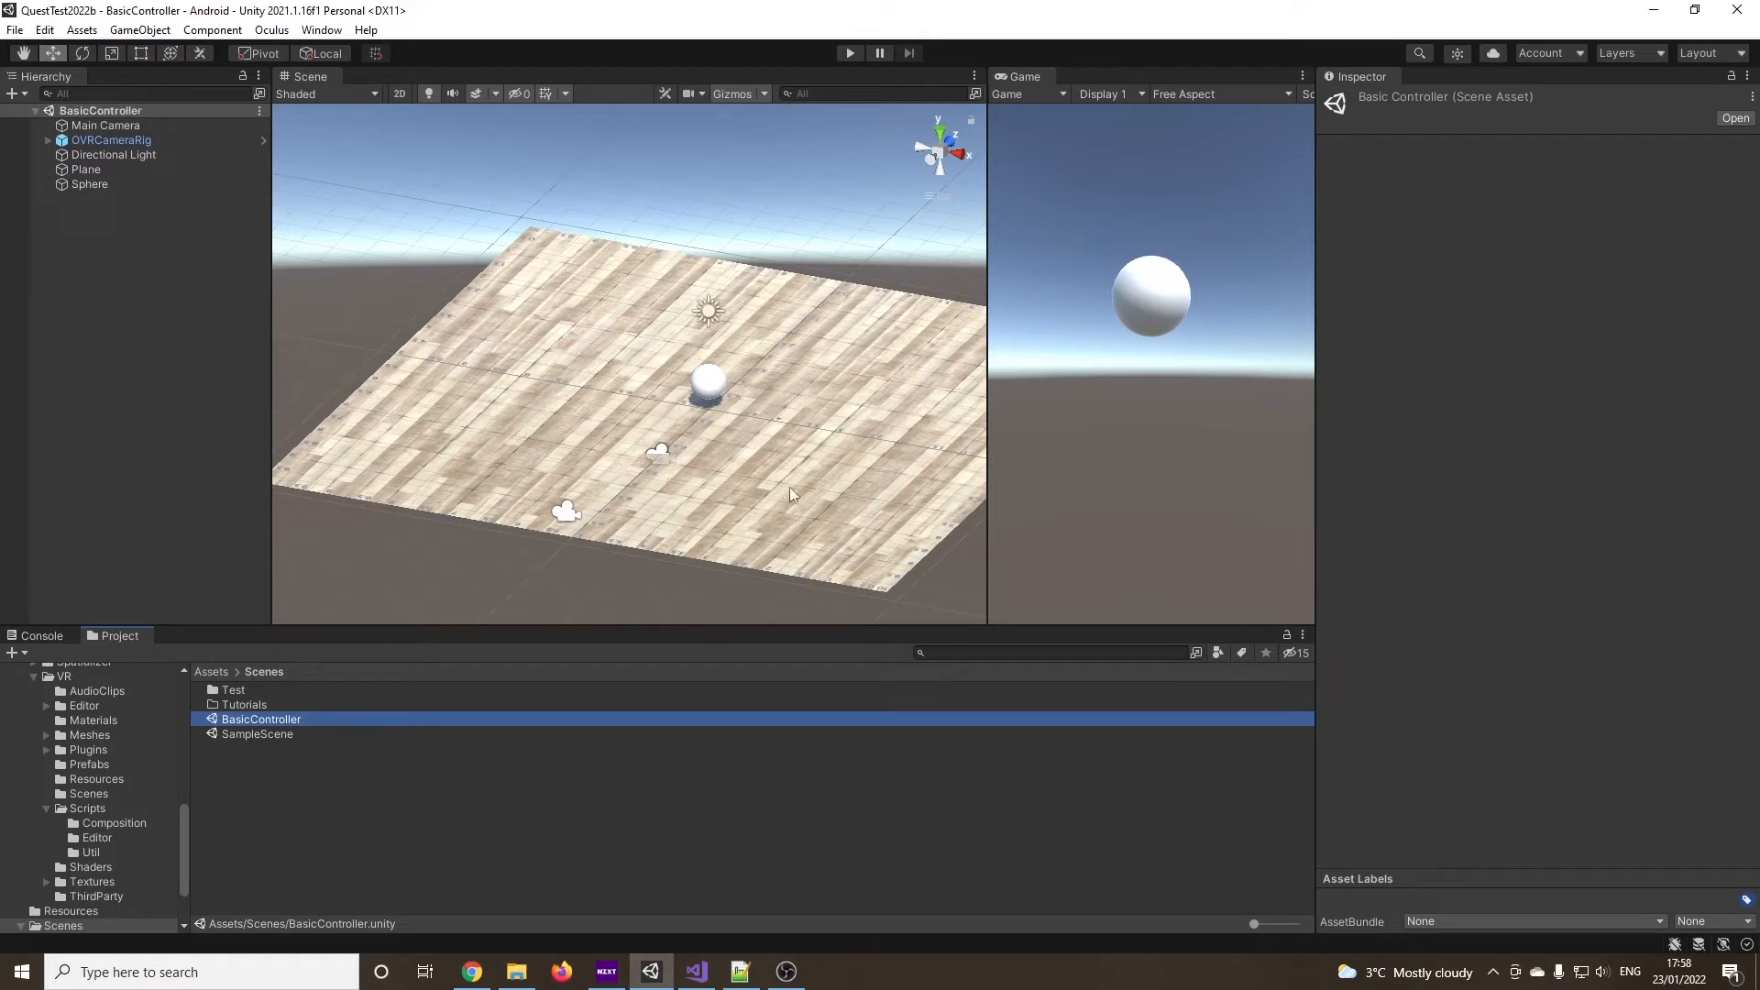
mouse_move(739, 442)
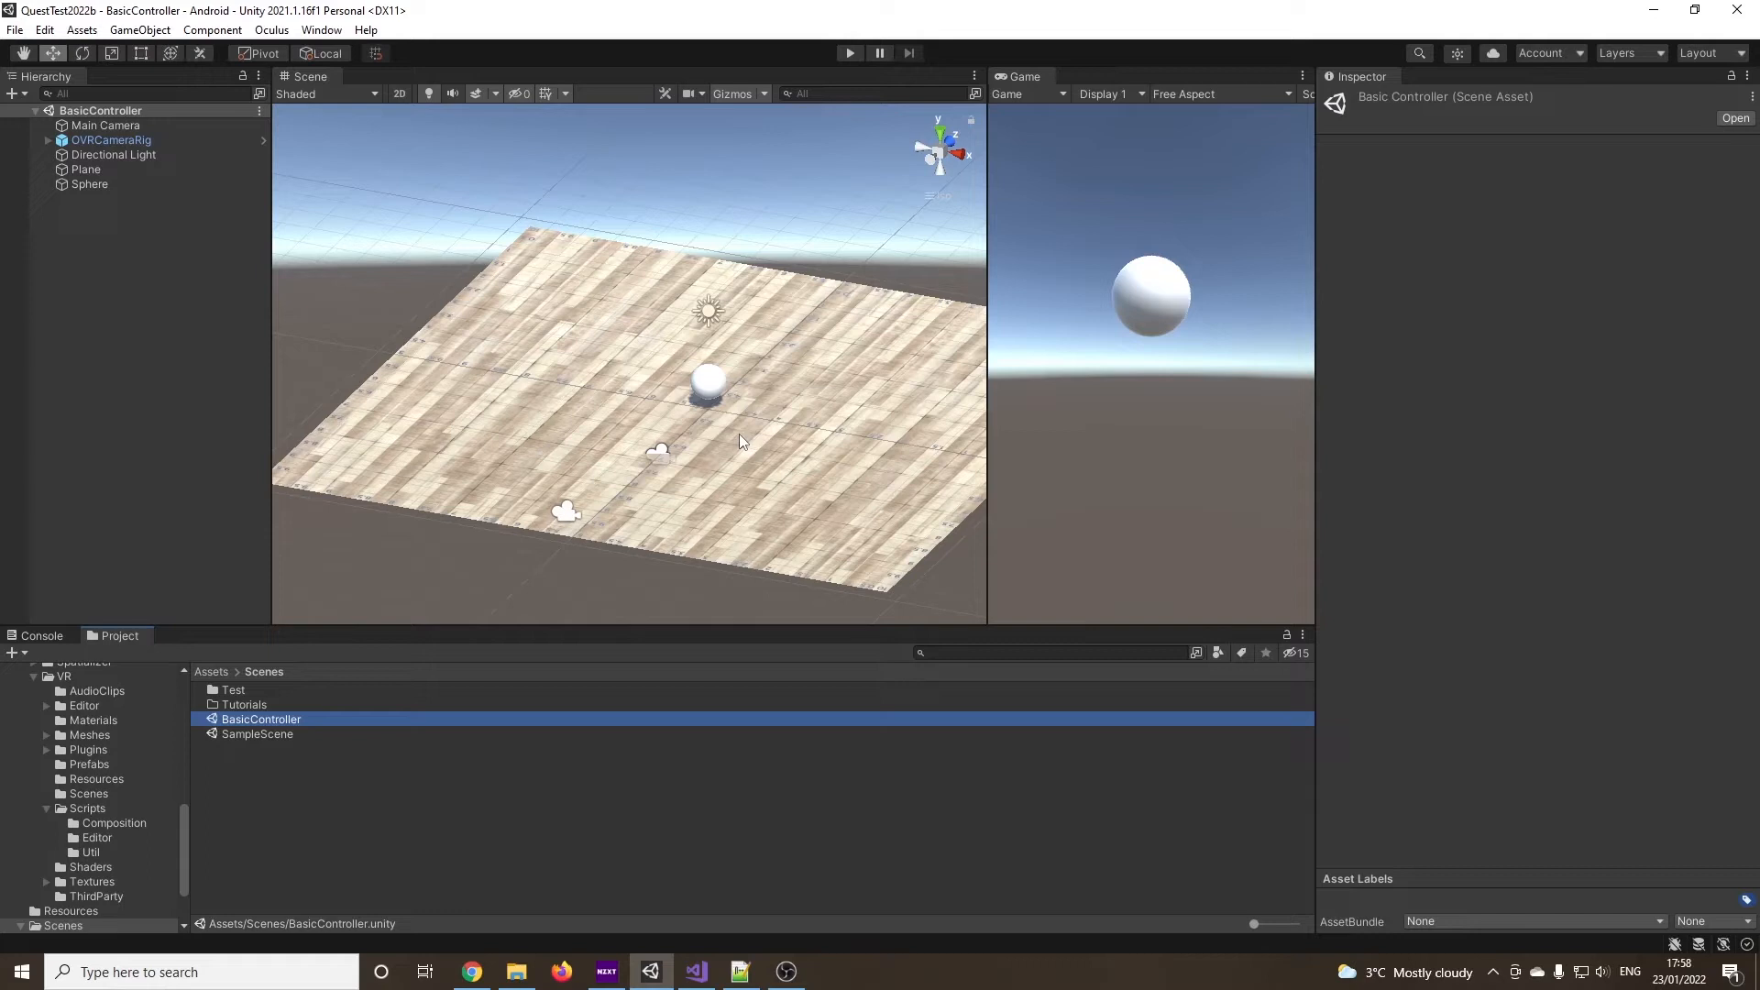
mouse_move(707, 385)
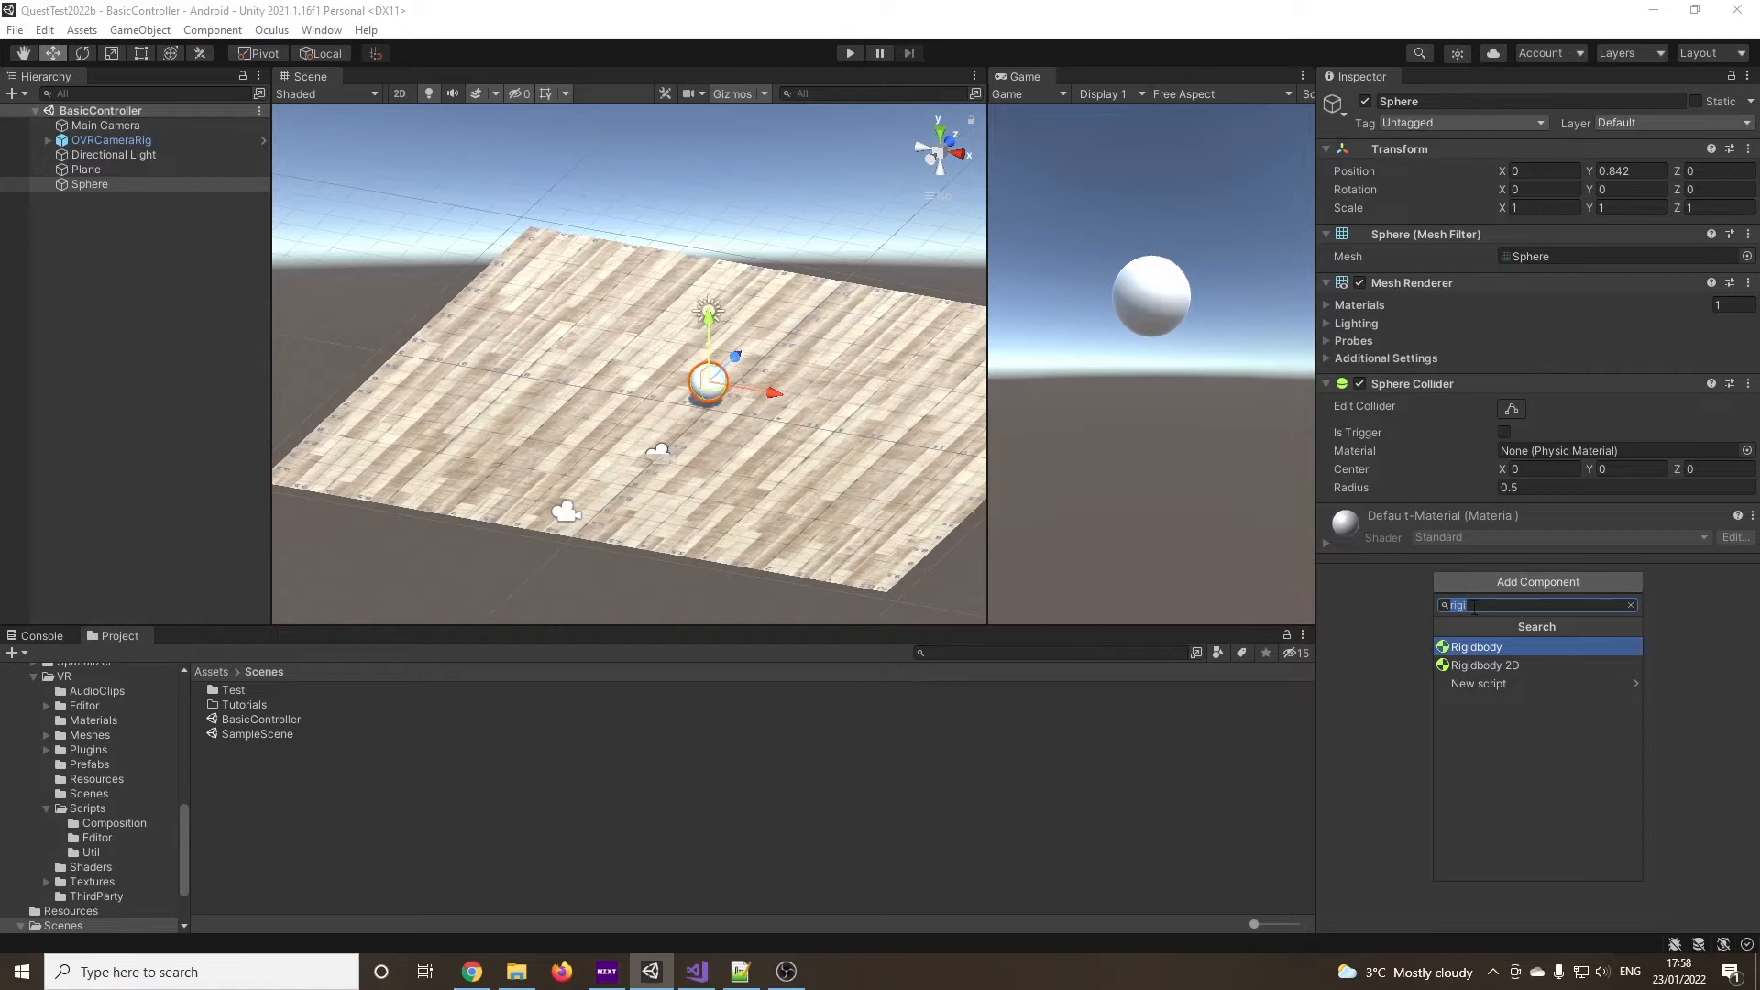
Add a Rigidbody to the Sphere and filter the Project window to Material assets
left_click(1476, 648)
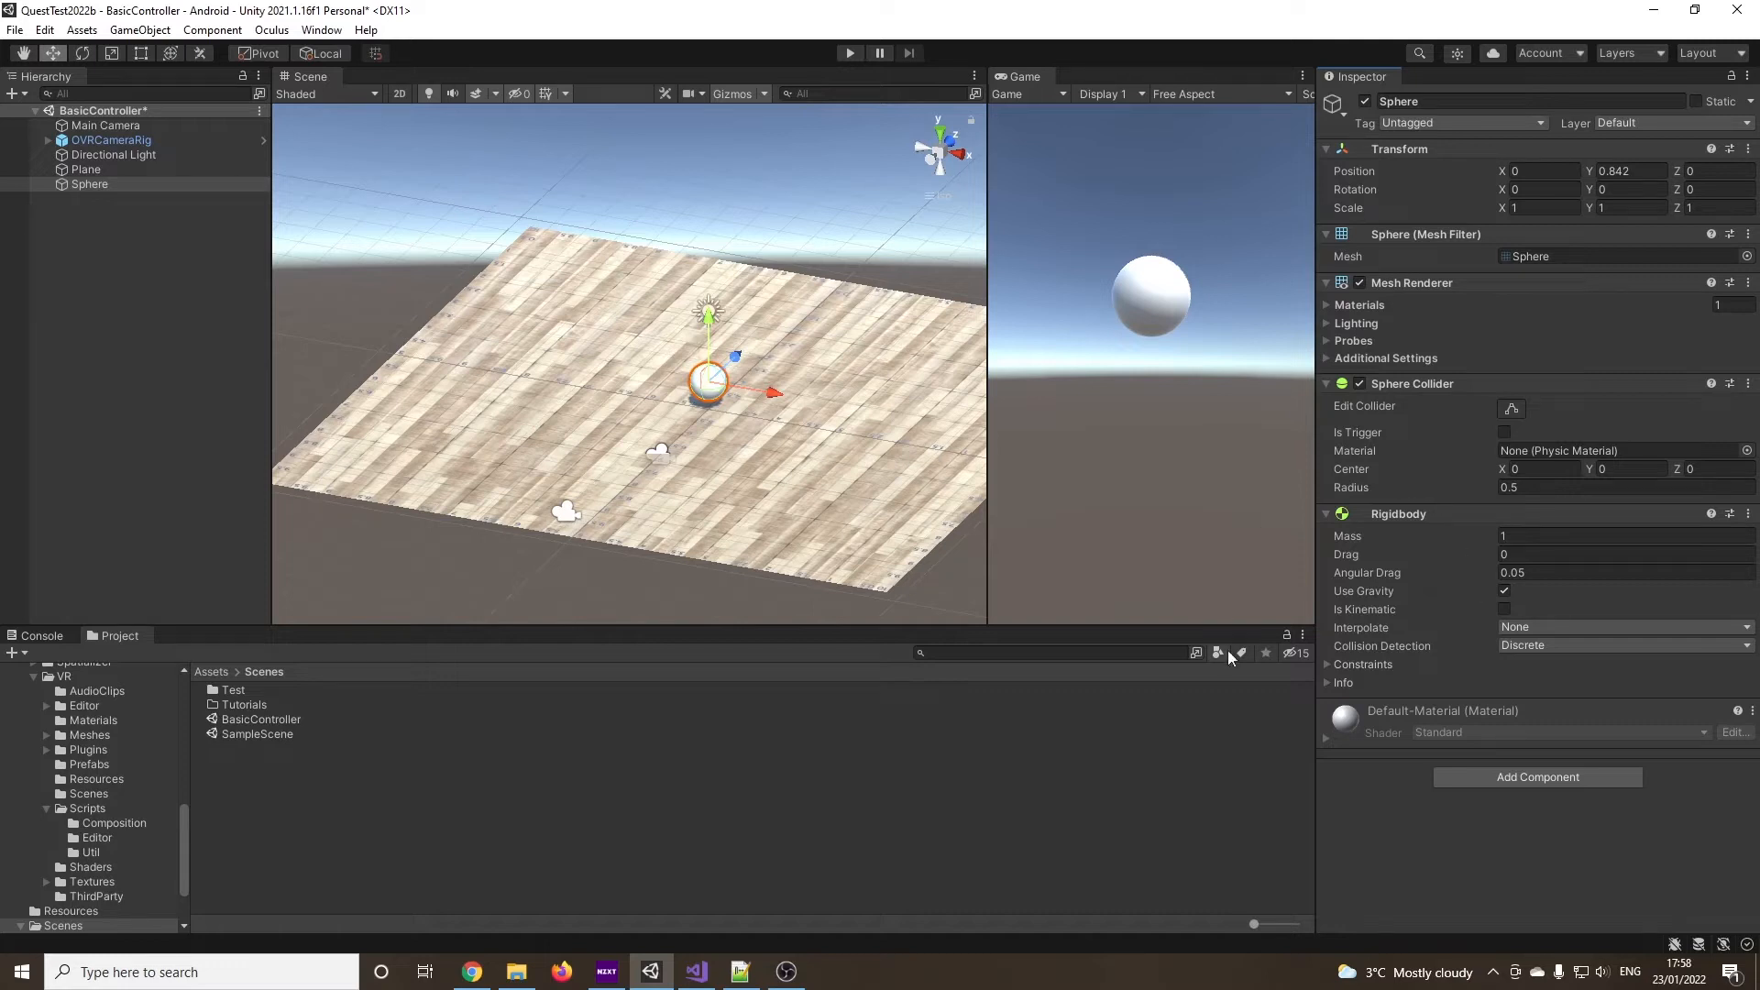
mouse_move(1218, 653)
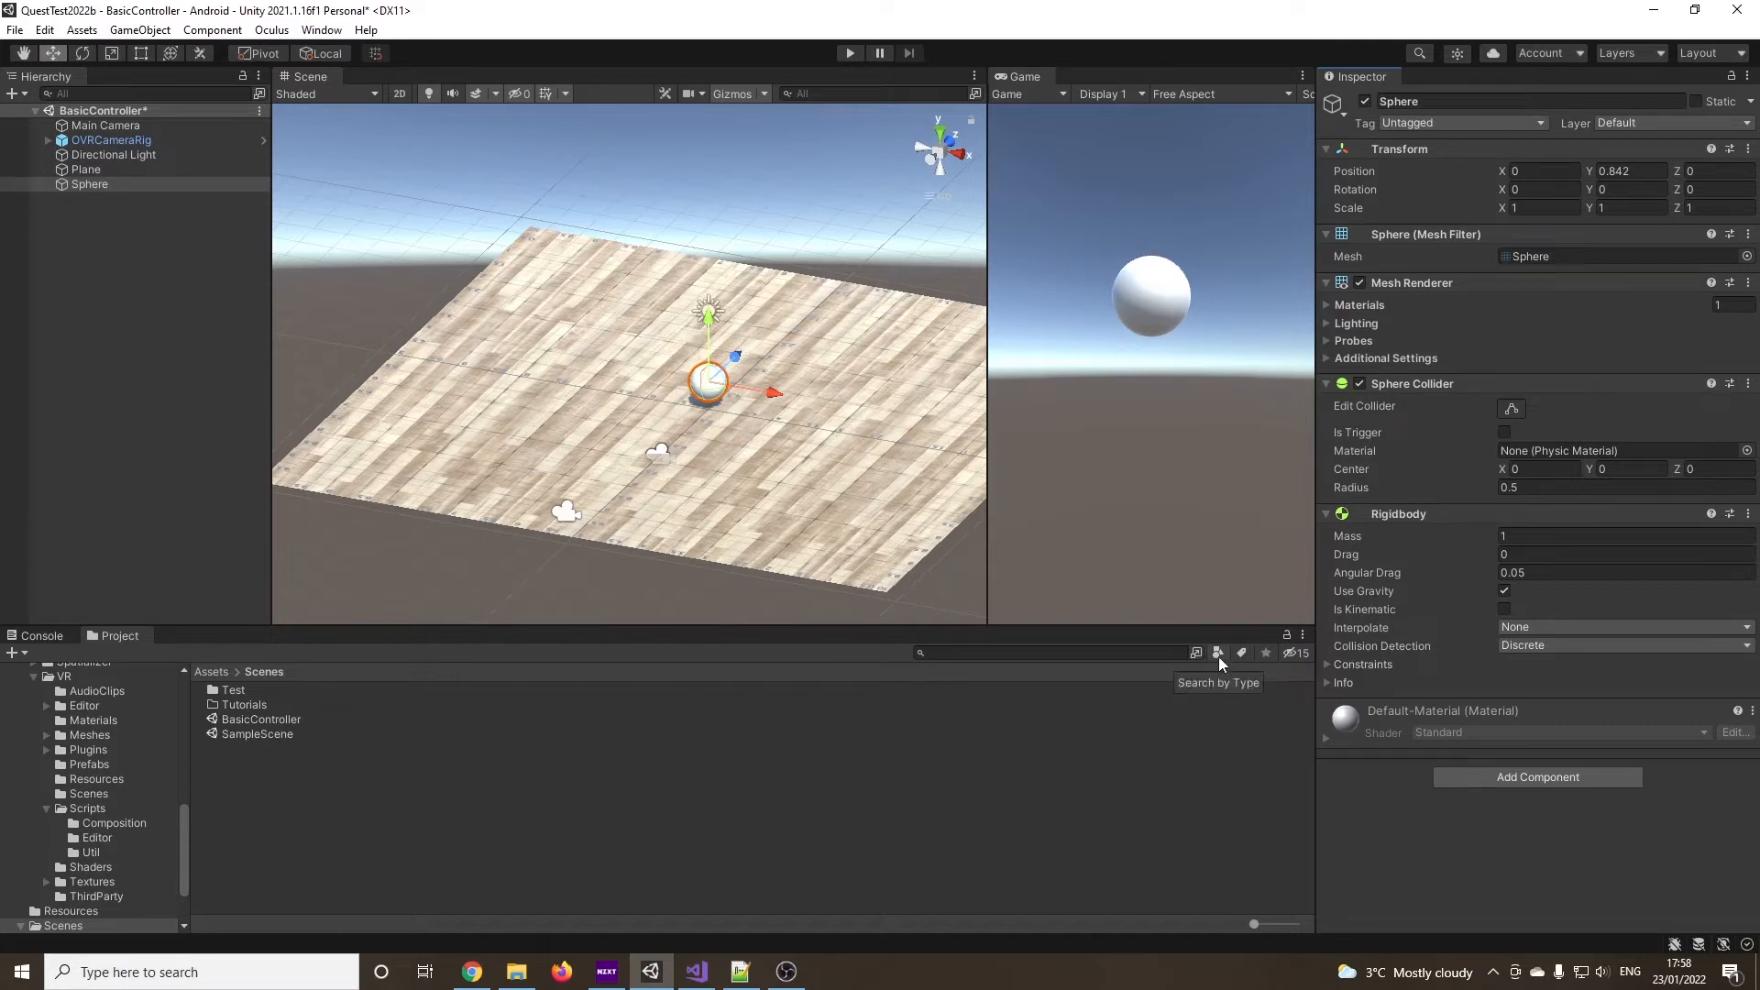
left_click(1216, 652)
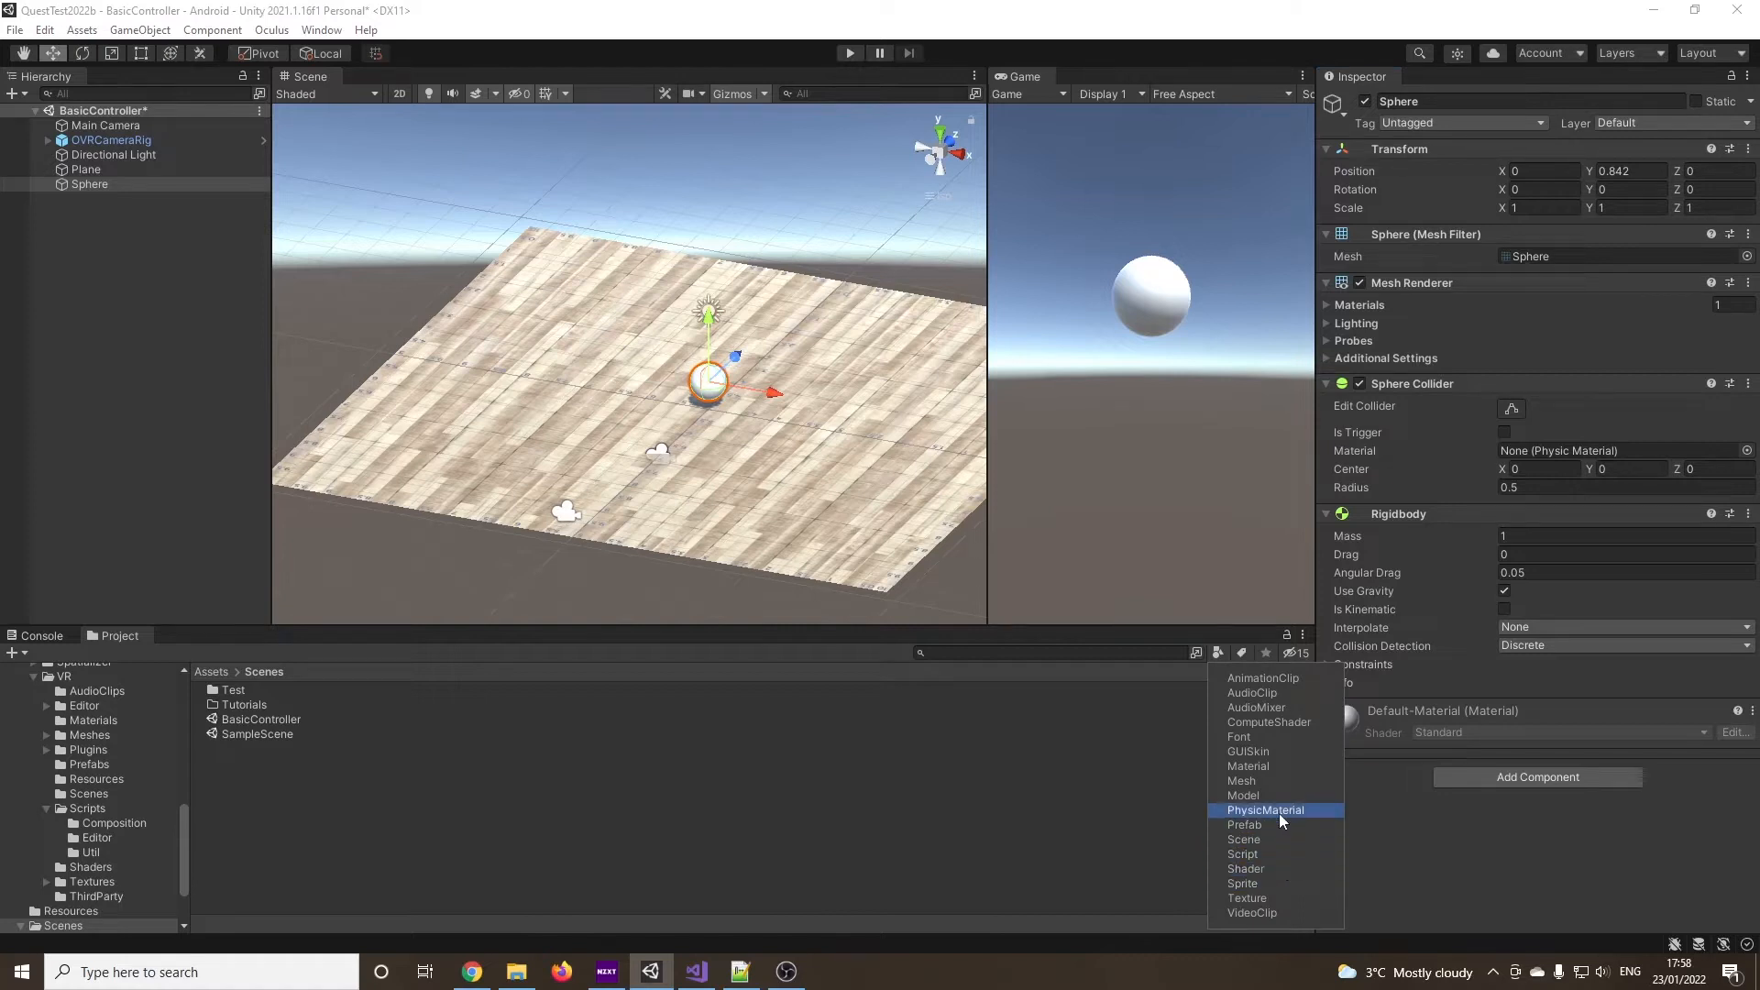
left_click(1247, 767)
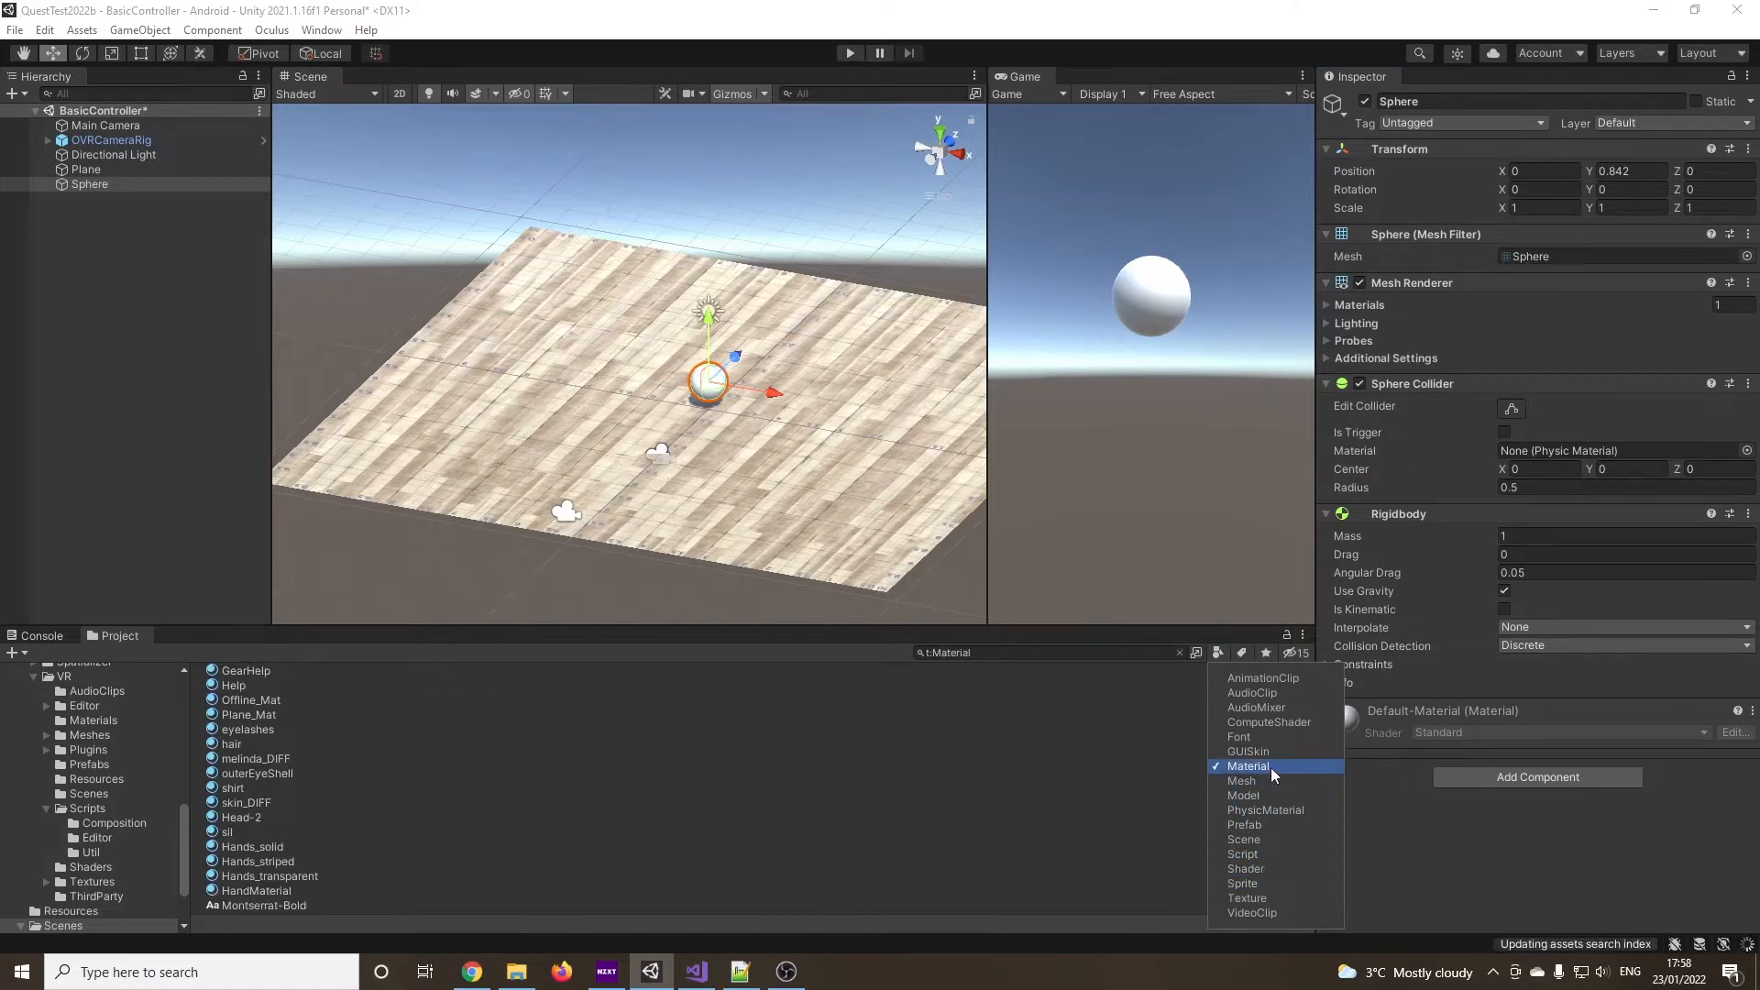
left_click(1247, 766)
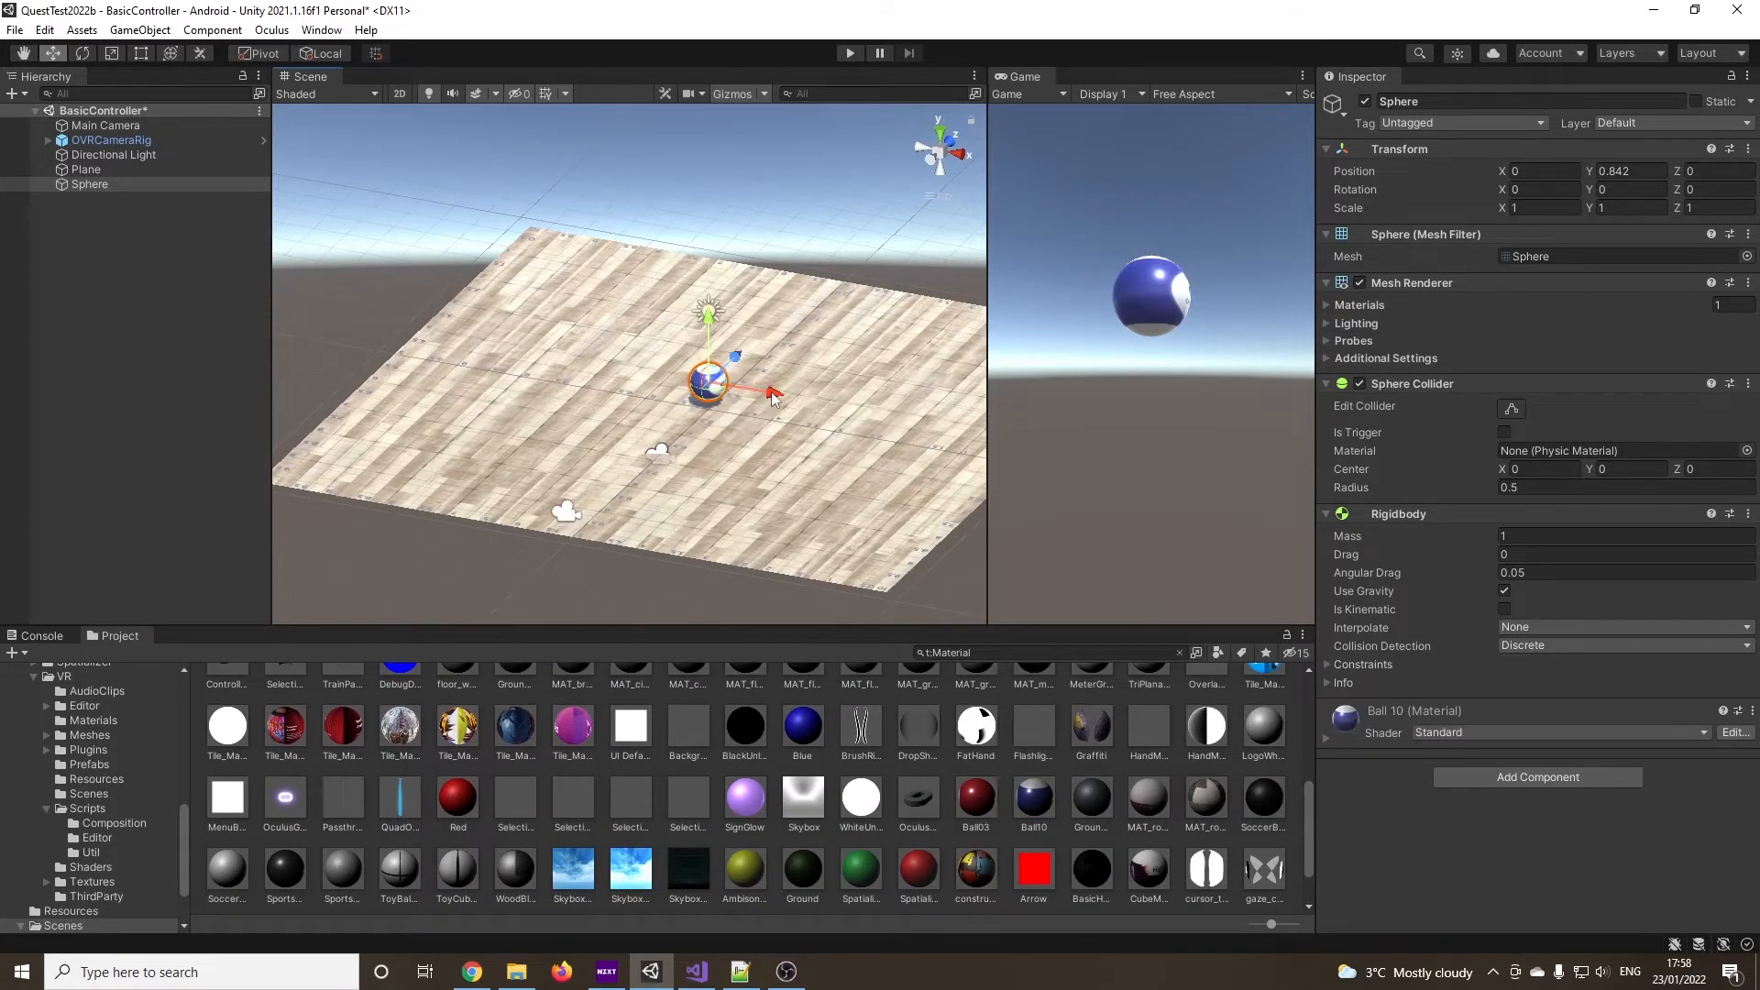
Move the Ball 10 sphere toward the back-left of the floor and clear the project filter
left_click_drag(768, 393, 618, 354)
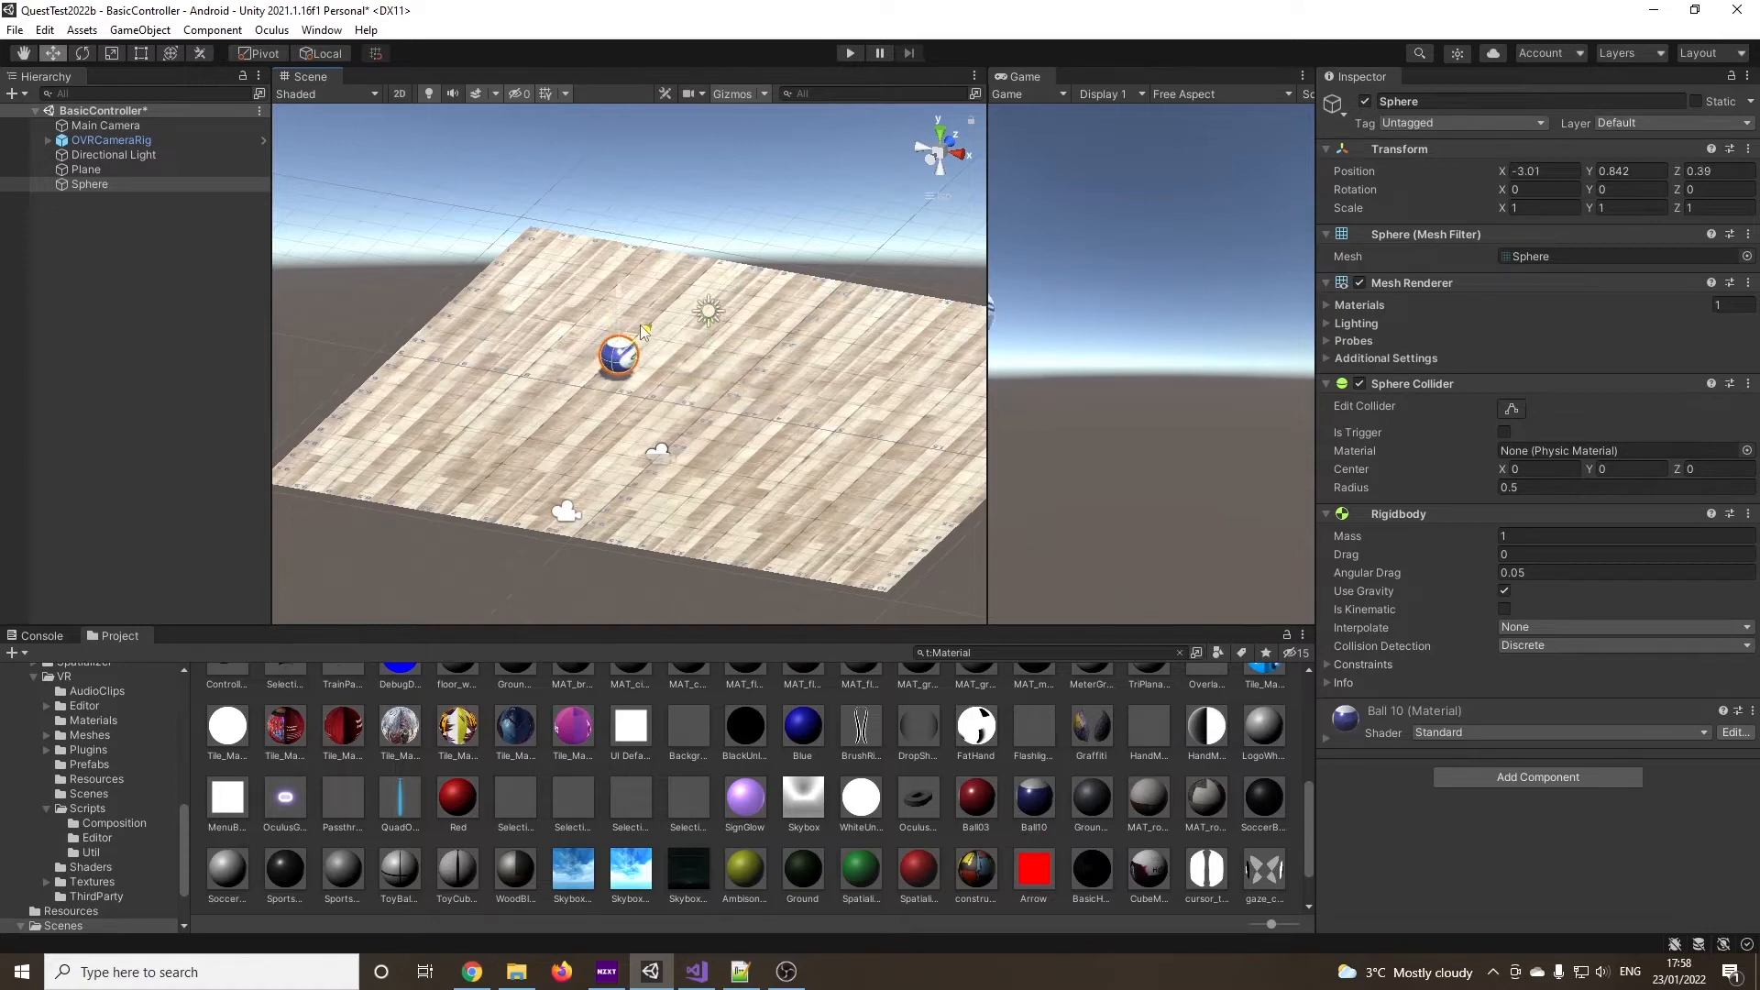
left_click_drag(618, 354, 607, 297)
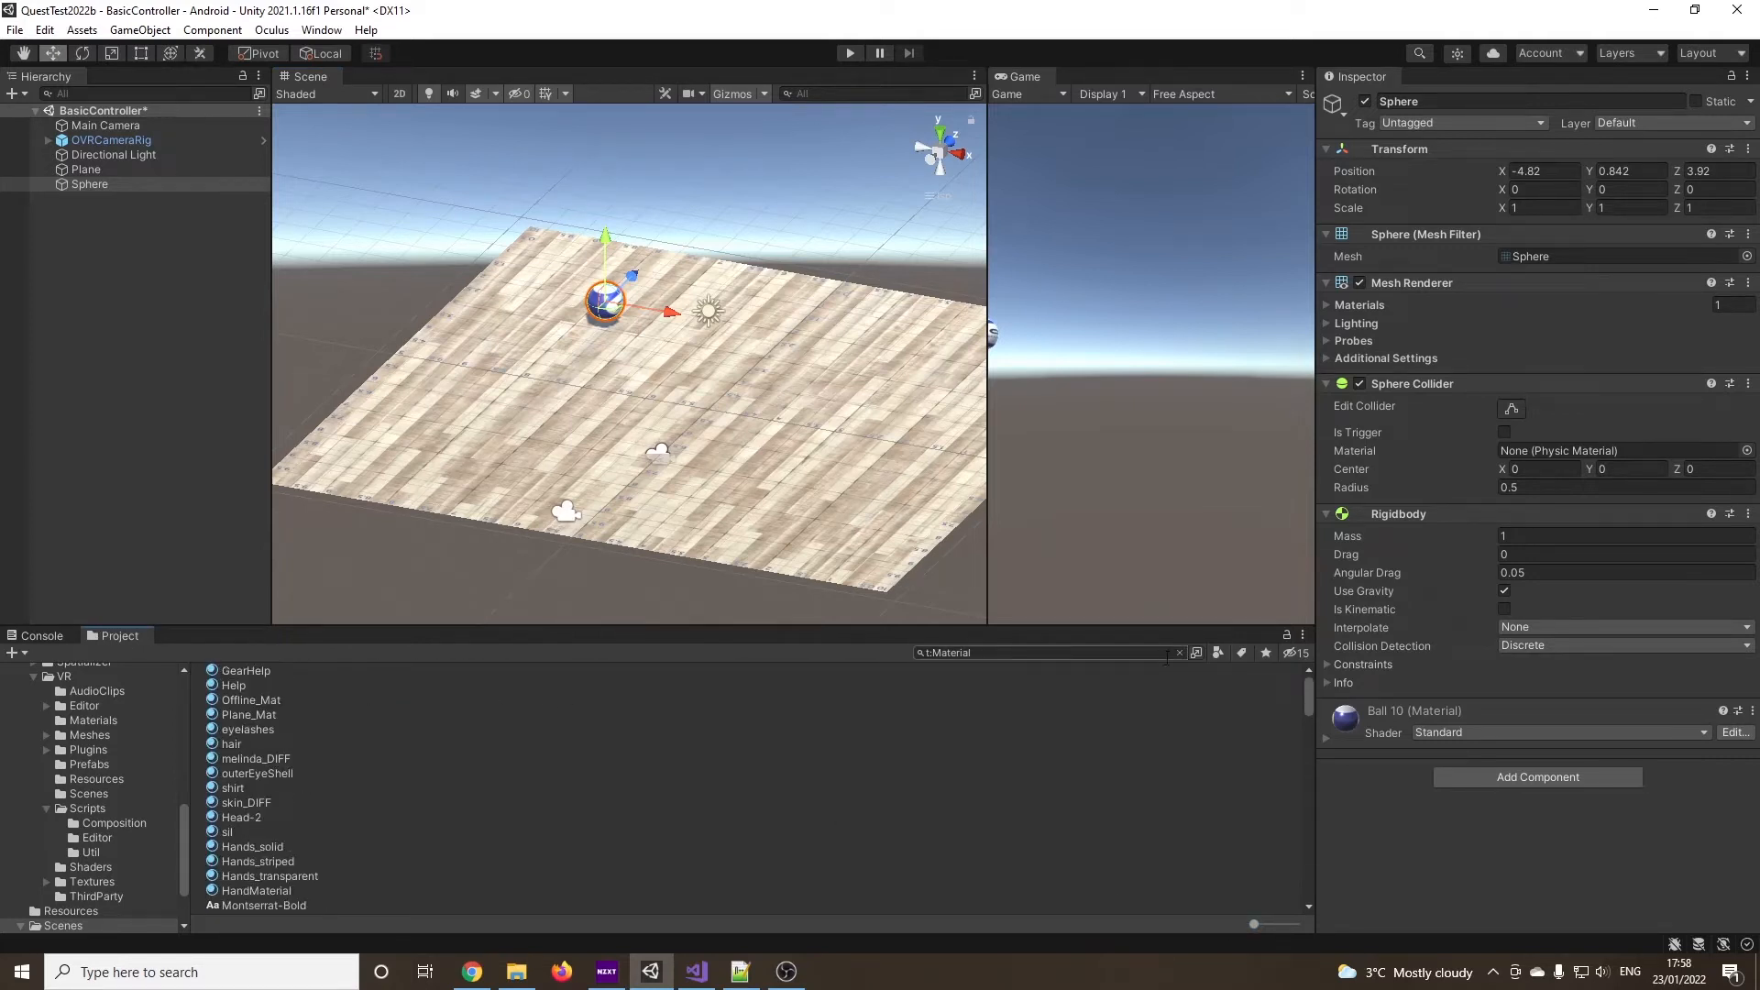
left_click(1179, 653)
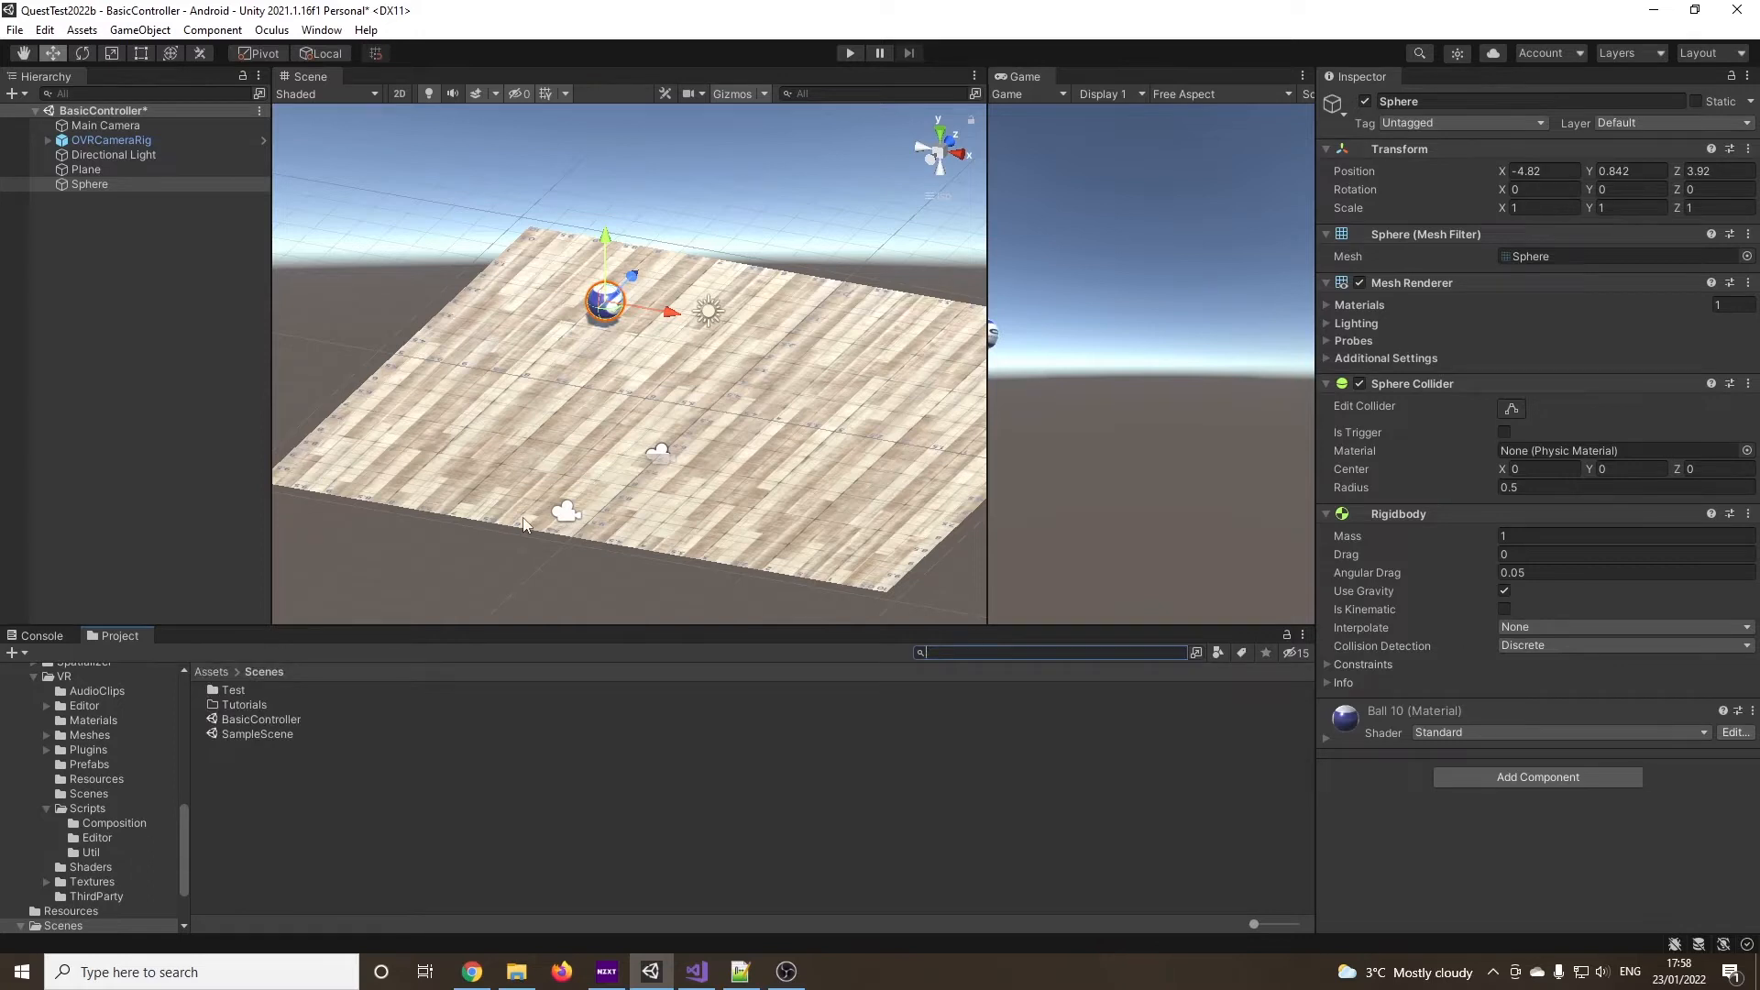
Expand OVRCameraRig > TrackingSpace to reveal the left and right controller anchors
left_click(112, 139)
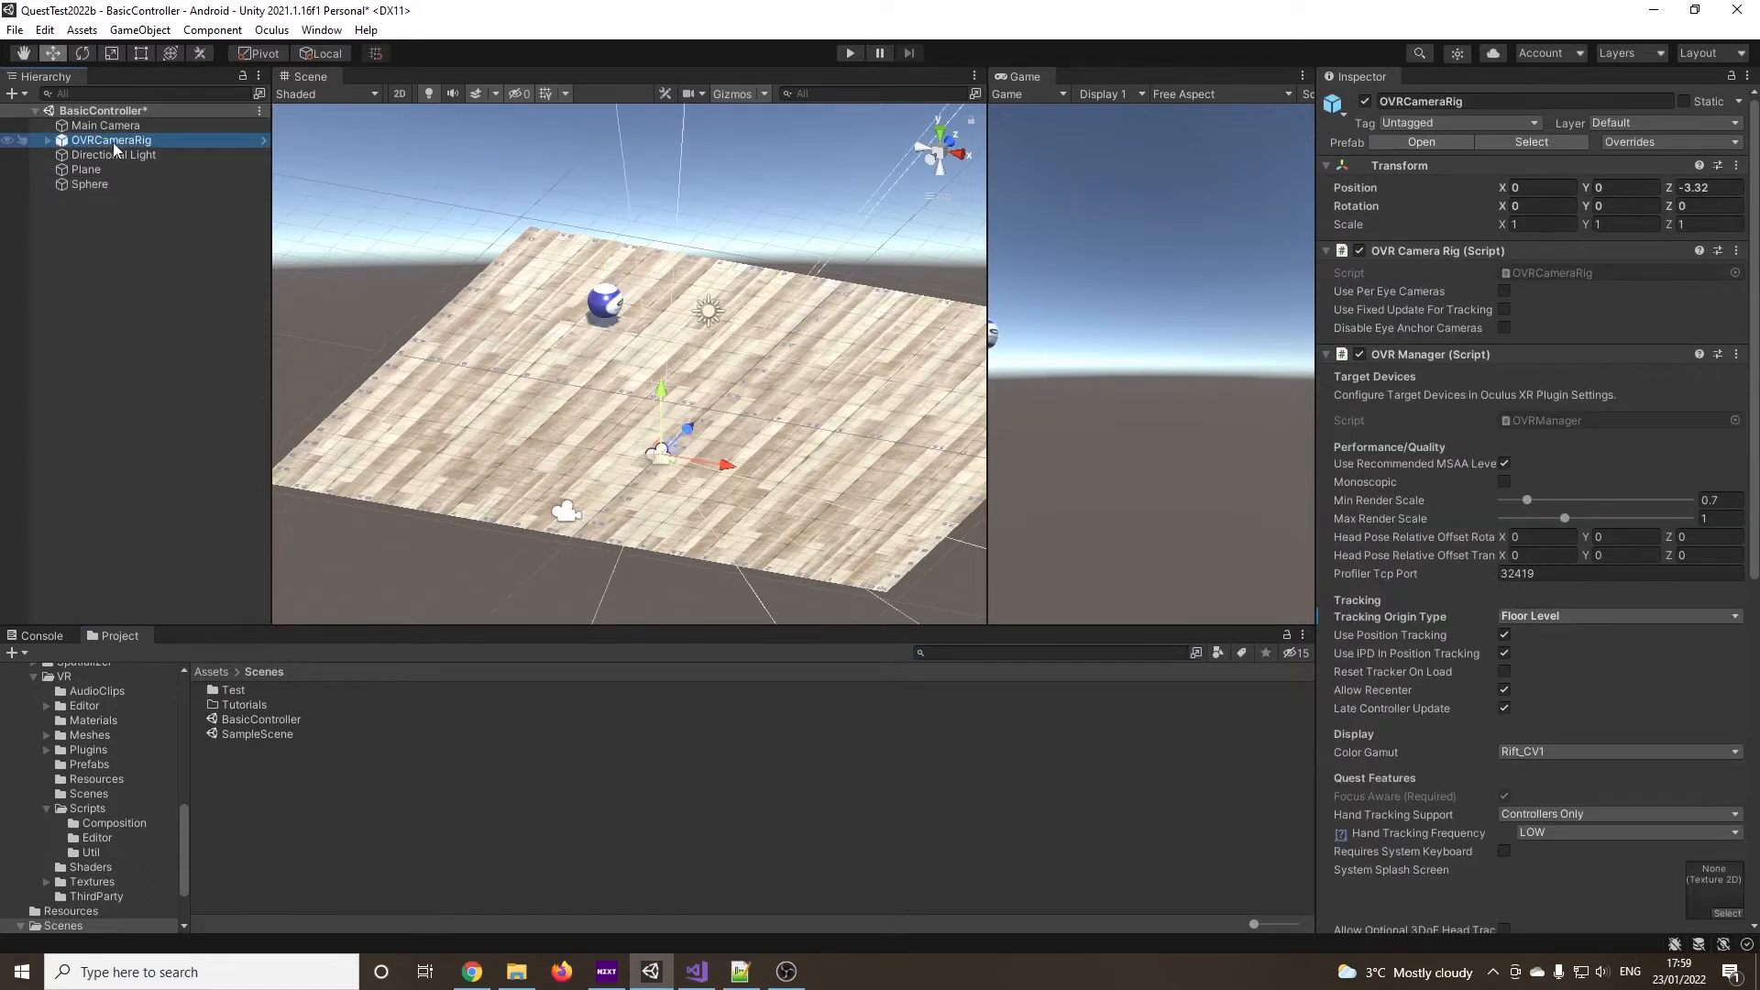
left_click(49, 139)
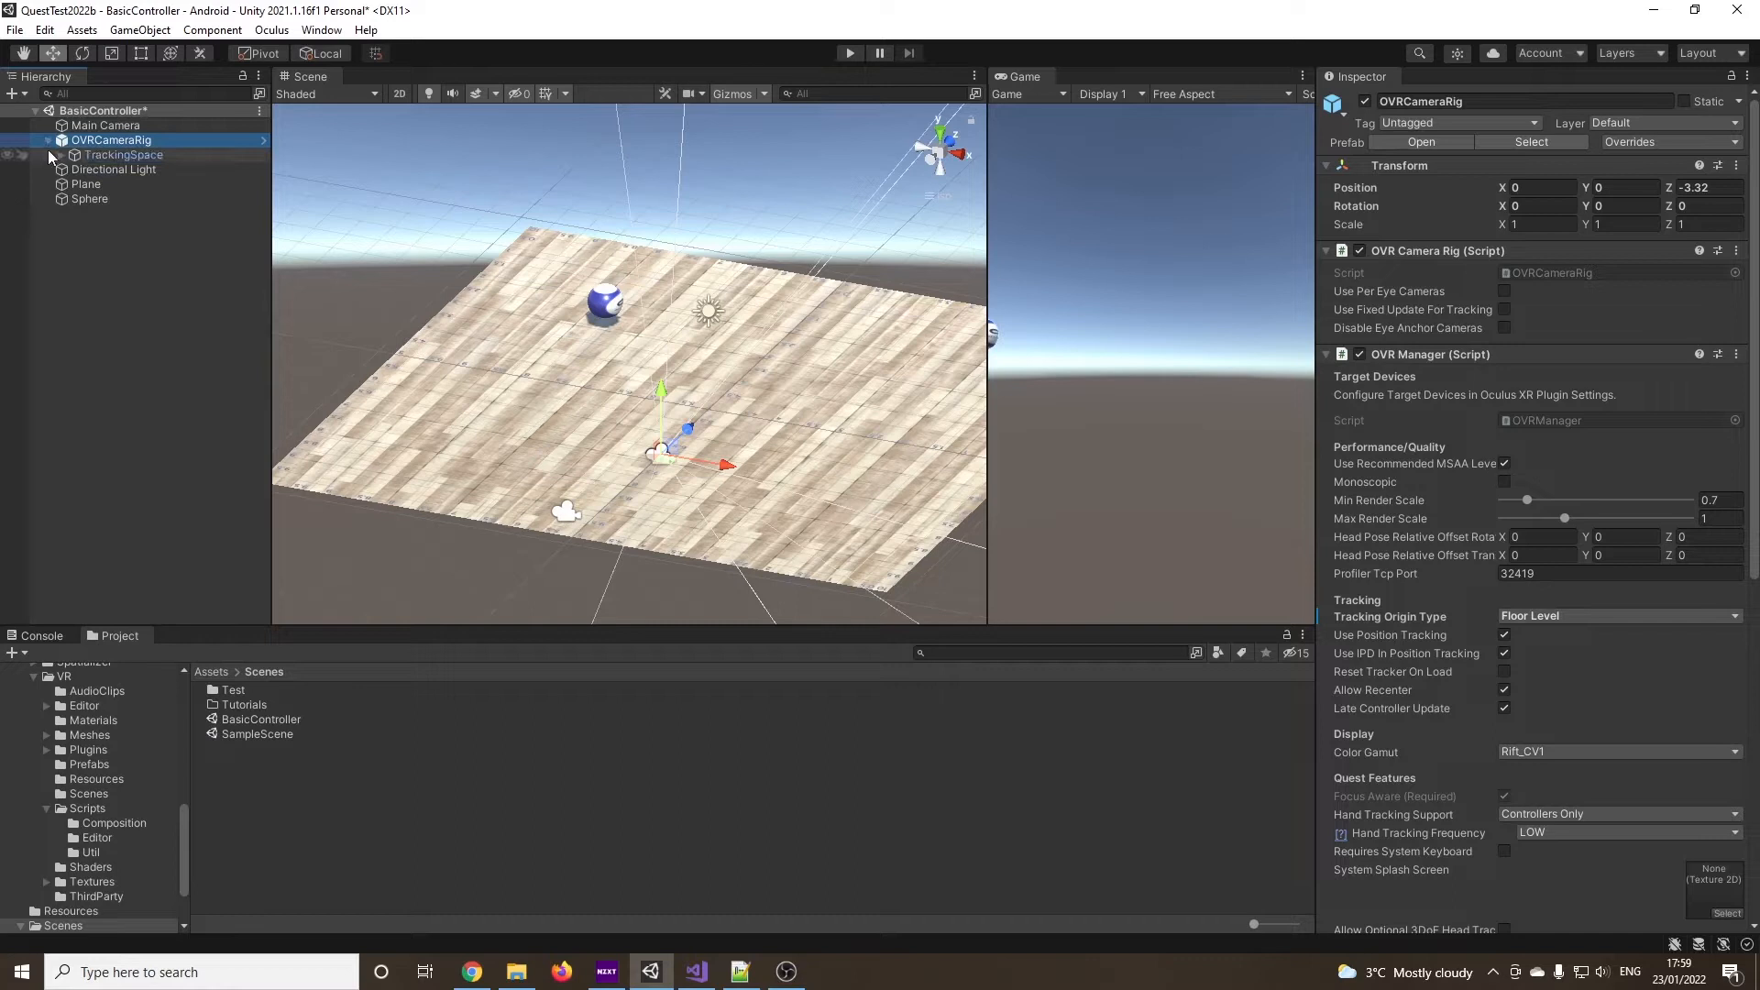
left_click(73, 154)
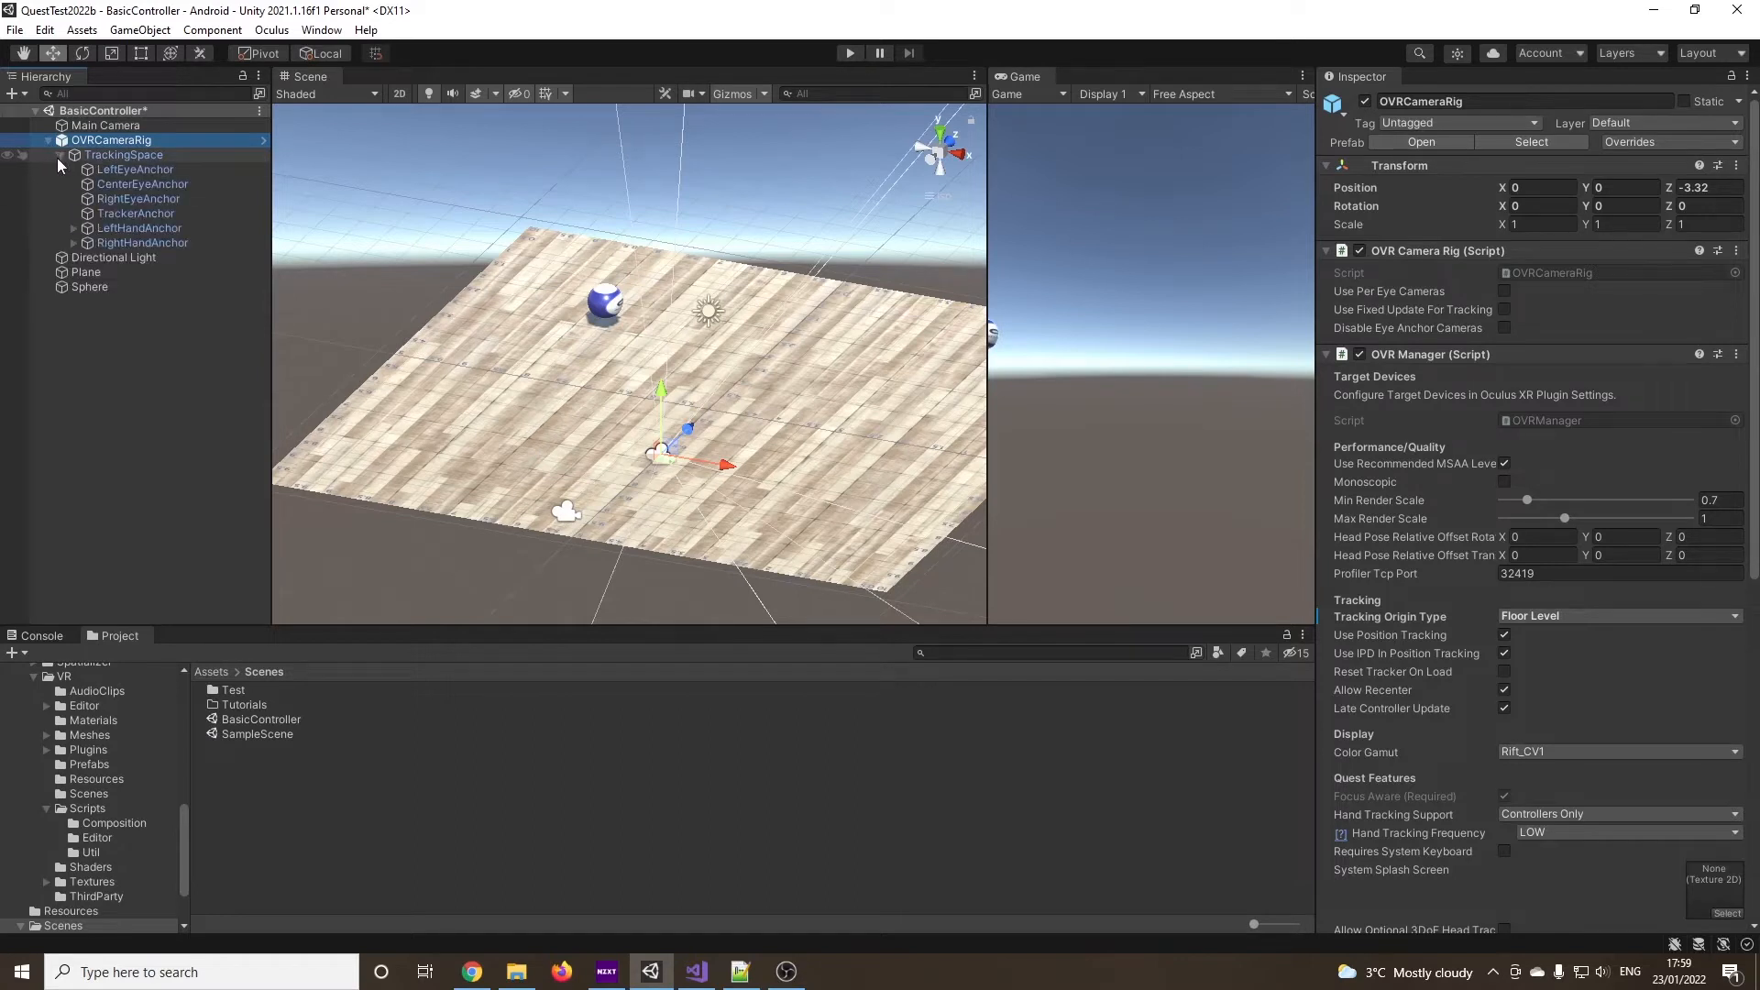
left_click(73, 228)
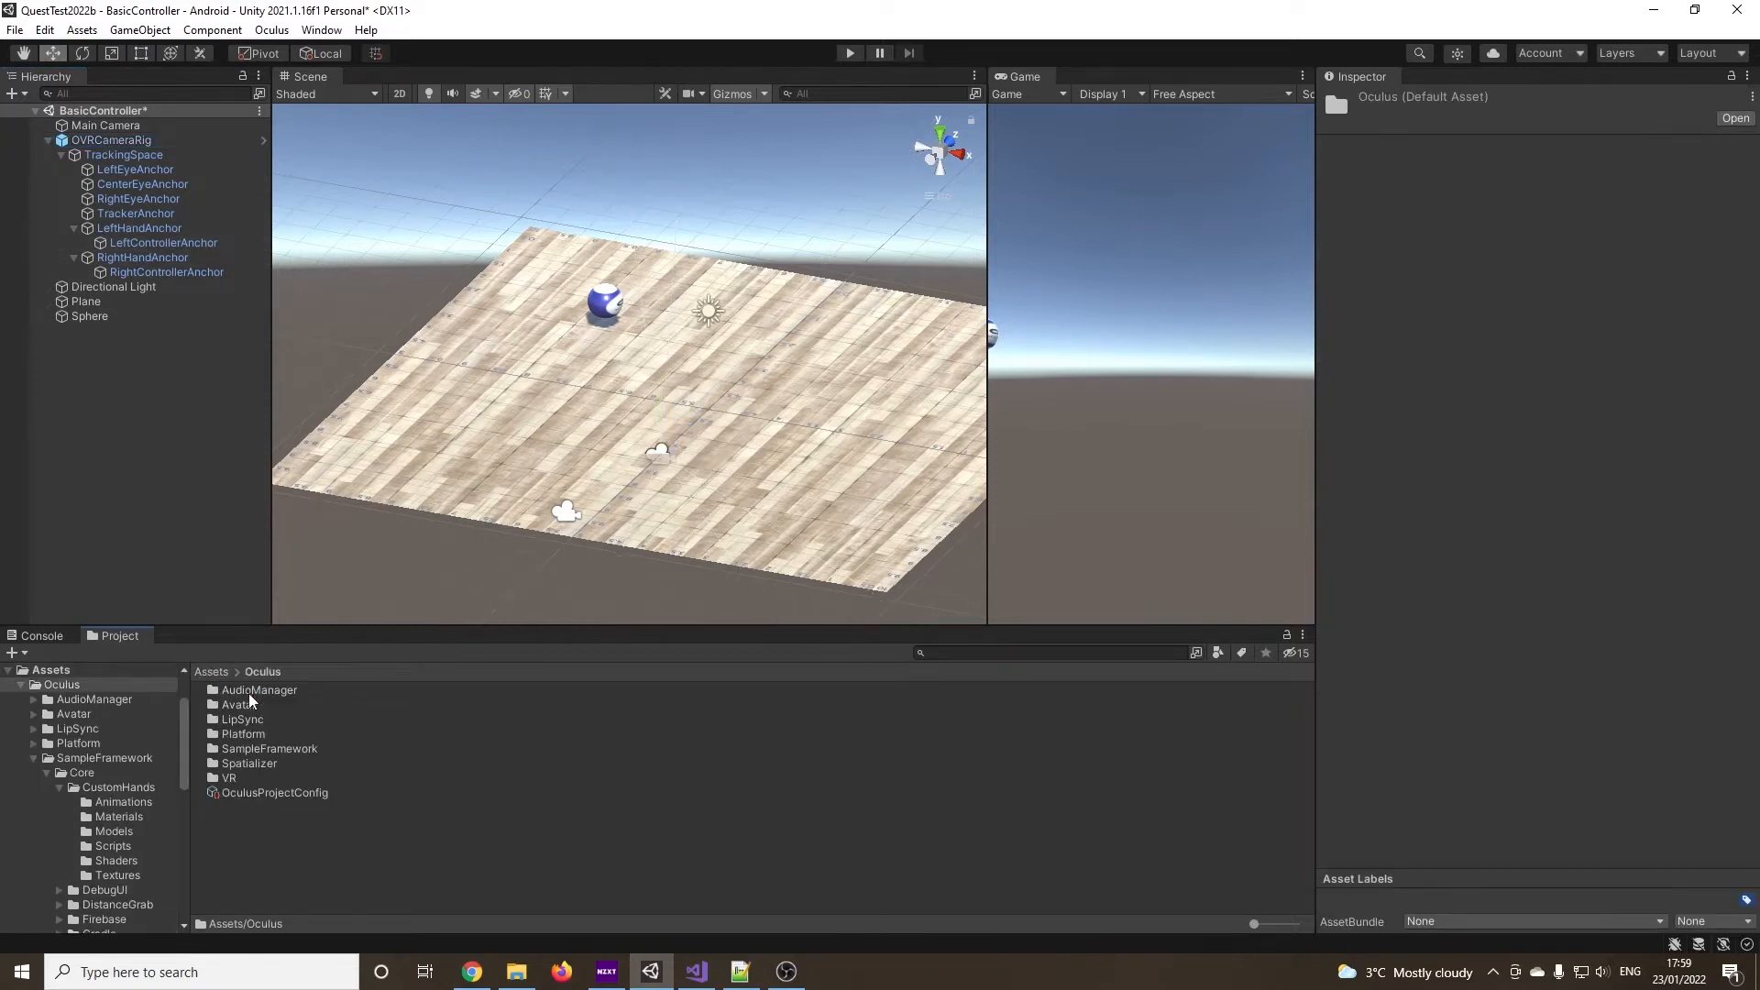
Pick OVRControllerPrefab from Assets/Oculus/VR/Prefabs for both controller anchors
double_click(229, 778)
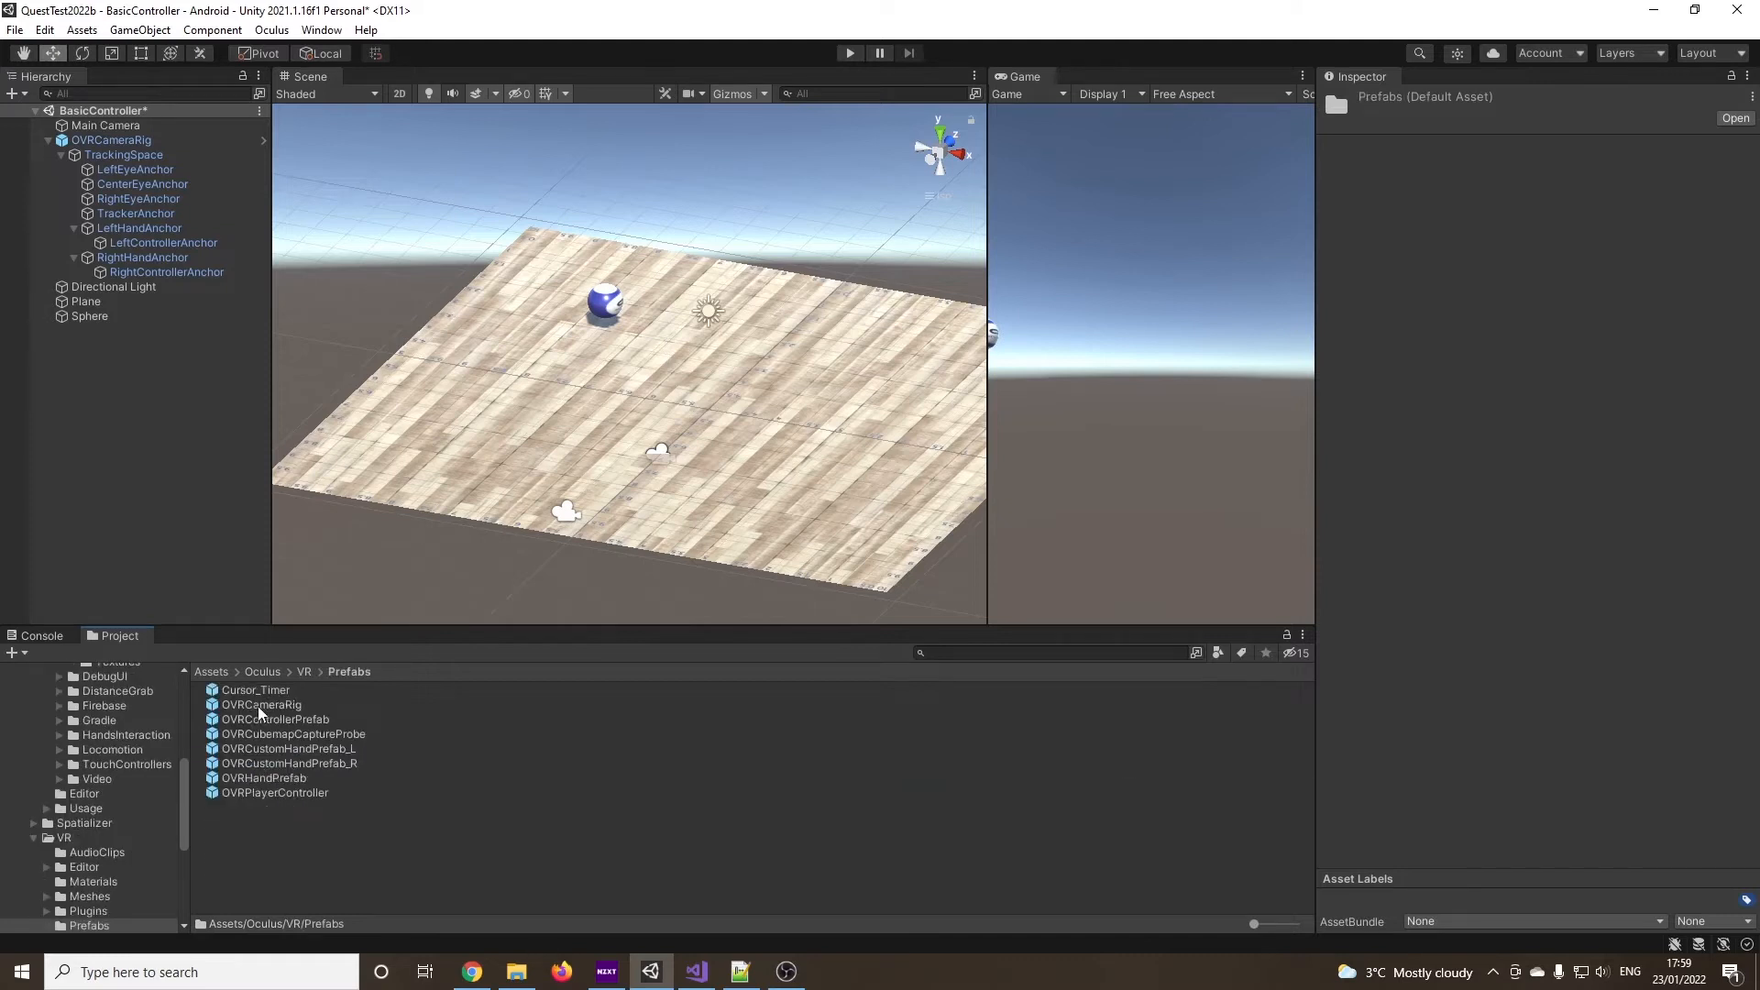
left_click(275, 718)
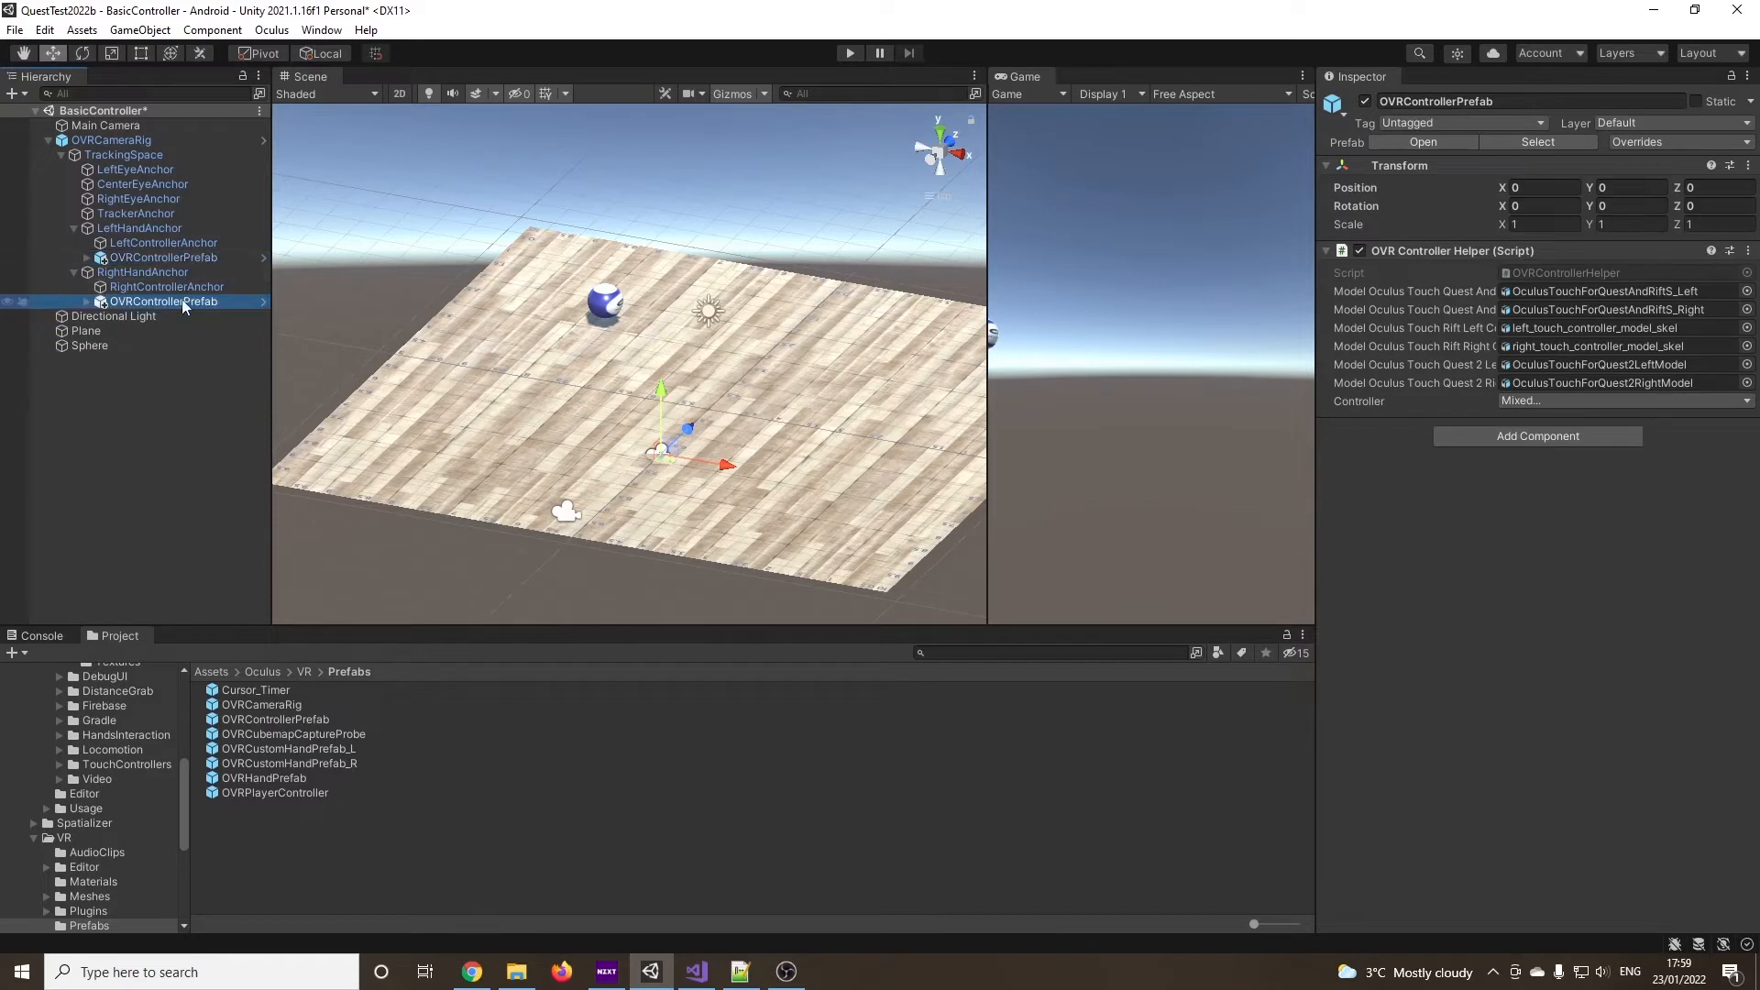
Set the left OVRControllerPrefab's Controller type to L Touch
left_click(161, 242)
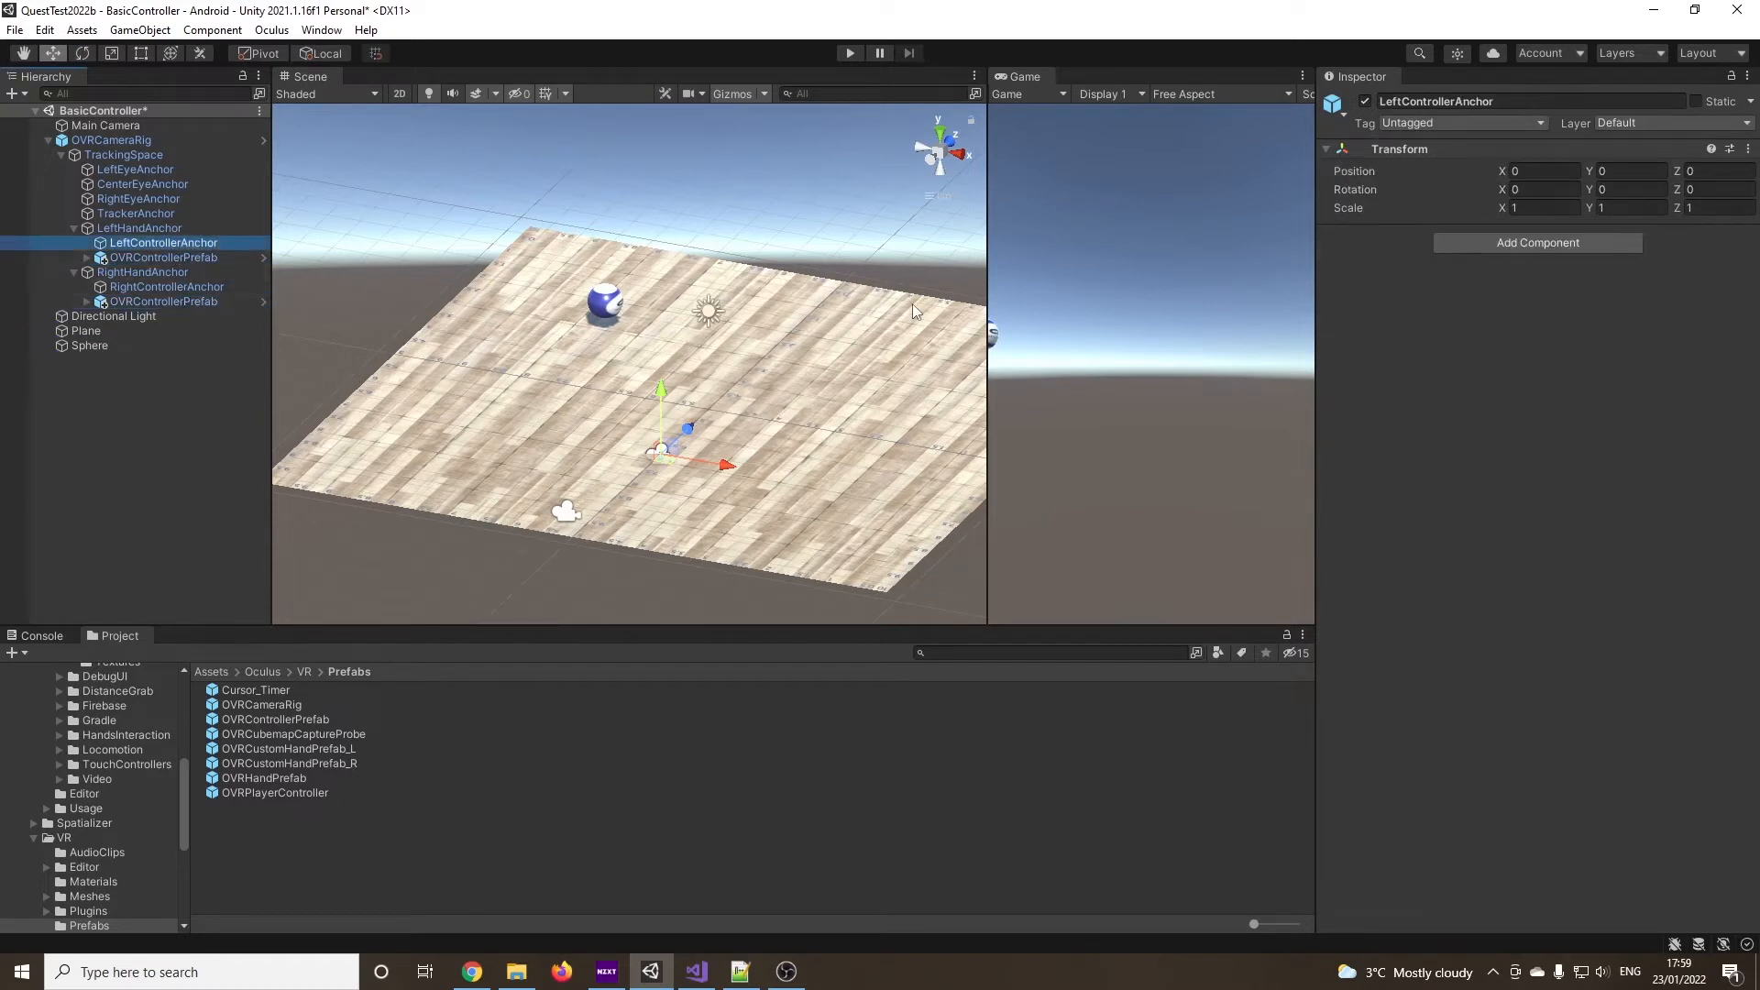
left_click(163, 256)
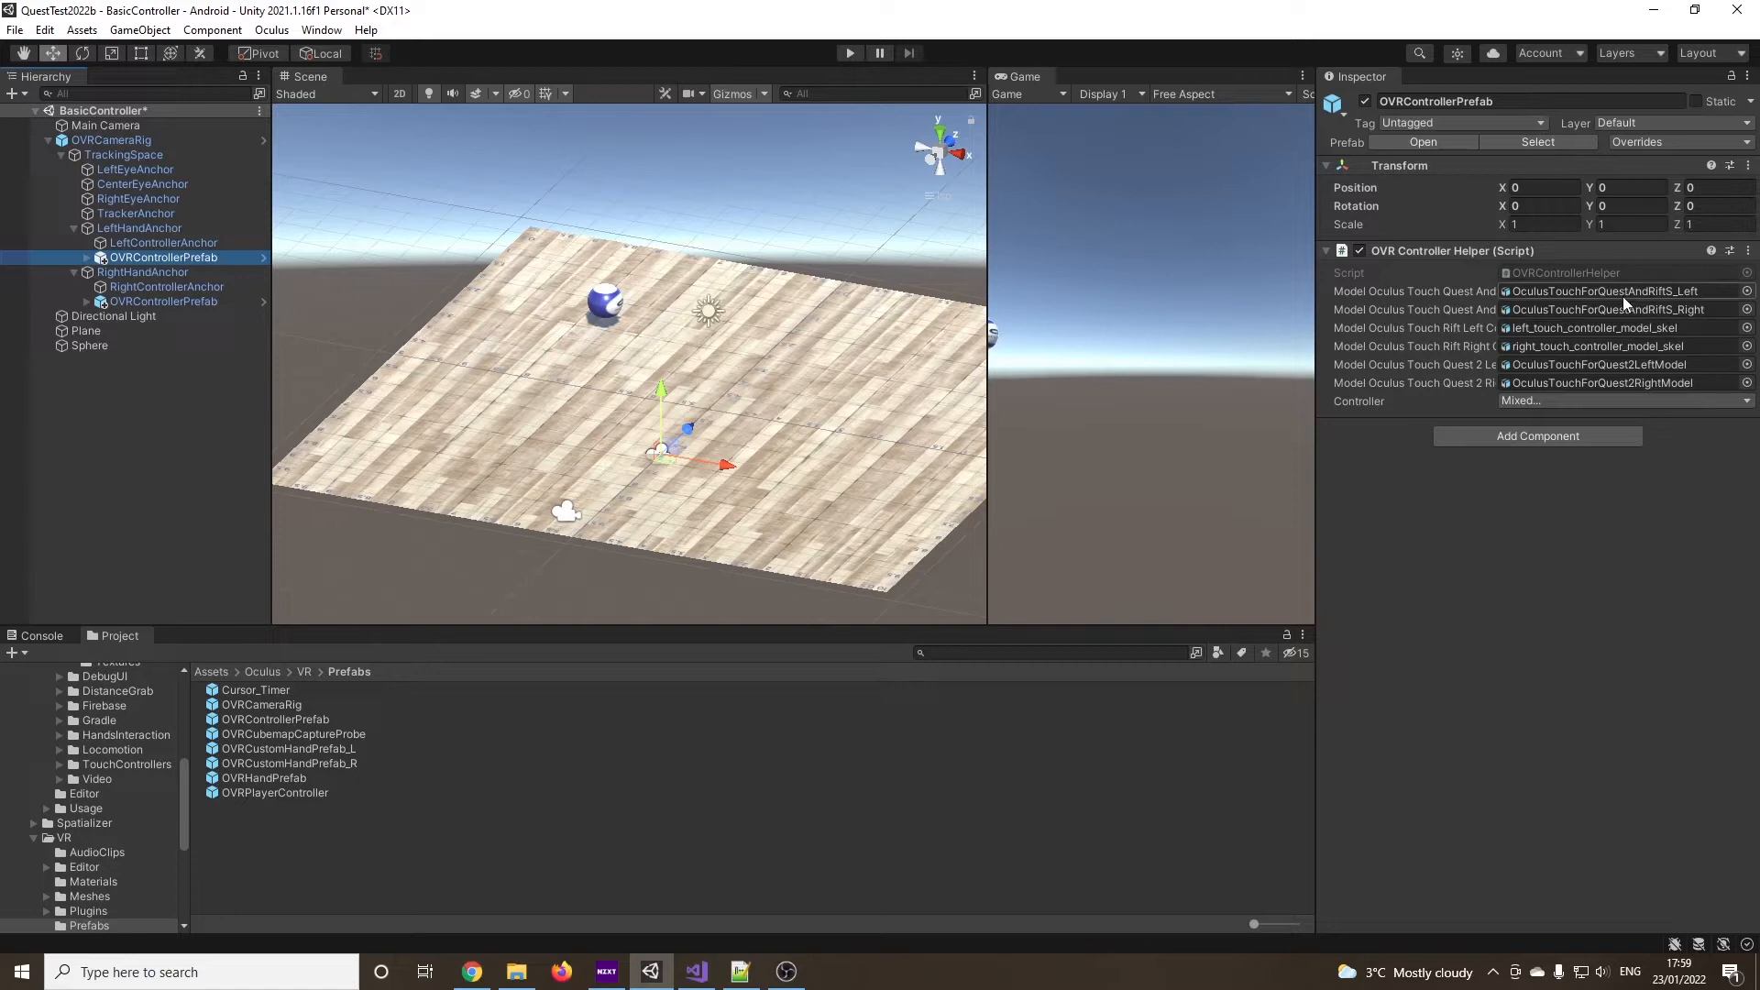
mouse_move(1489, 403)
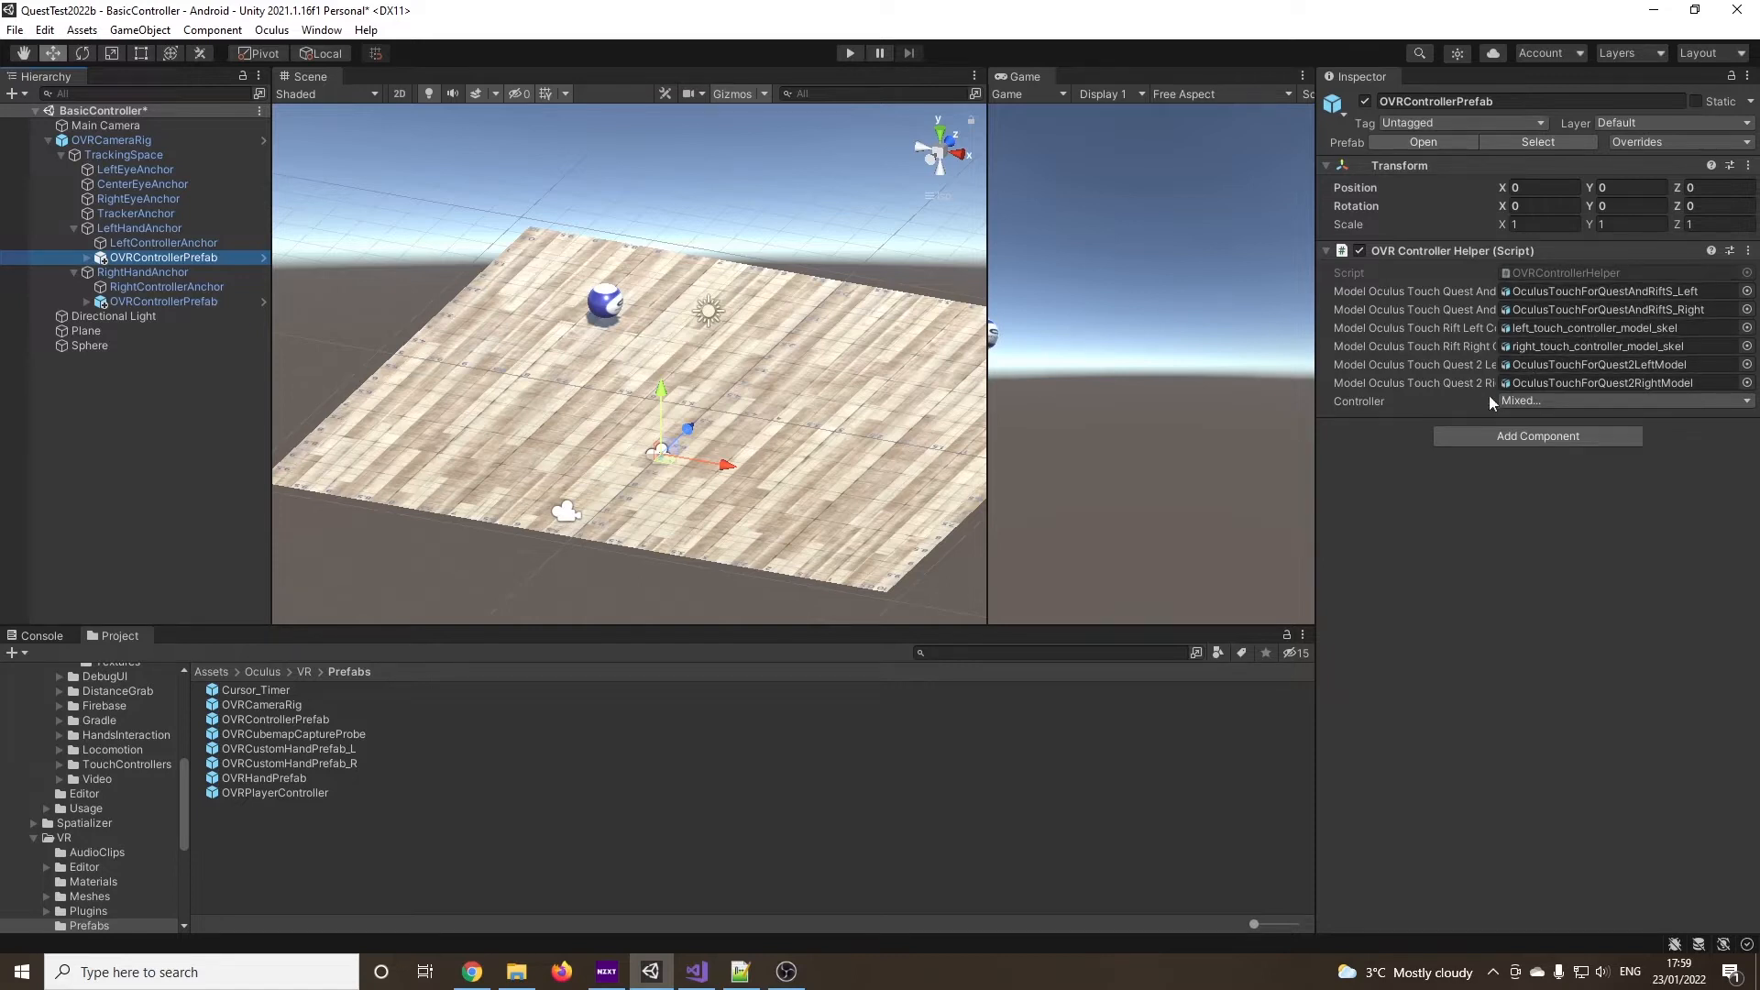
mouse_move(1365, 403)
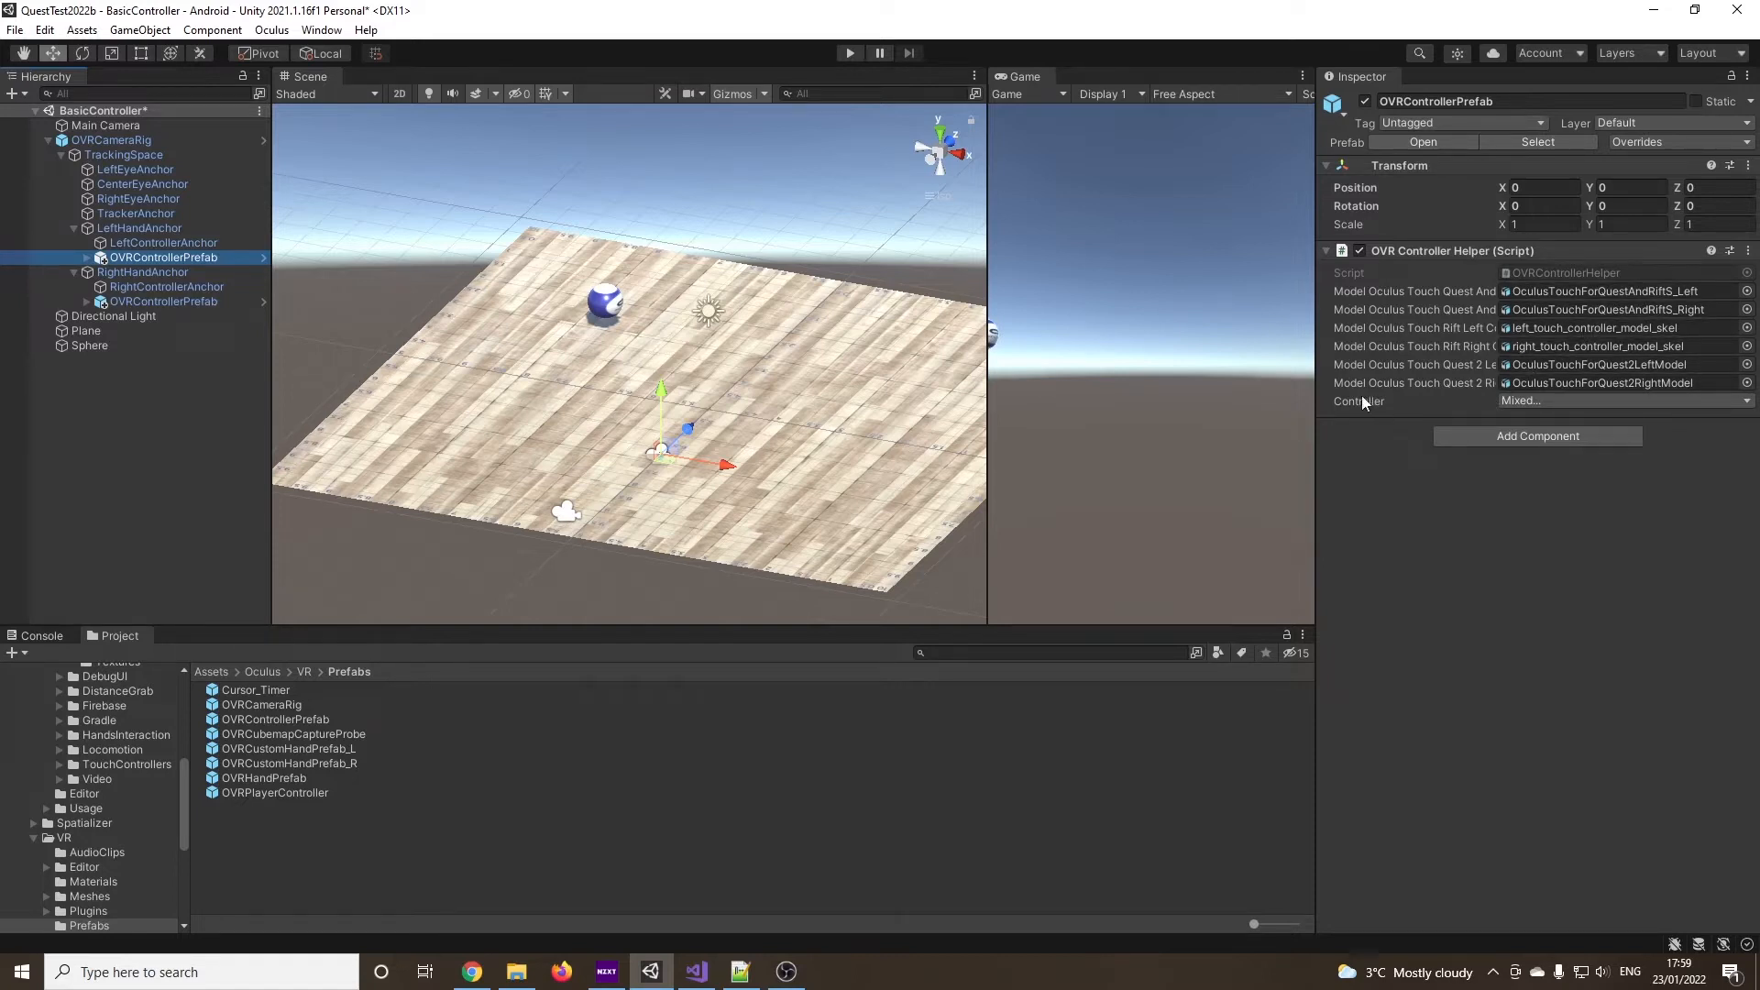
left_click(1623, 401)
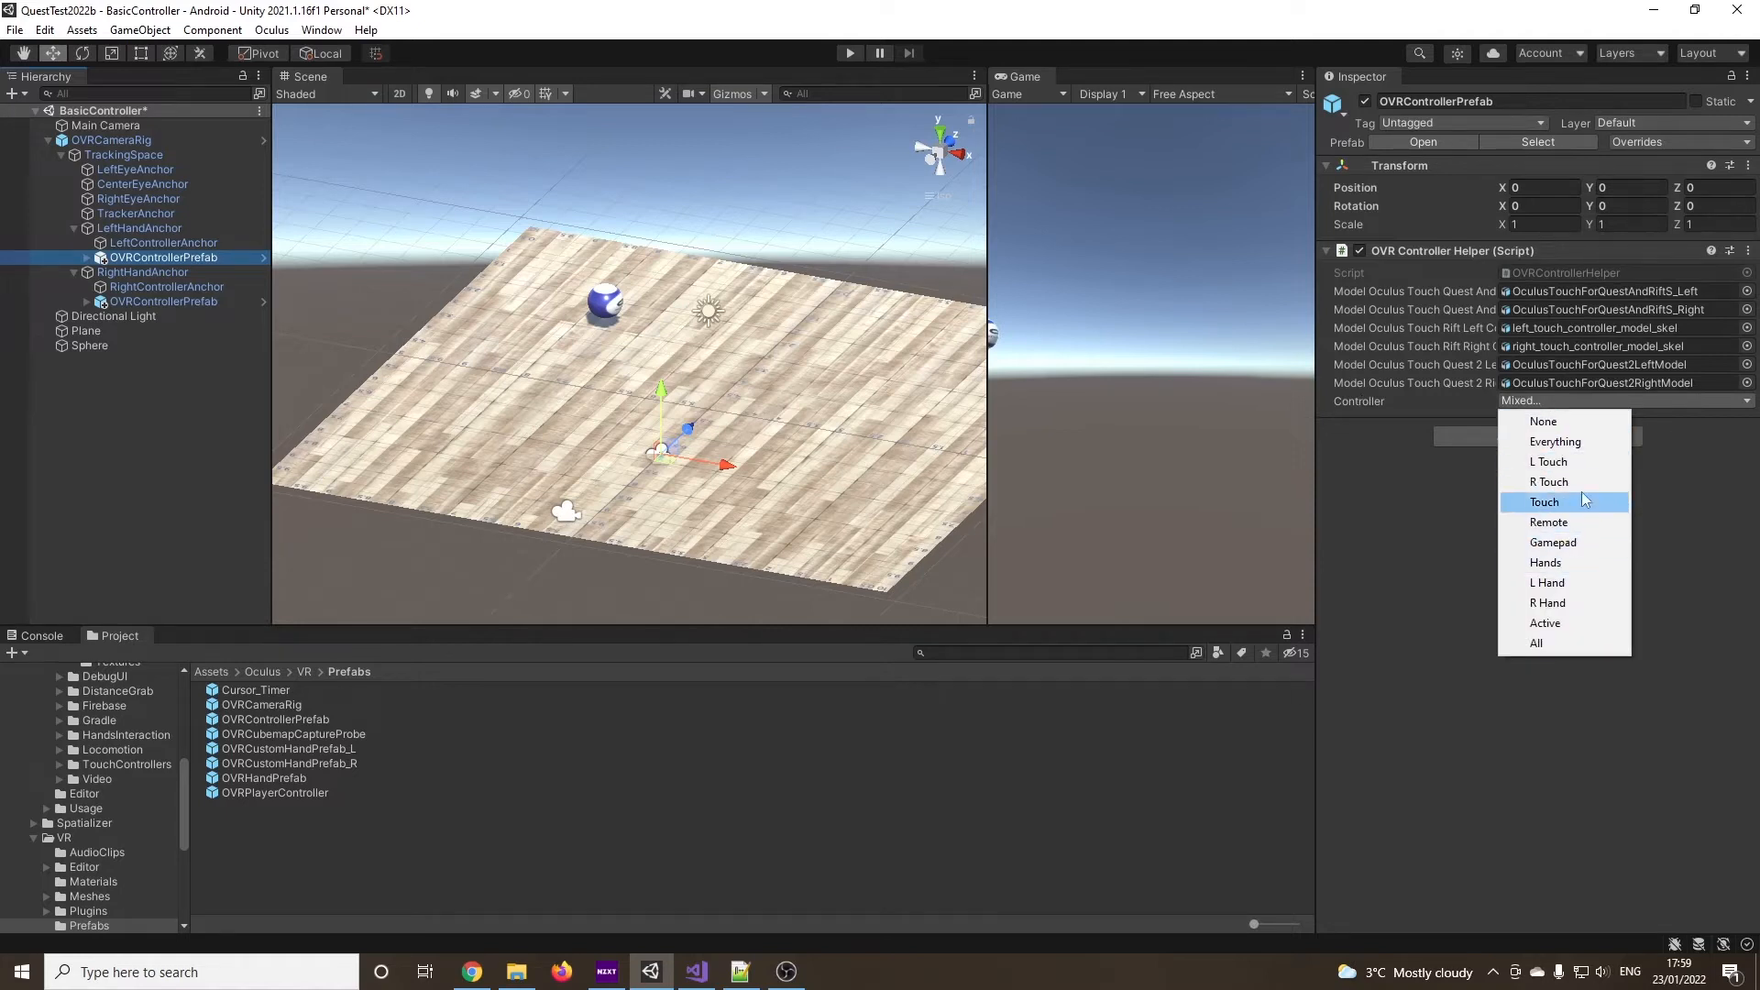
mouse_move(1560, 463)
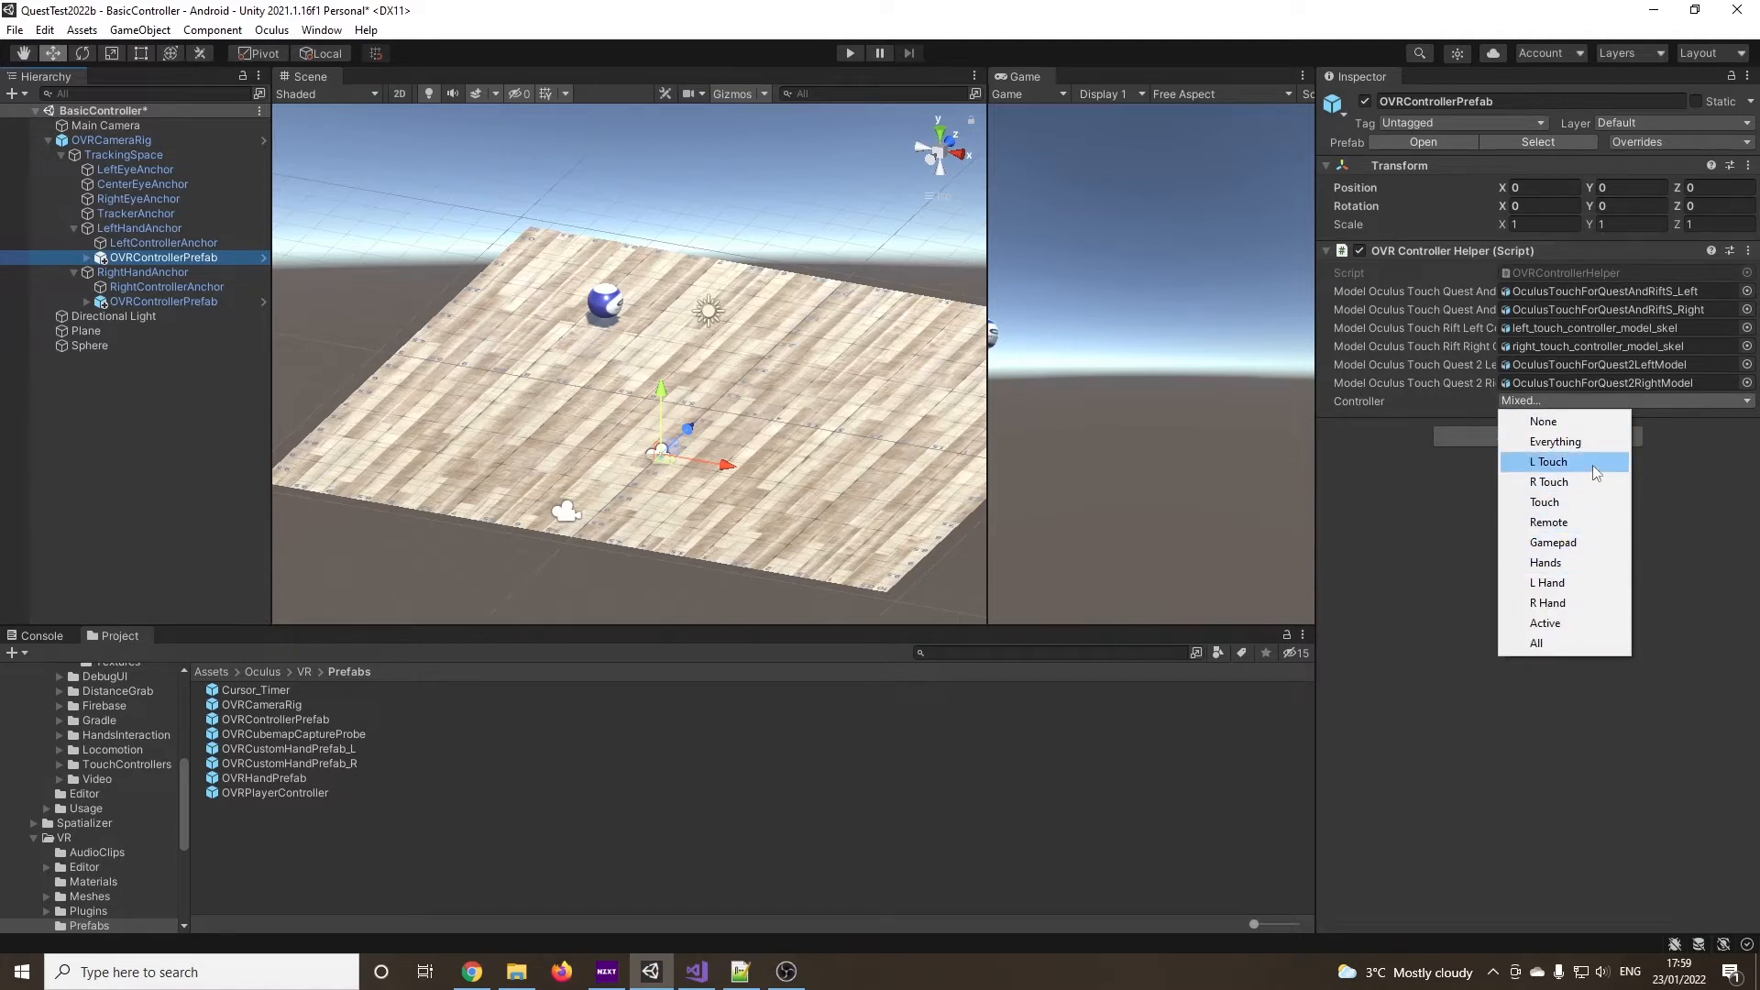
left_click(1547, 462)
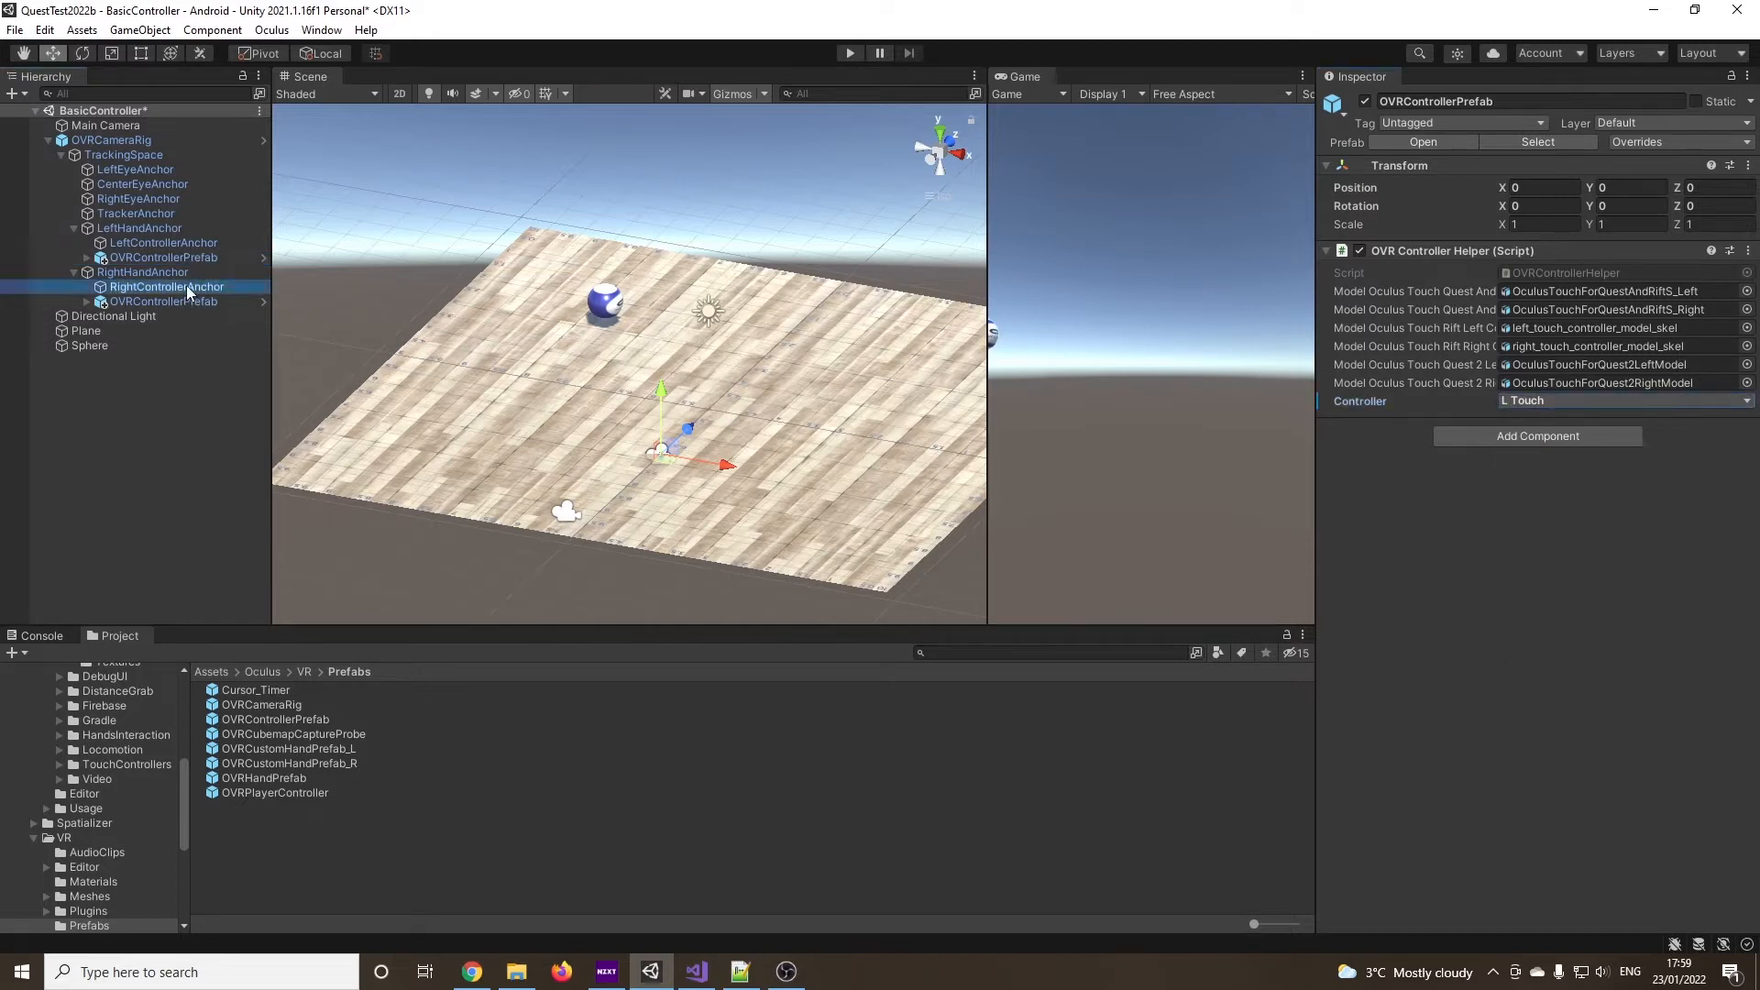
Set the right OVRControllerPrefab's Controller type to R Hand
left_click(163, 301)
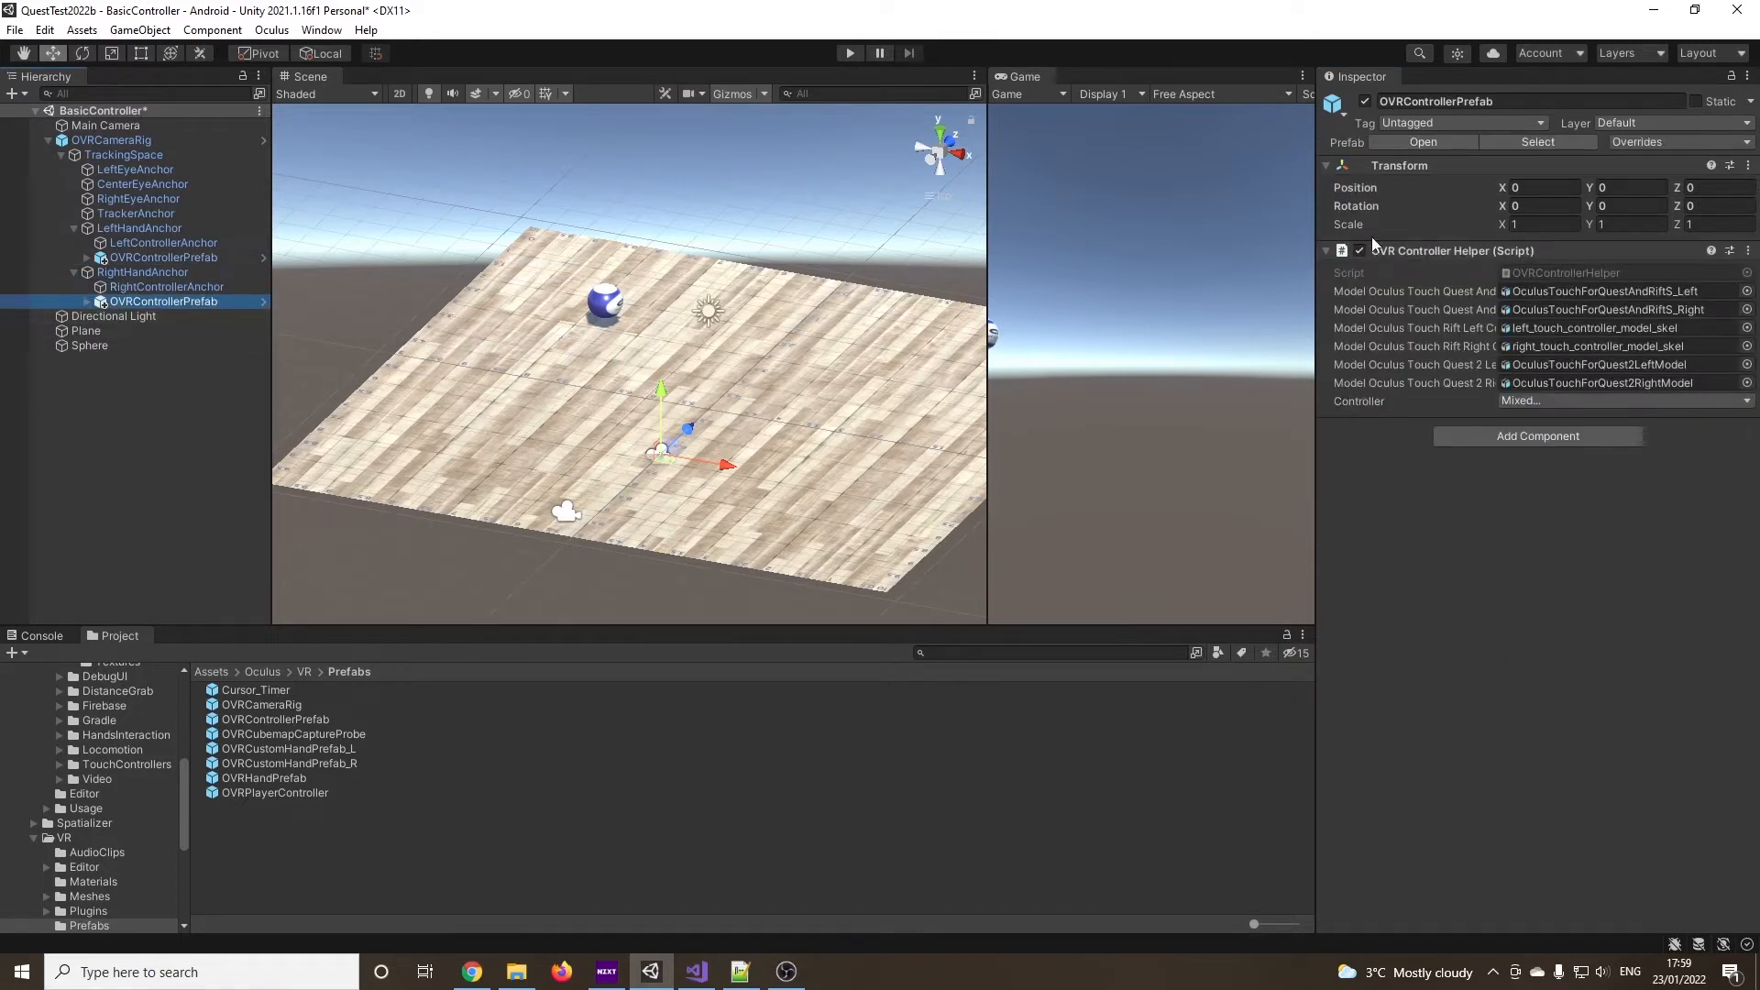
left_click(1623, 401)
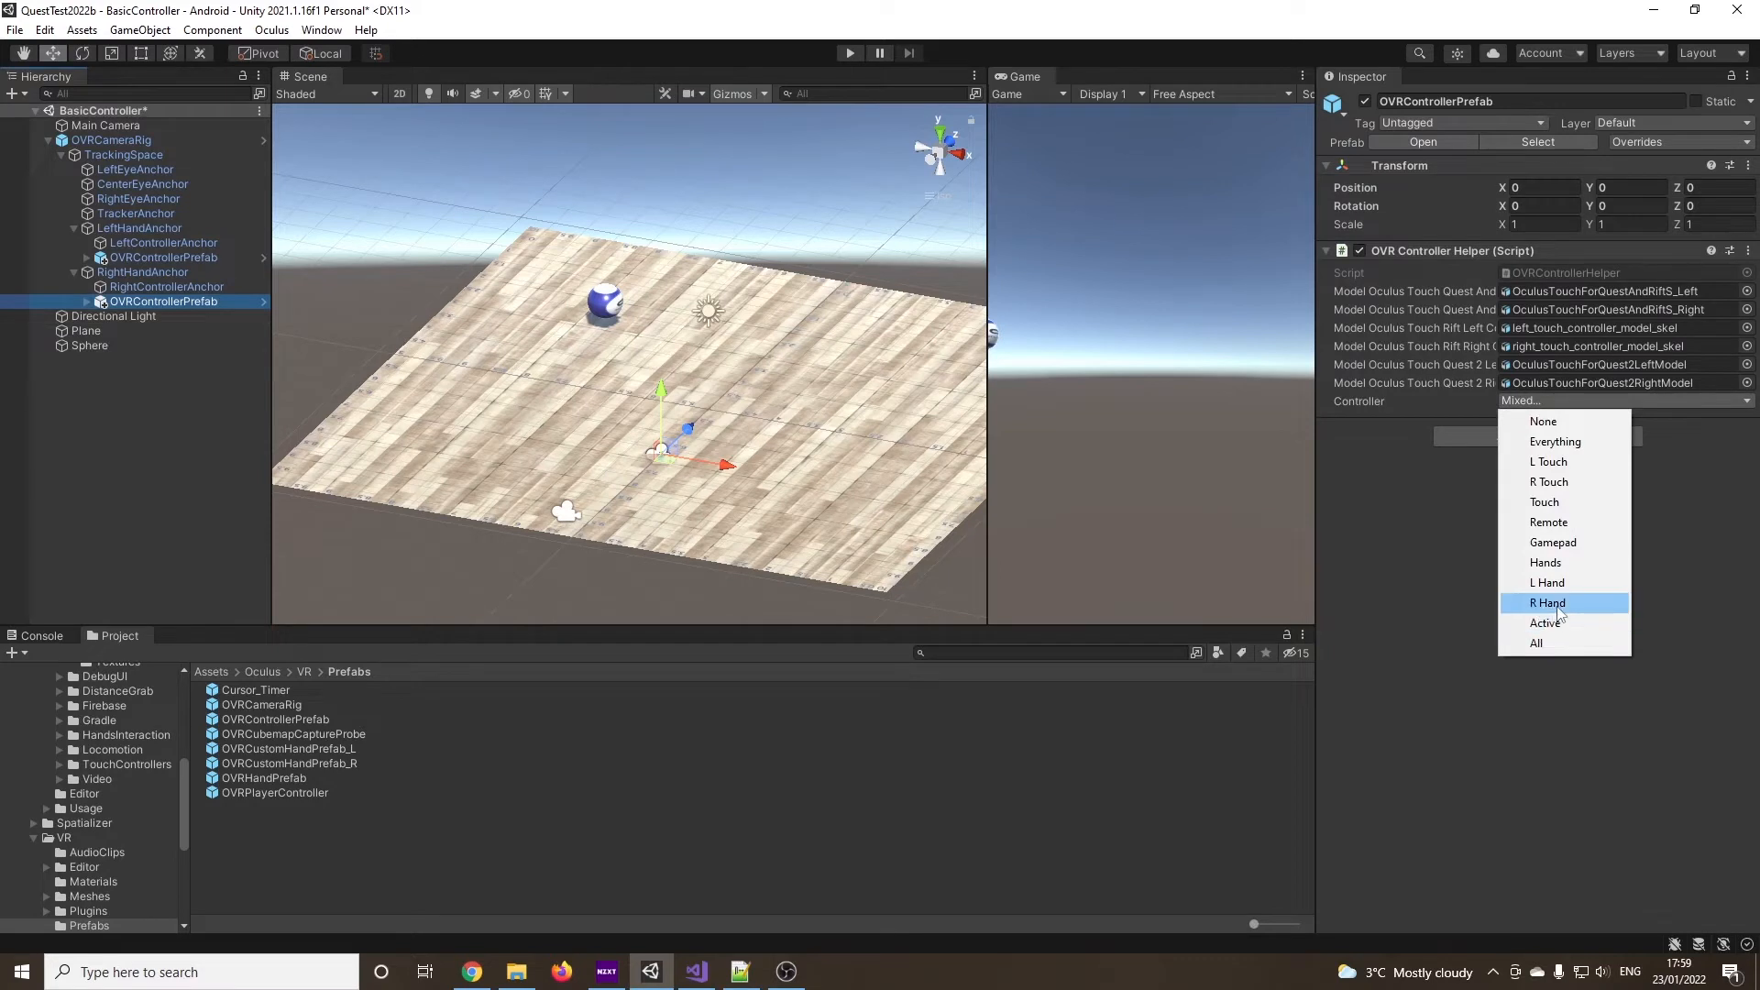
left_click(1548, 604)
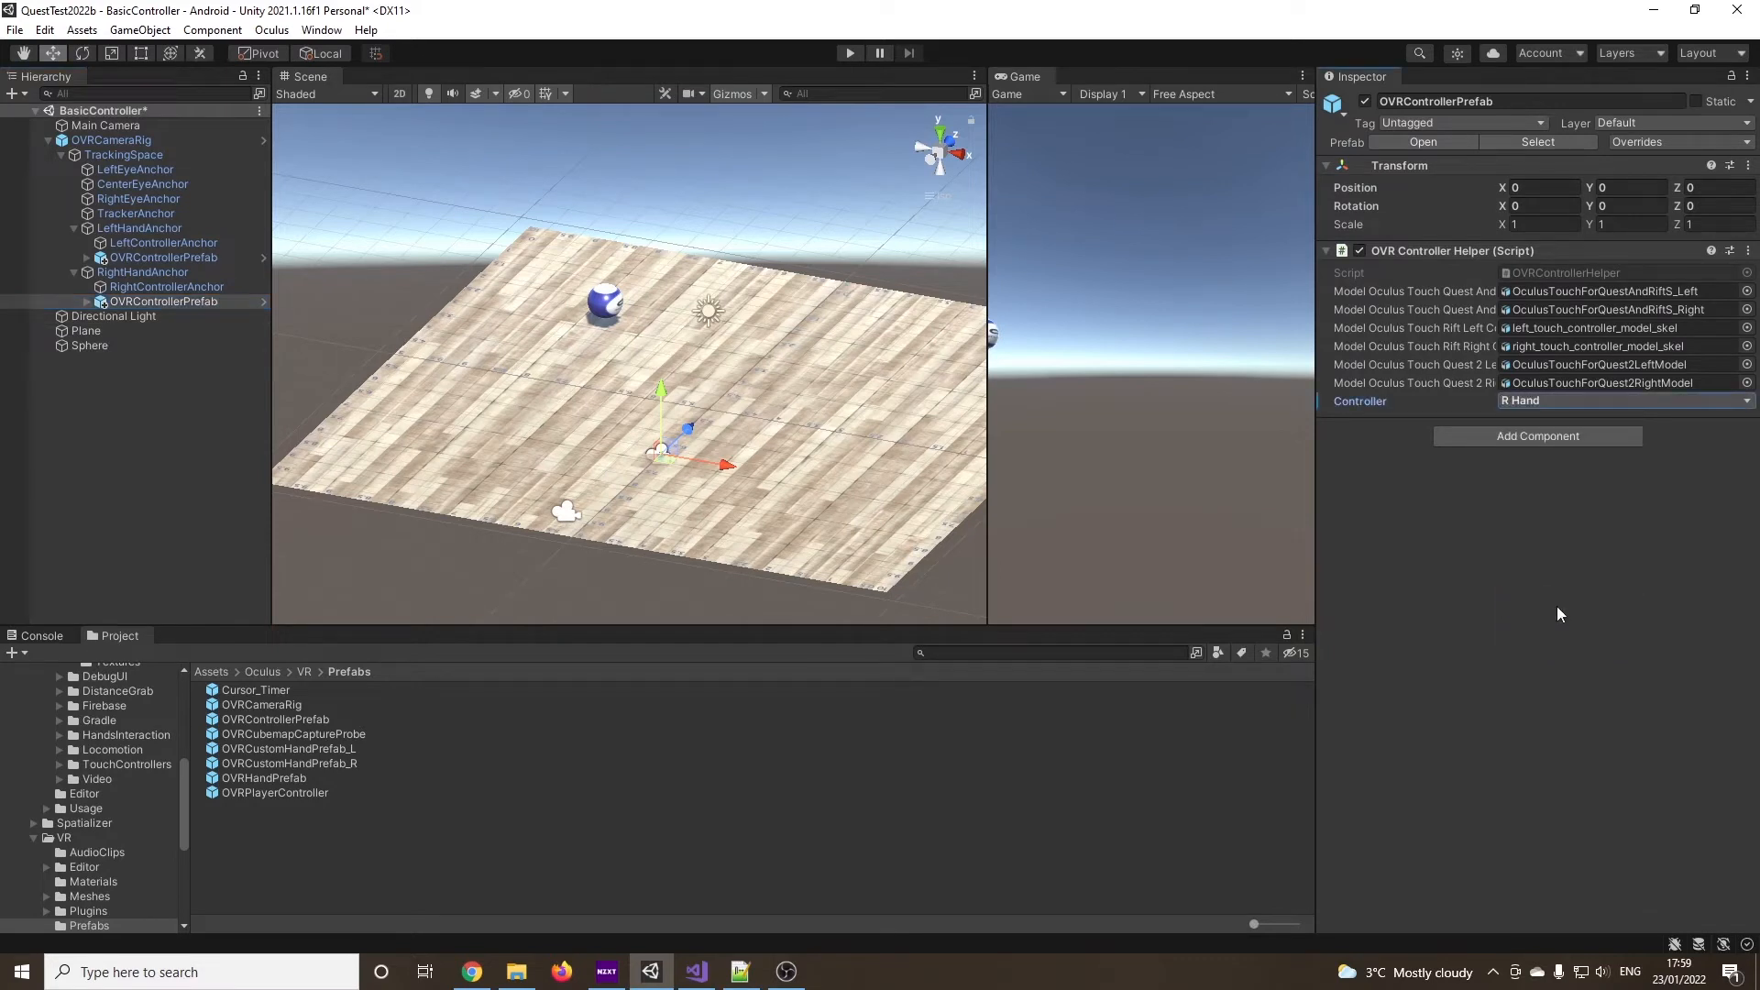
left_click(14, 29)
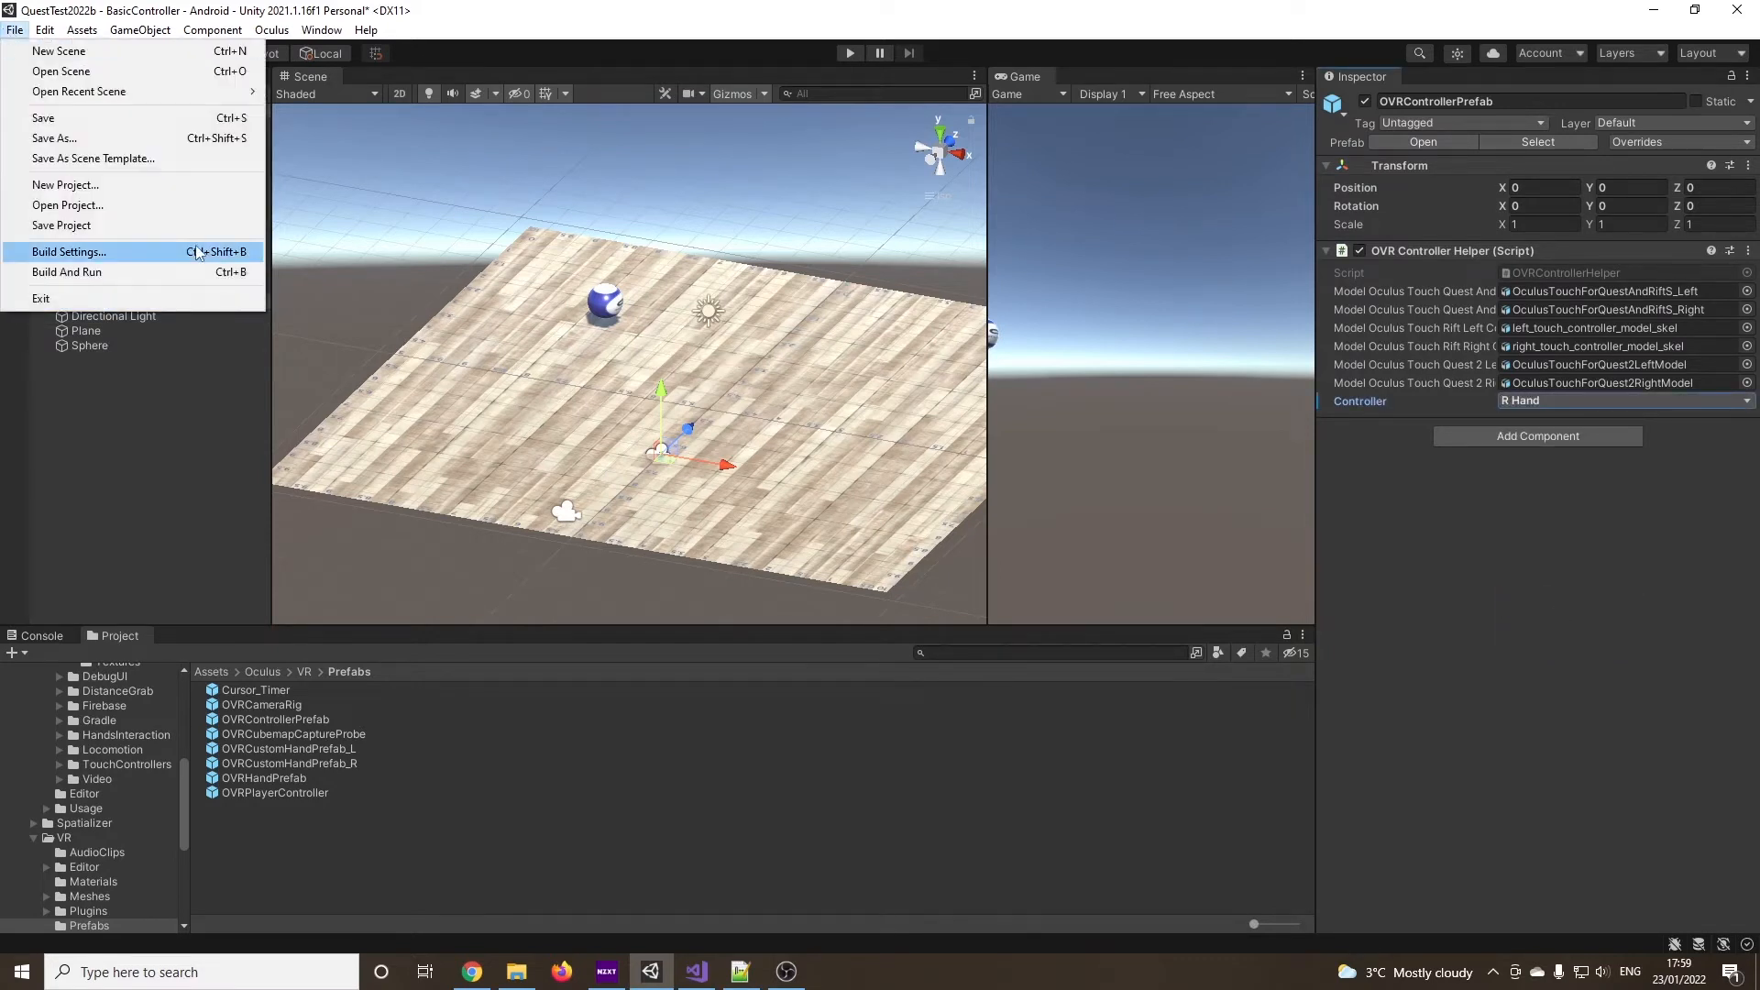
Build and run the Android app, saving it as Test02.apk in Dist, then close Build Settings
left_click(68, 251)
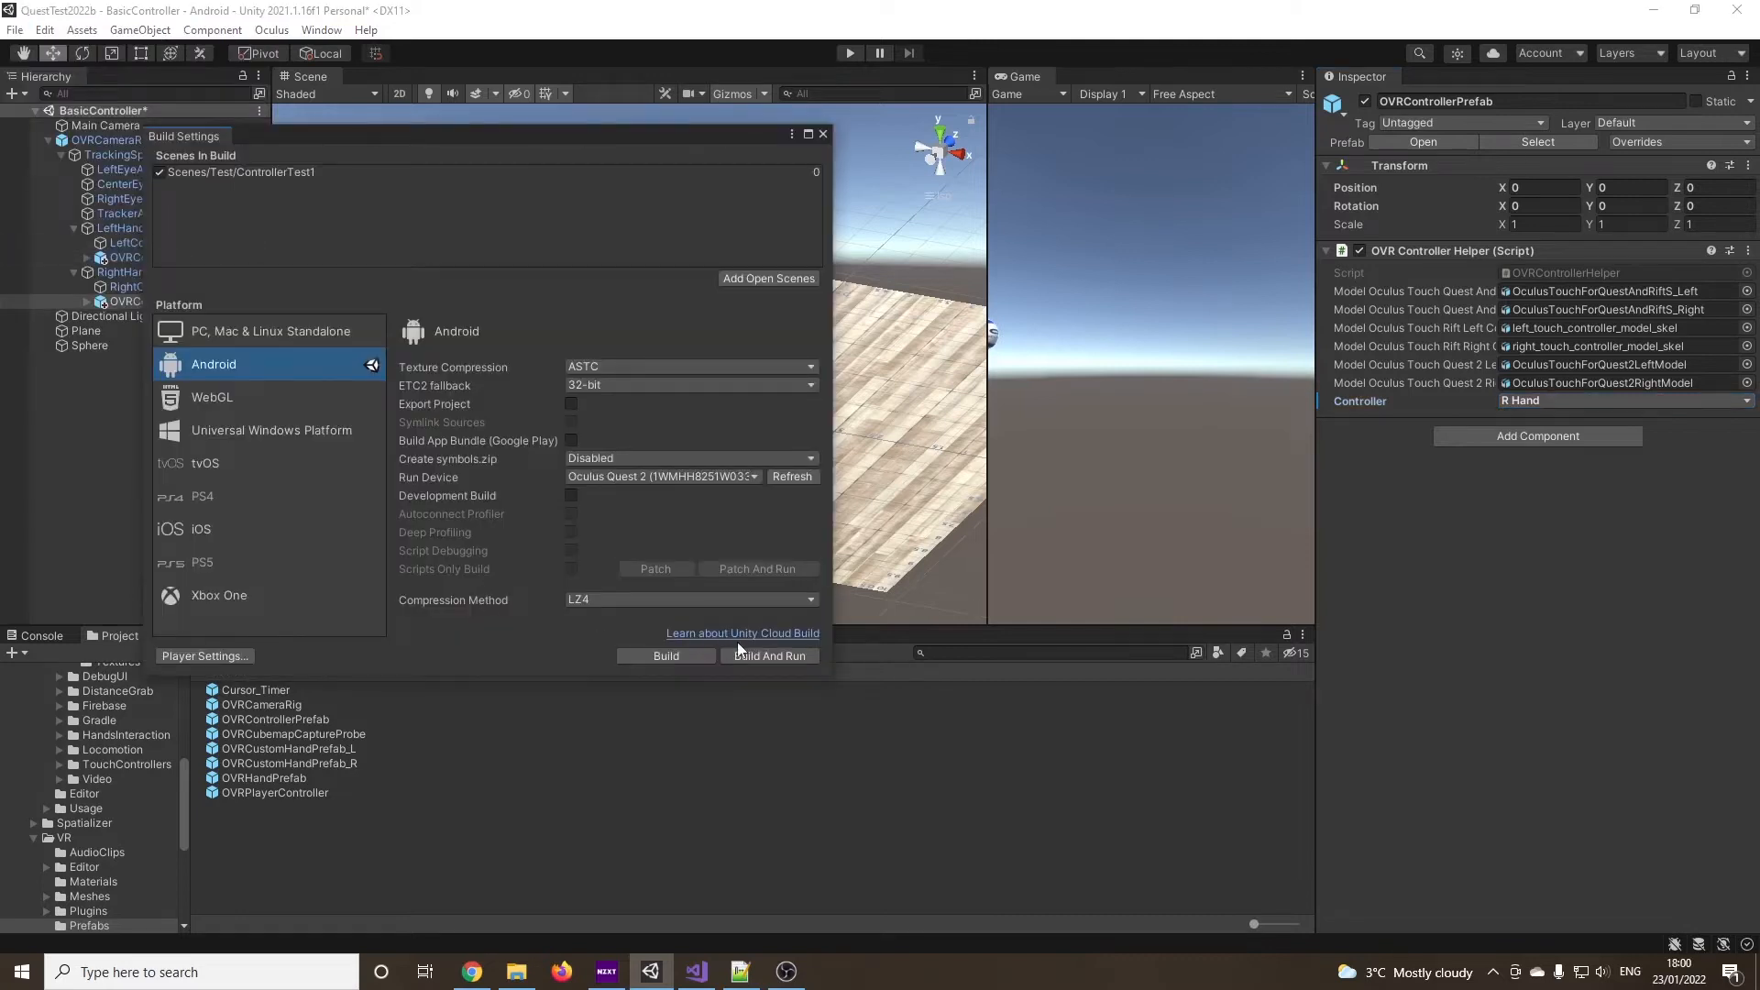
mouse_move(722, 614)
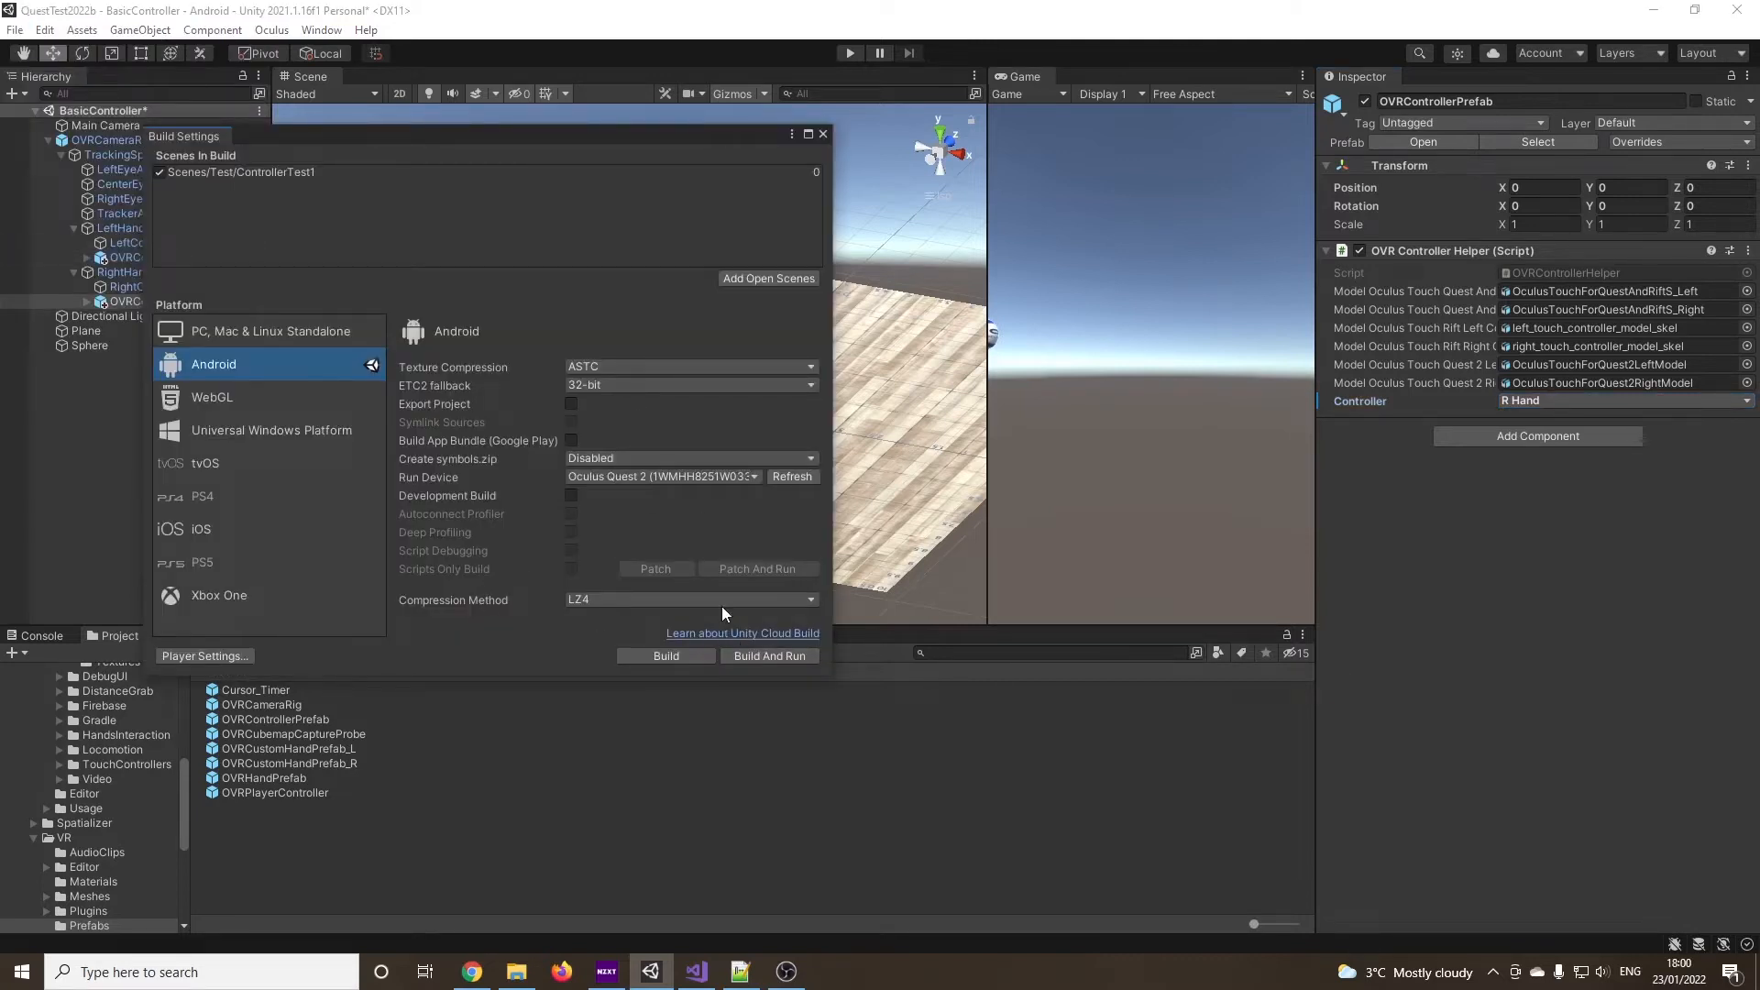
left_click(768, 657)
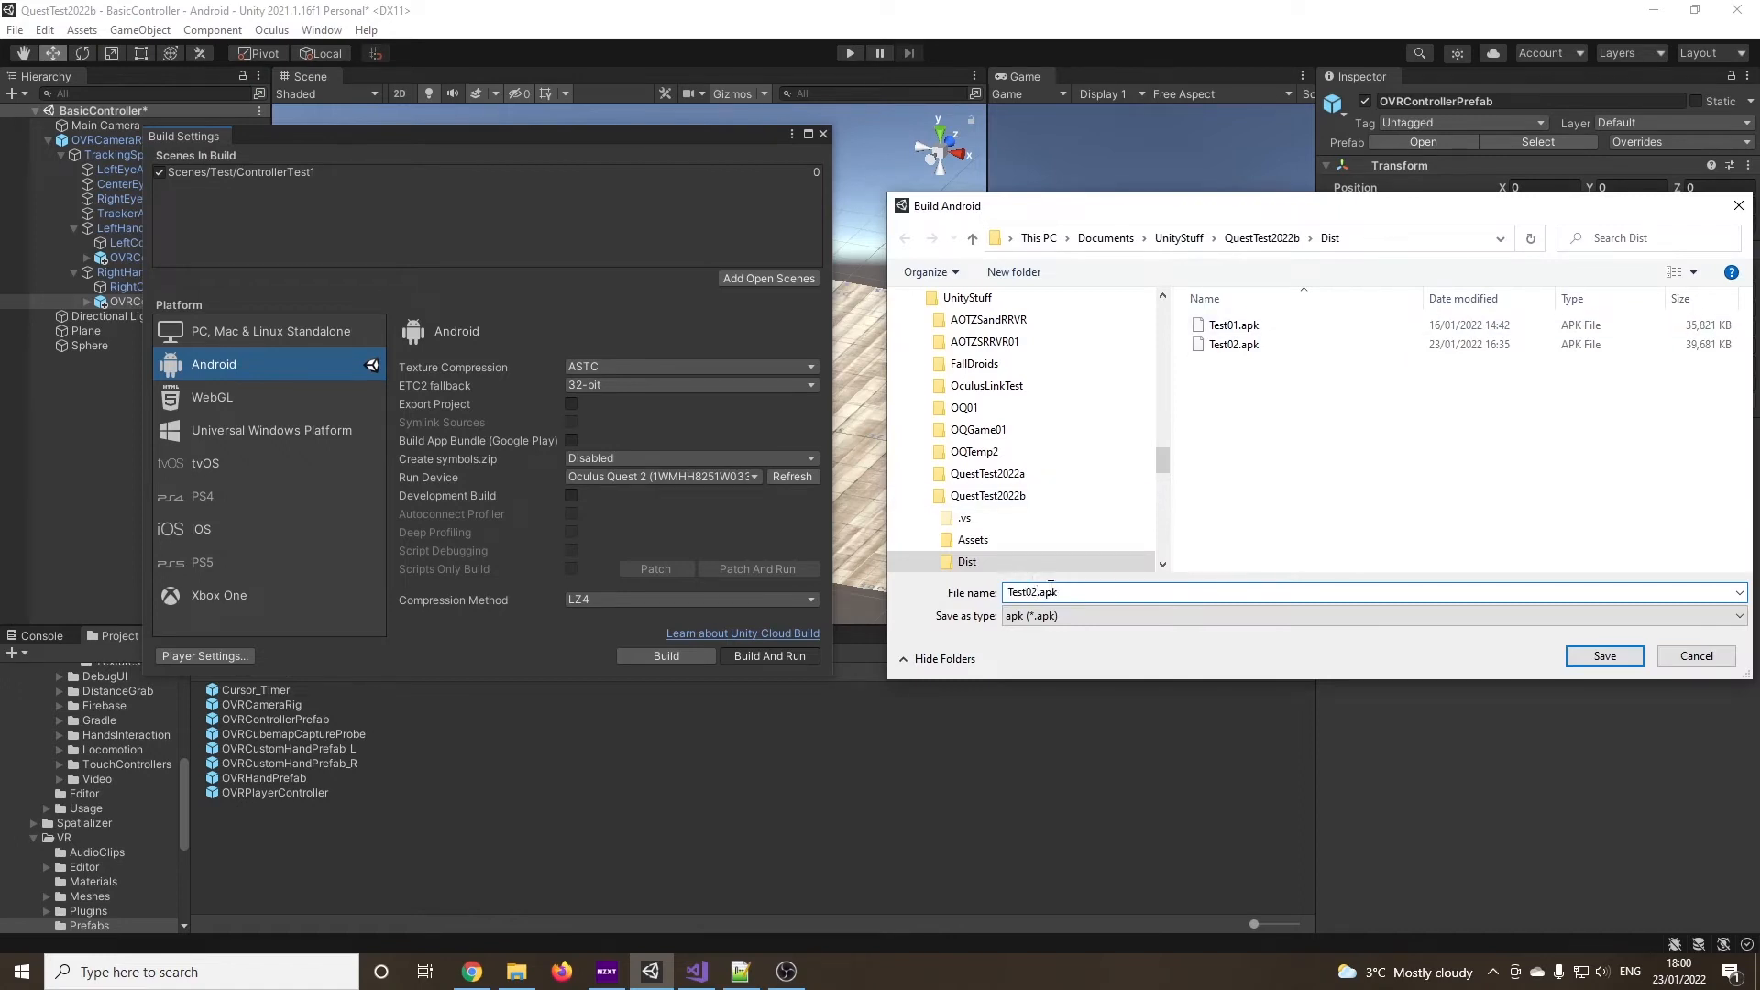
left_click(1603, 657)
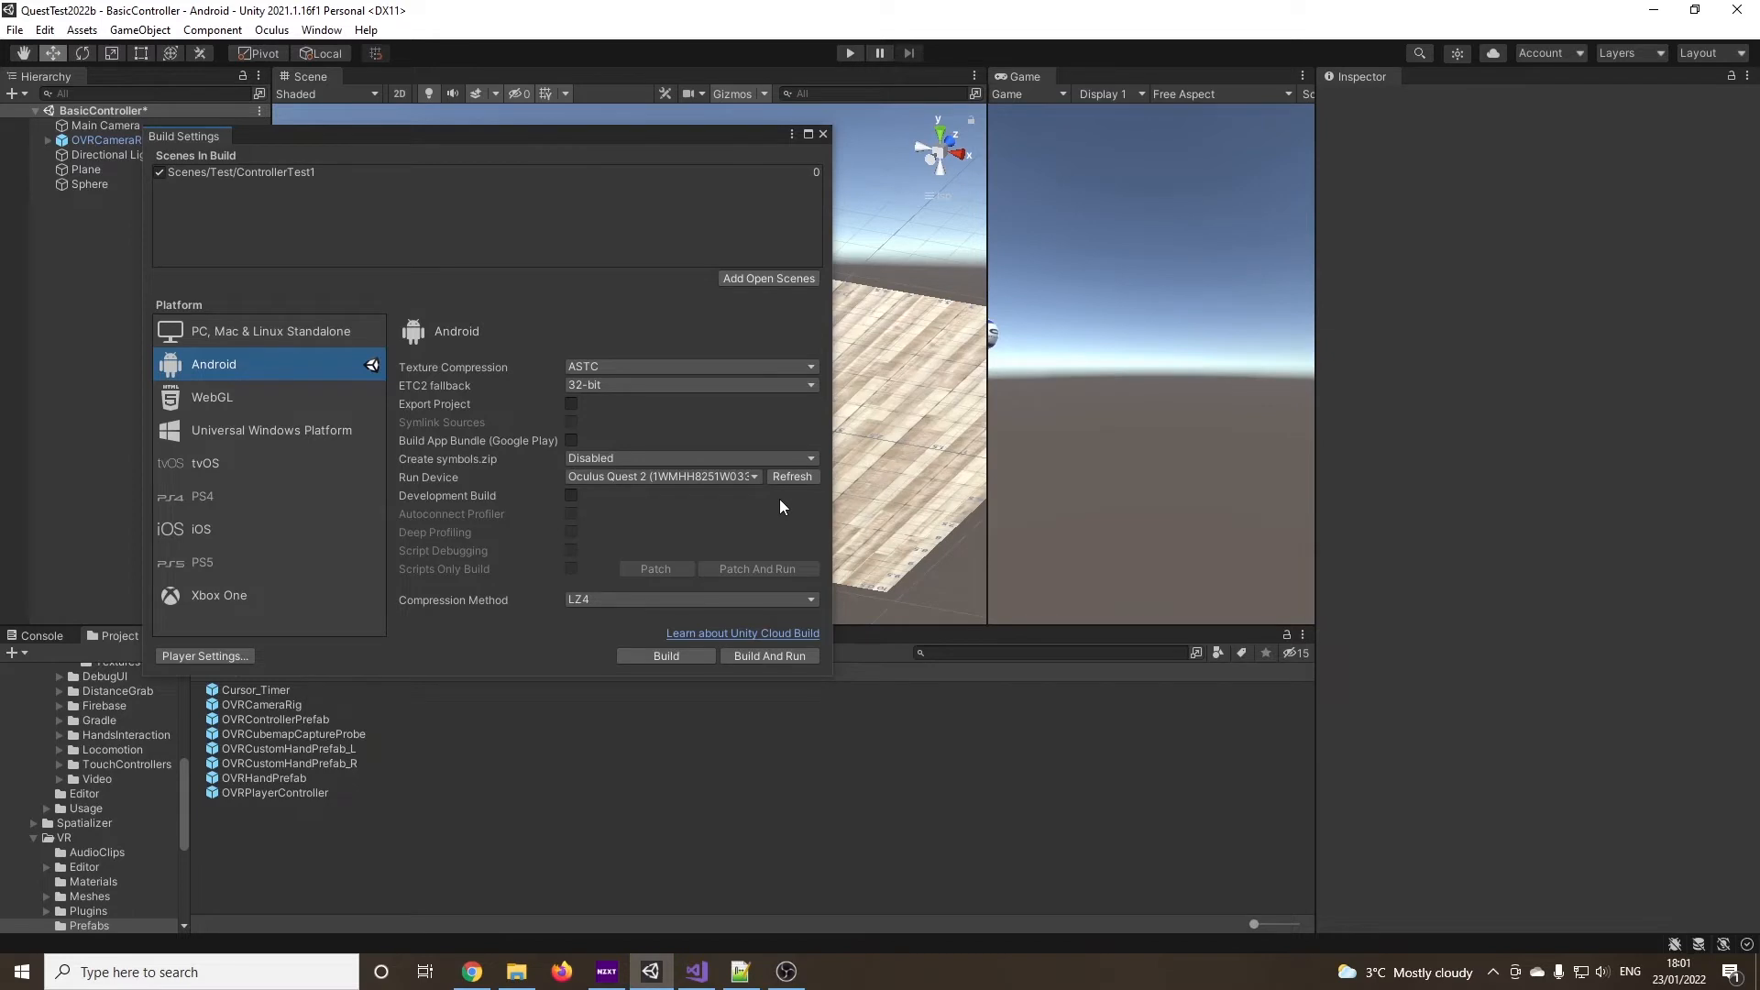
left_click(823, 134)
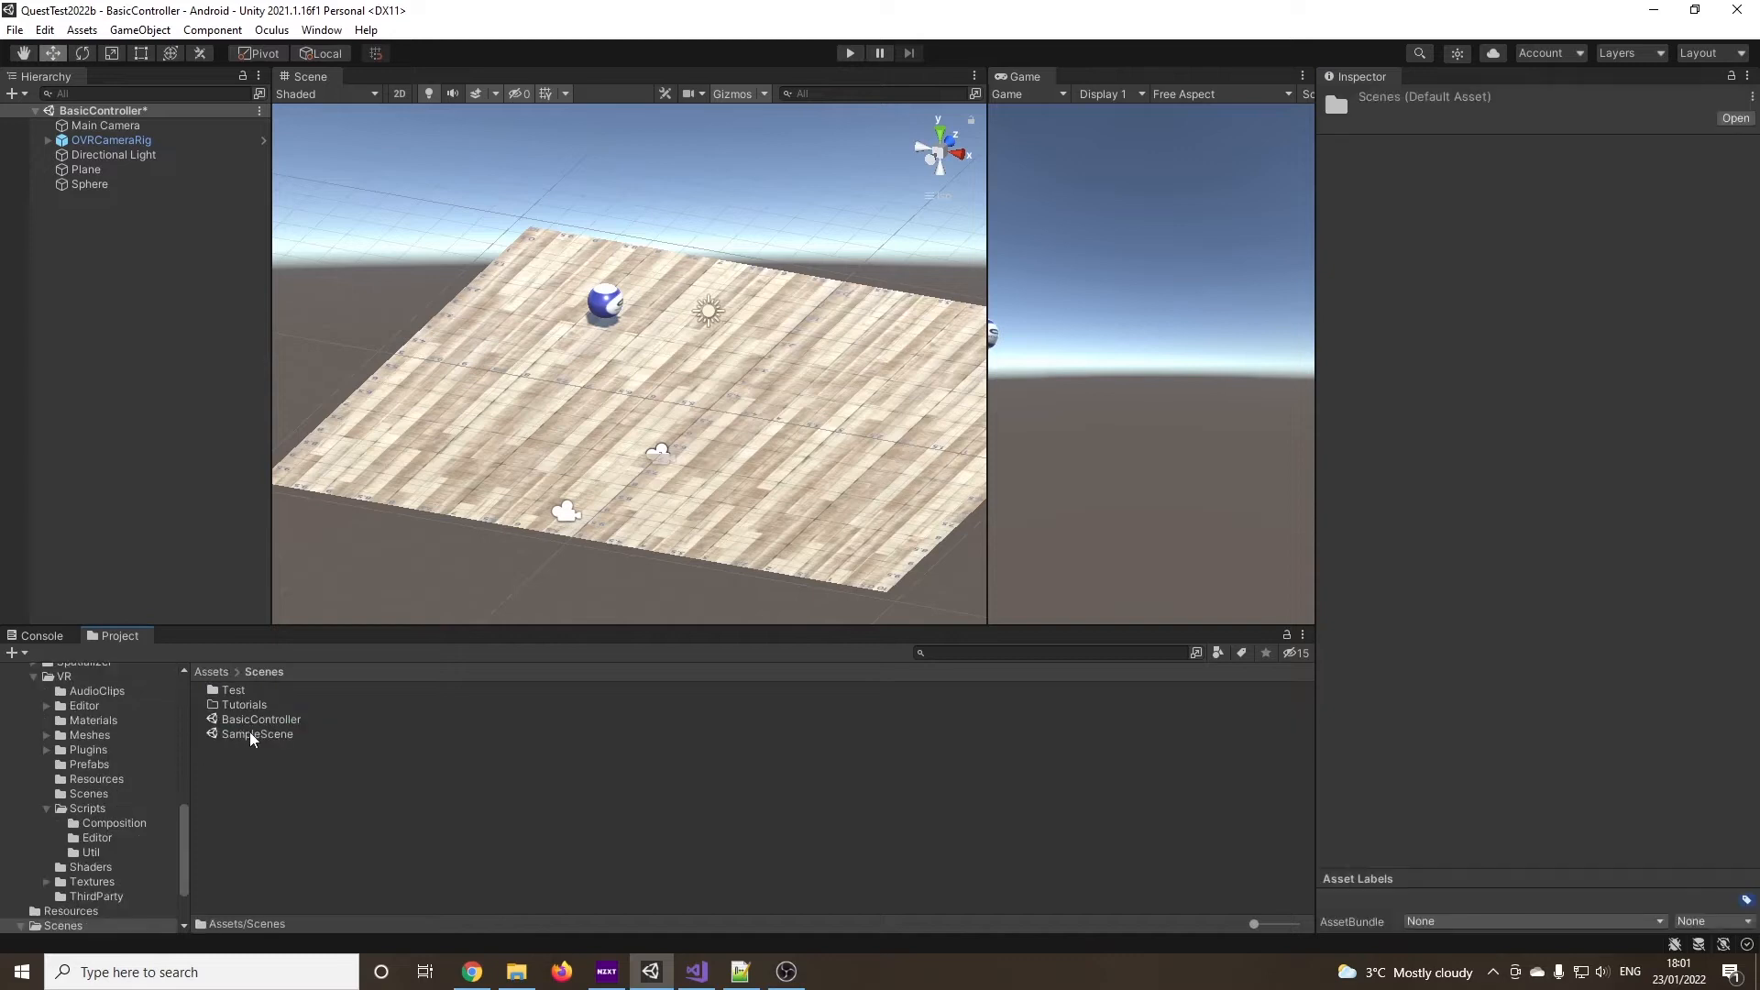
Create a new C# script named SimpleInteraction in the Scenes folder
right_click(251, 739)
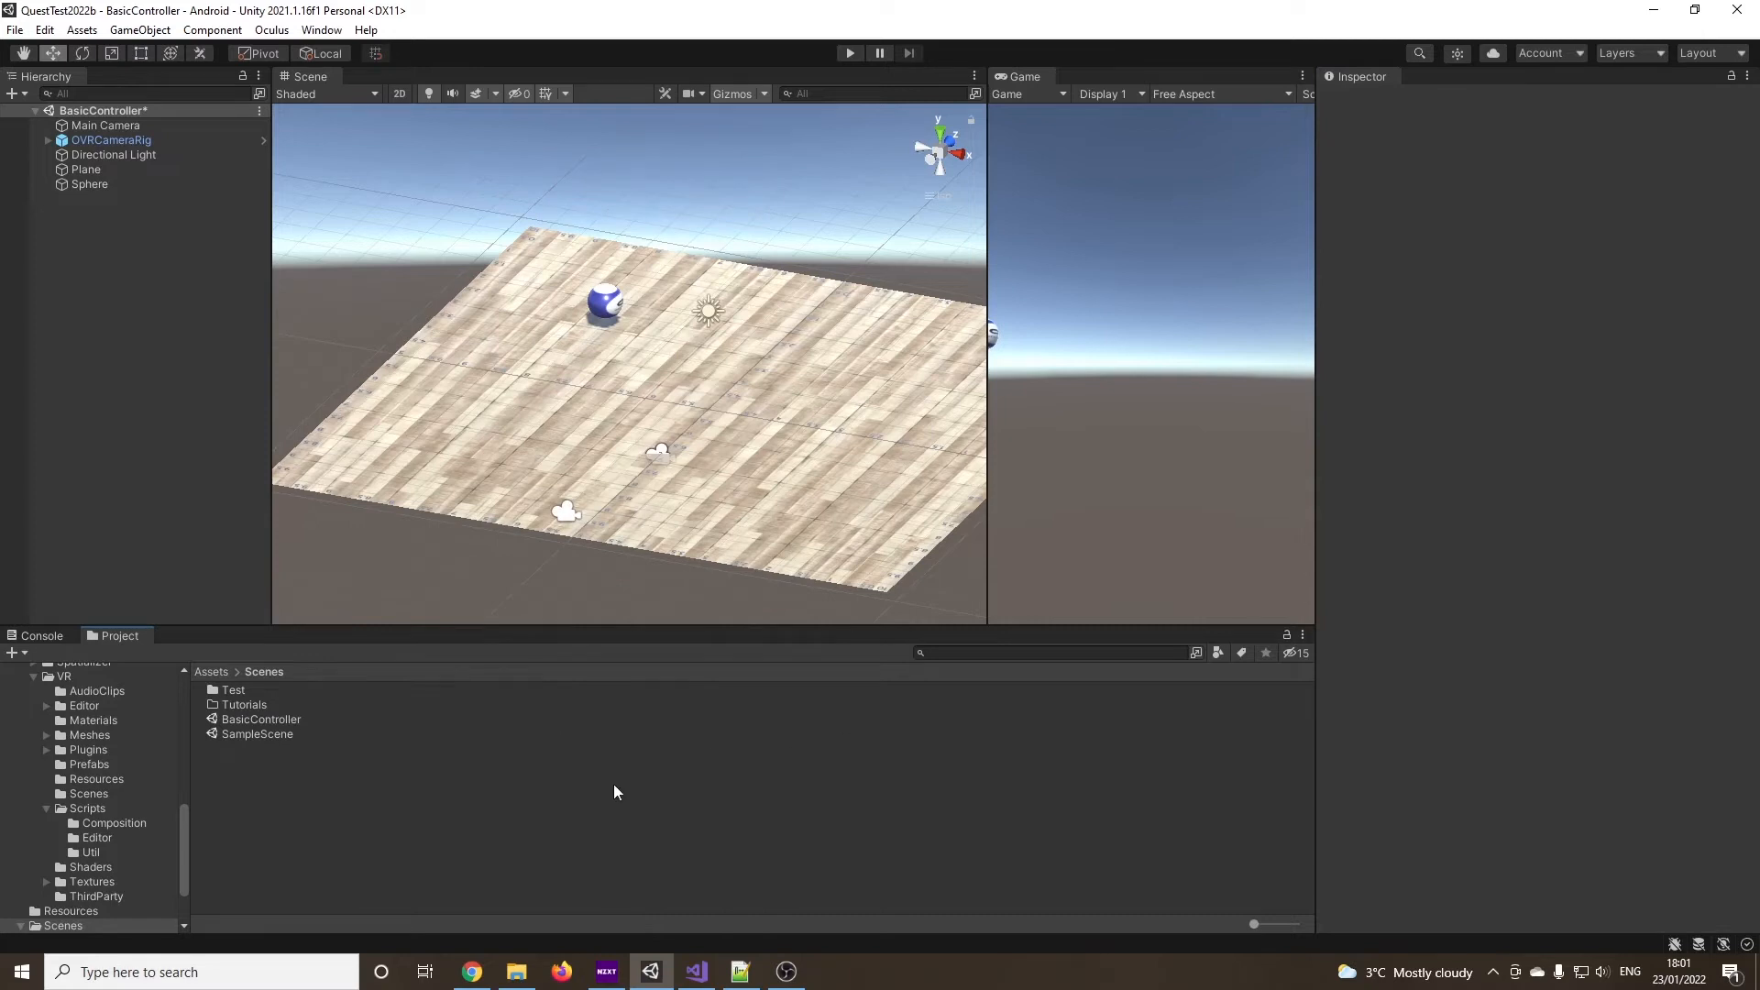
mouse_move(607, 785)
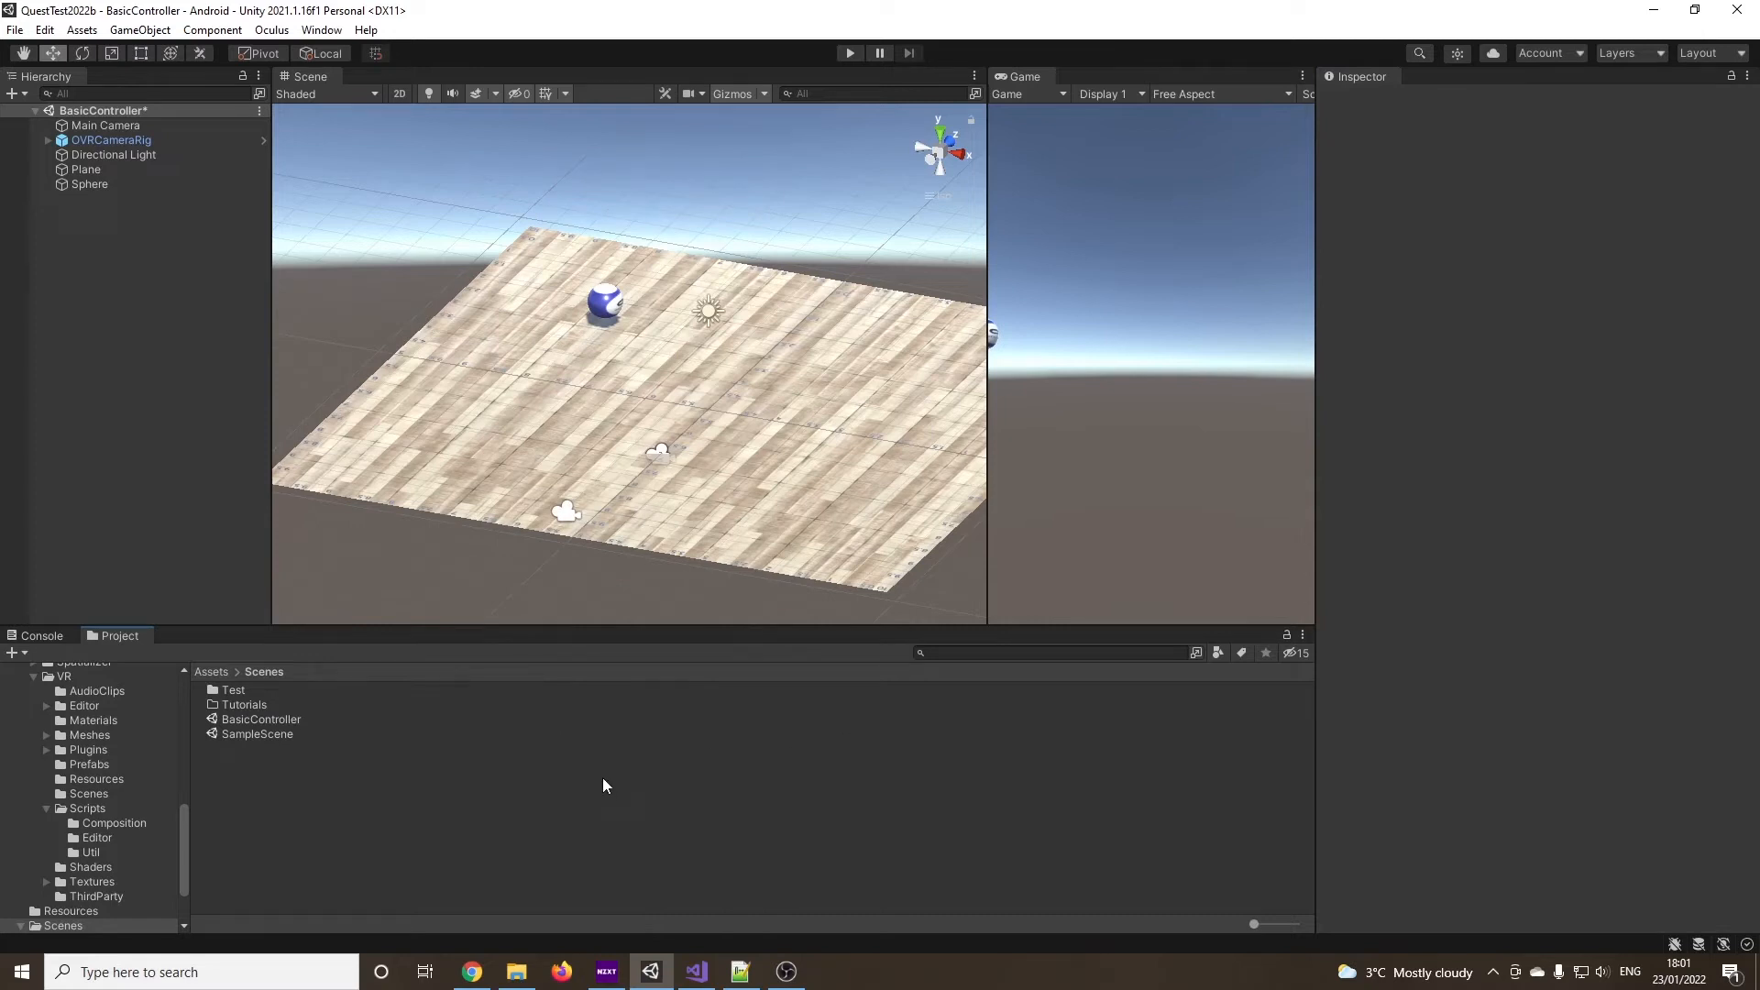
right_click(606, 785)
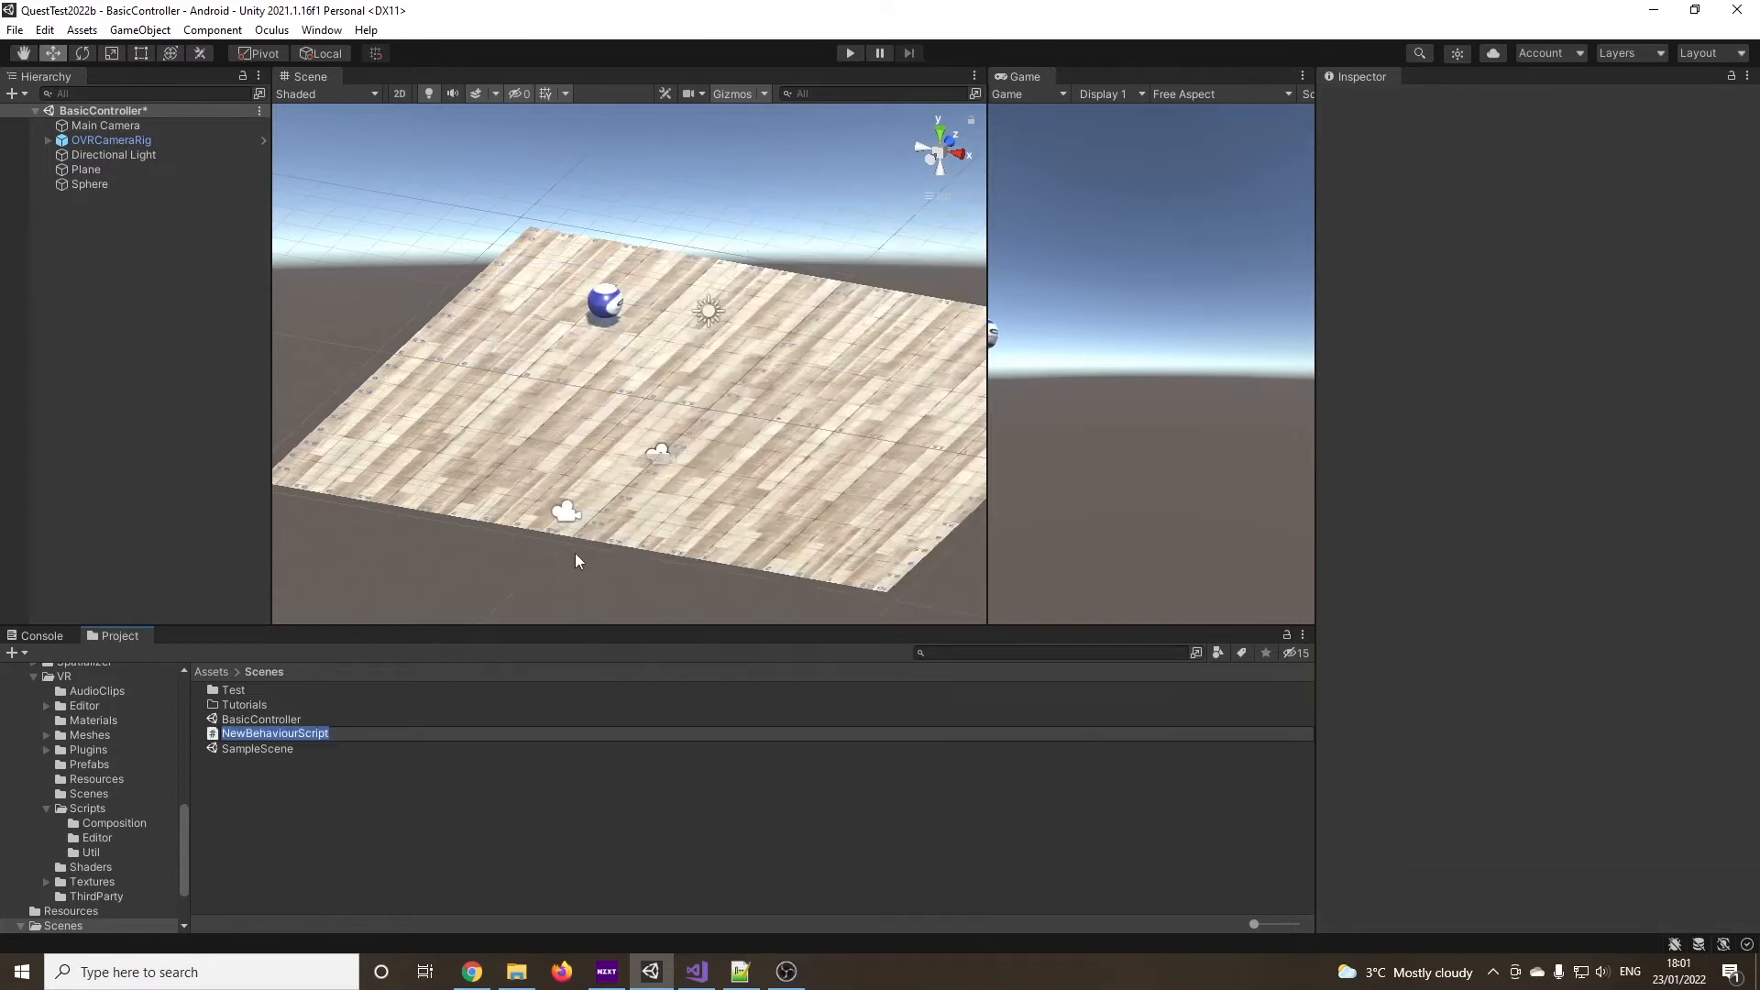
type("SimpleInteraction")
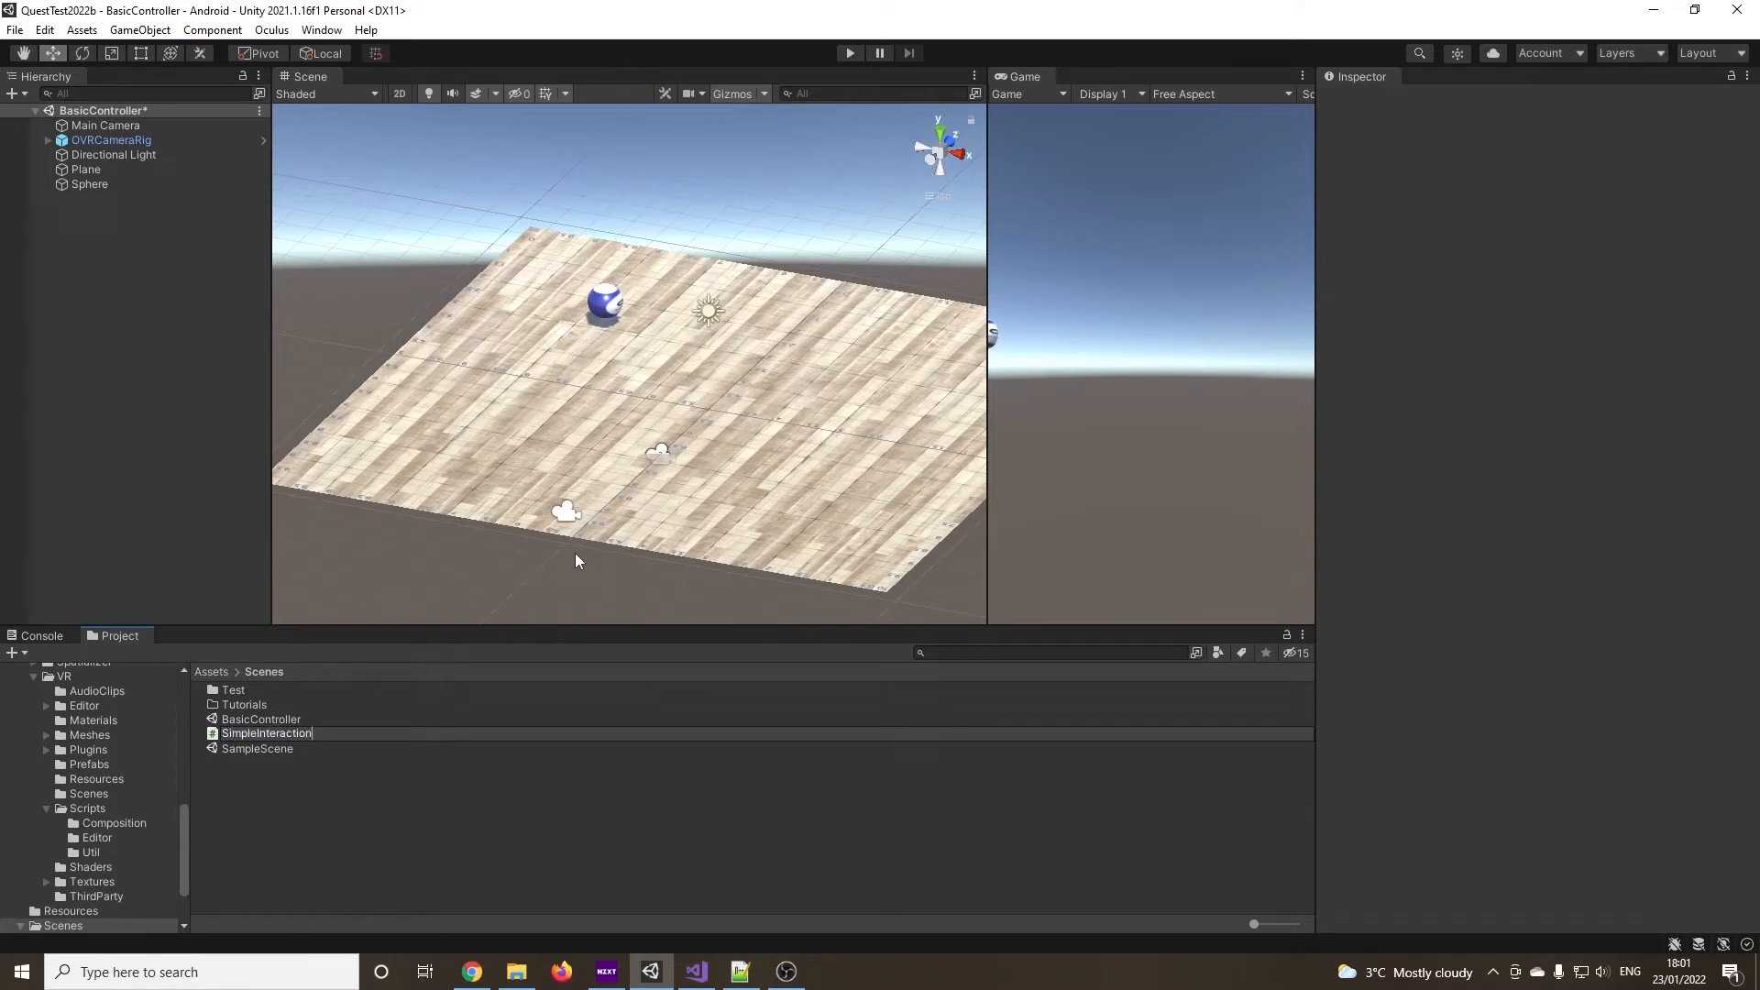
left_click(695, 972)
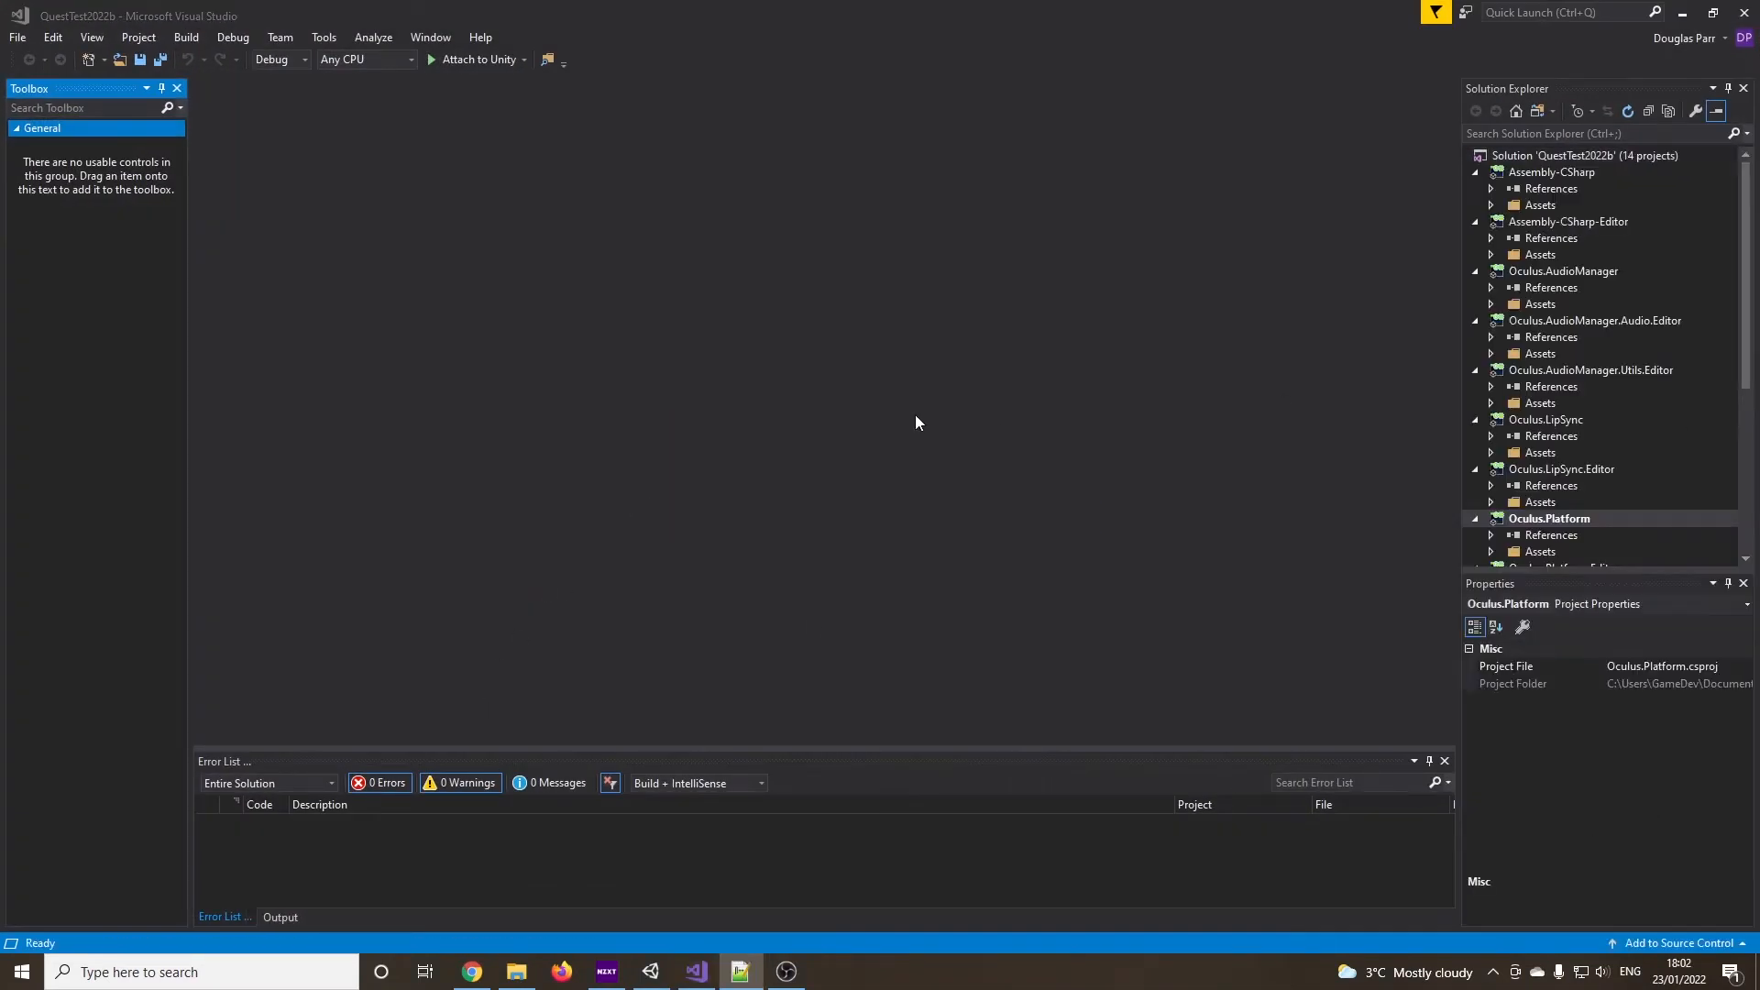
mouse_move(911, 423)
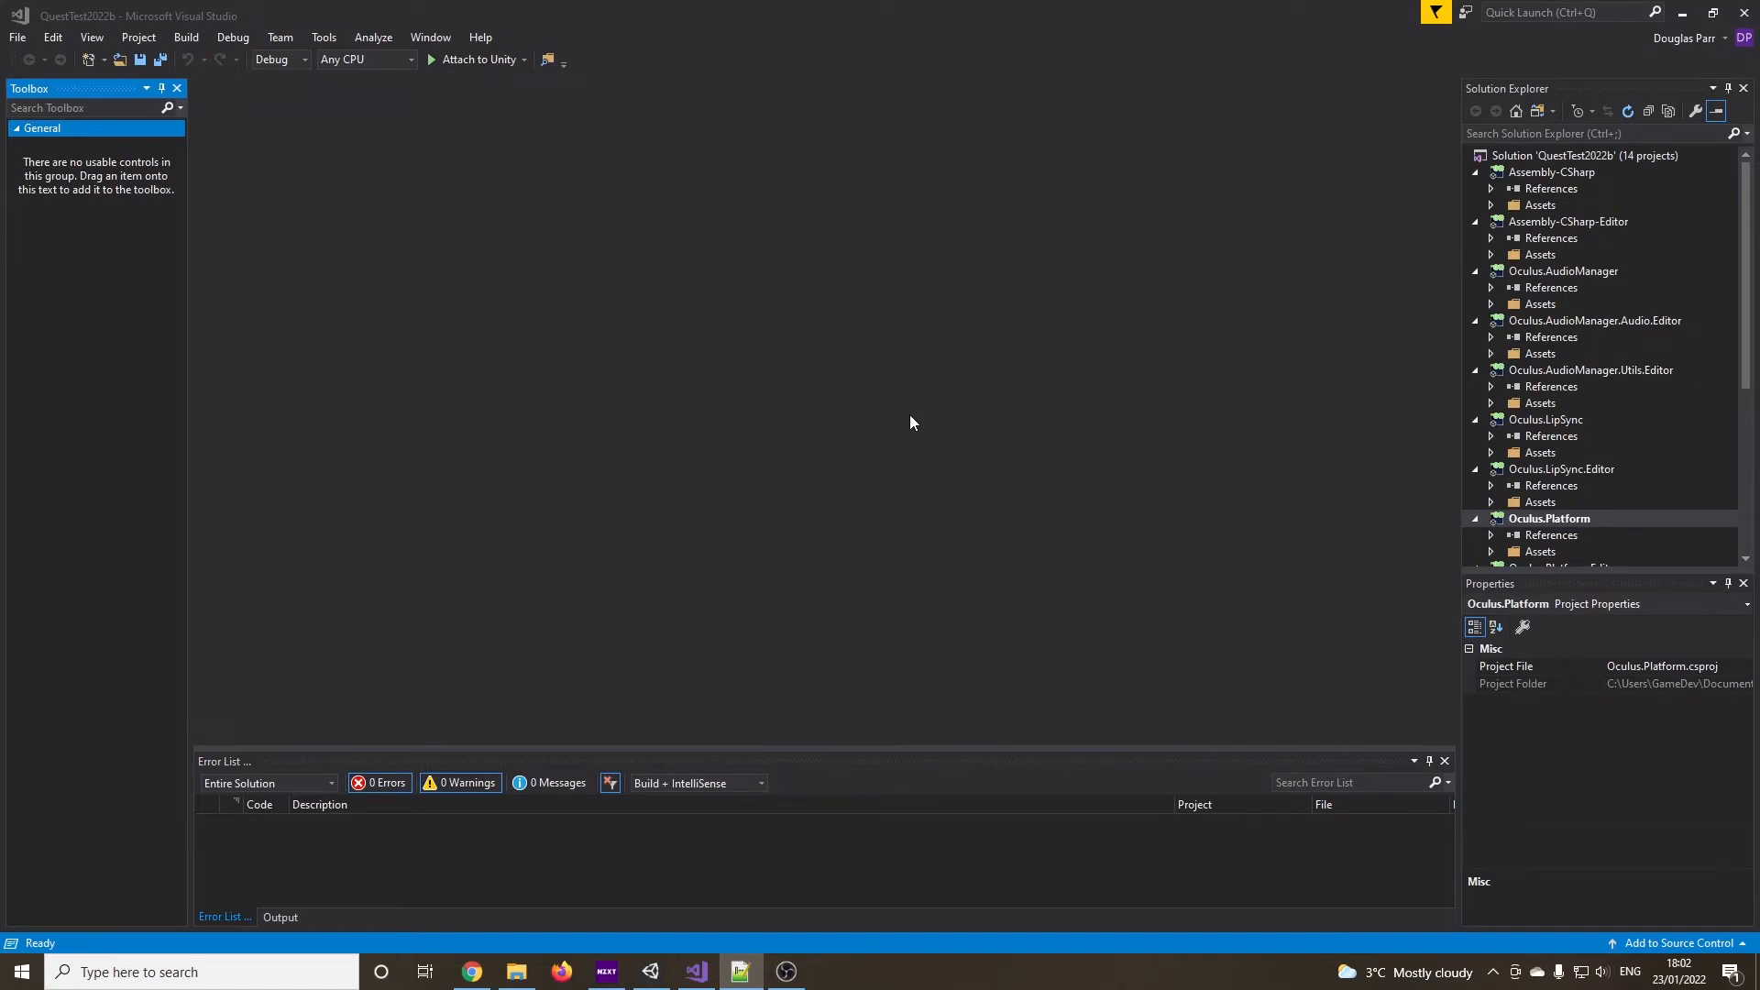
mouse_move(581, 842)
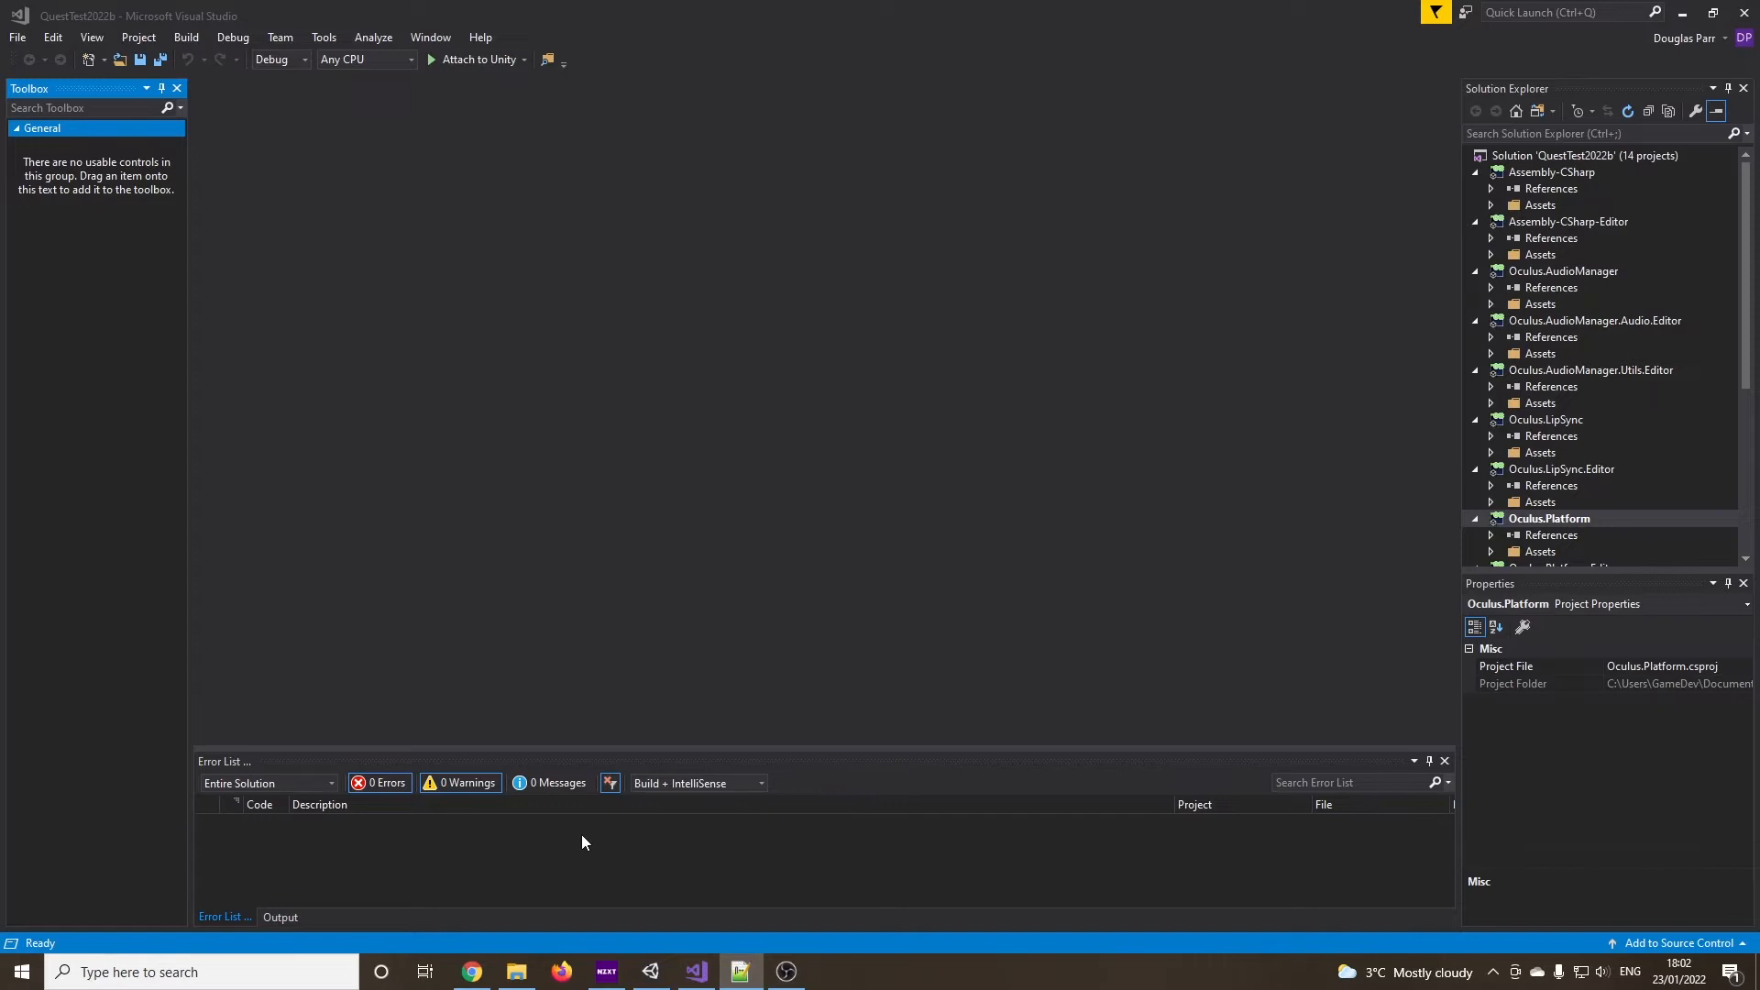
Switch to the browser tab with the Oculus Map Controllers documentation
left_click(471, 972)
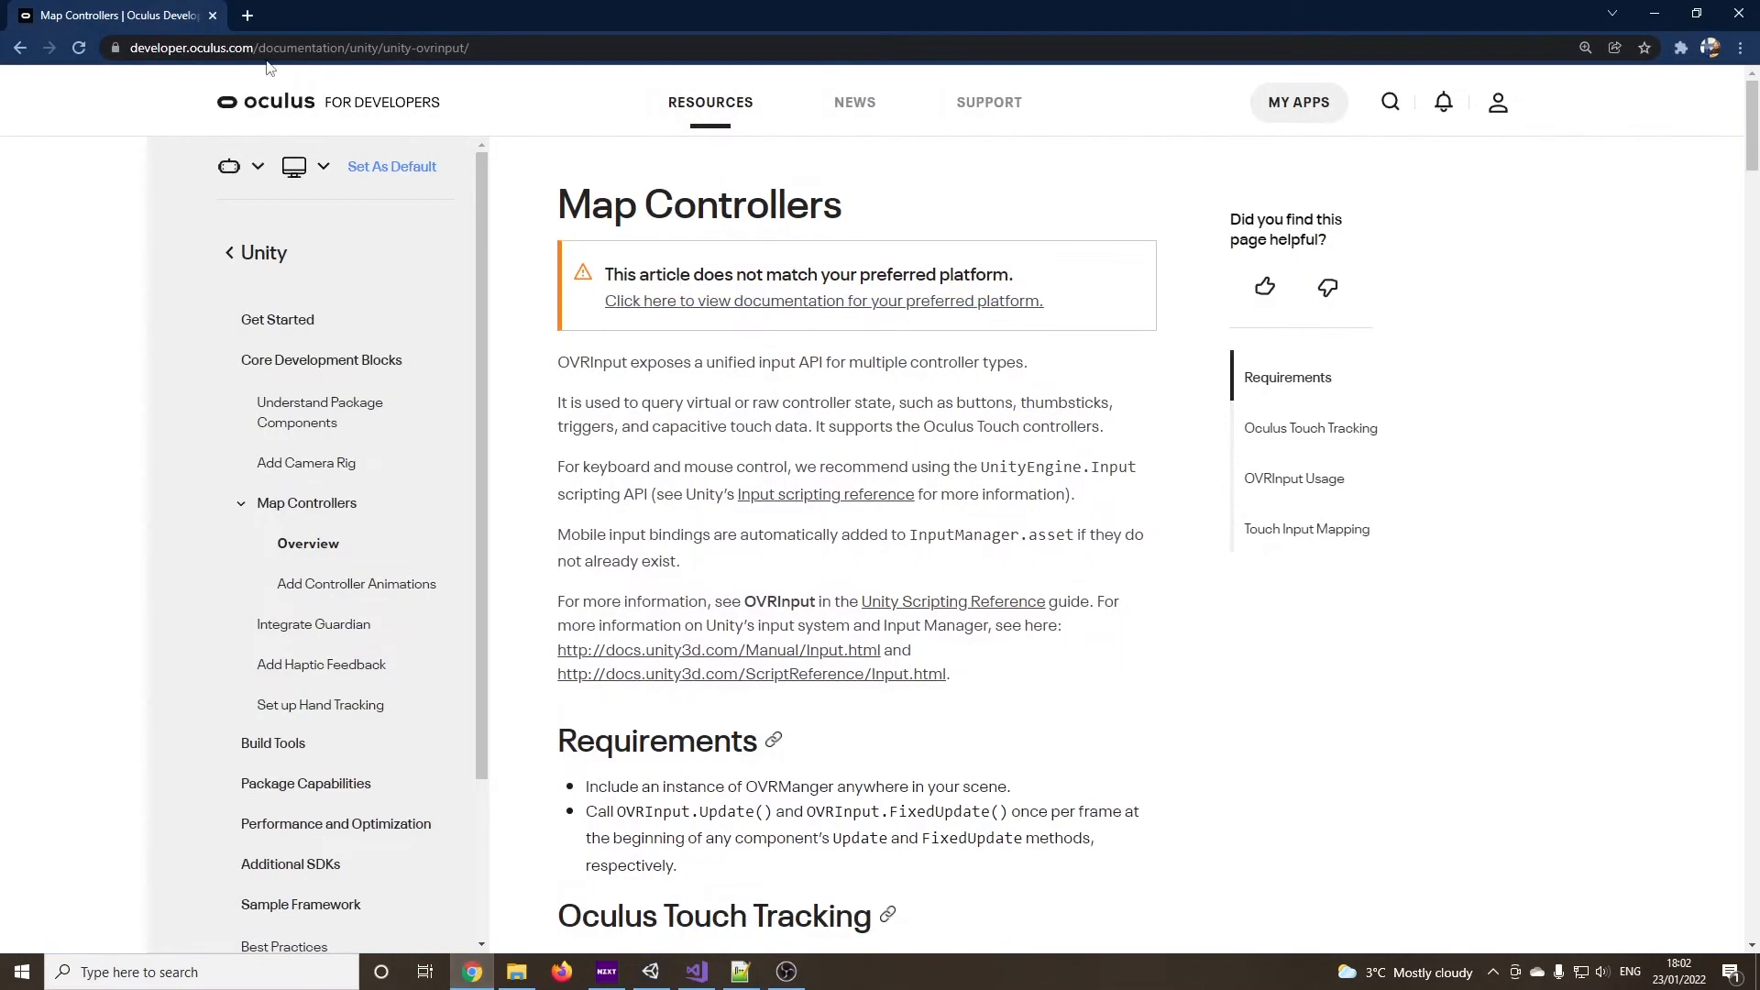
Read through the OVRInput usage and Touch input mapping sections, then return to Visual Studio
left_click(297, 47)
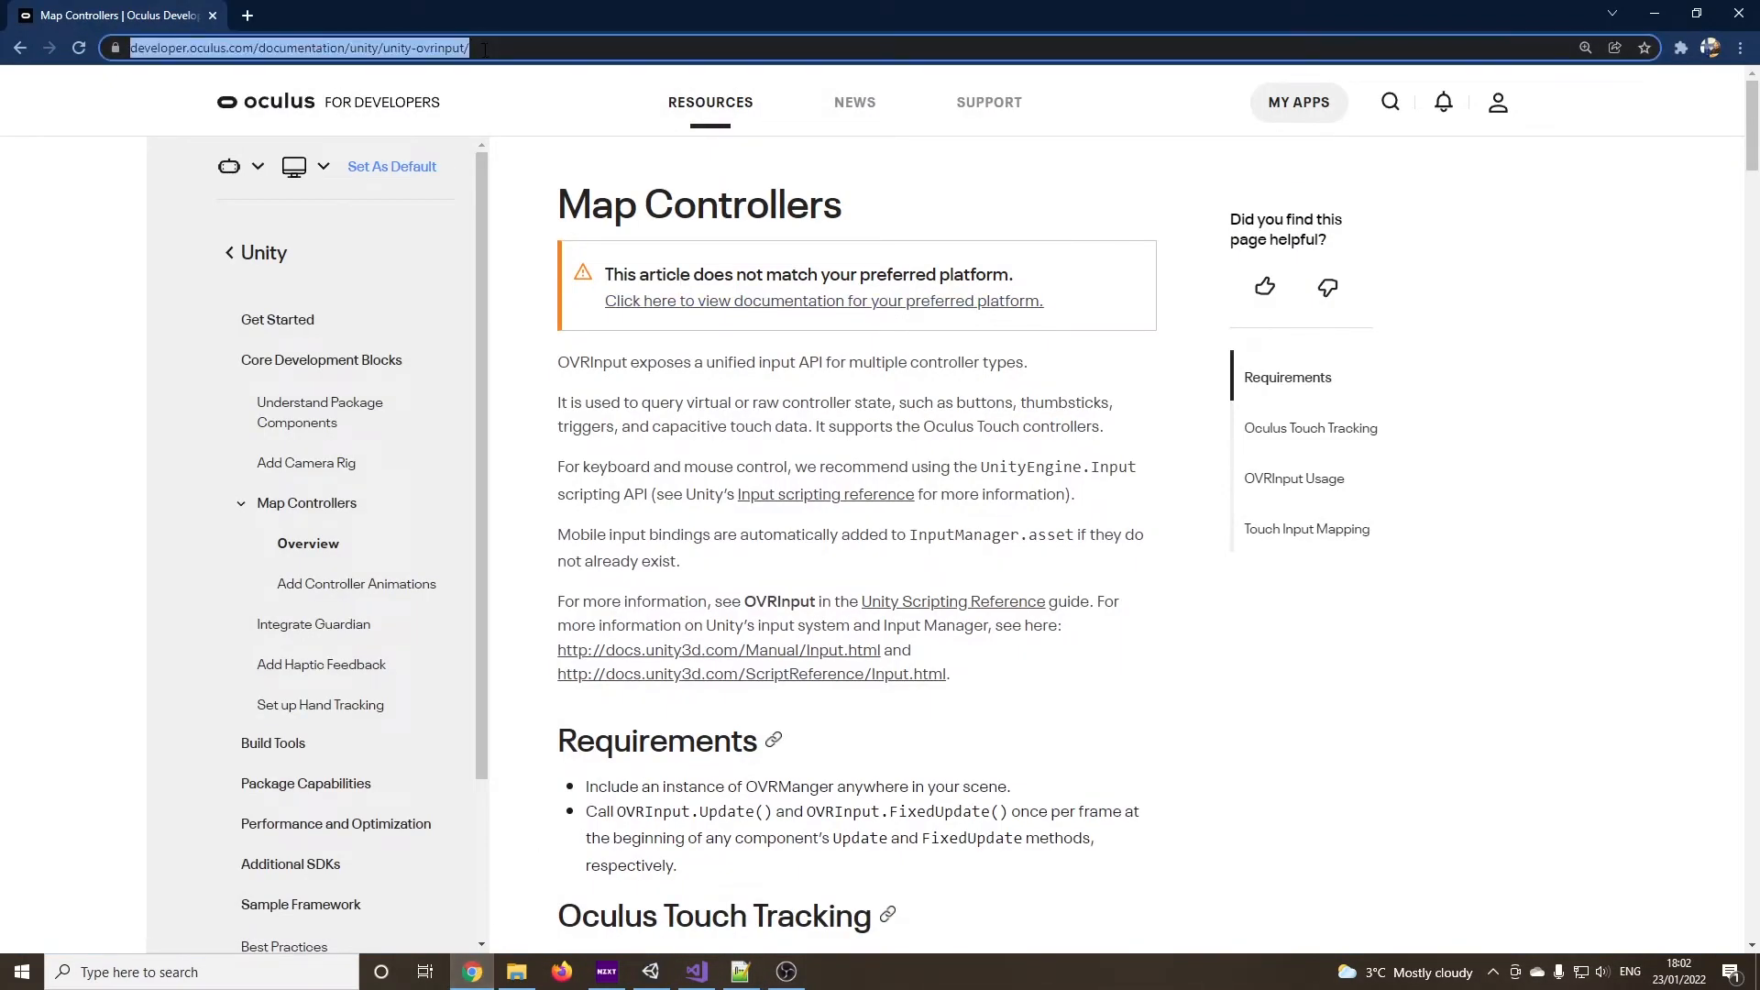
scroll("down", 3)
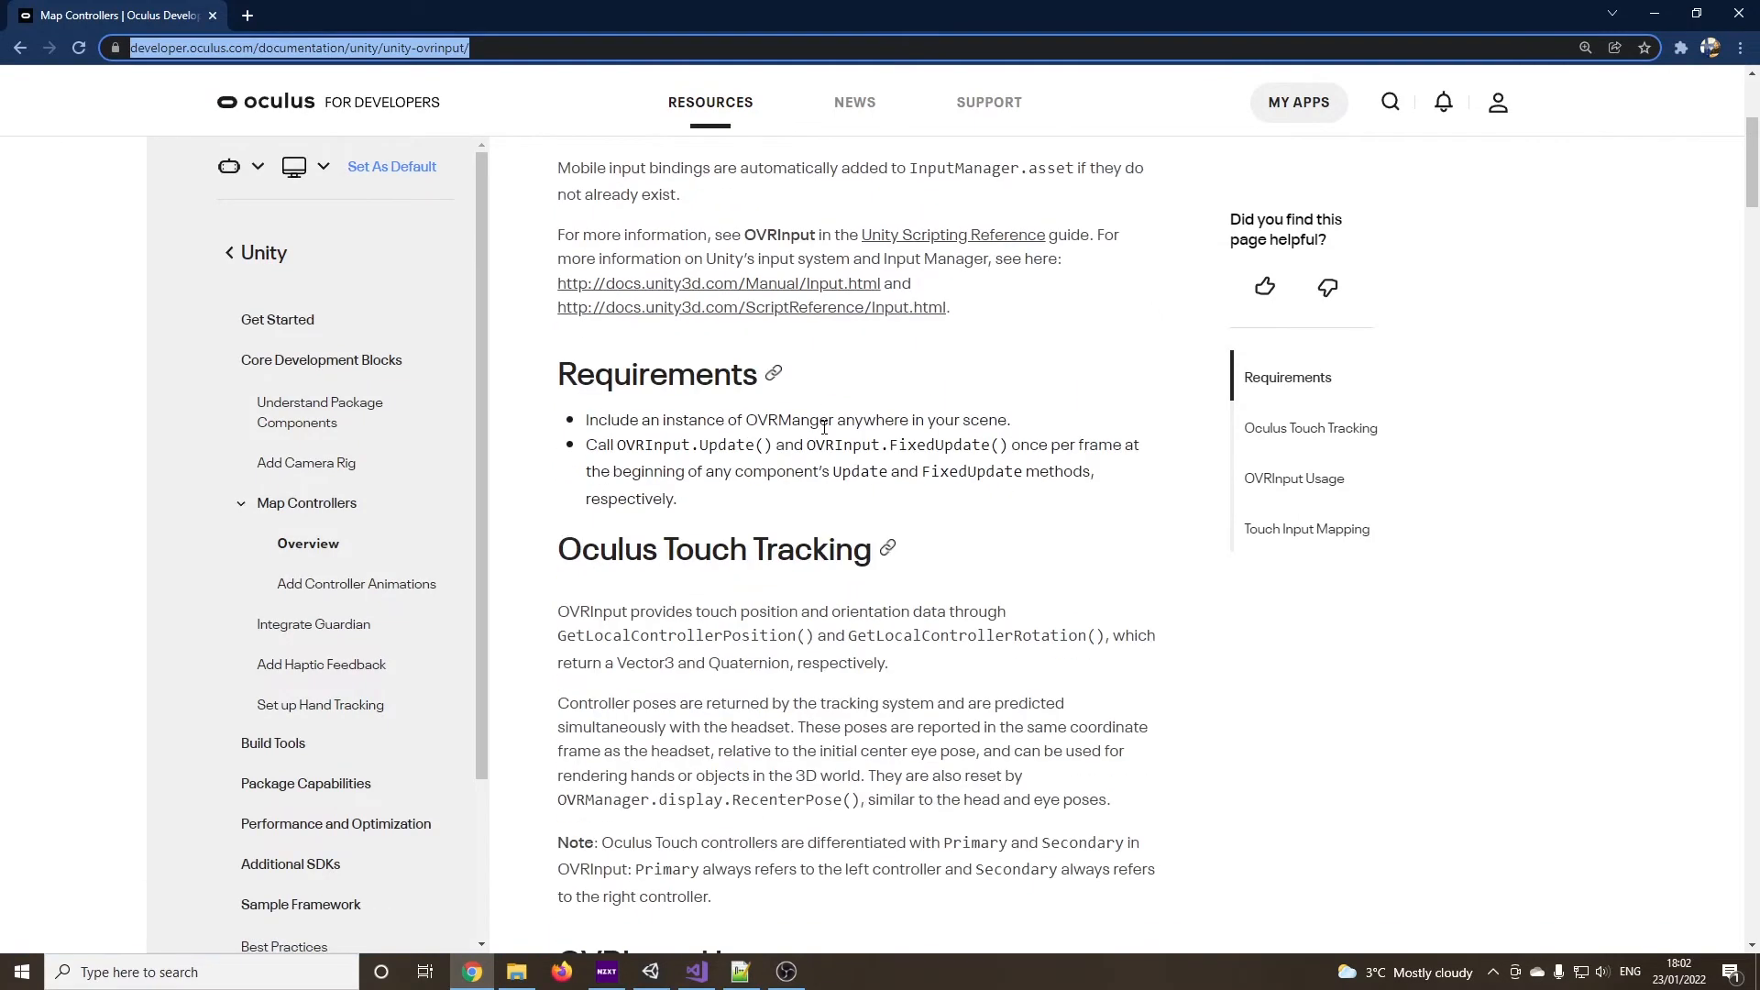
scroll("down", 3)
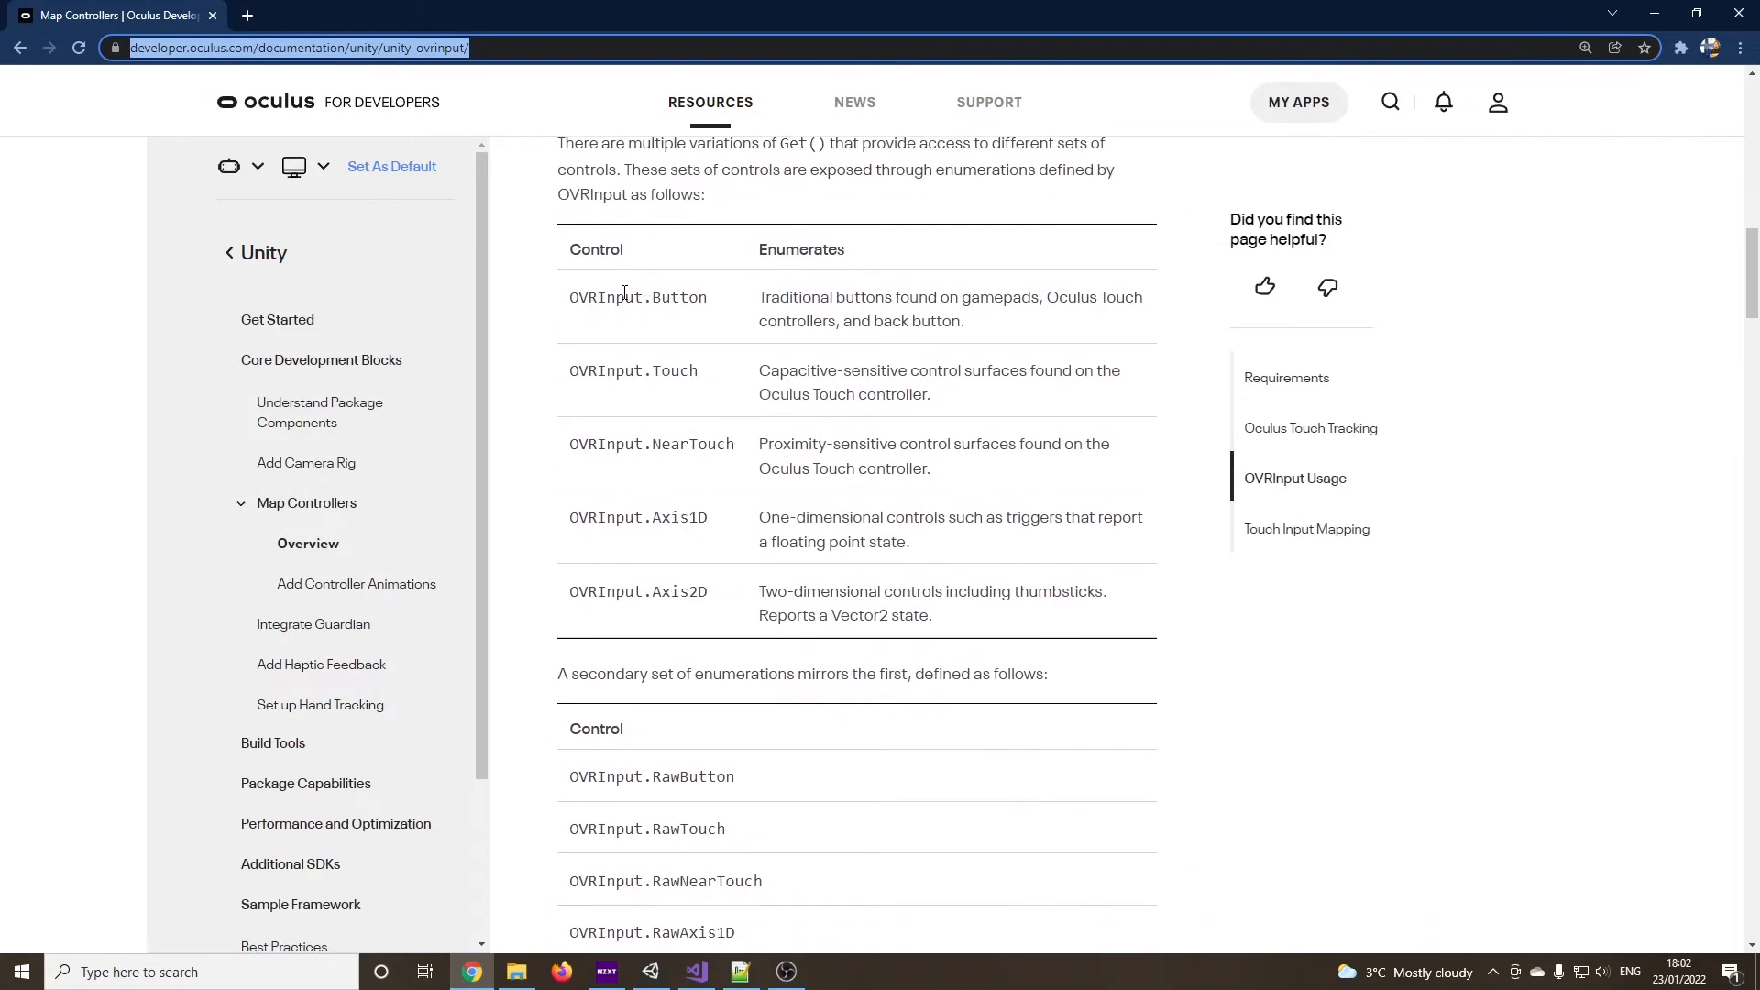
scroll("down", 3)
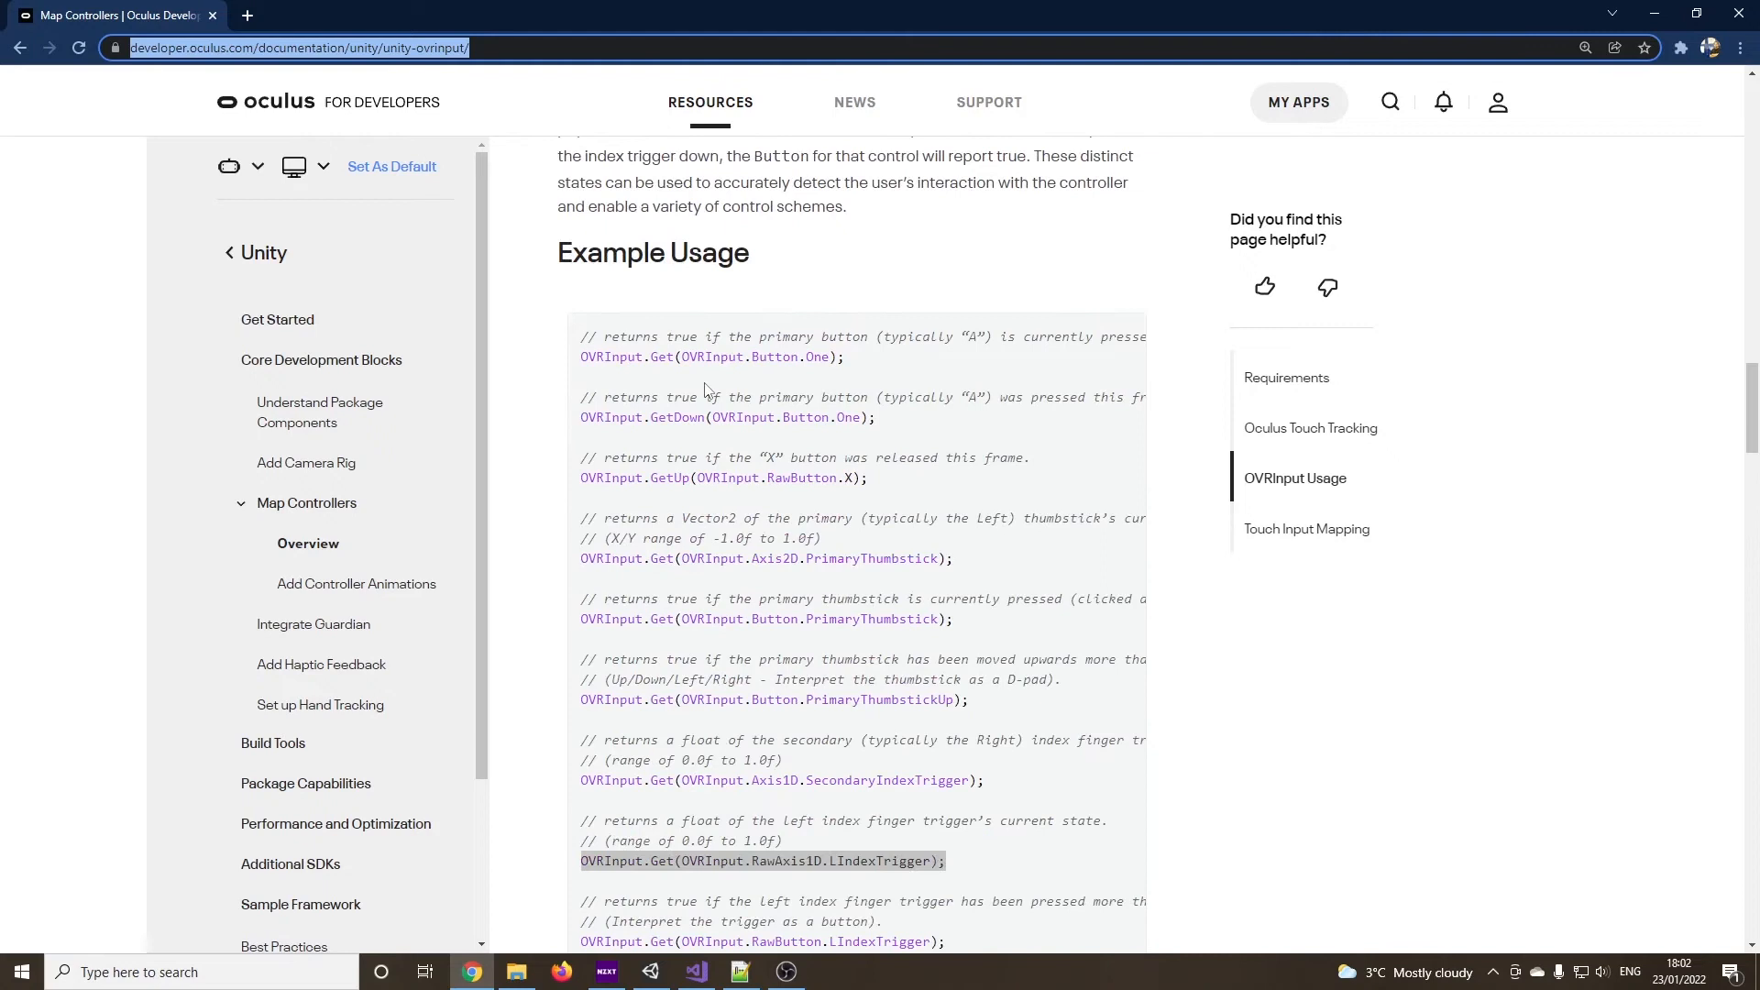
scroll("down", 3)
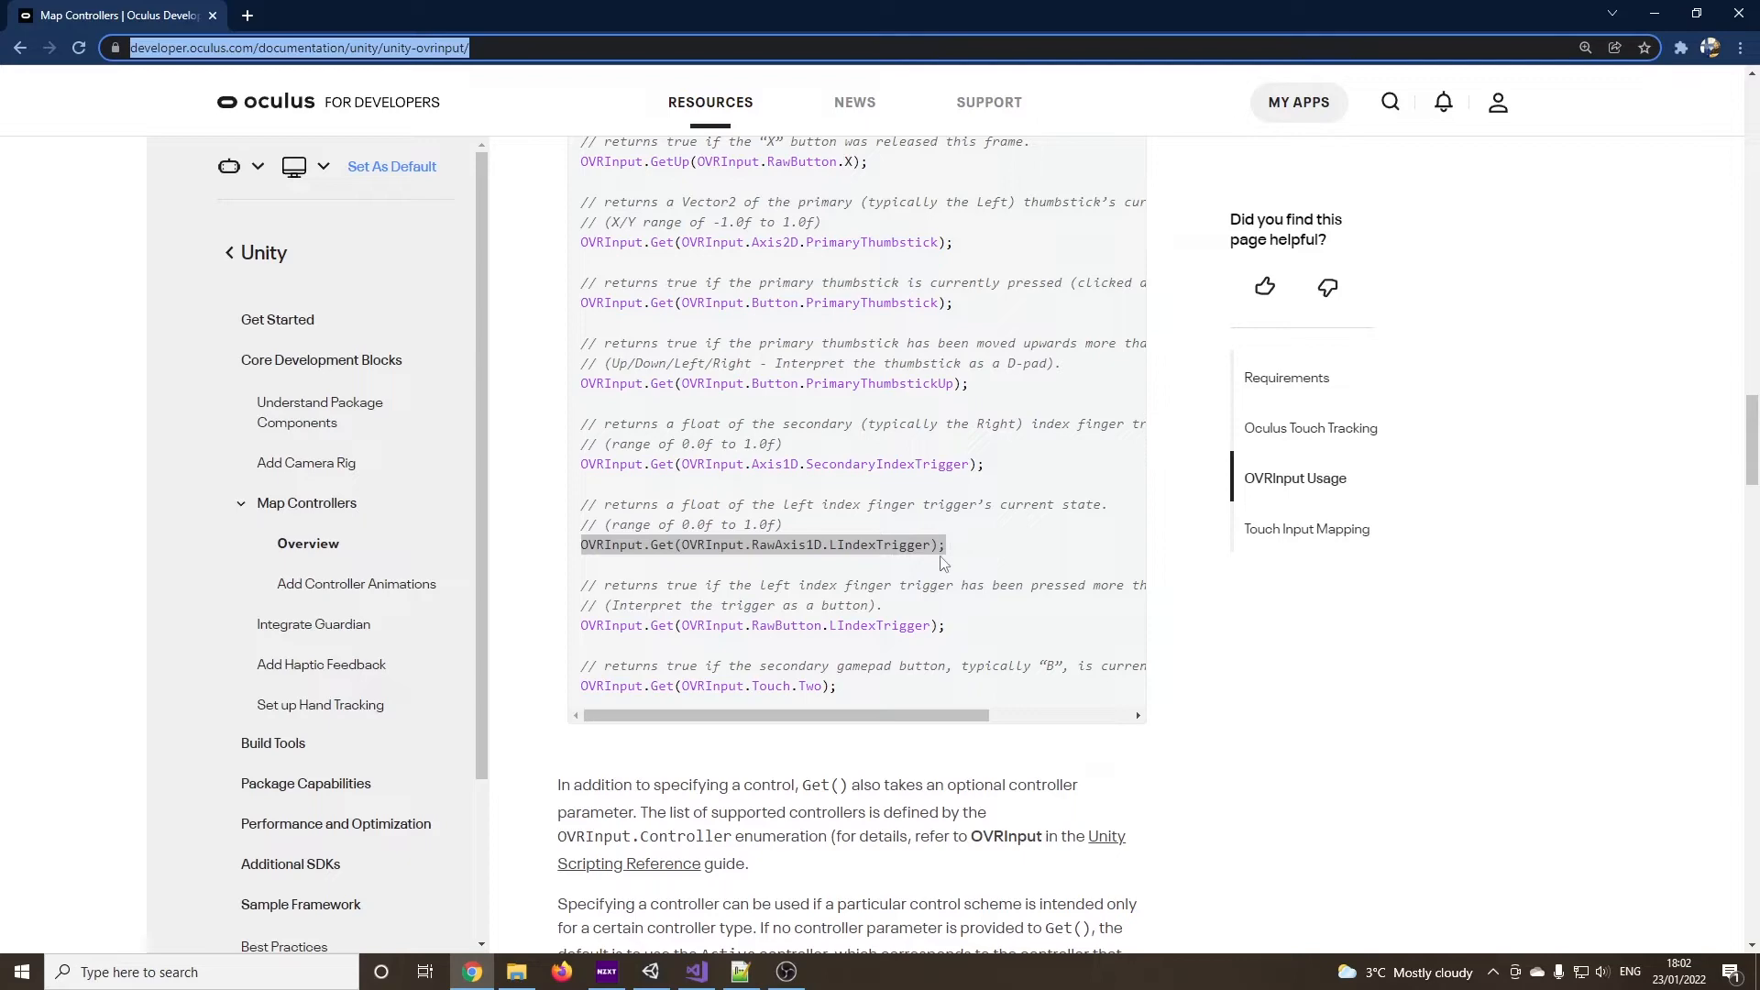
scroll("down", 3)
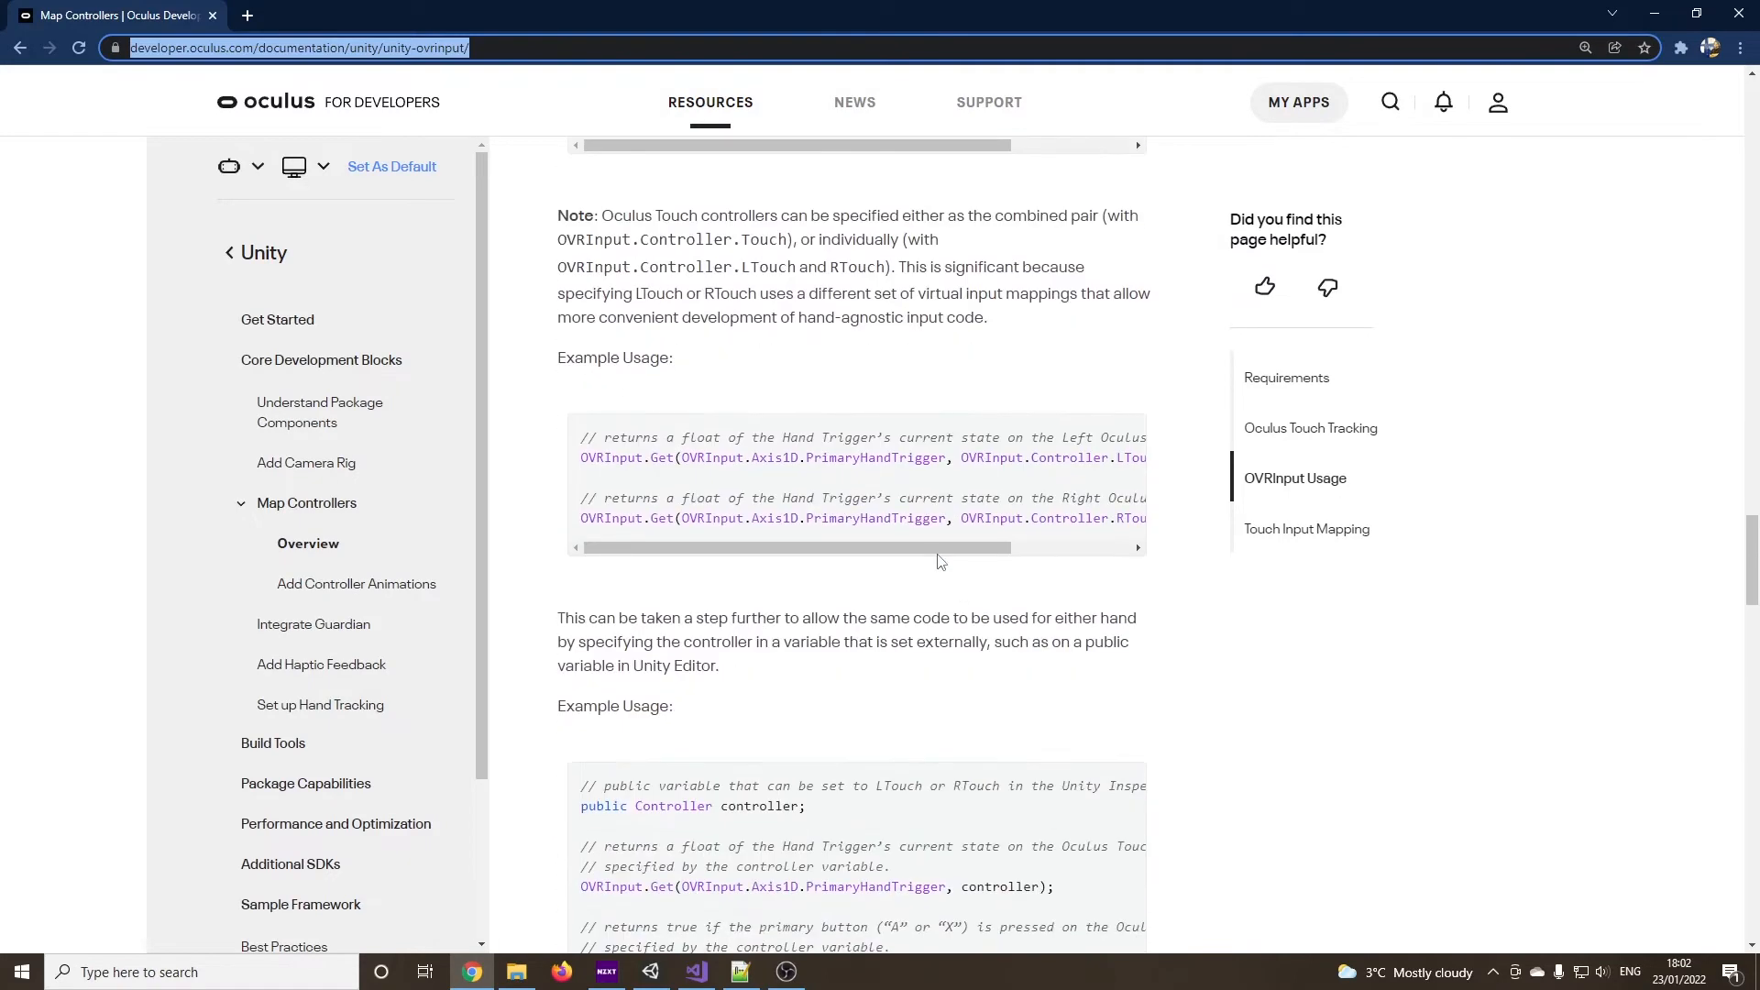
scroll("down", 3)
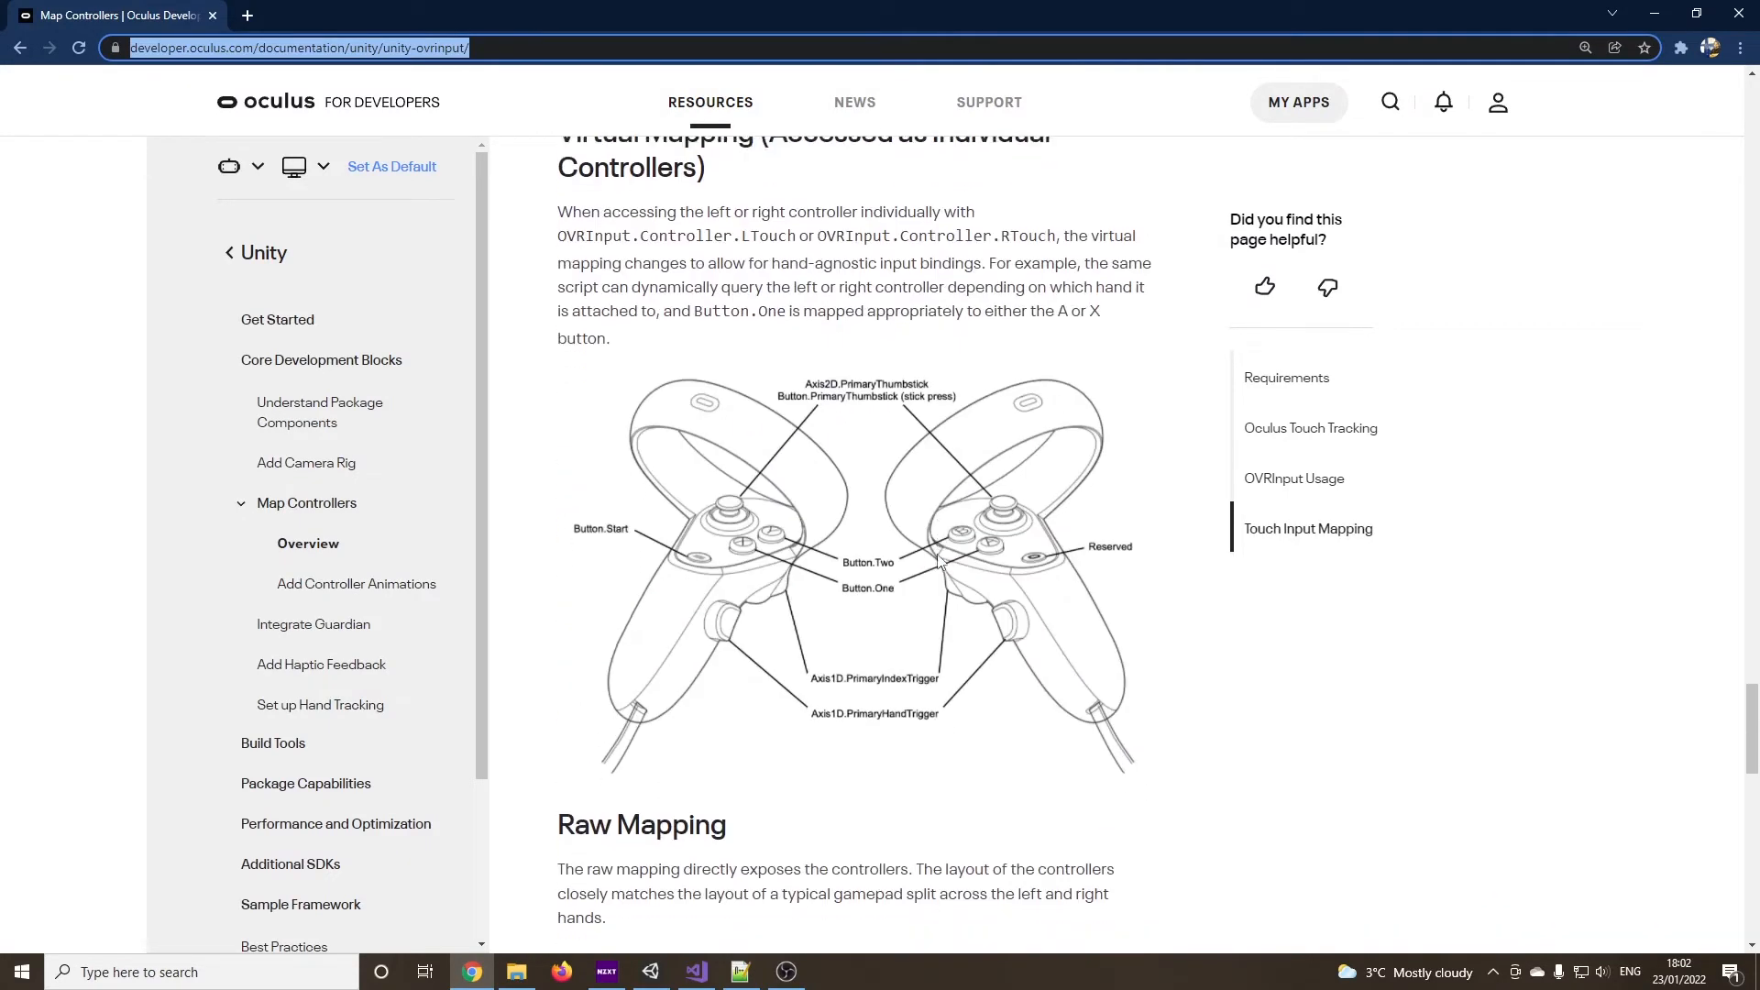
scroll("down", 3)
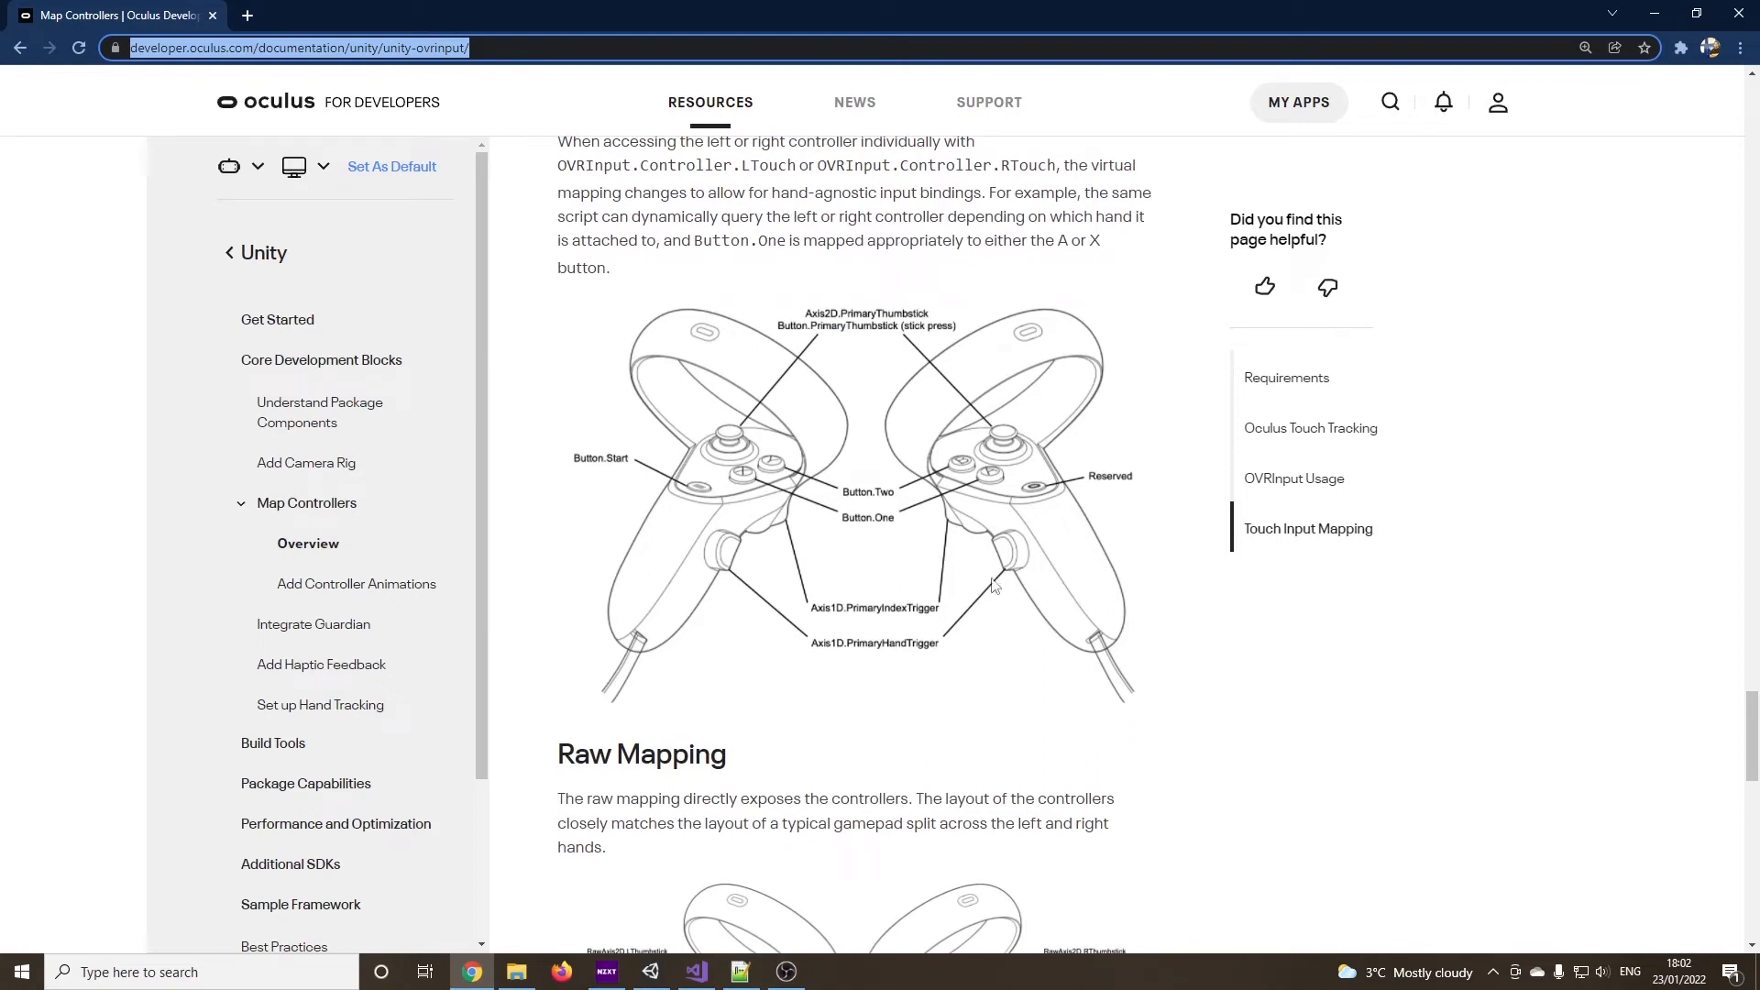
left_click(737, 971)
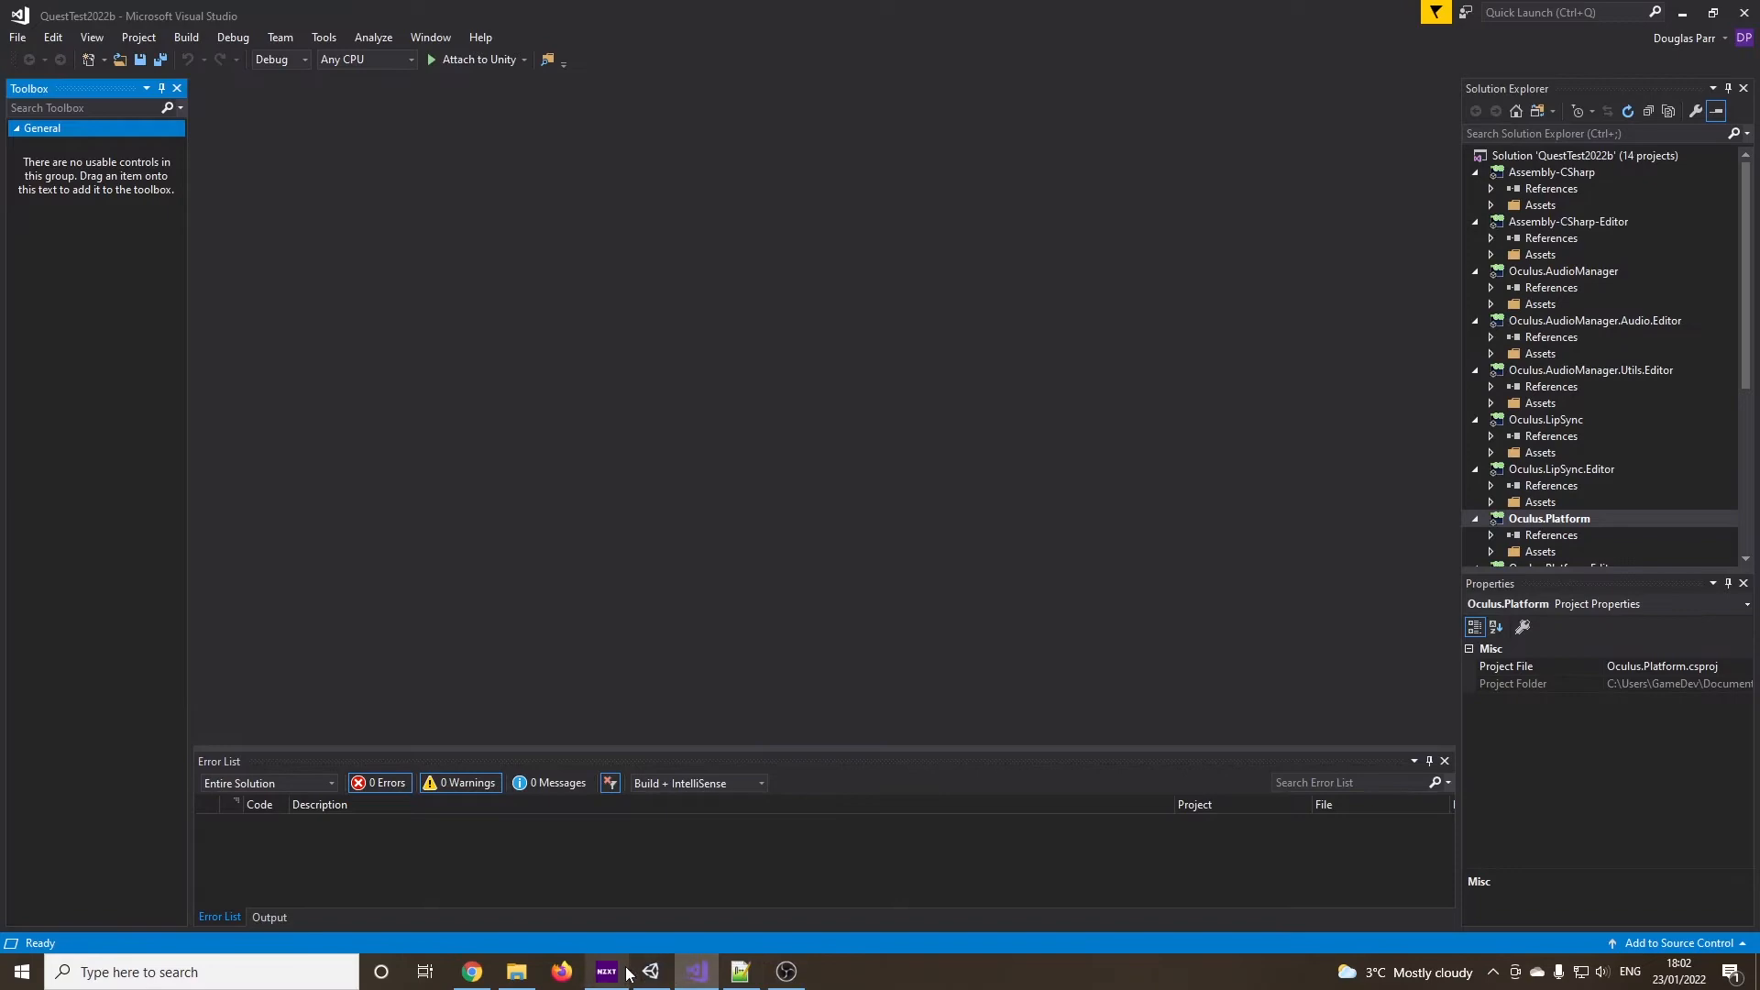
Bring Unity forward and open the SimpleInteraction script in Visual Studio
left_click(649, 972)
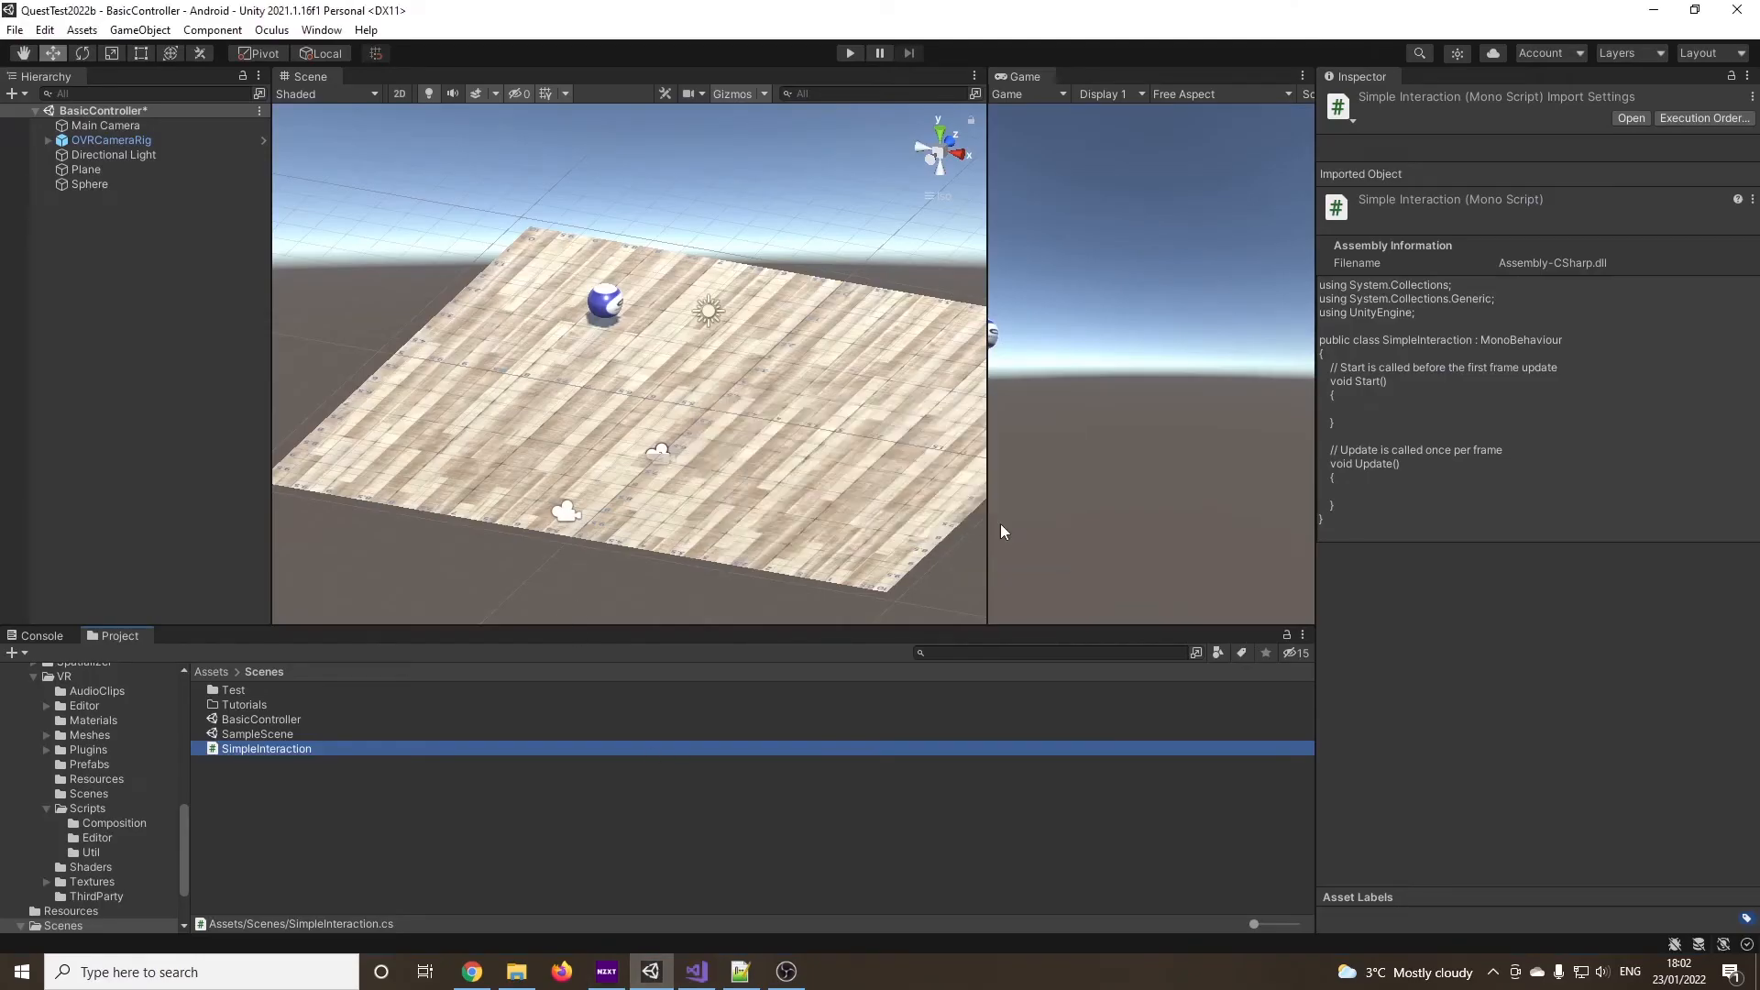
left_click(695, 972)
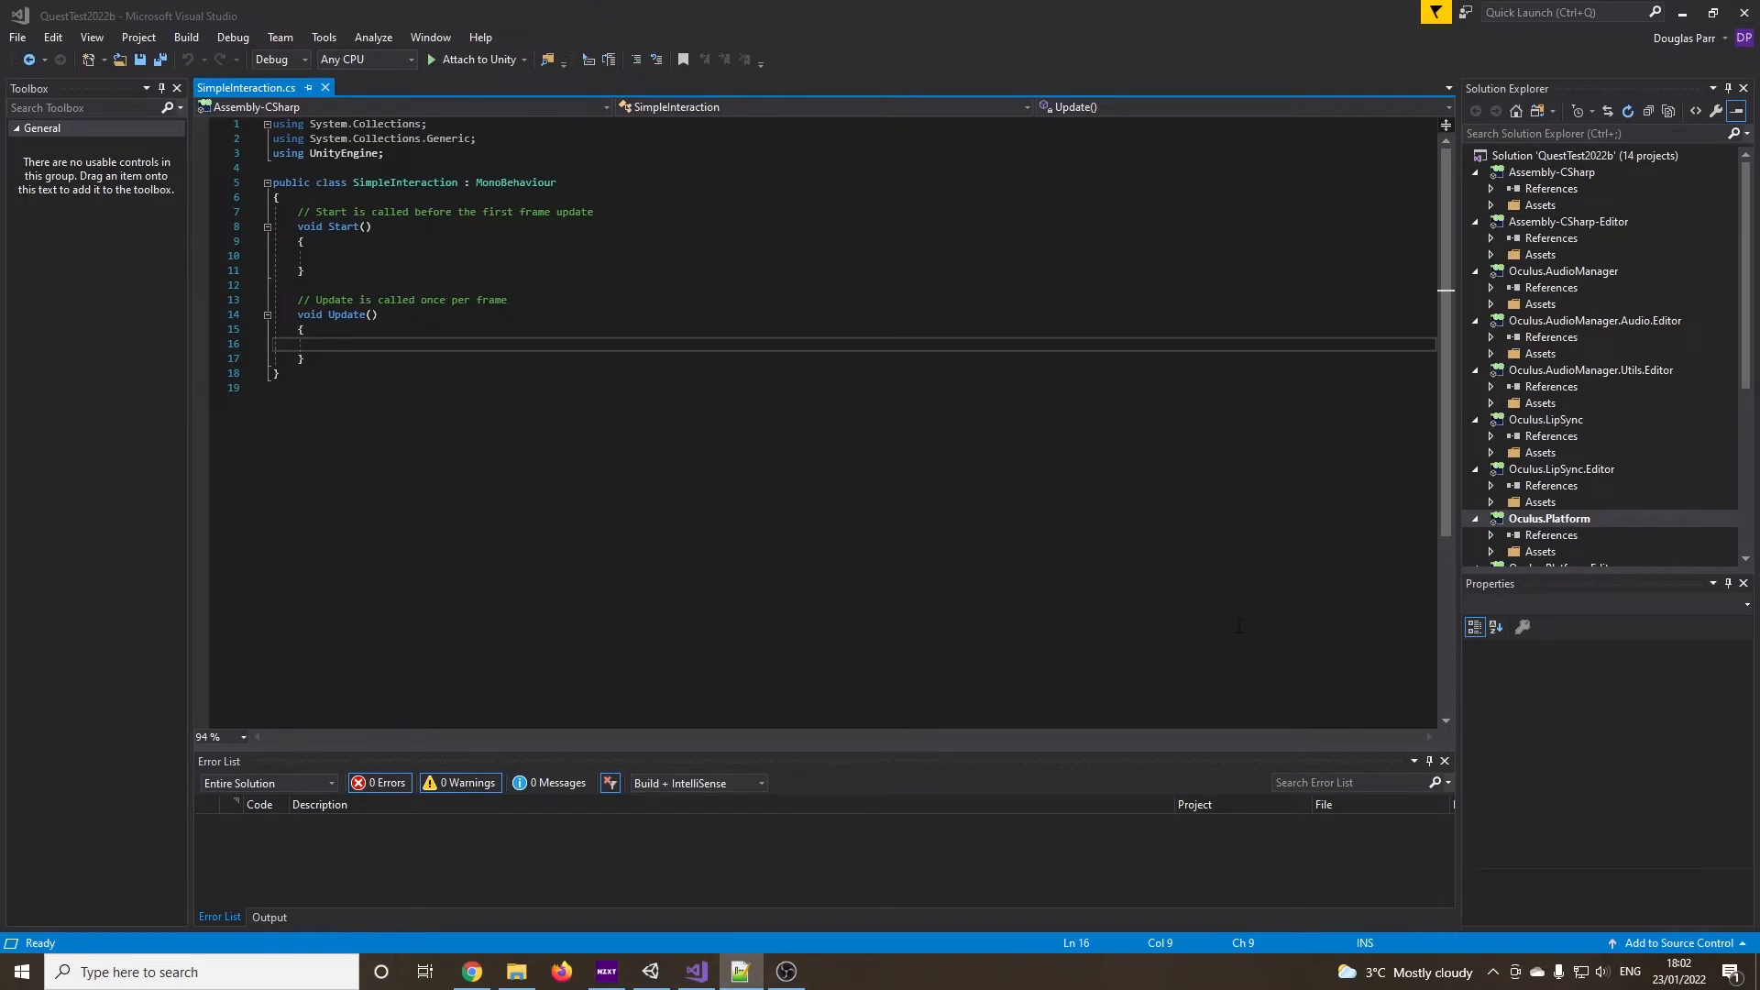
Read LIndexTrigger and RIndexTrigger via OVRInput.Get into float triggerLeft and triggerRight
type("float triggerLeft = OVRInput.Get(OVRInput.RawAxis1D.LIndexTrigger);")
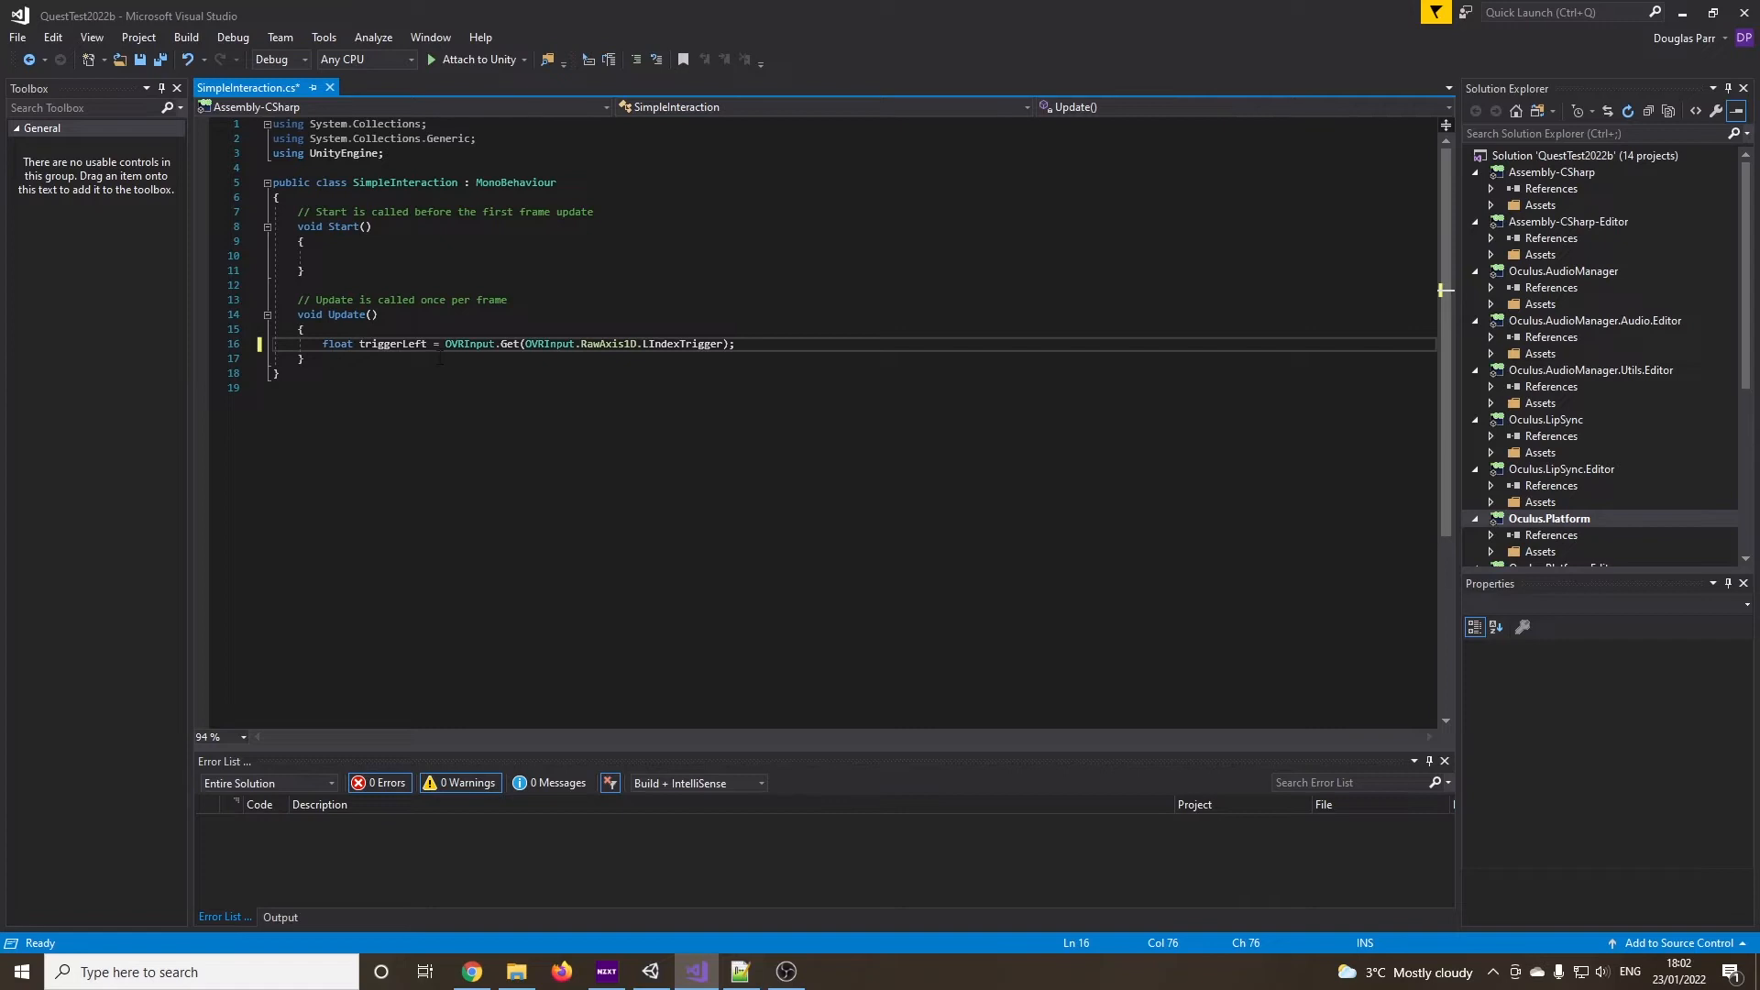
scroll("down", 3)
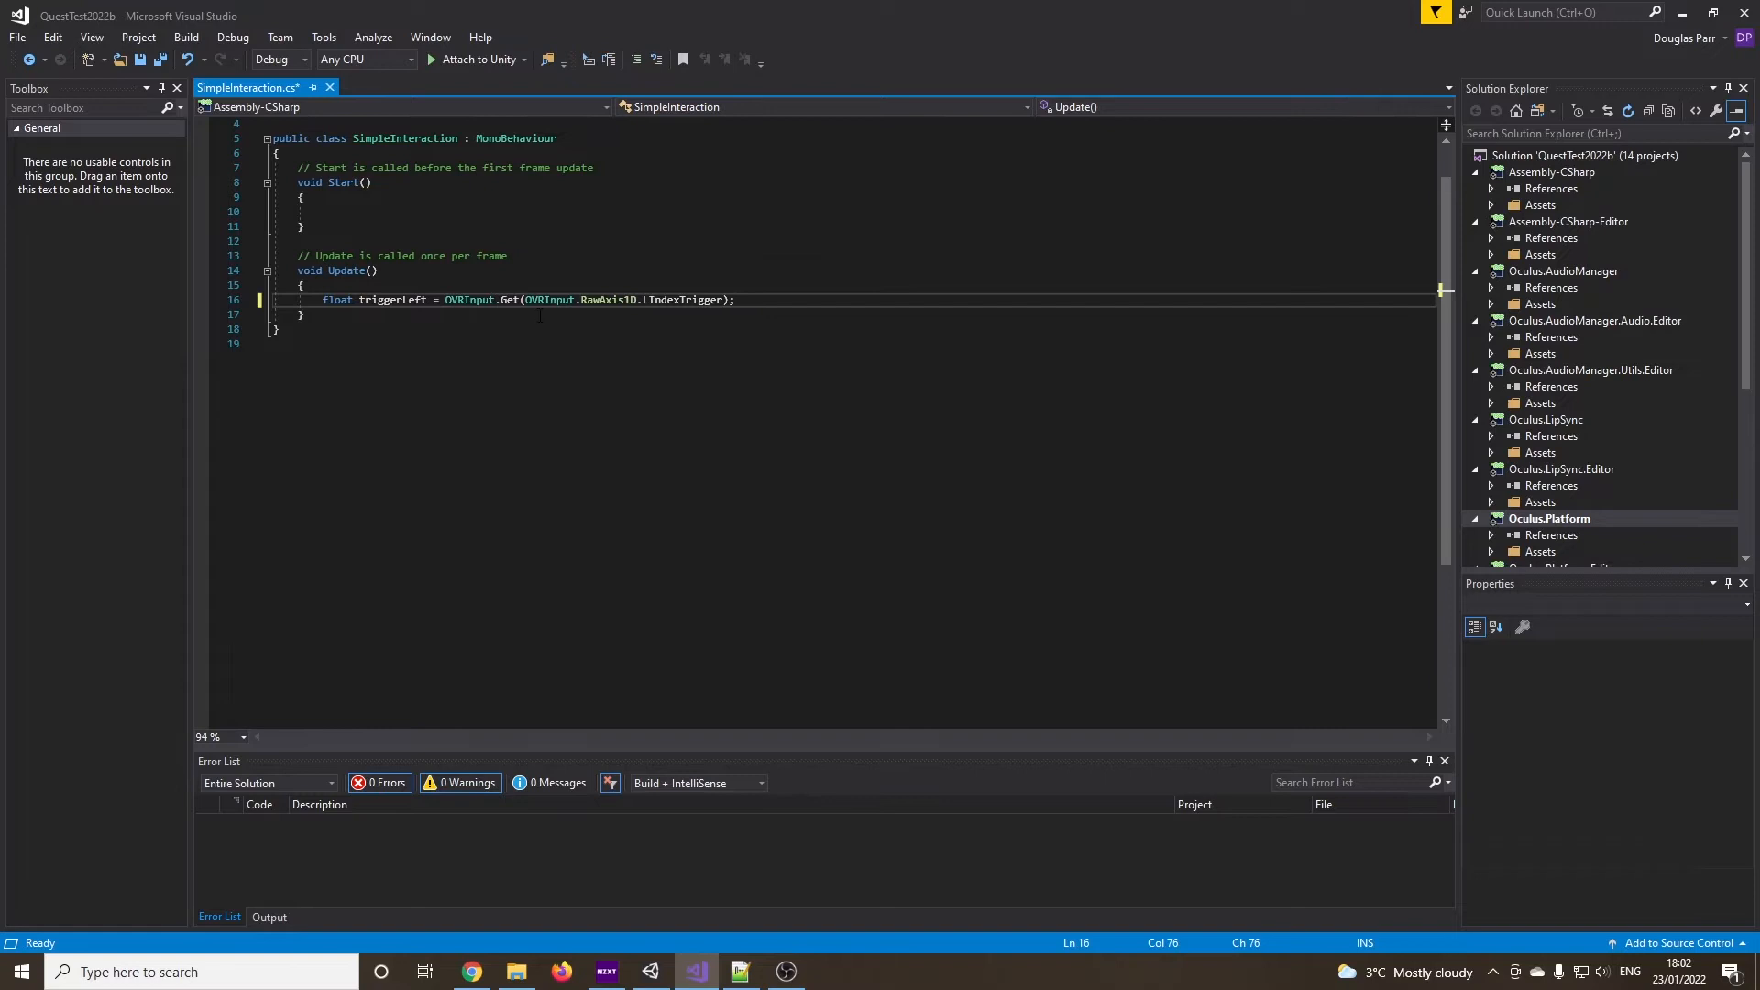
mouse_move(597, 299)
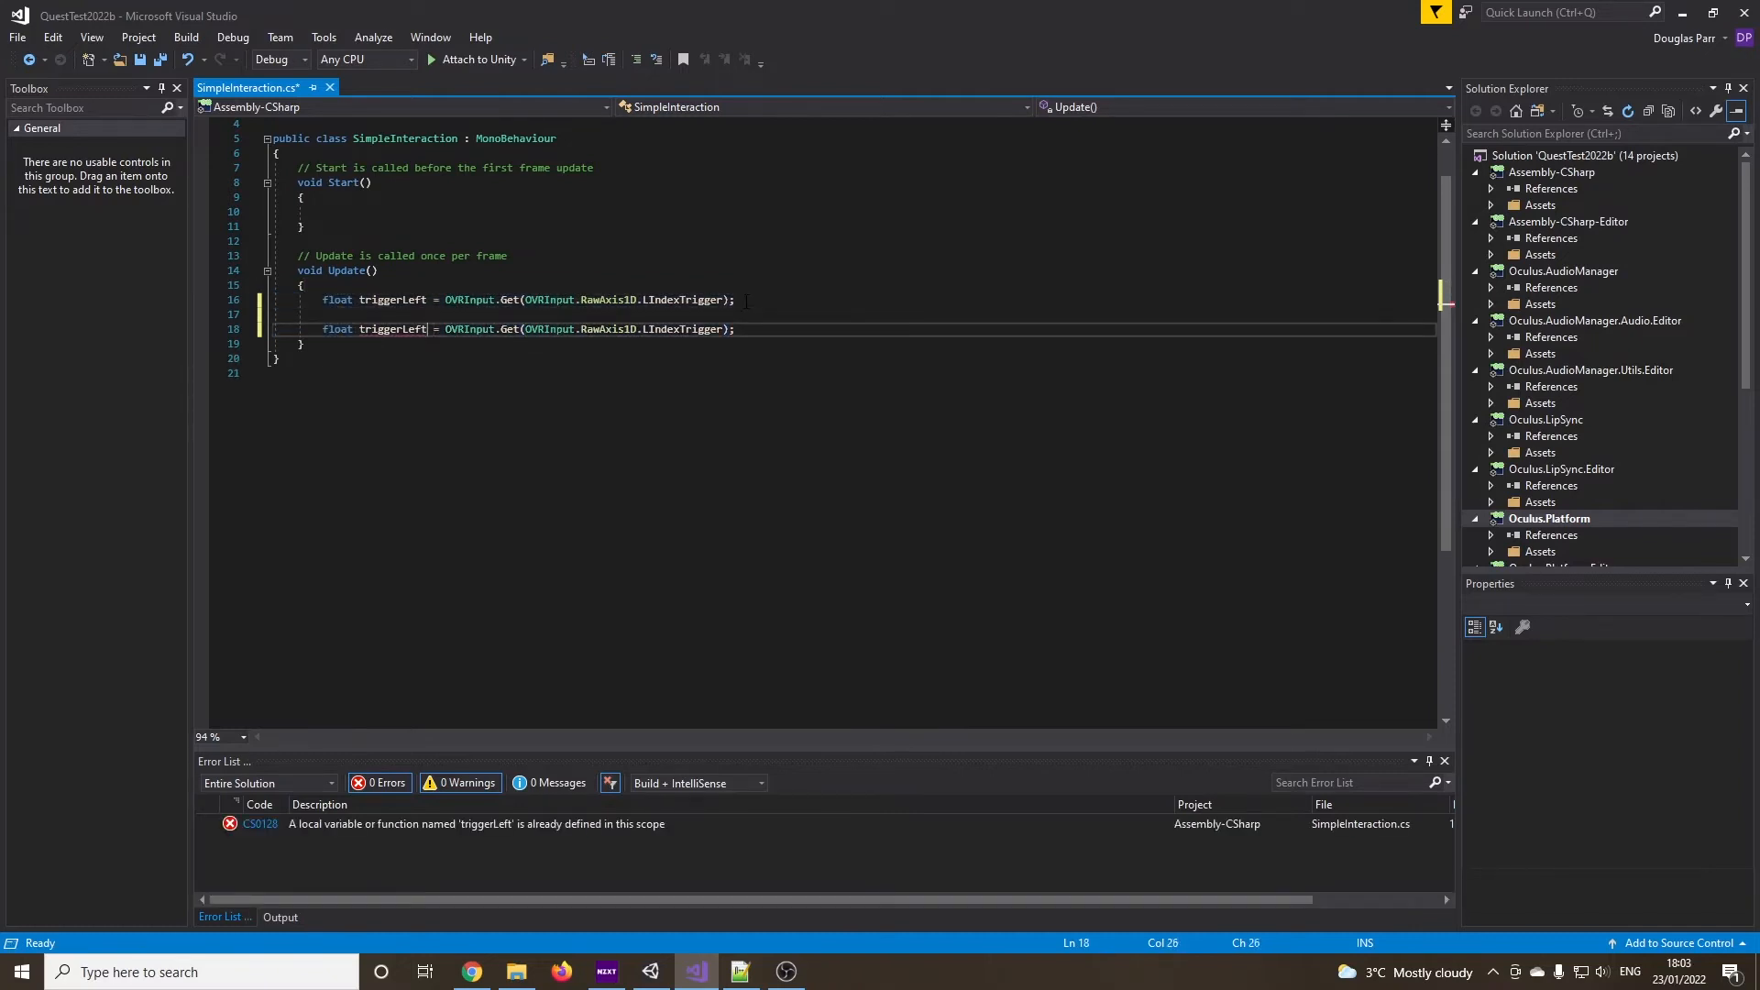
type("Right")
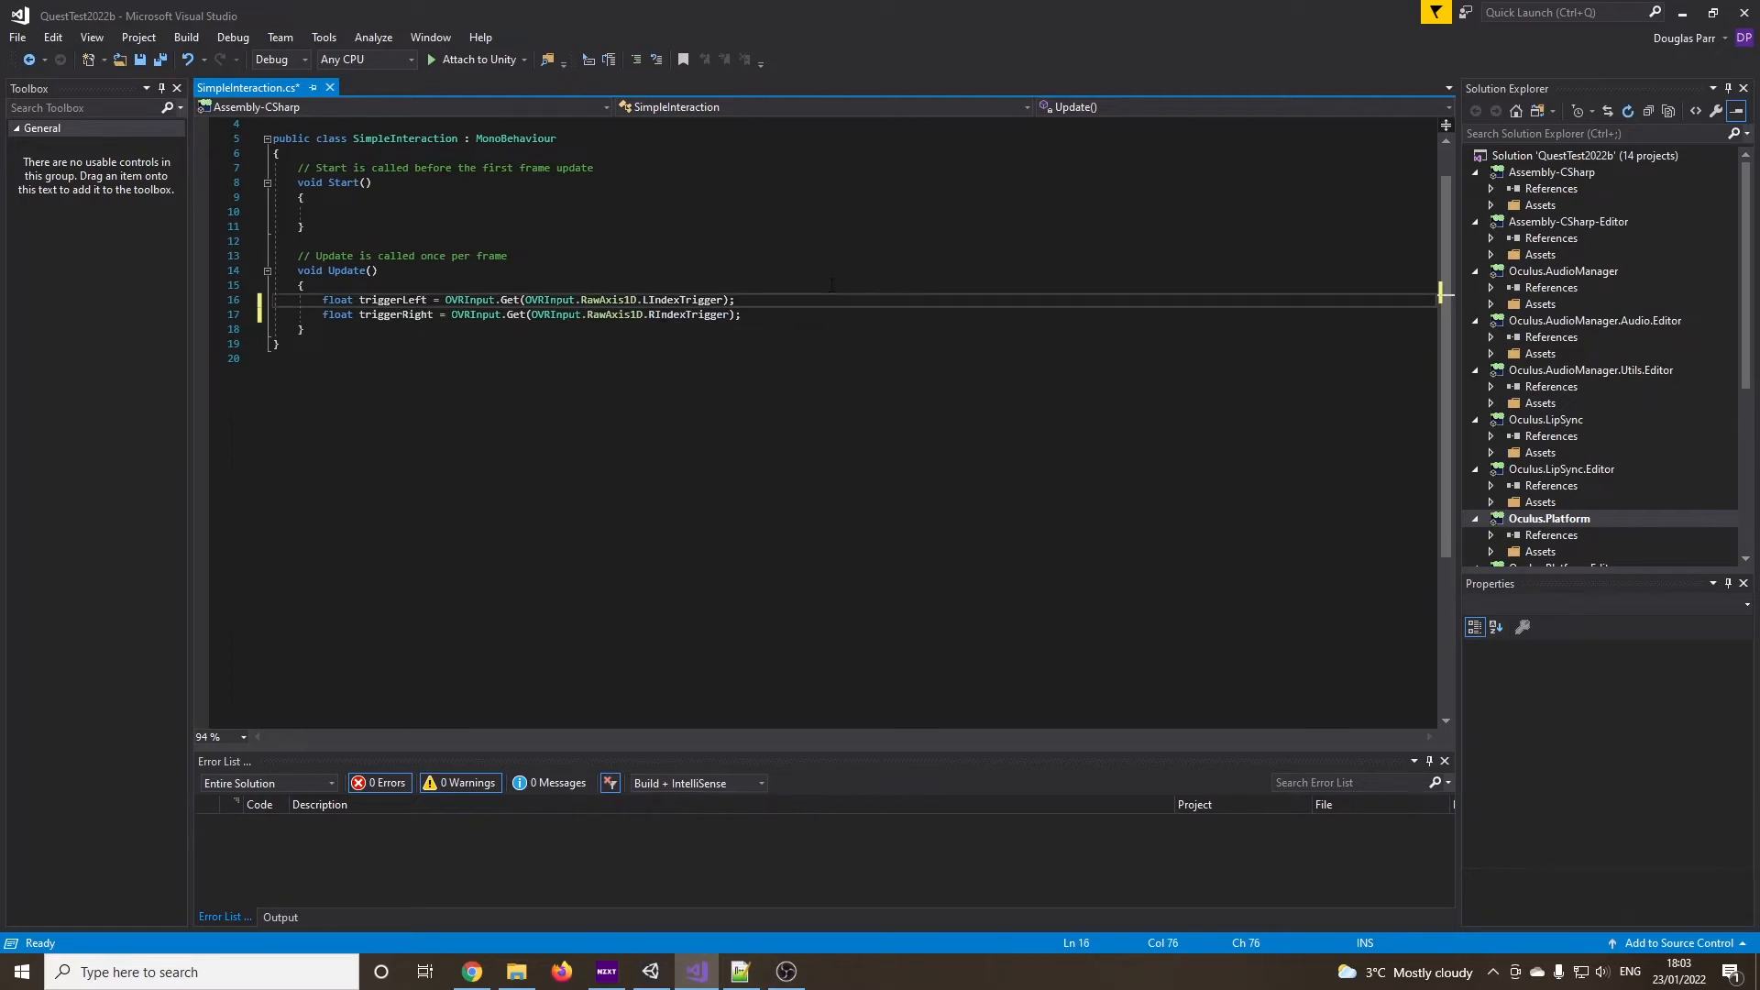
Add the comment '//0 and 1' noting the trigger value range
type("//0")
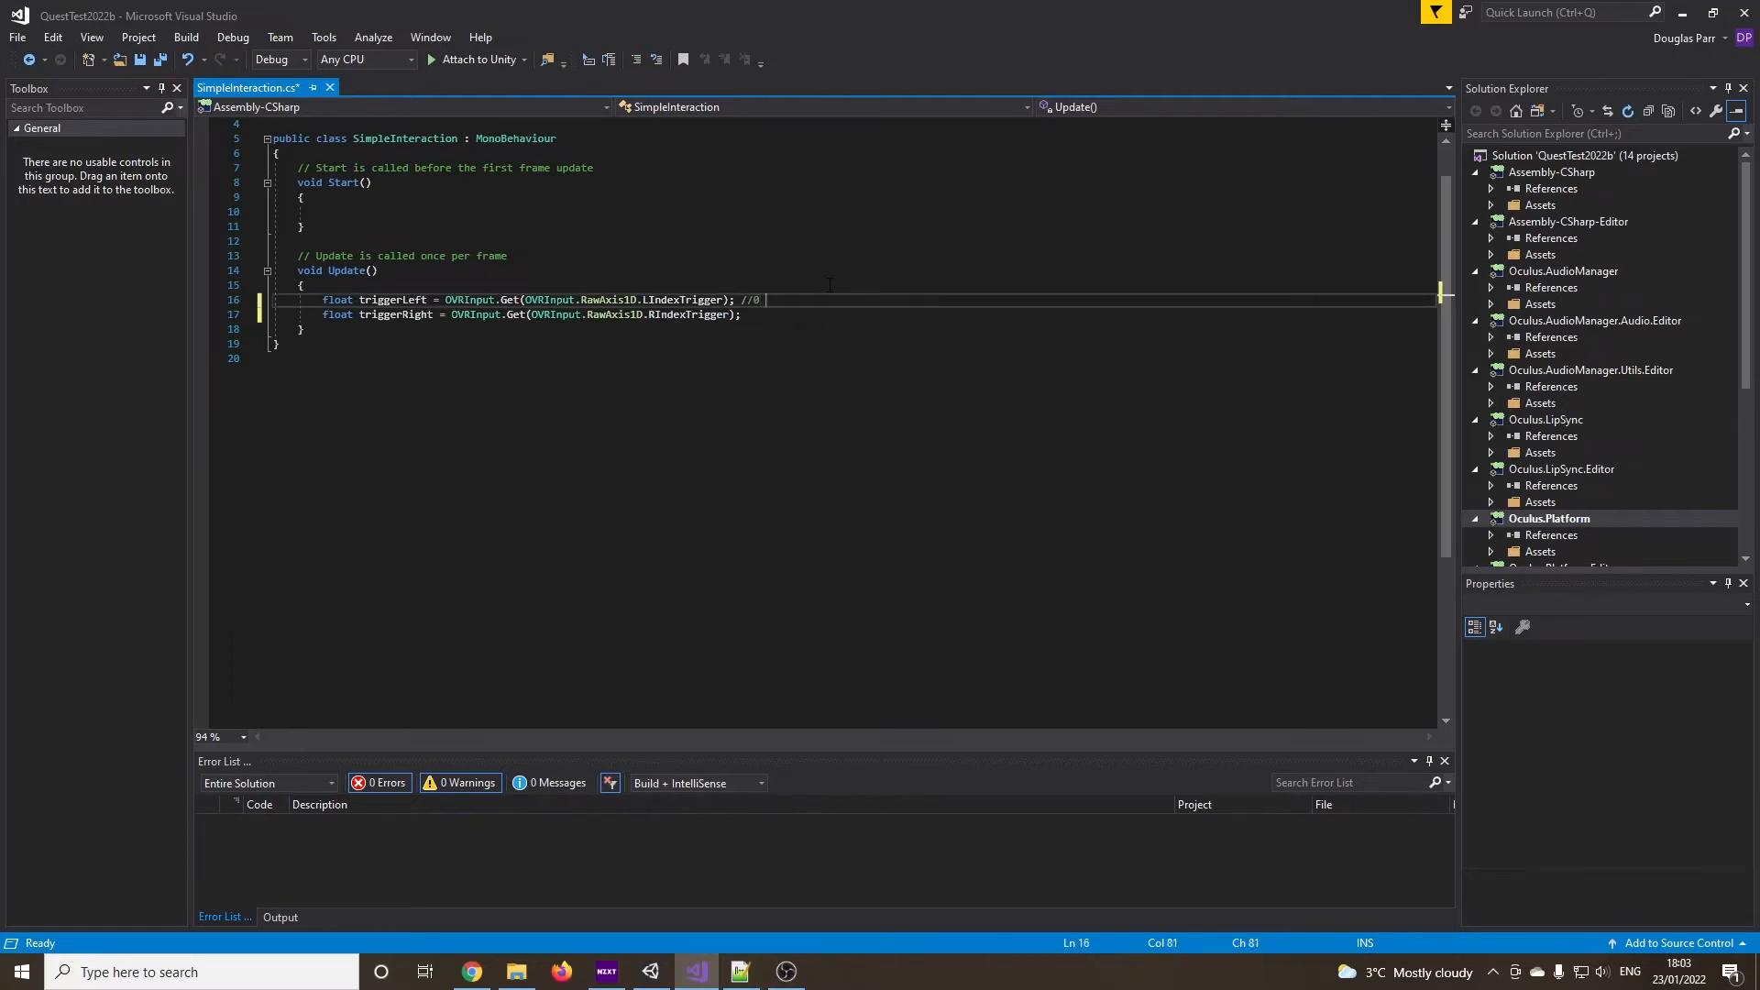
type("and 1")
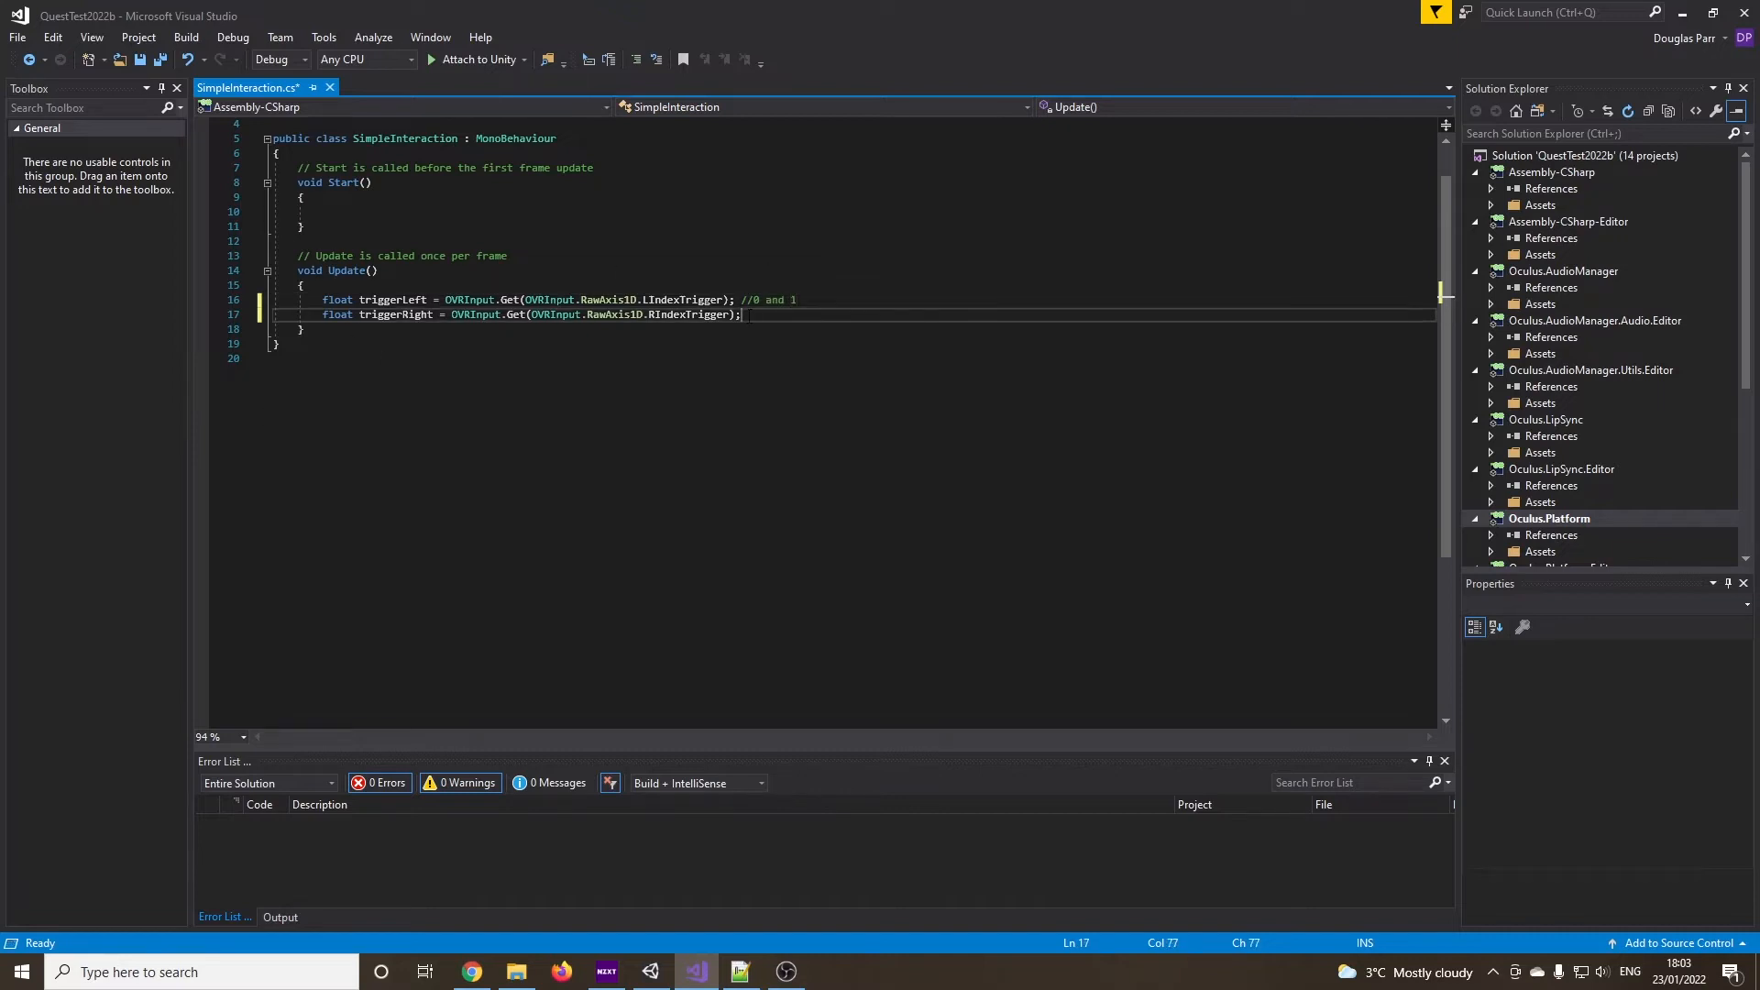
key("enter")
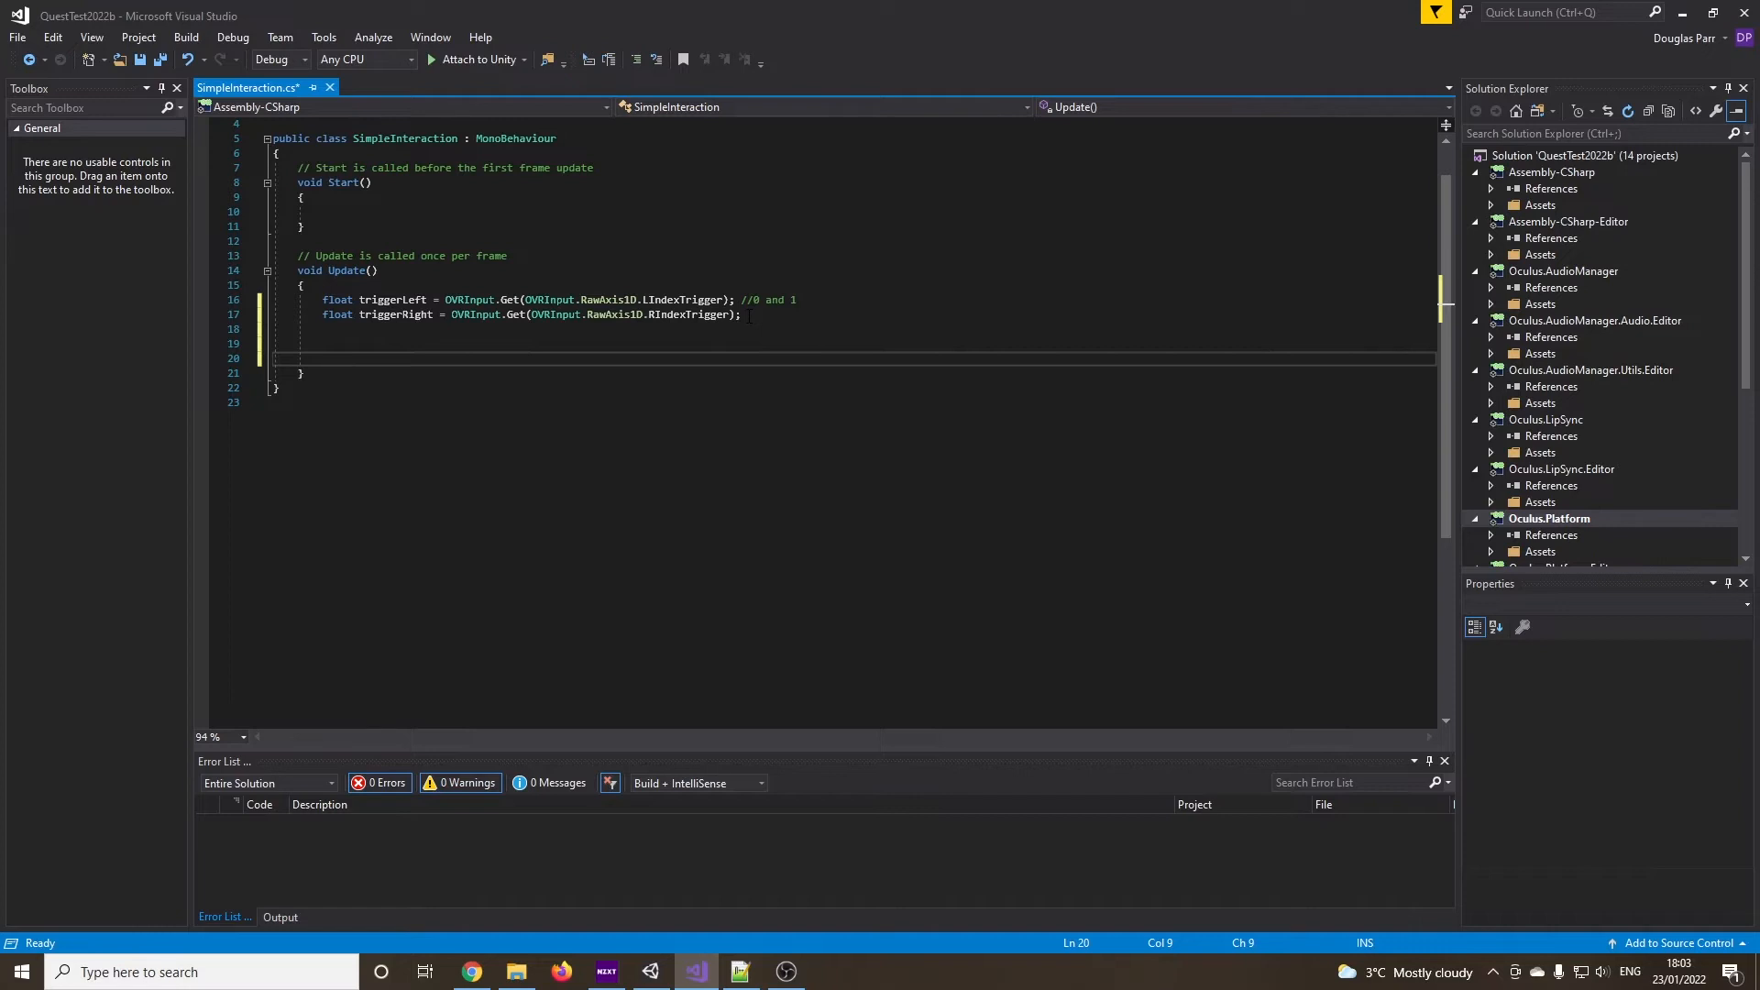
mouse_move(1295, 506)
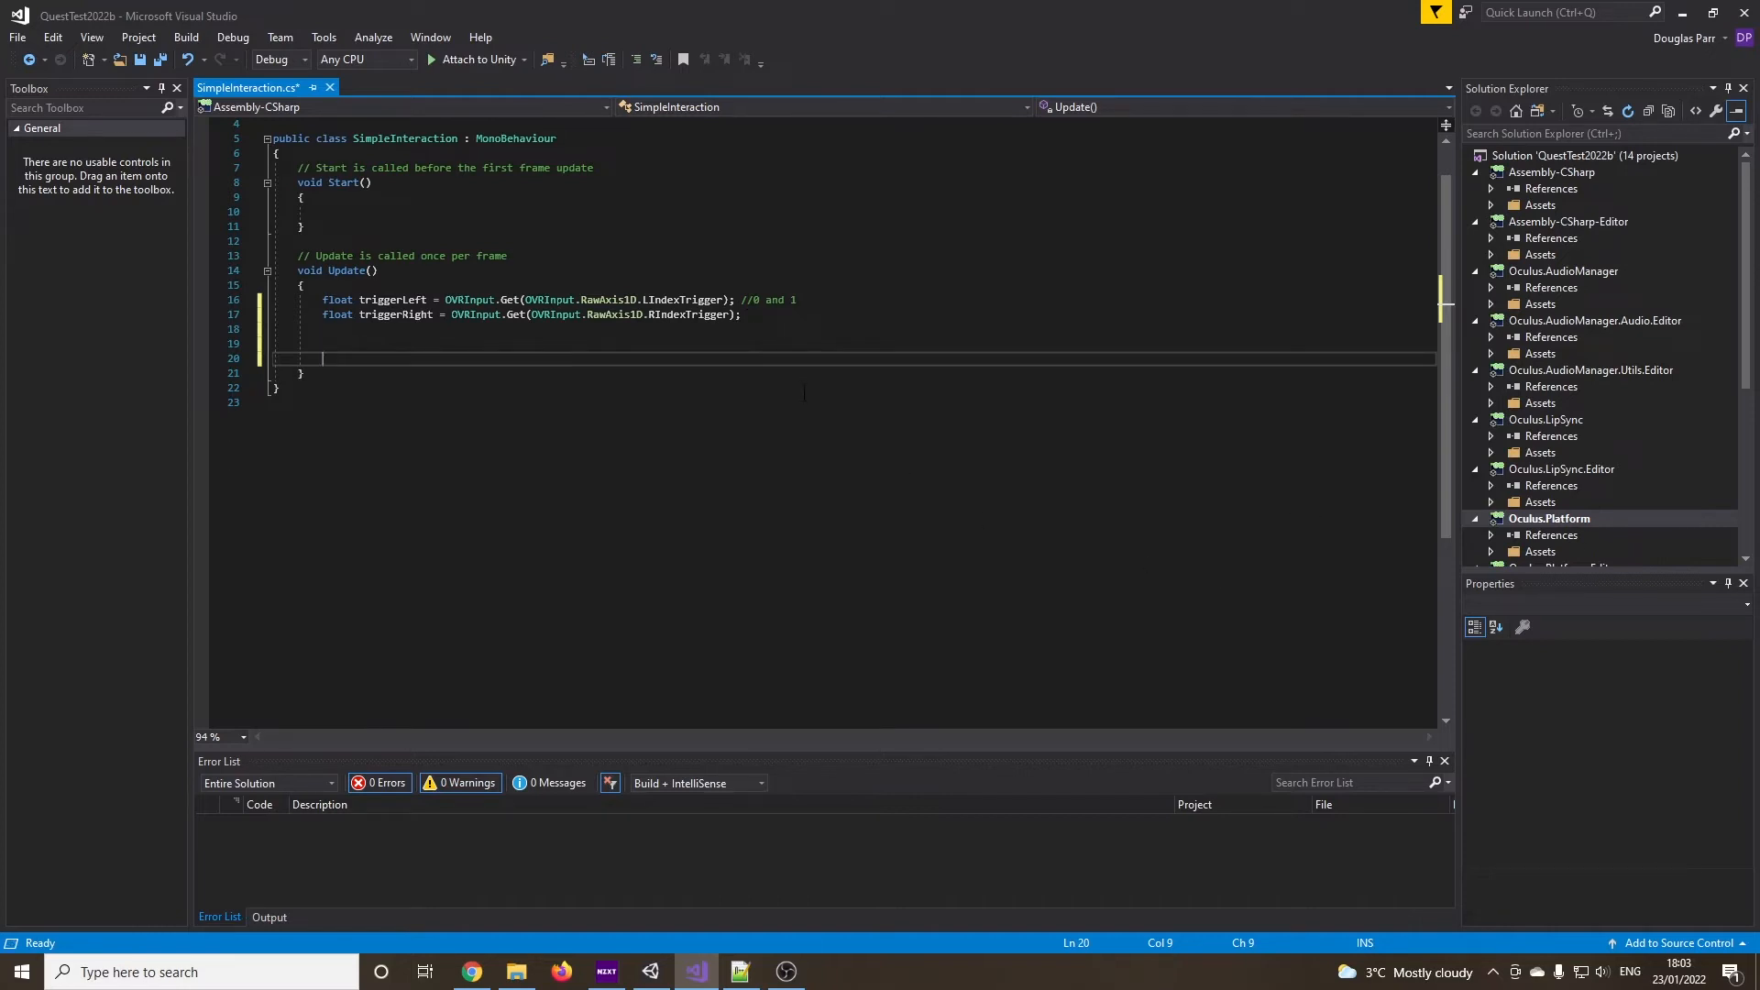
Add an if (triggerRight > 0.9f) check in Update
type("if()")
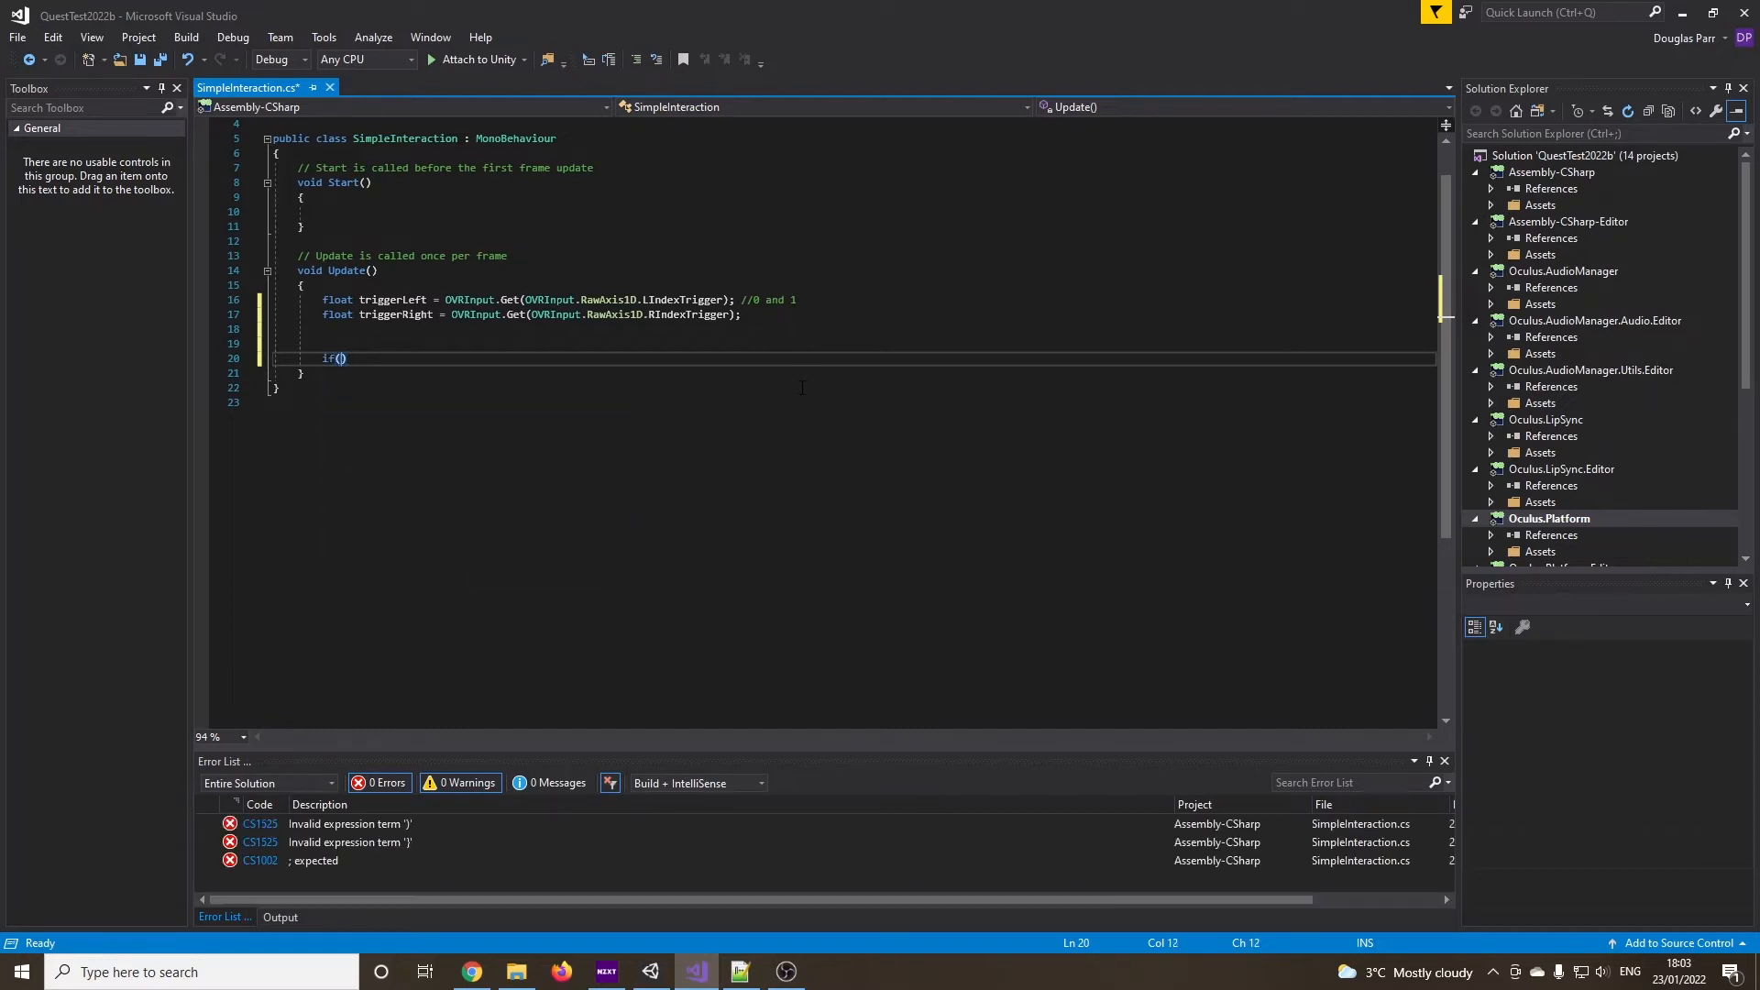
type("triggerRight>0.")
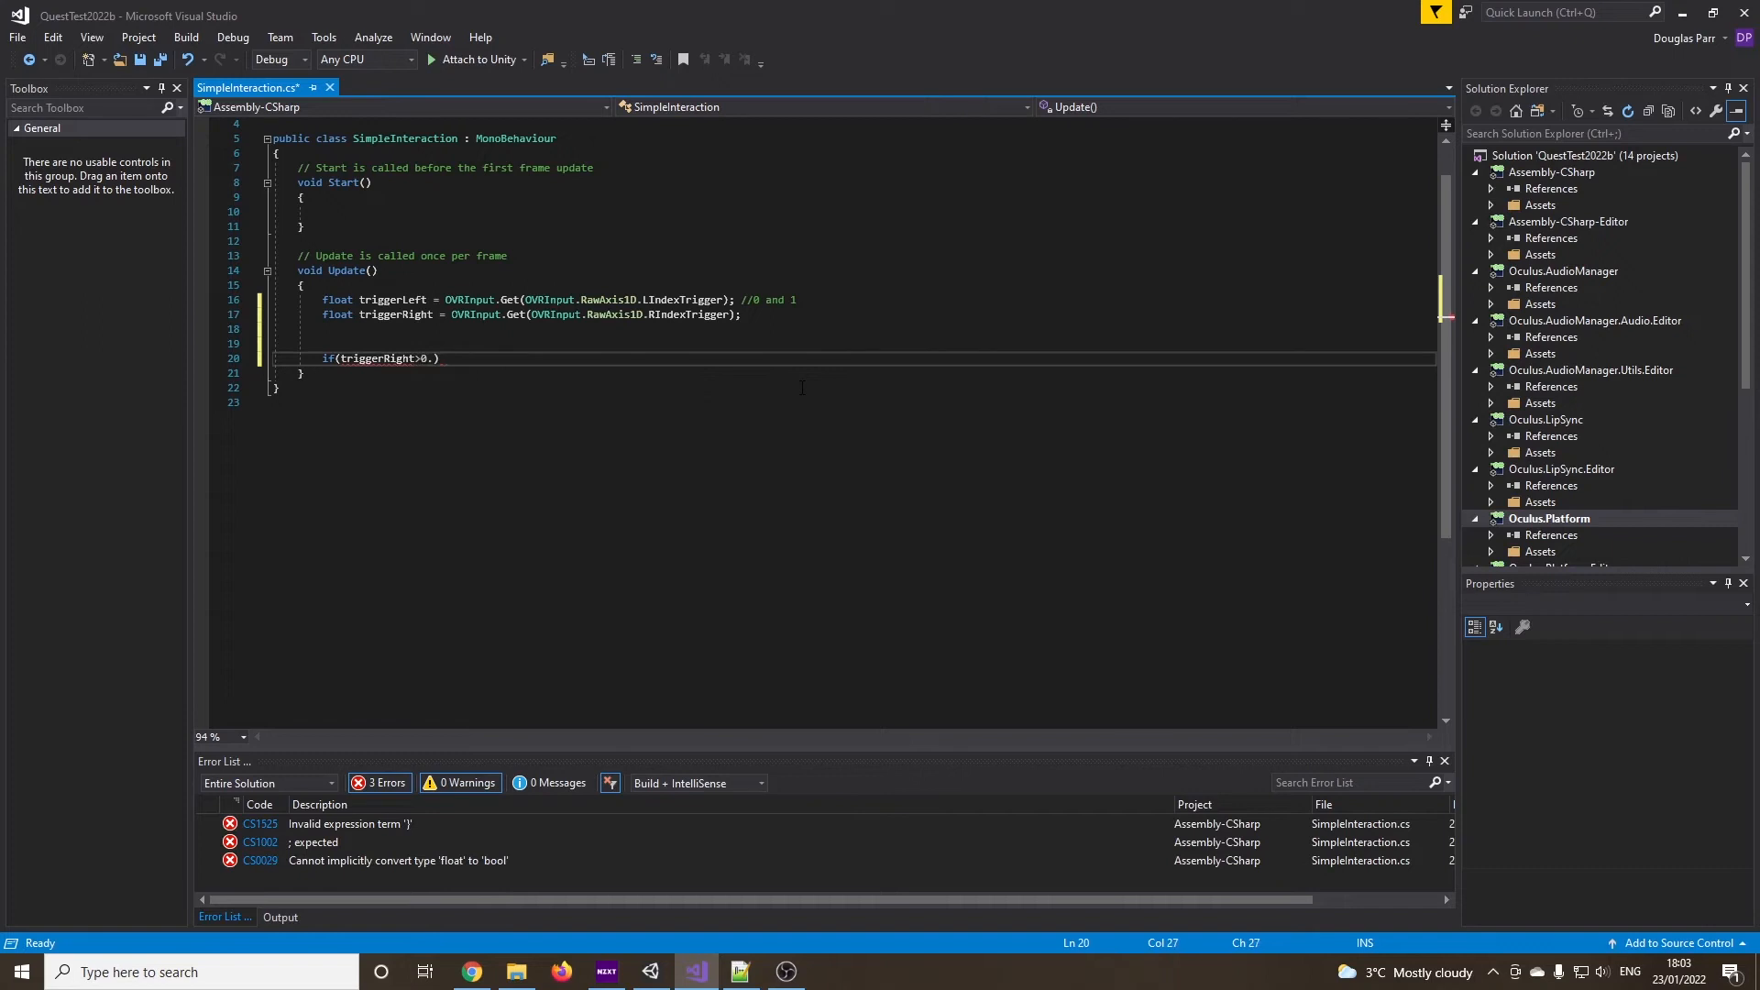
type("9f")
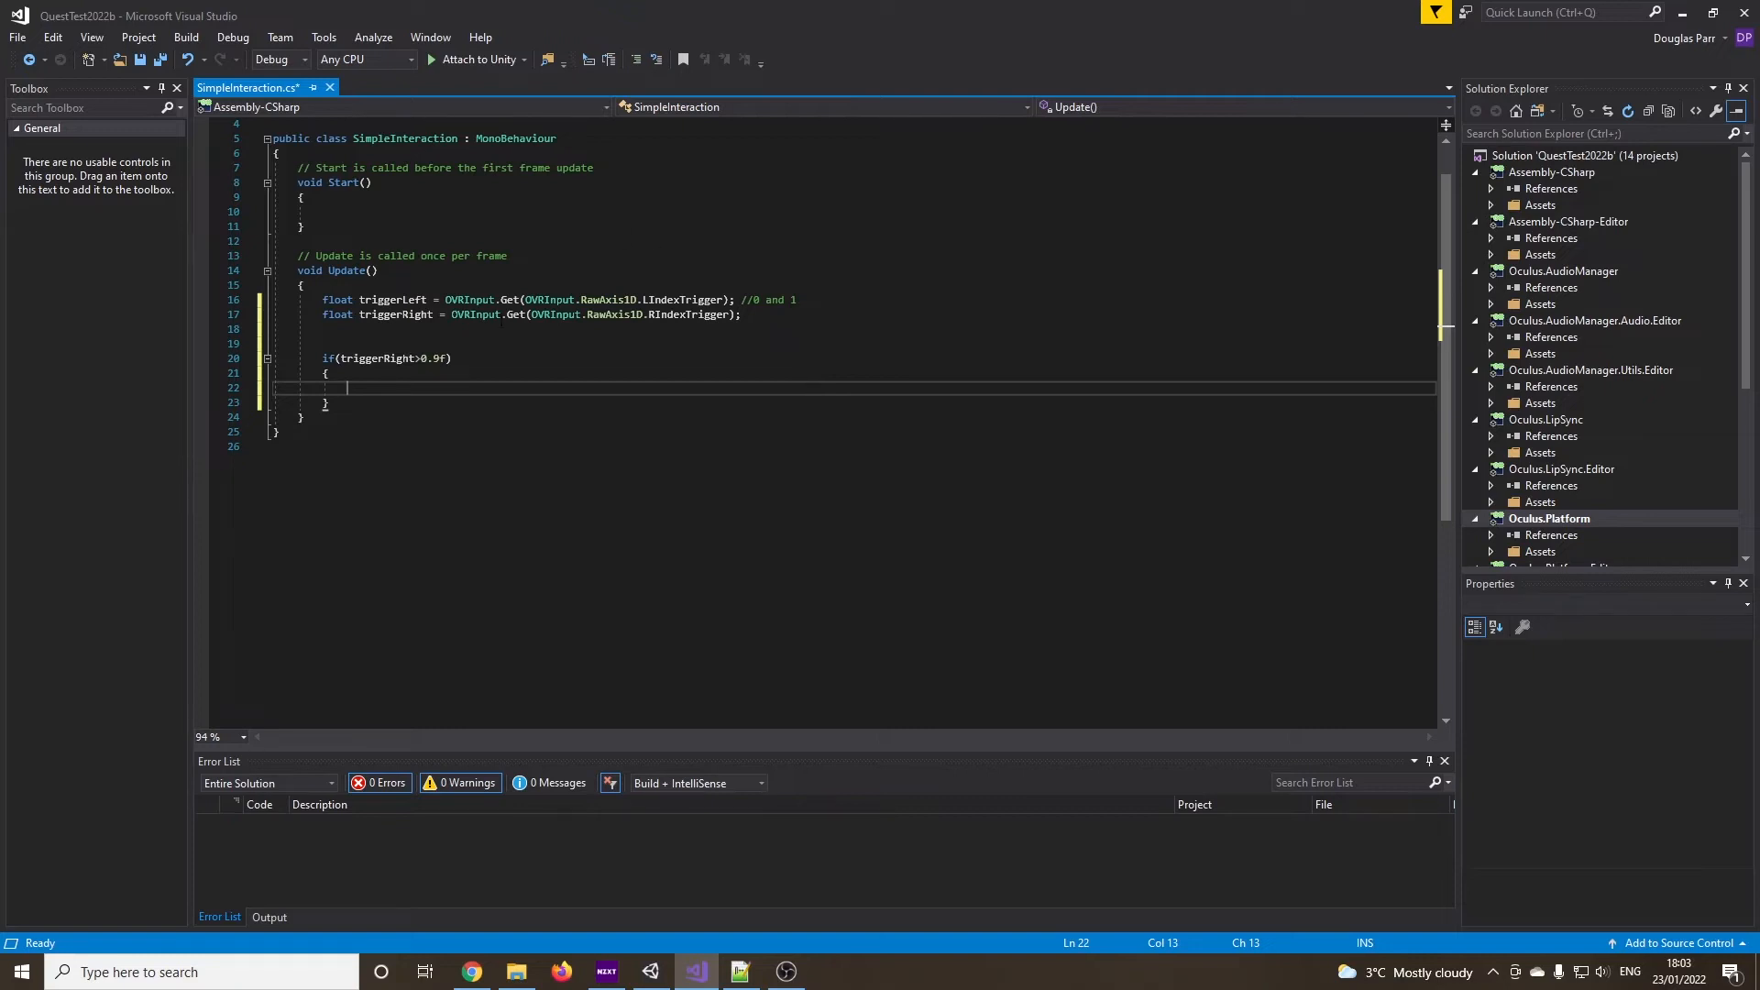
mouse_move(528, 390)
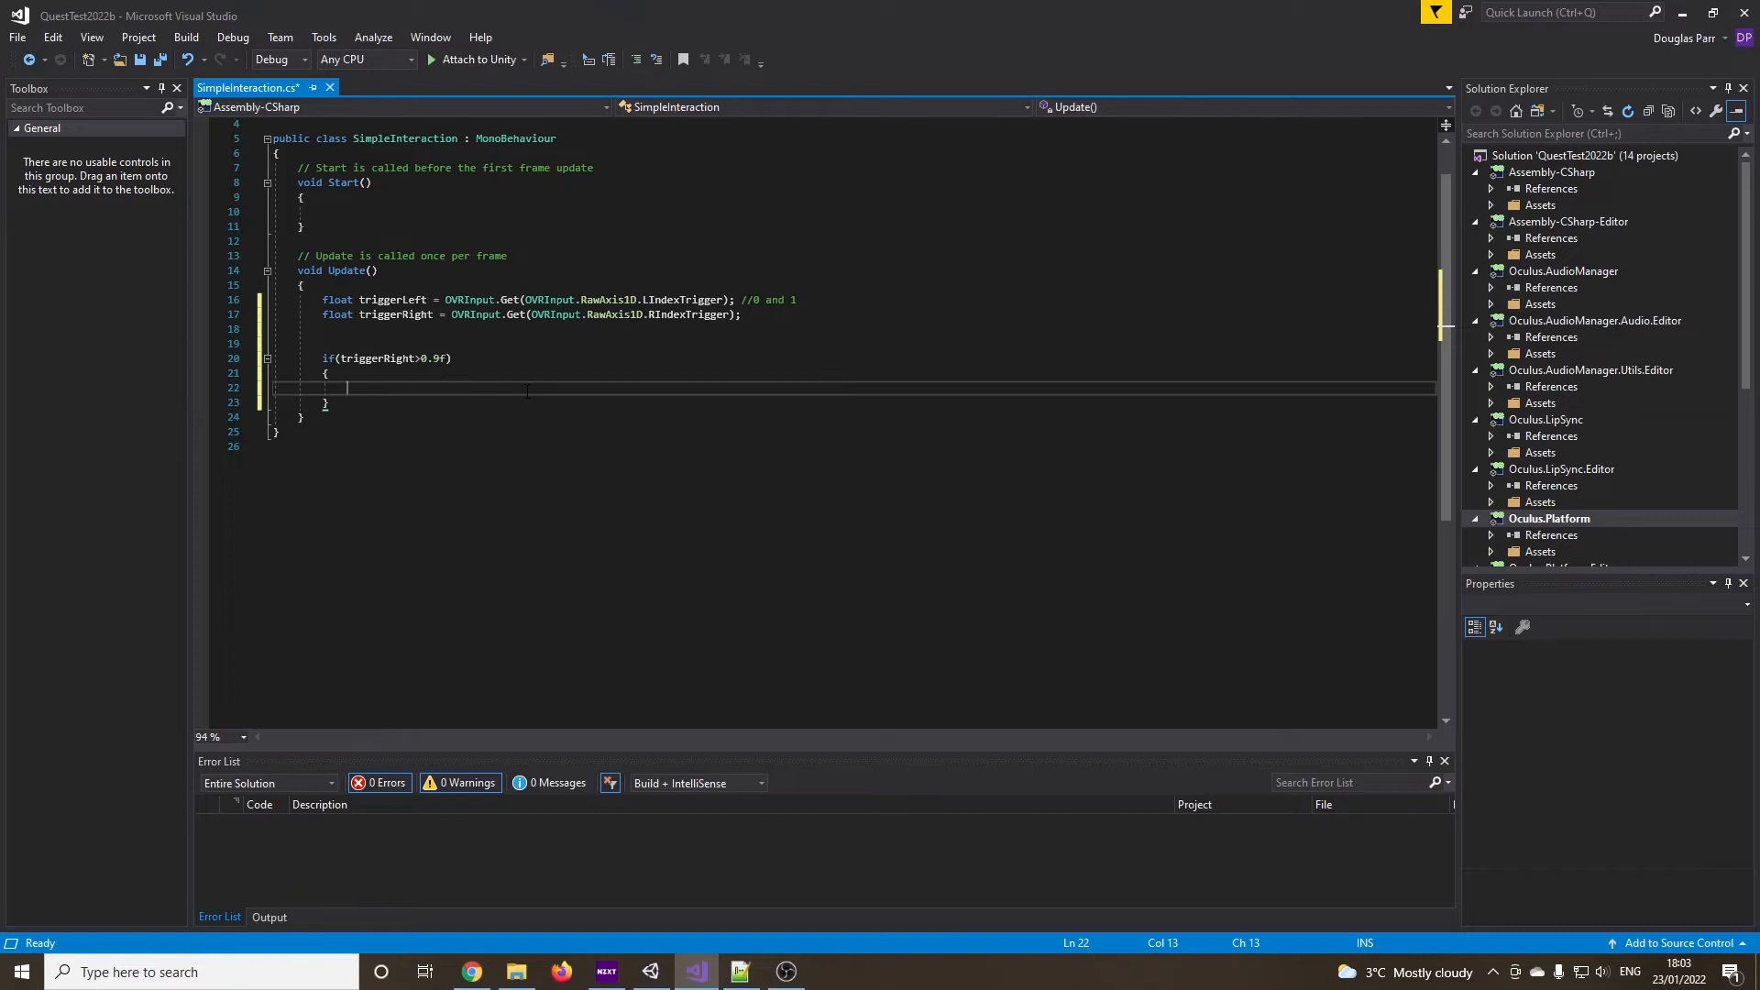
Place a commented-out Instantiate() call inside the trigger check
type("ins")
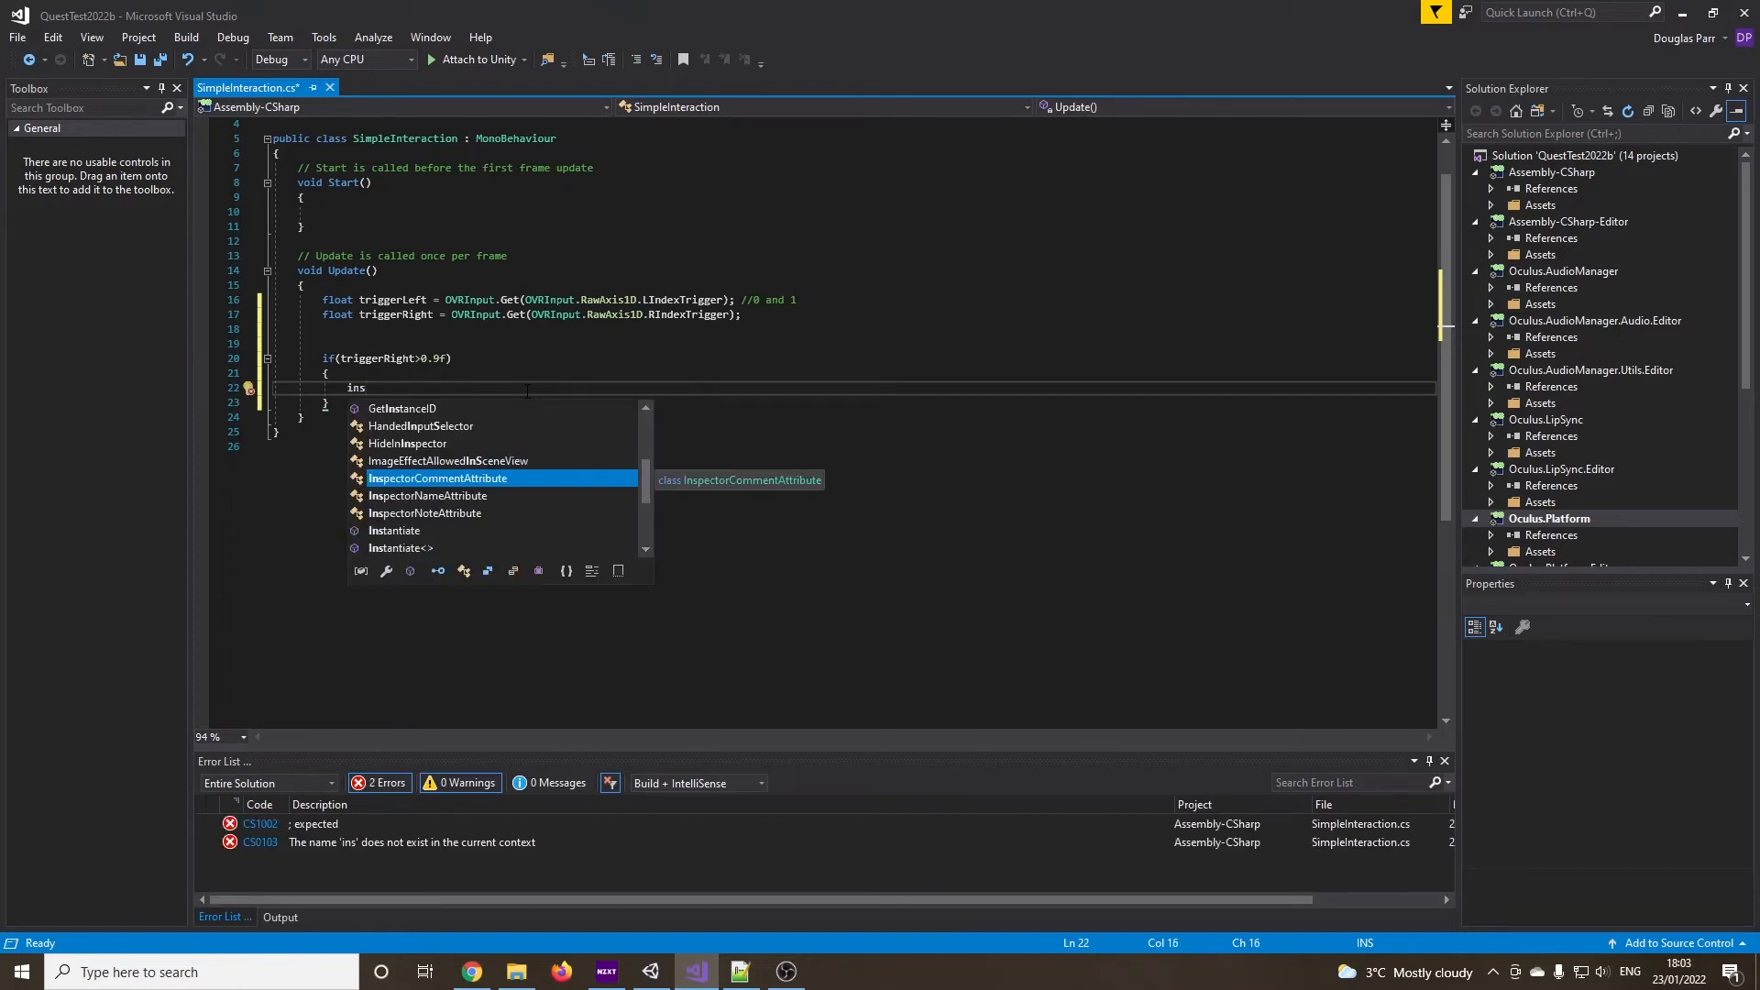
type("tantiate")
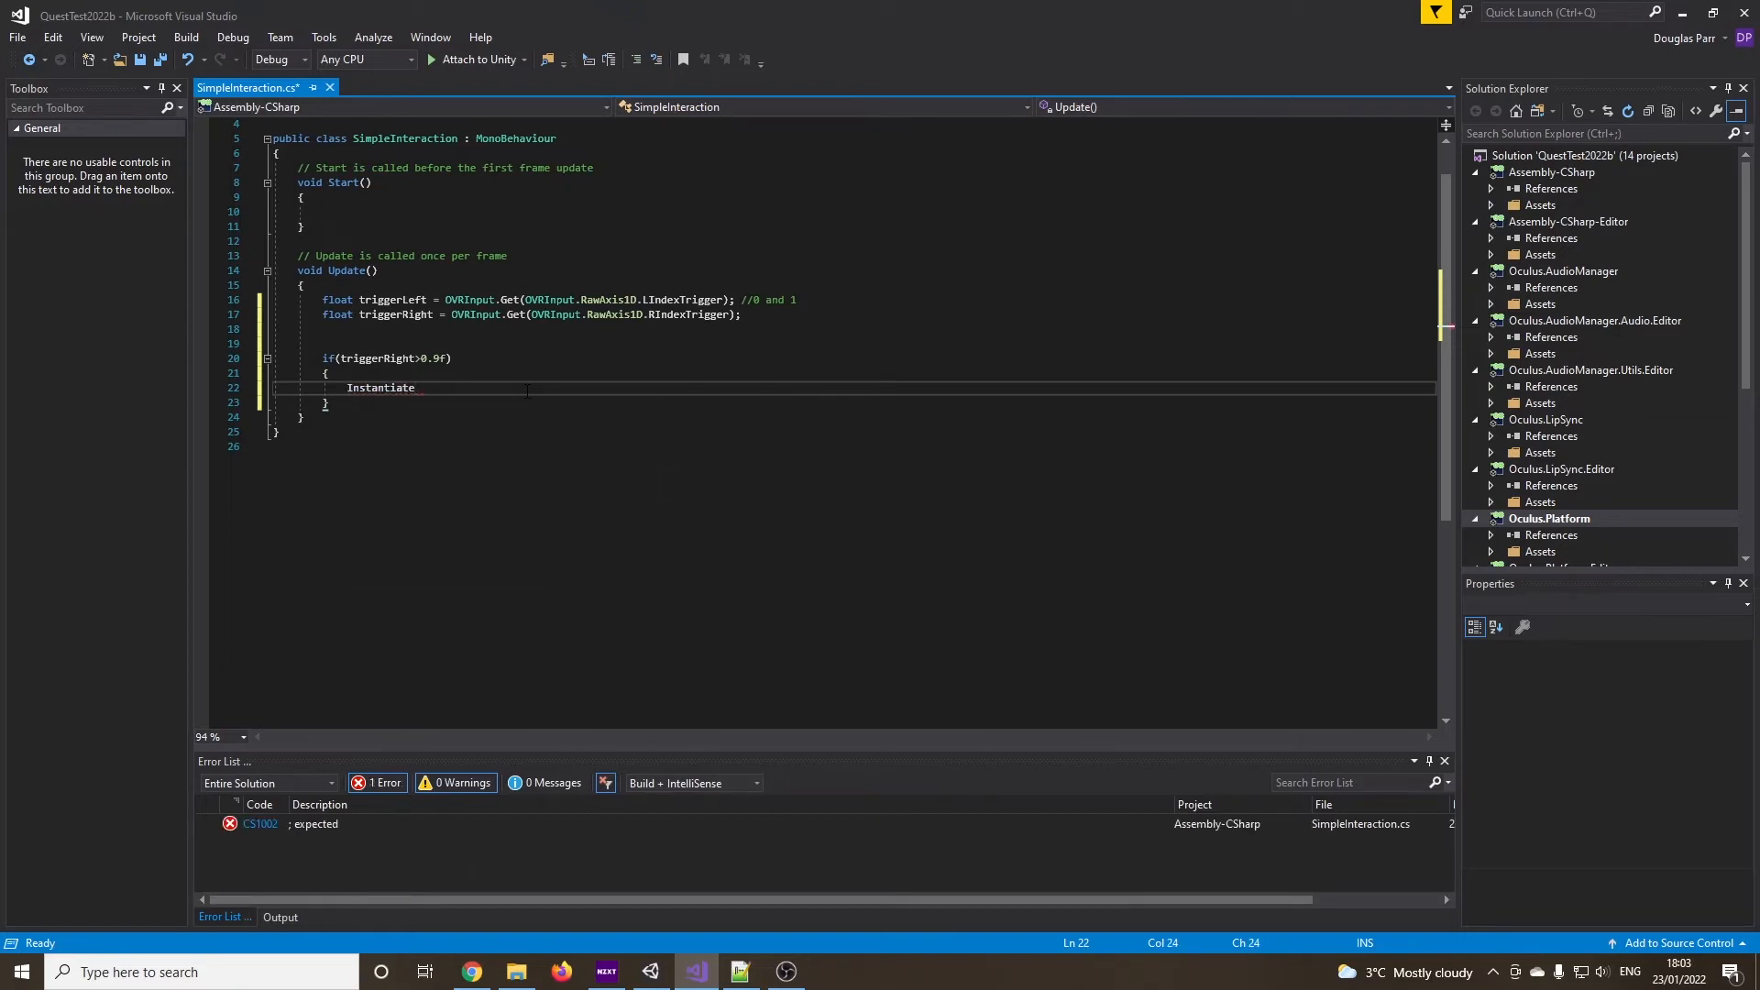
type("();")
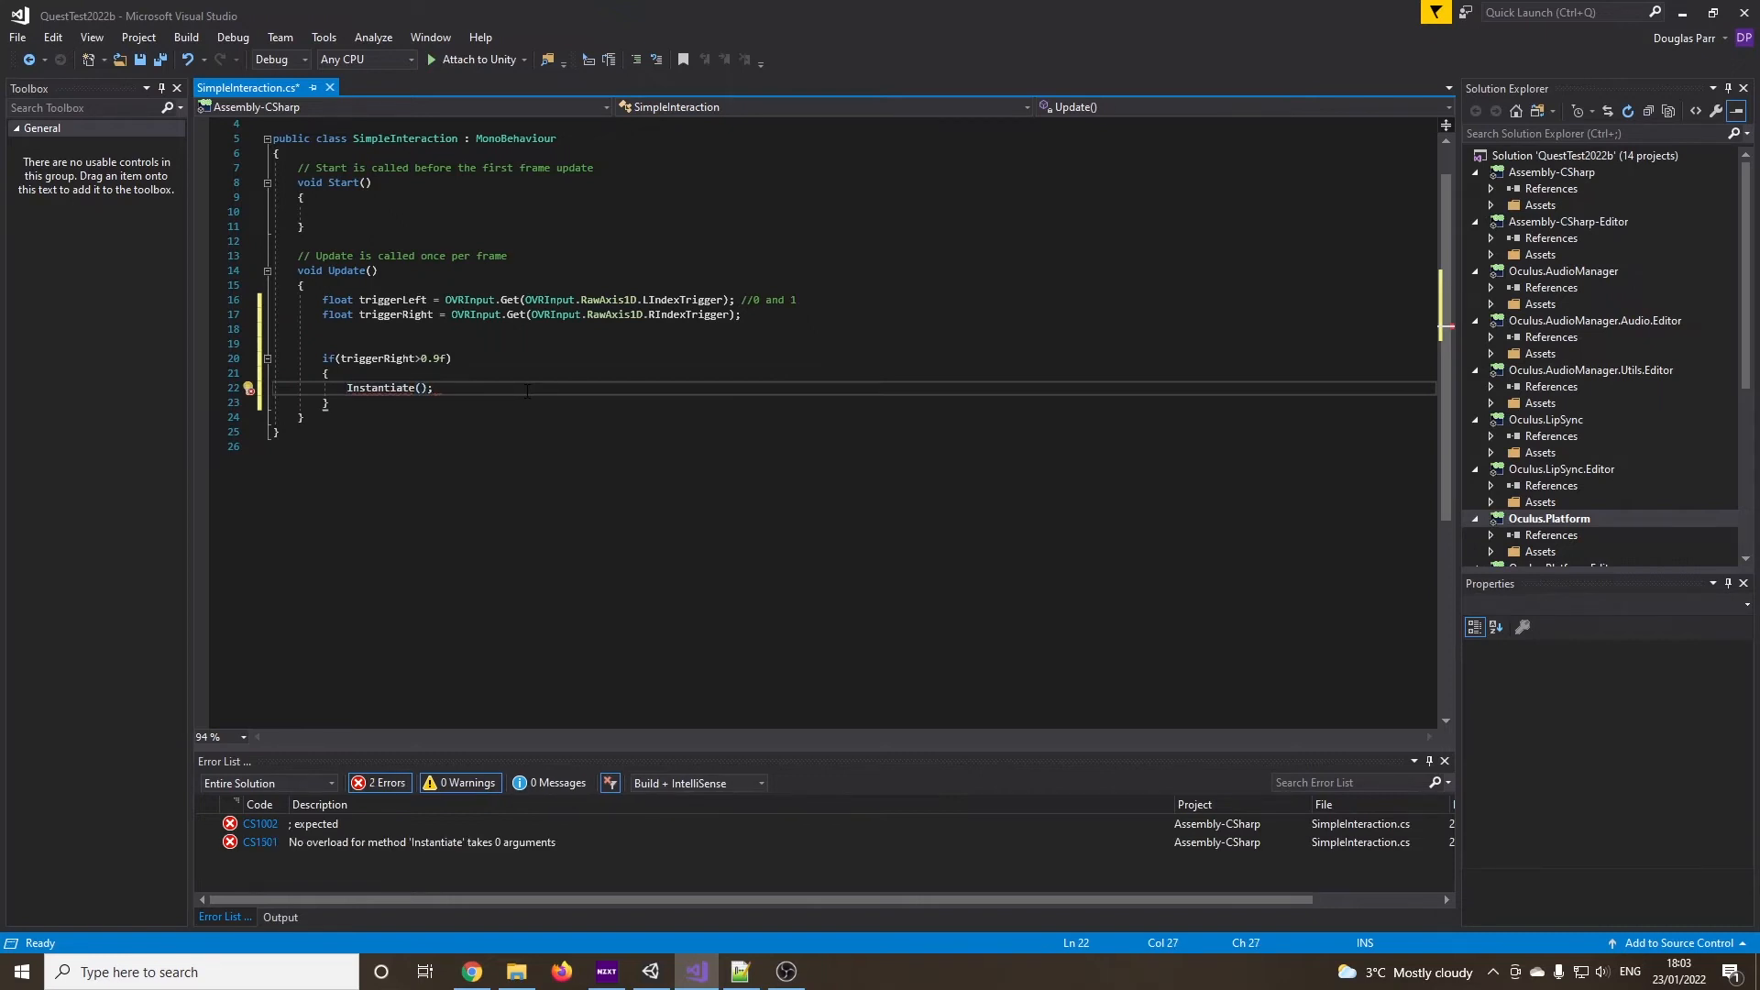
type("//")
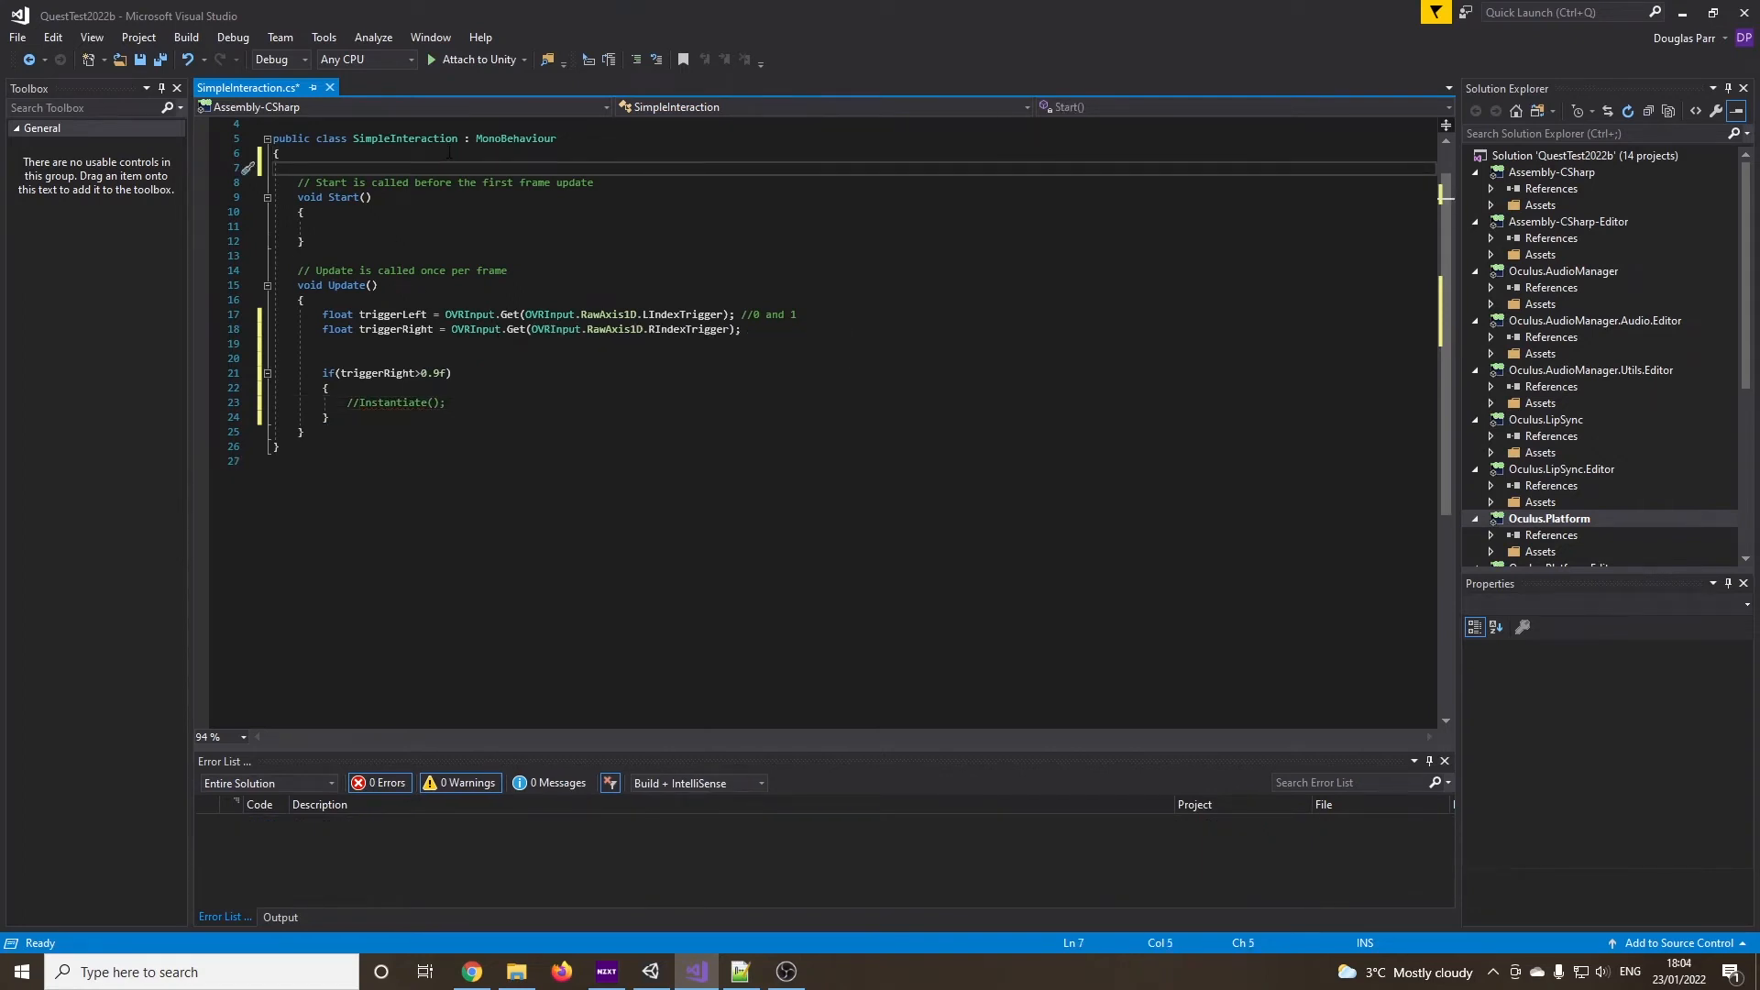
Declare a GameObject Ball field and pass Ball to the Instantiate call
type("GameObject")
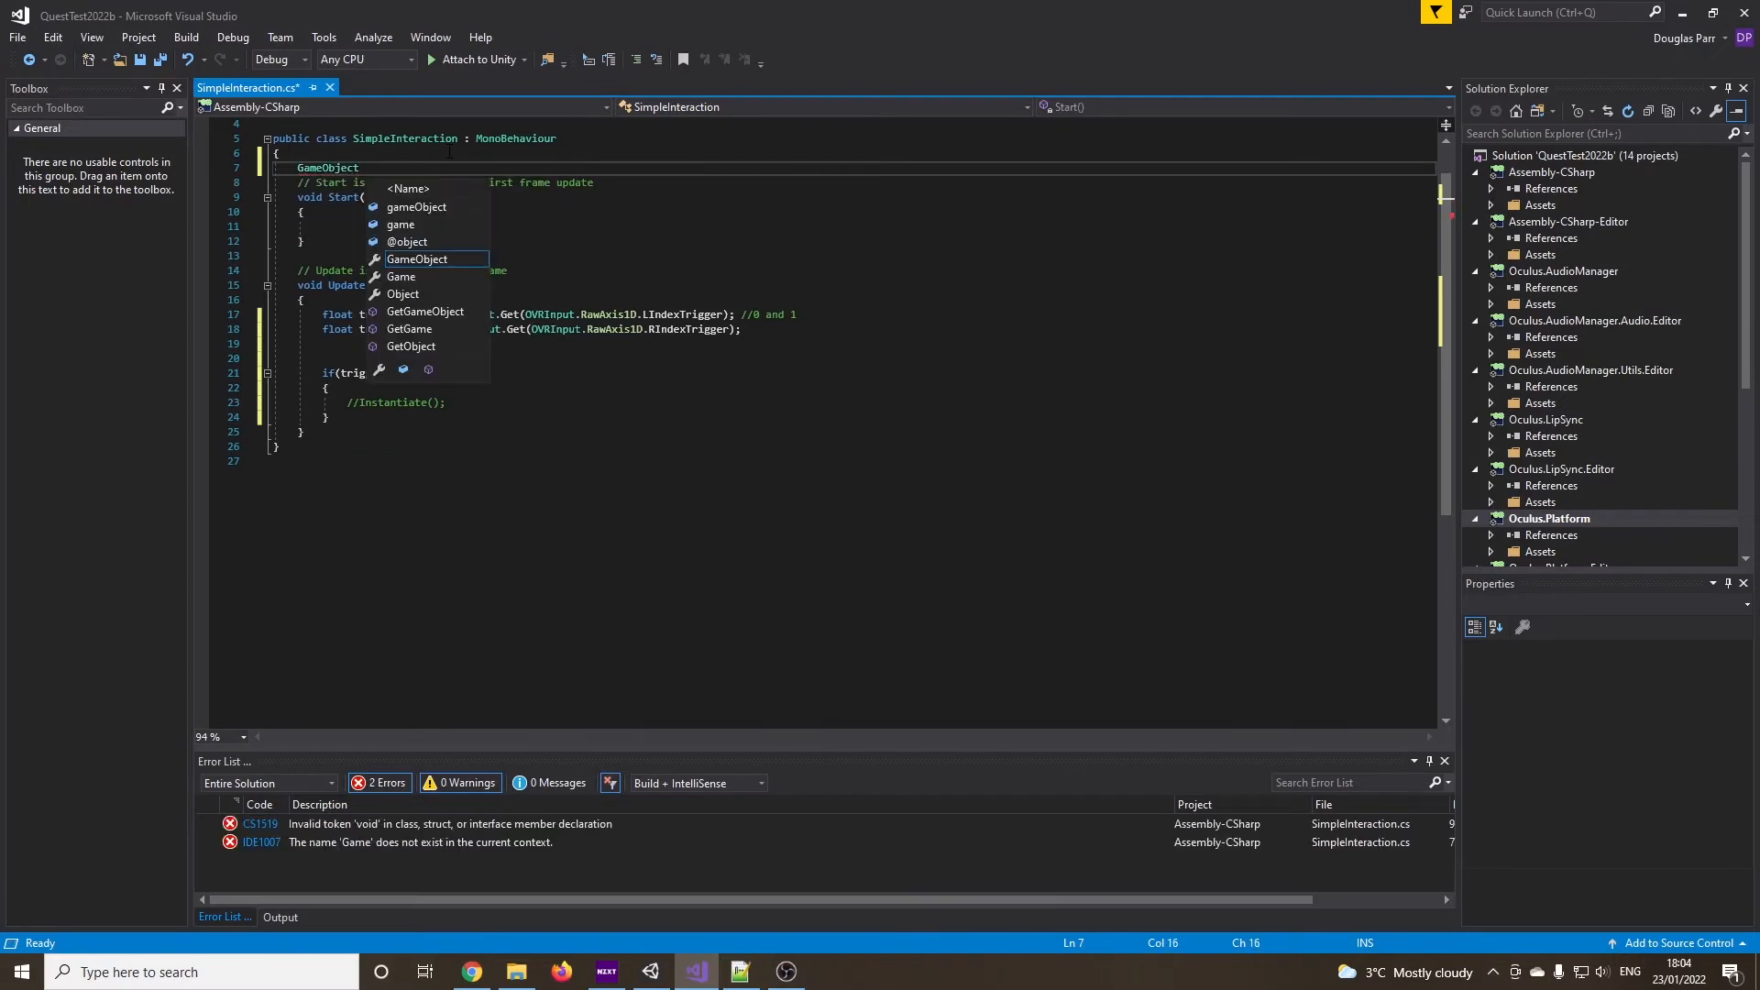
type("Ball;")
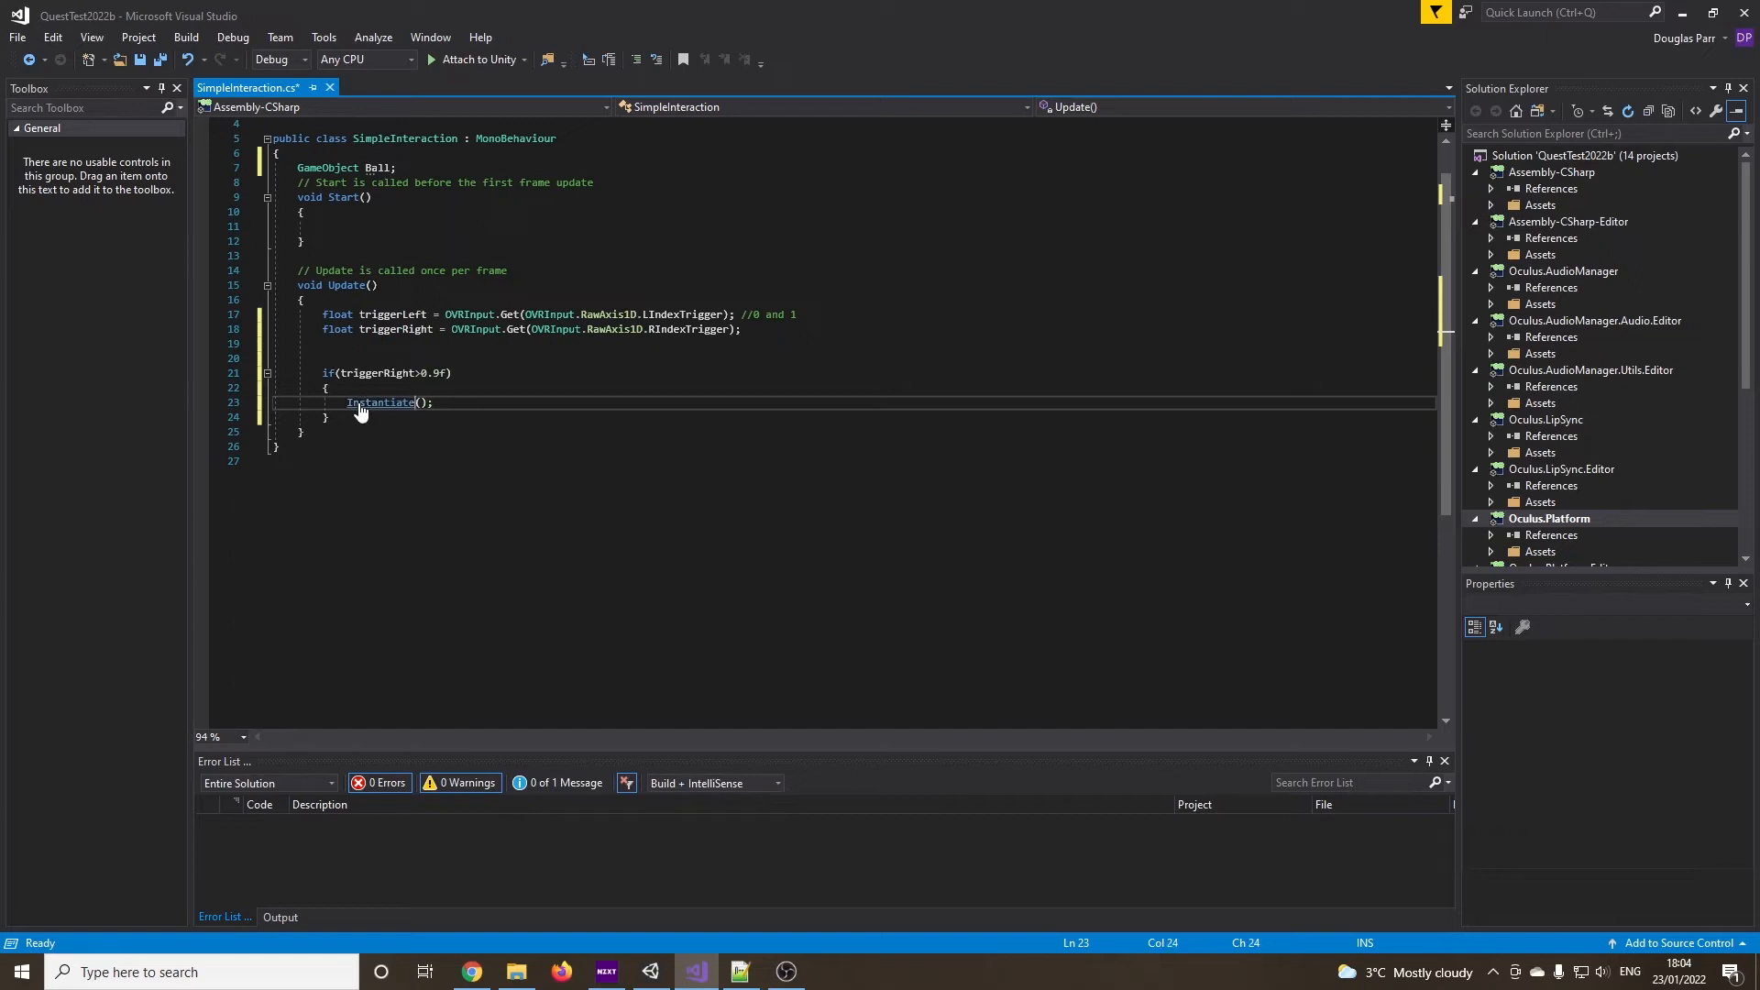
type("Ball")
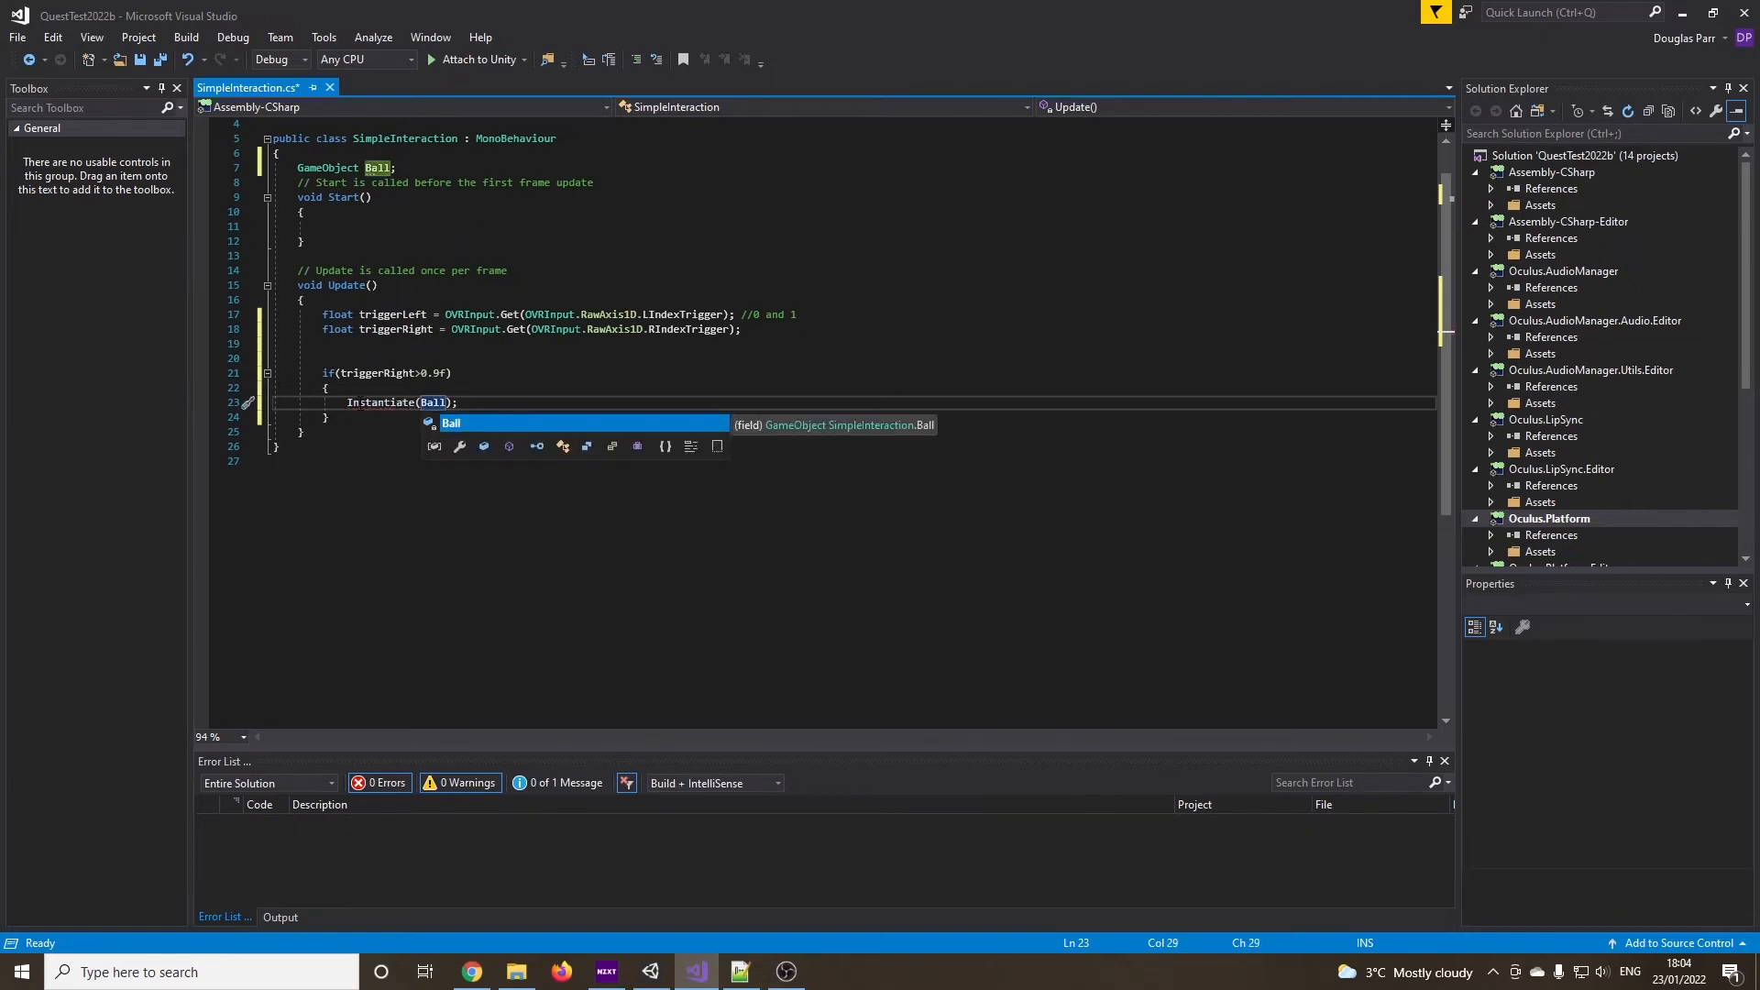
Spawn Ball at new Vector3(0,0,0) with Quaternion.identity rotation, making the field public
type(", new Vector3(")
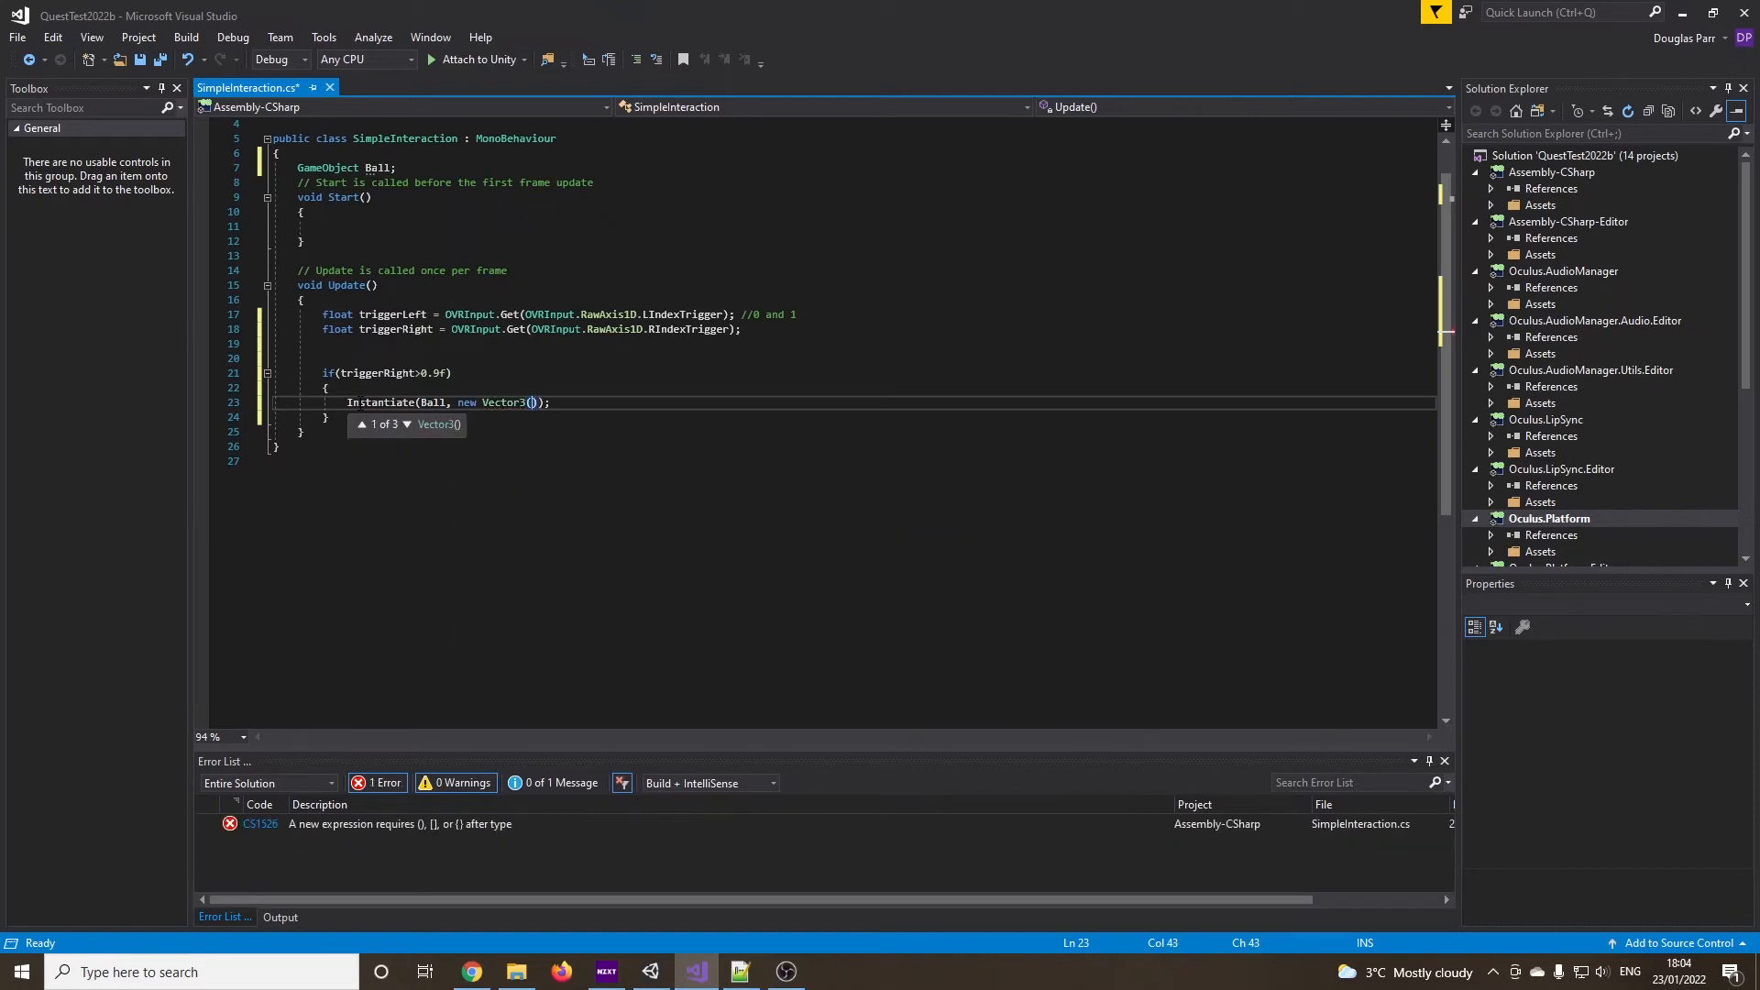
type("0,0,0")
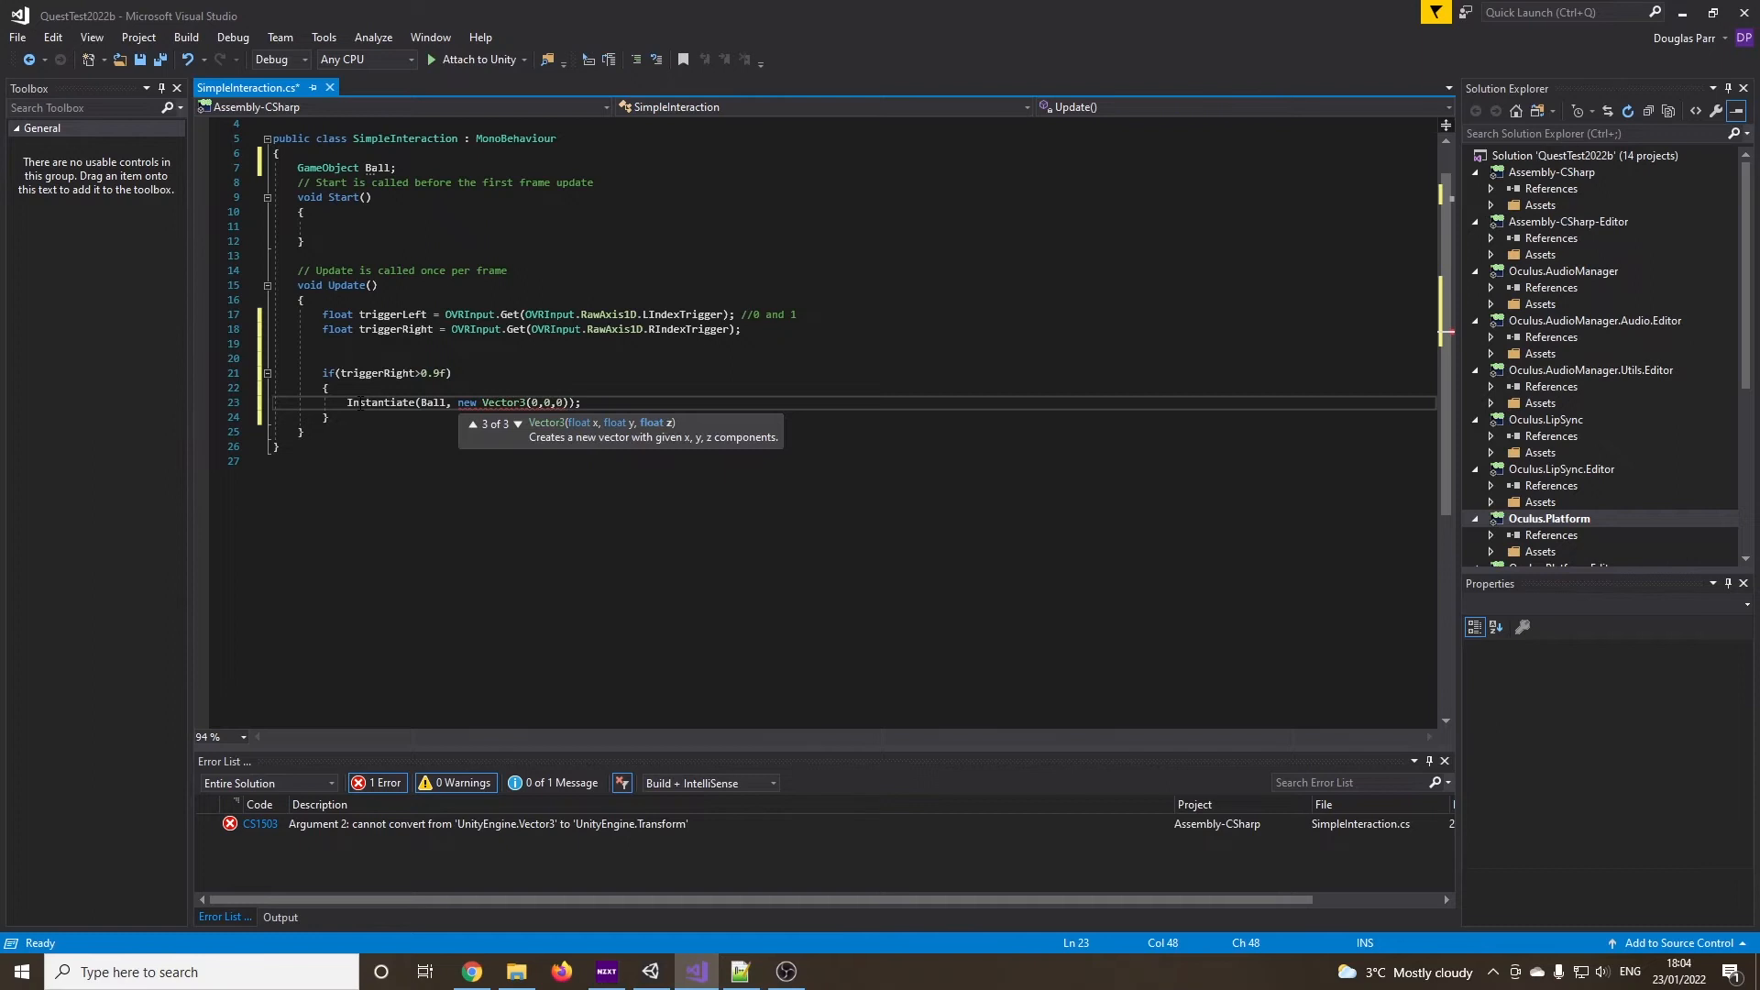
type(", Quaternion.identity")
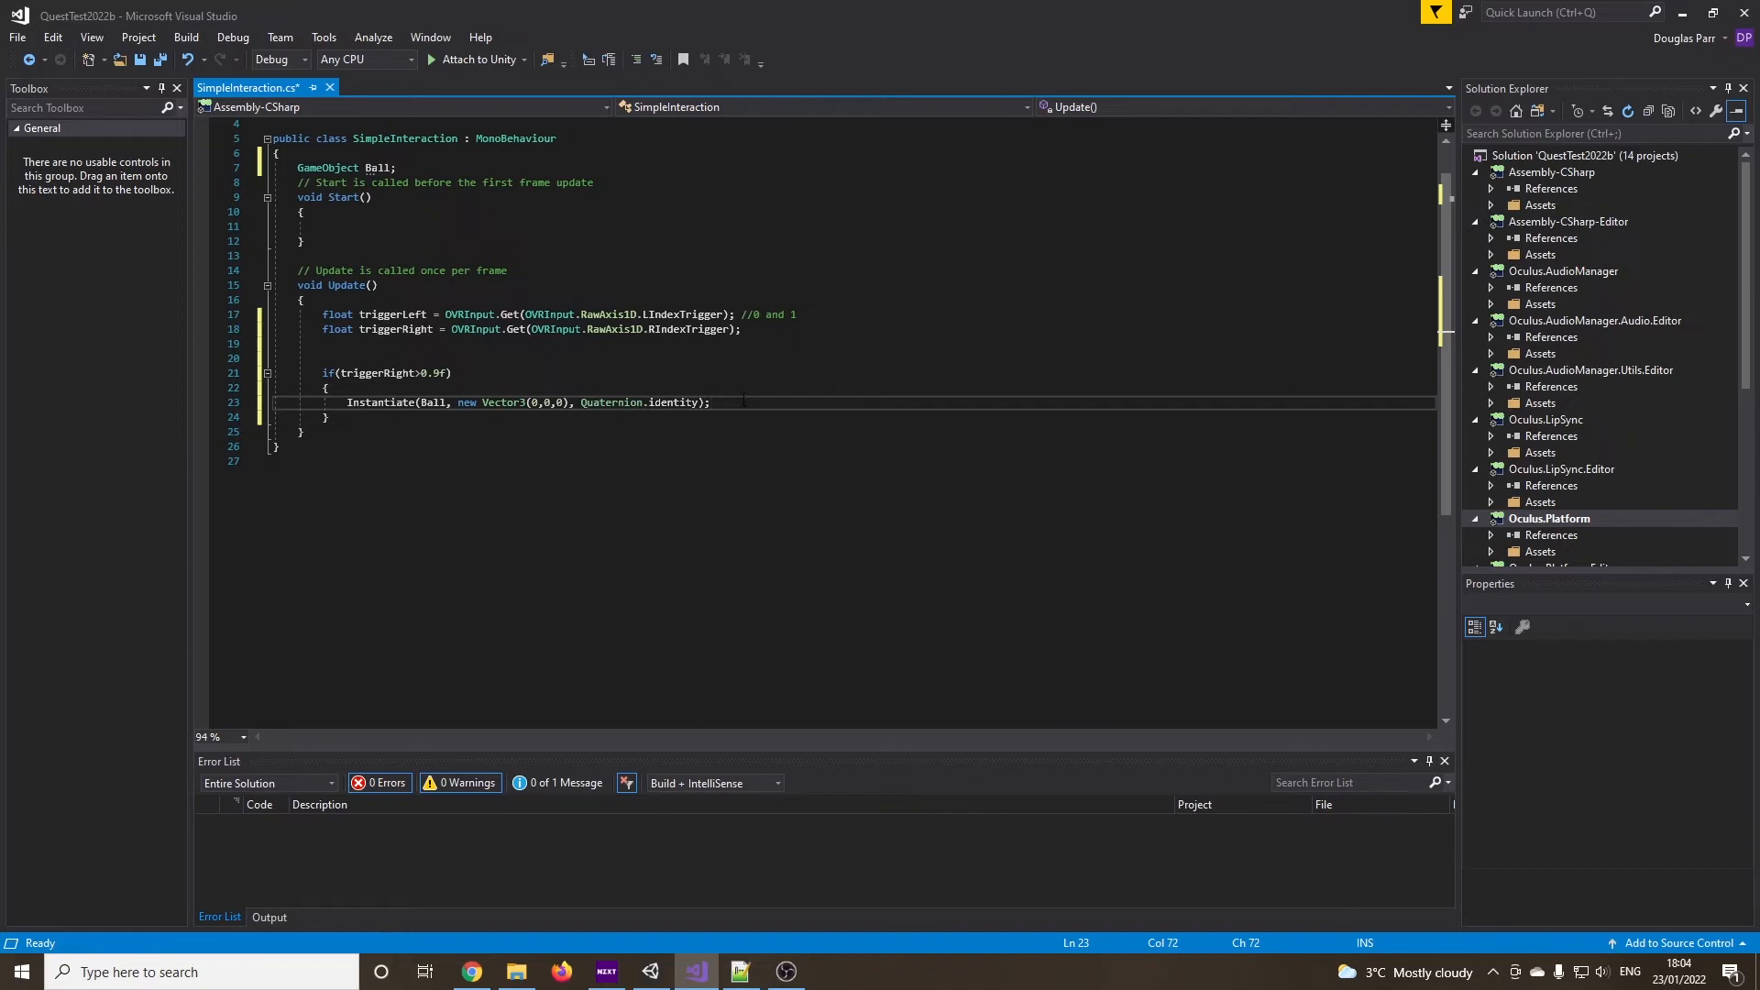
left_click(709, 401)
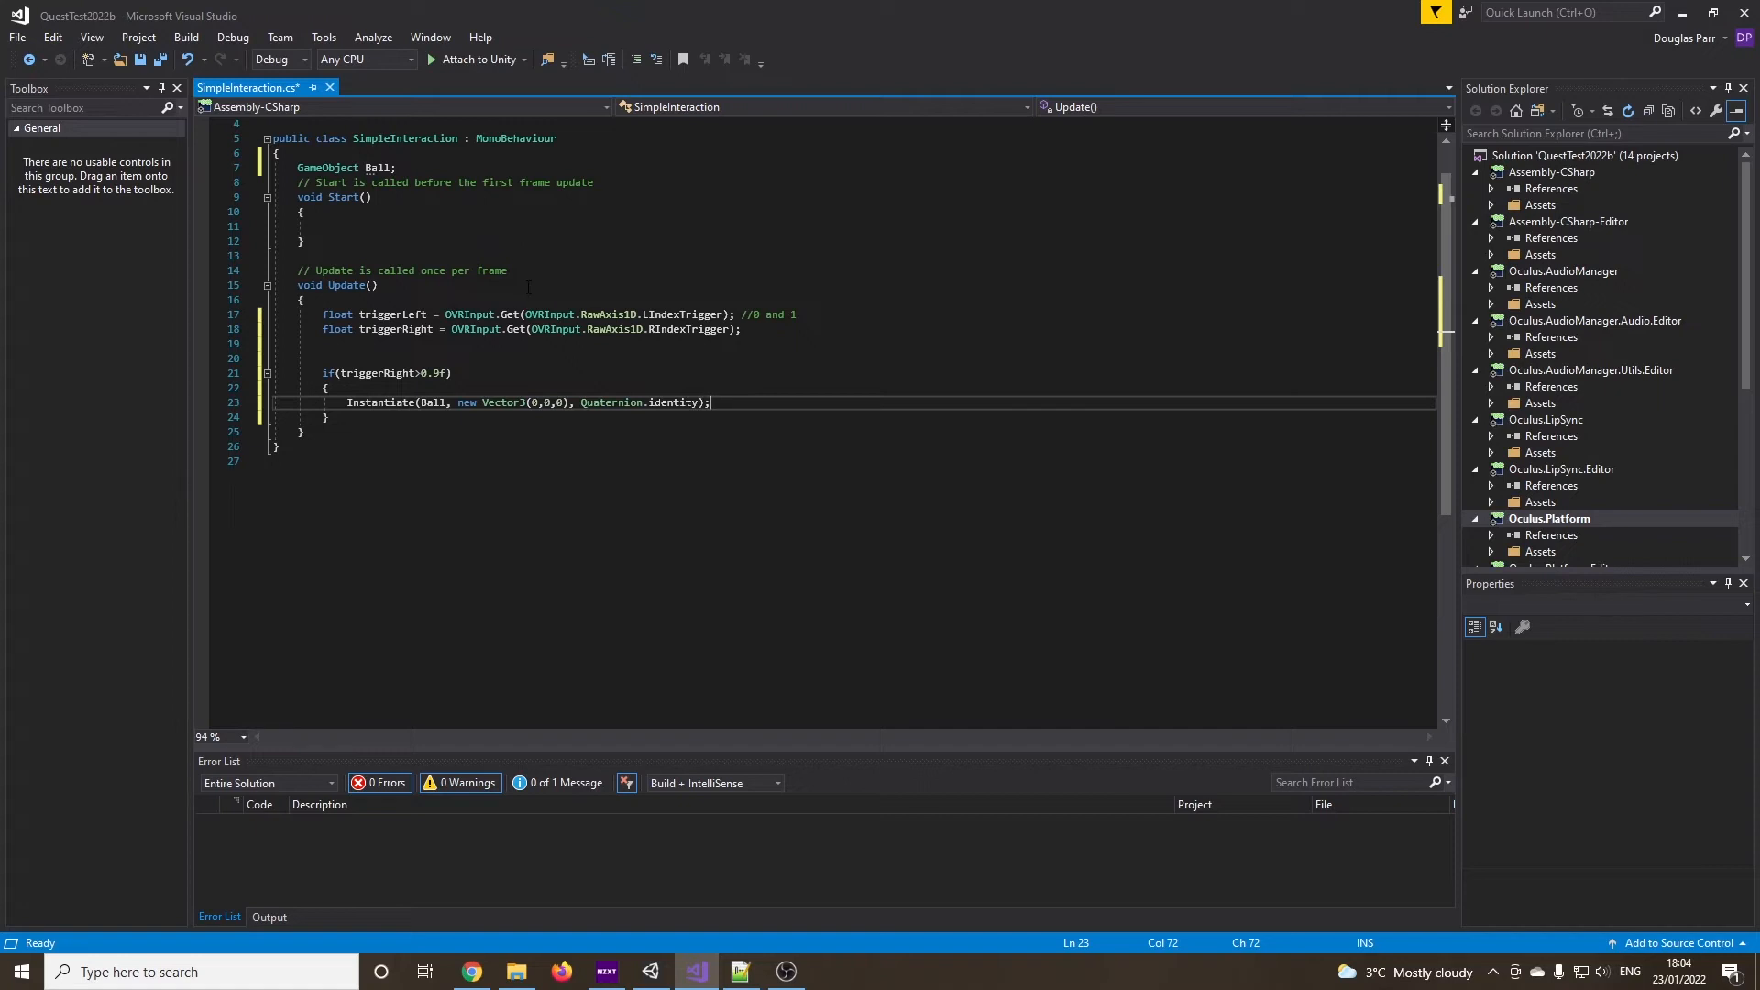
Save the script and return to the Unity editor
key("ctrl+s")
type("public ")
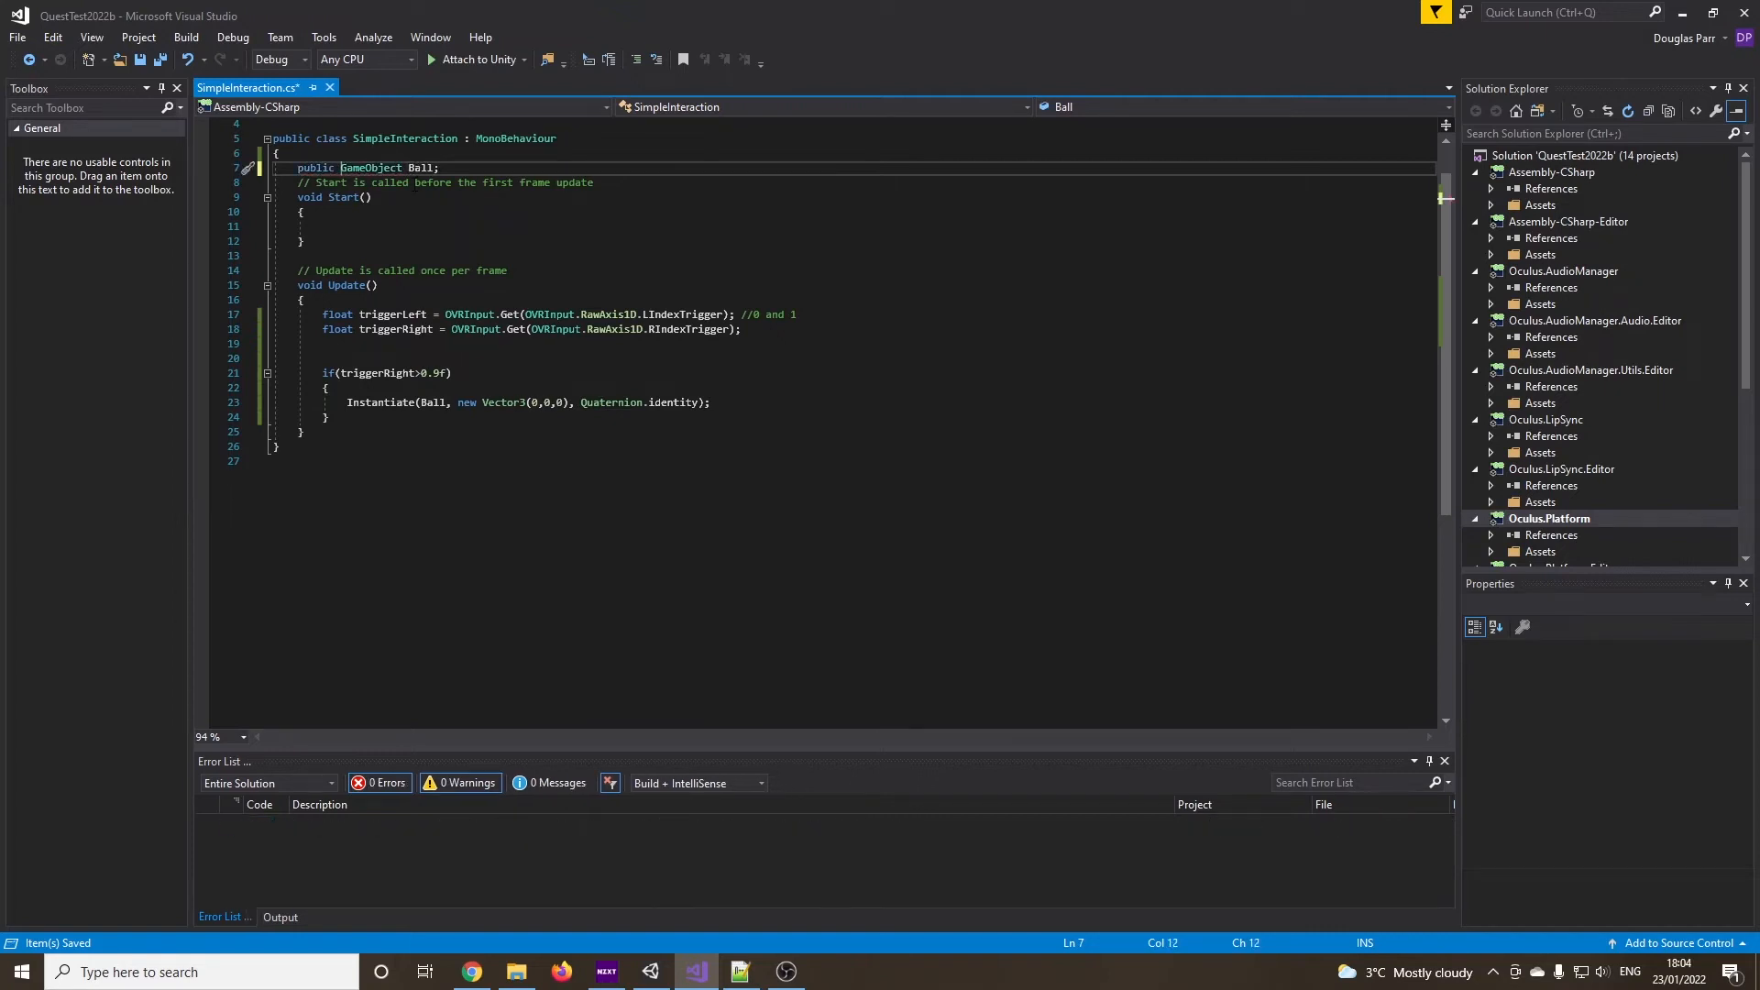
left_click(649, 971)
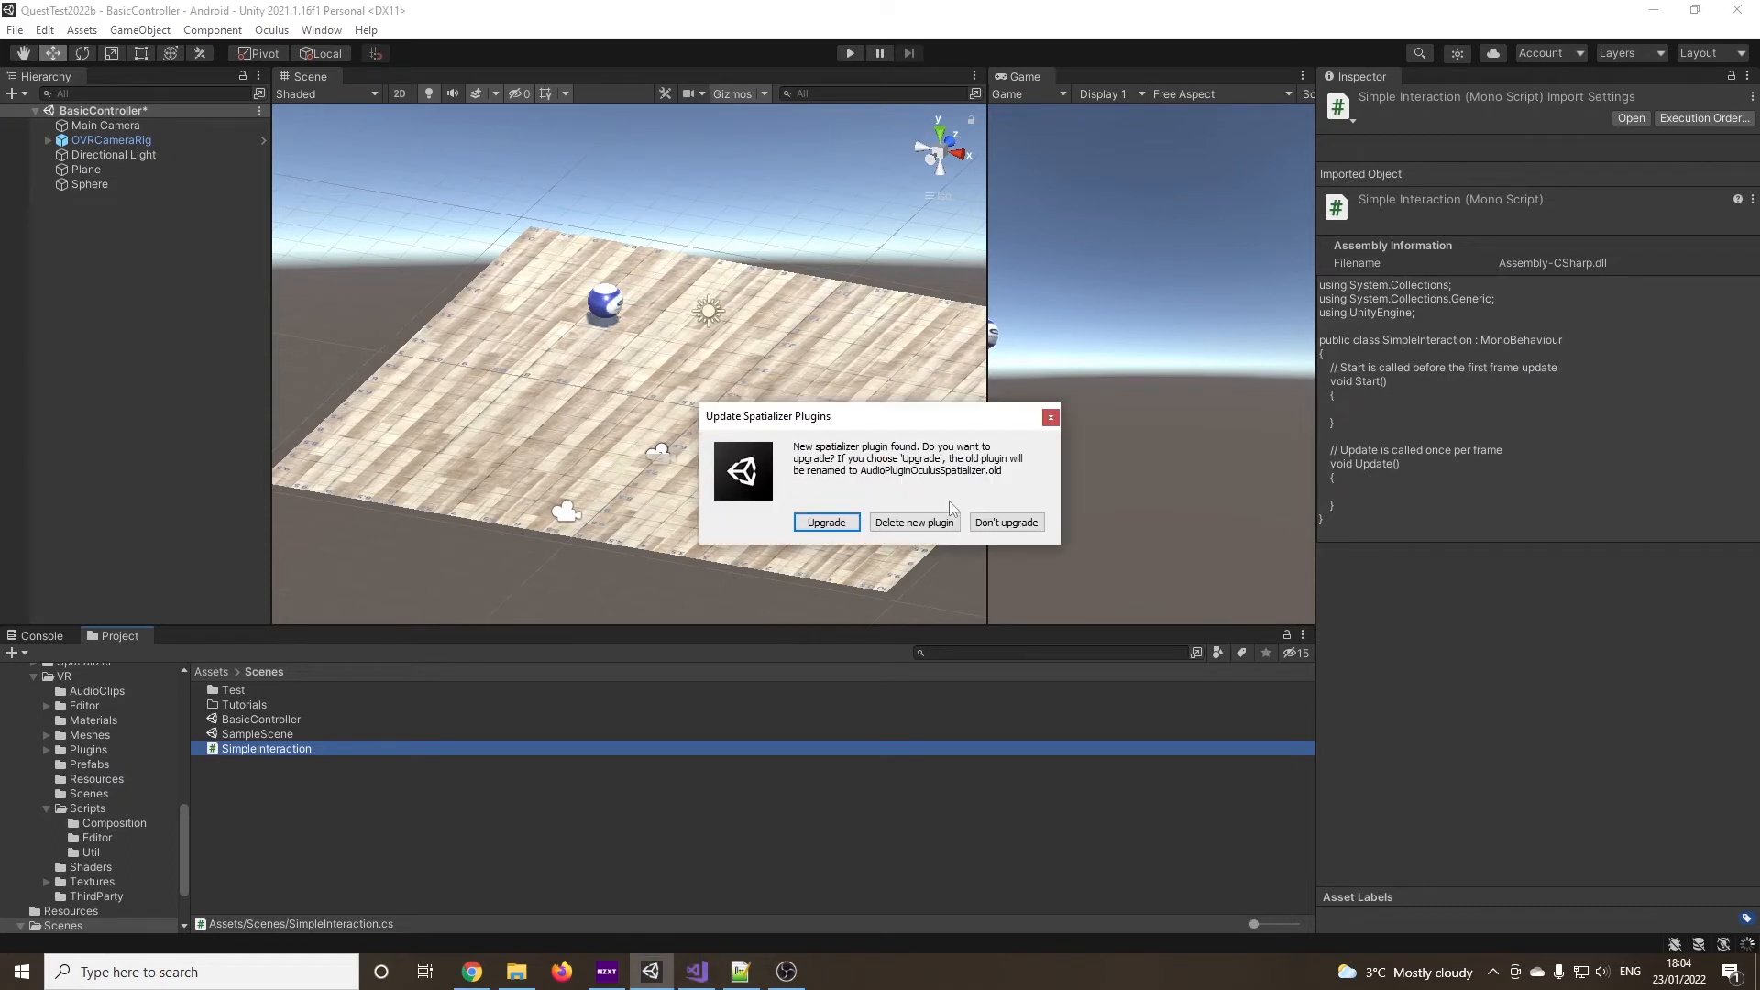
Dismiss the spatializer plugin prompt and return to the Ball declaration in Visual Studio
left_click(1003, 523)
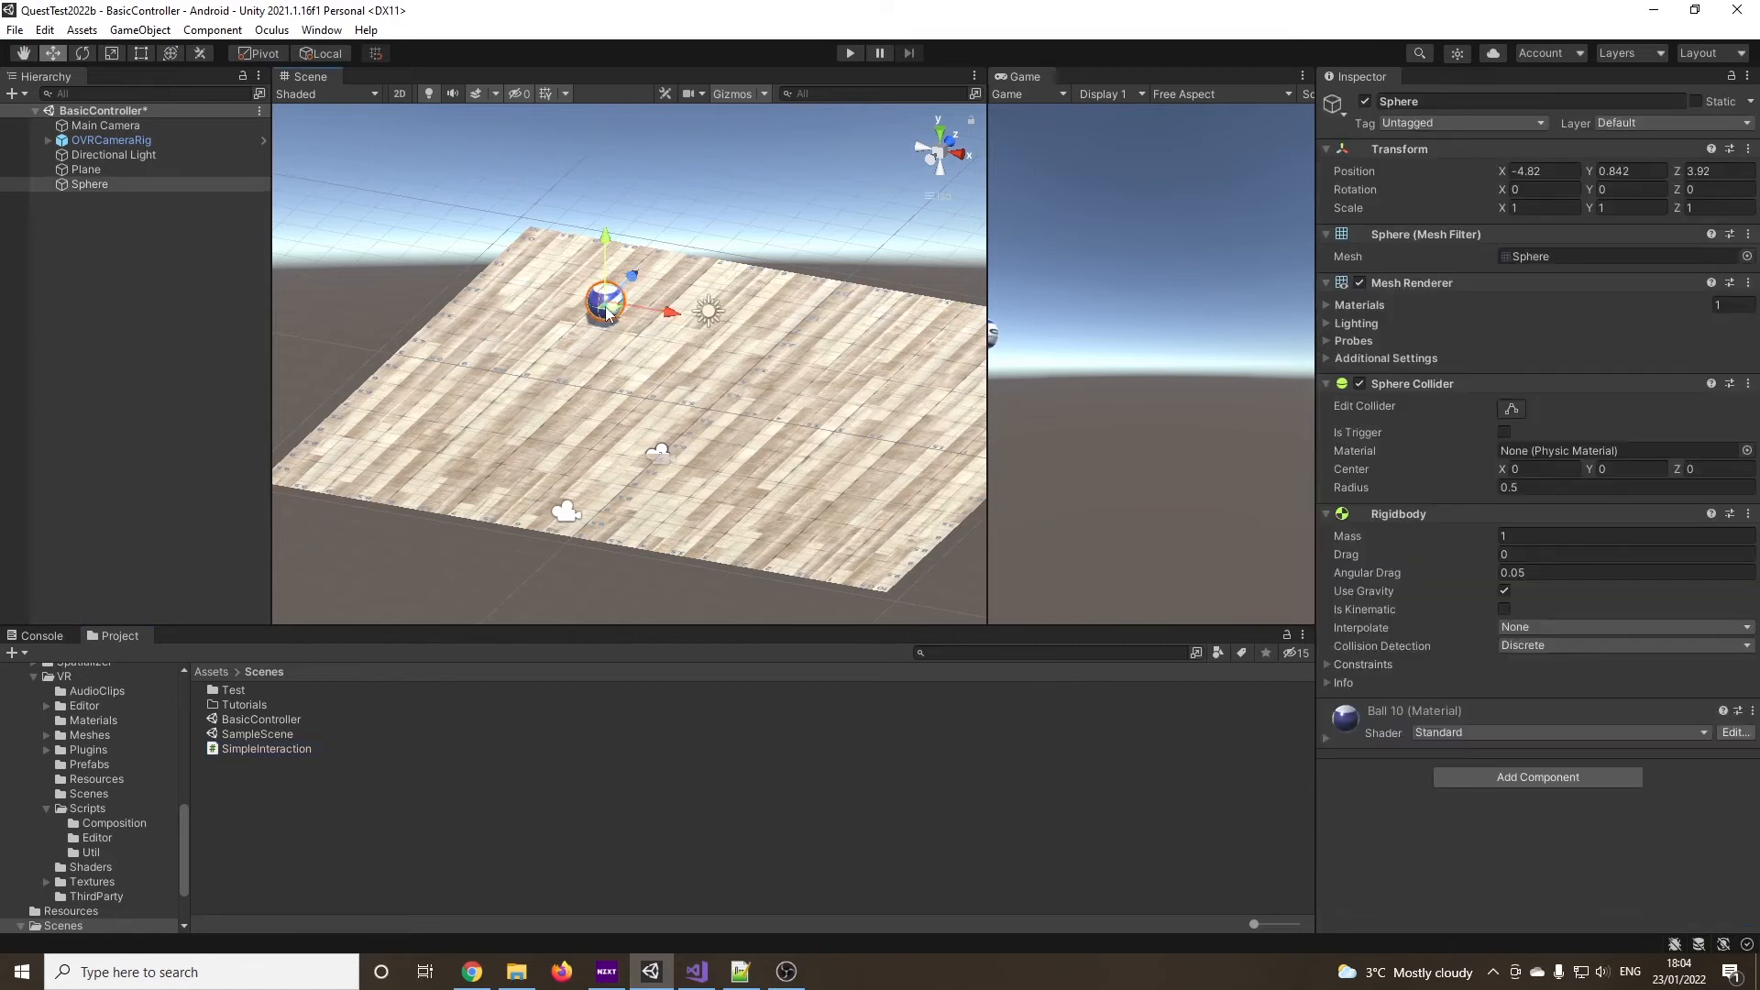
mouse_move(777, 962)
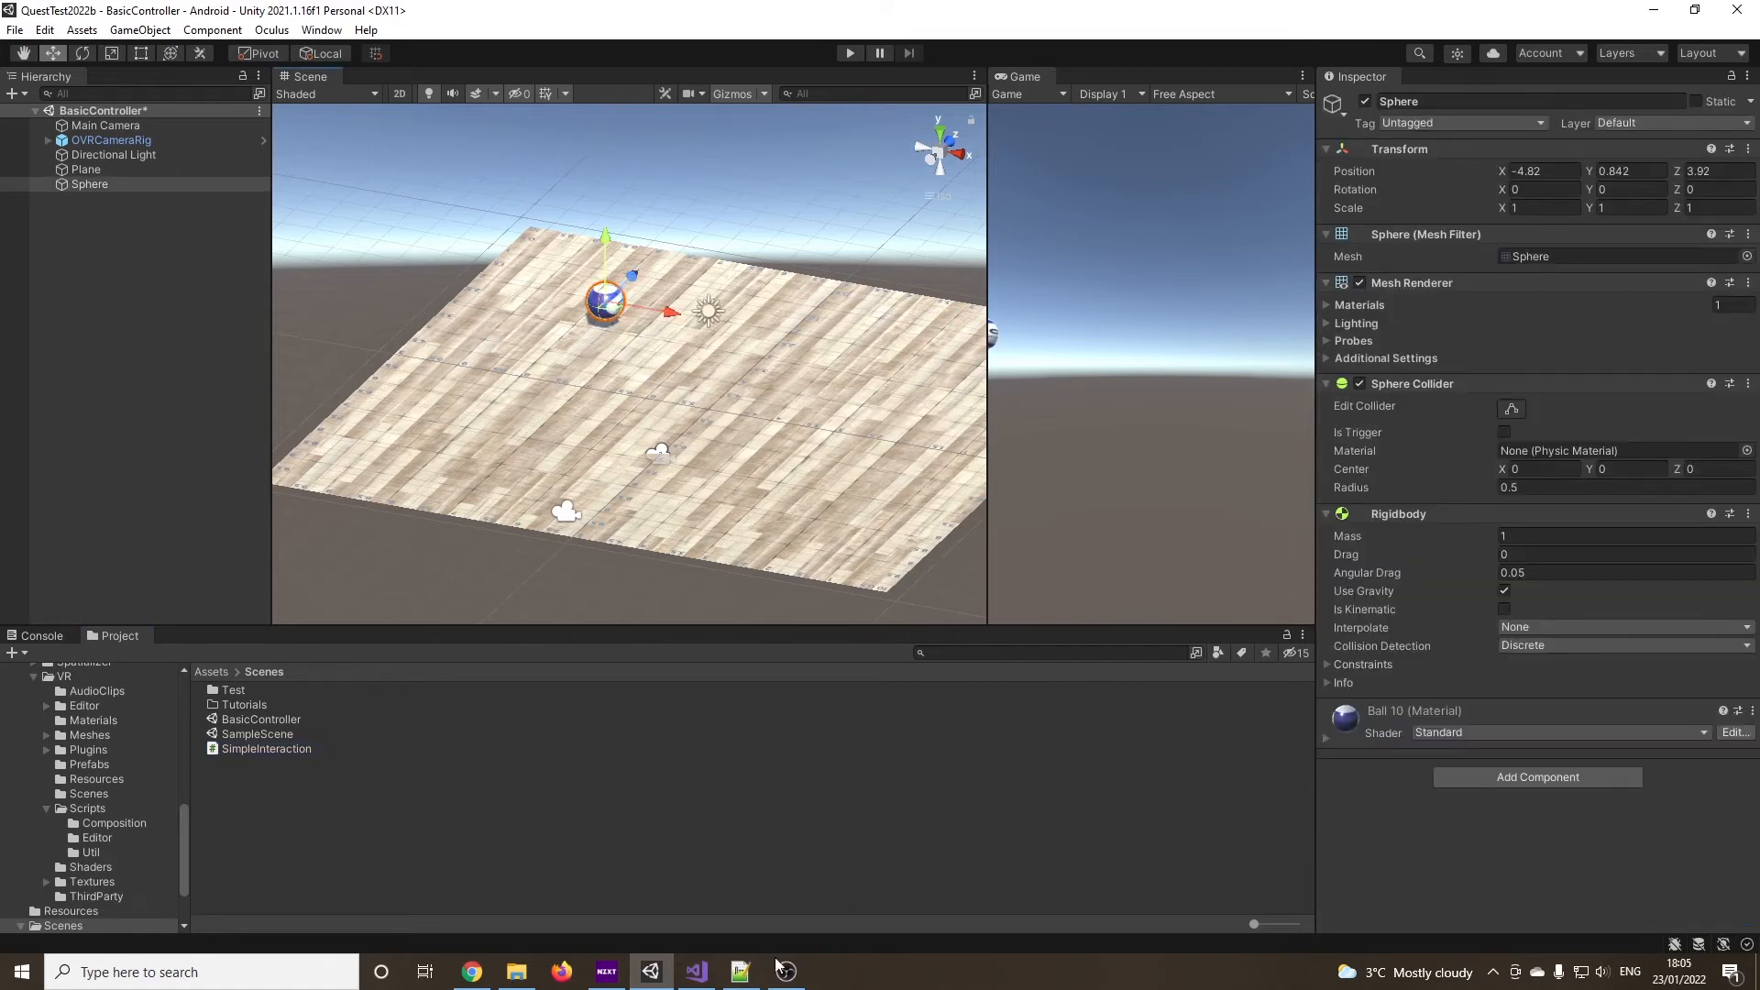
left_click(695, 972)
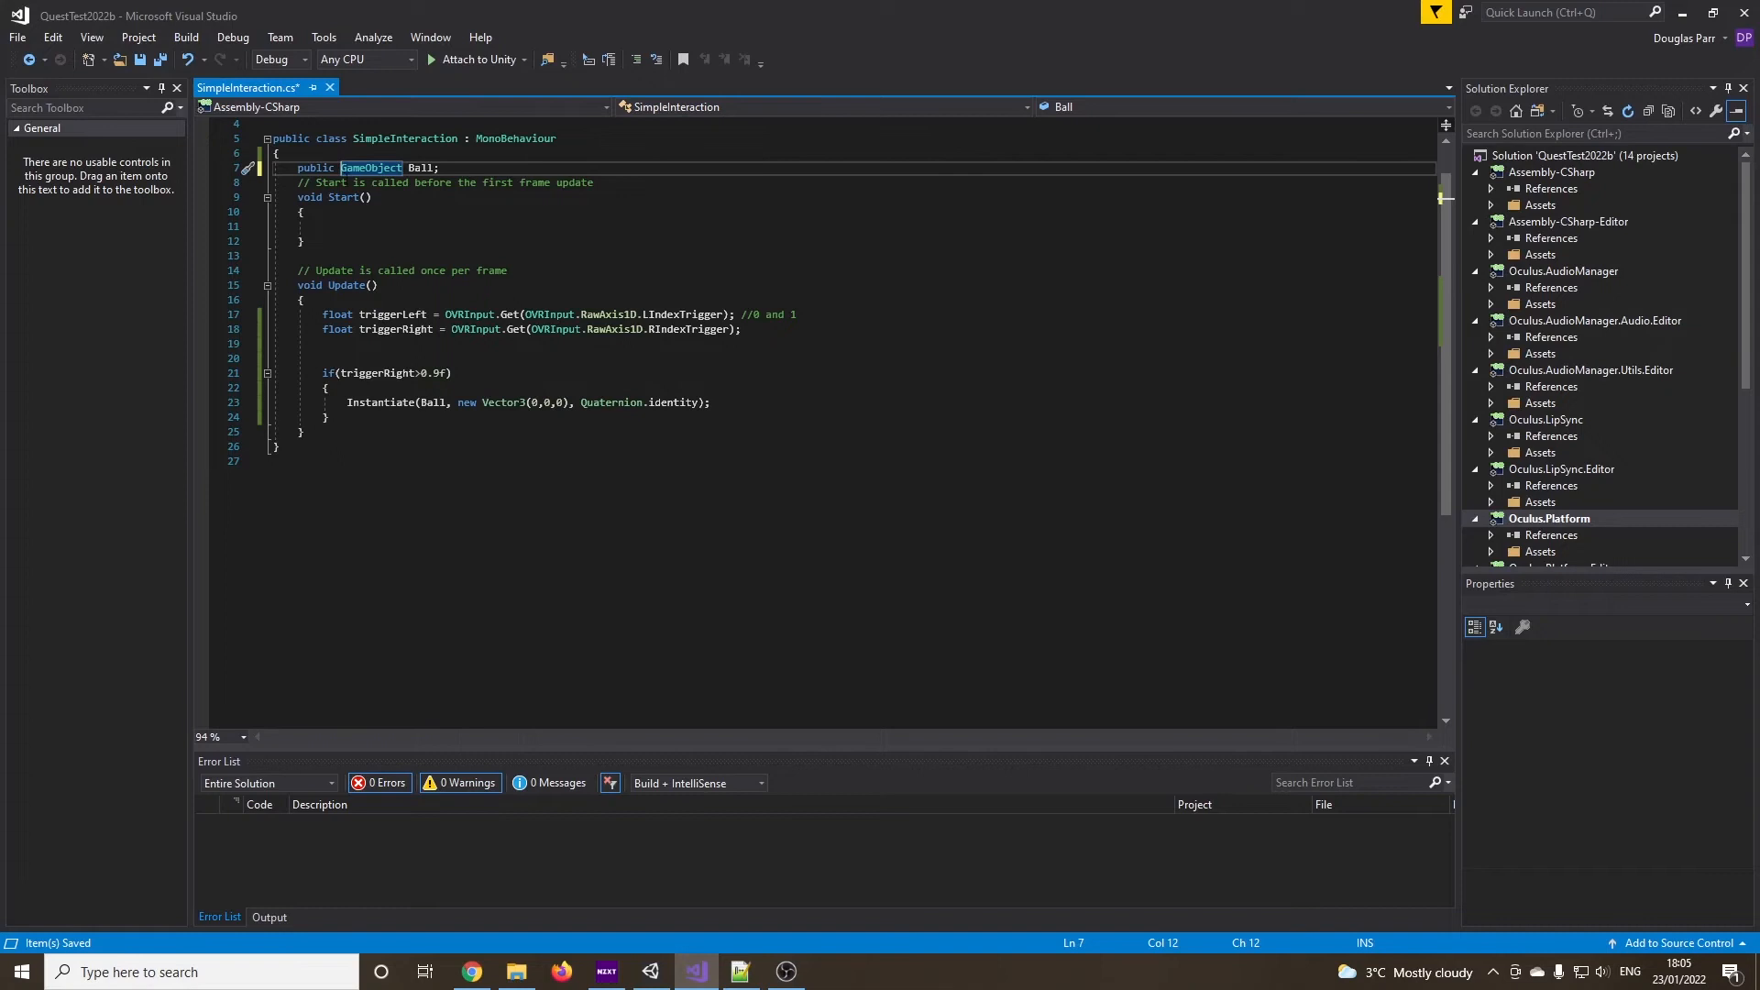
double_click(423, 167)
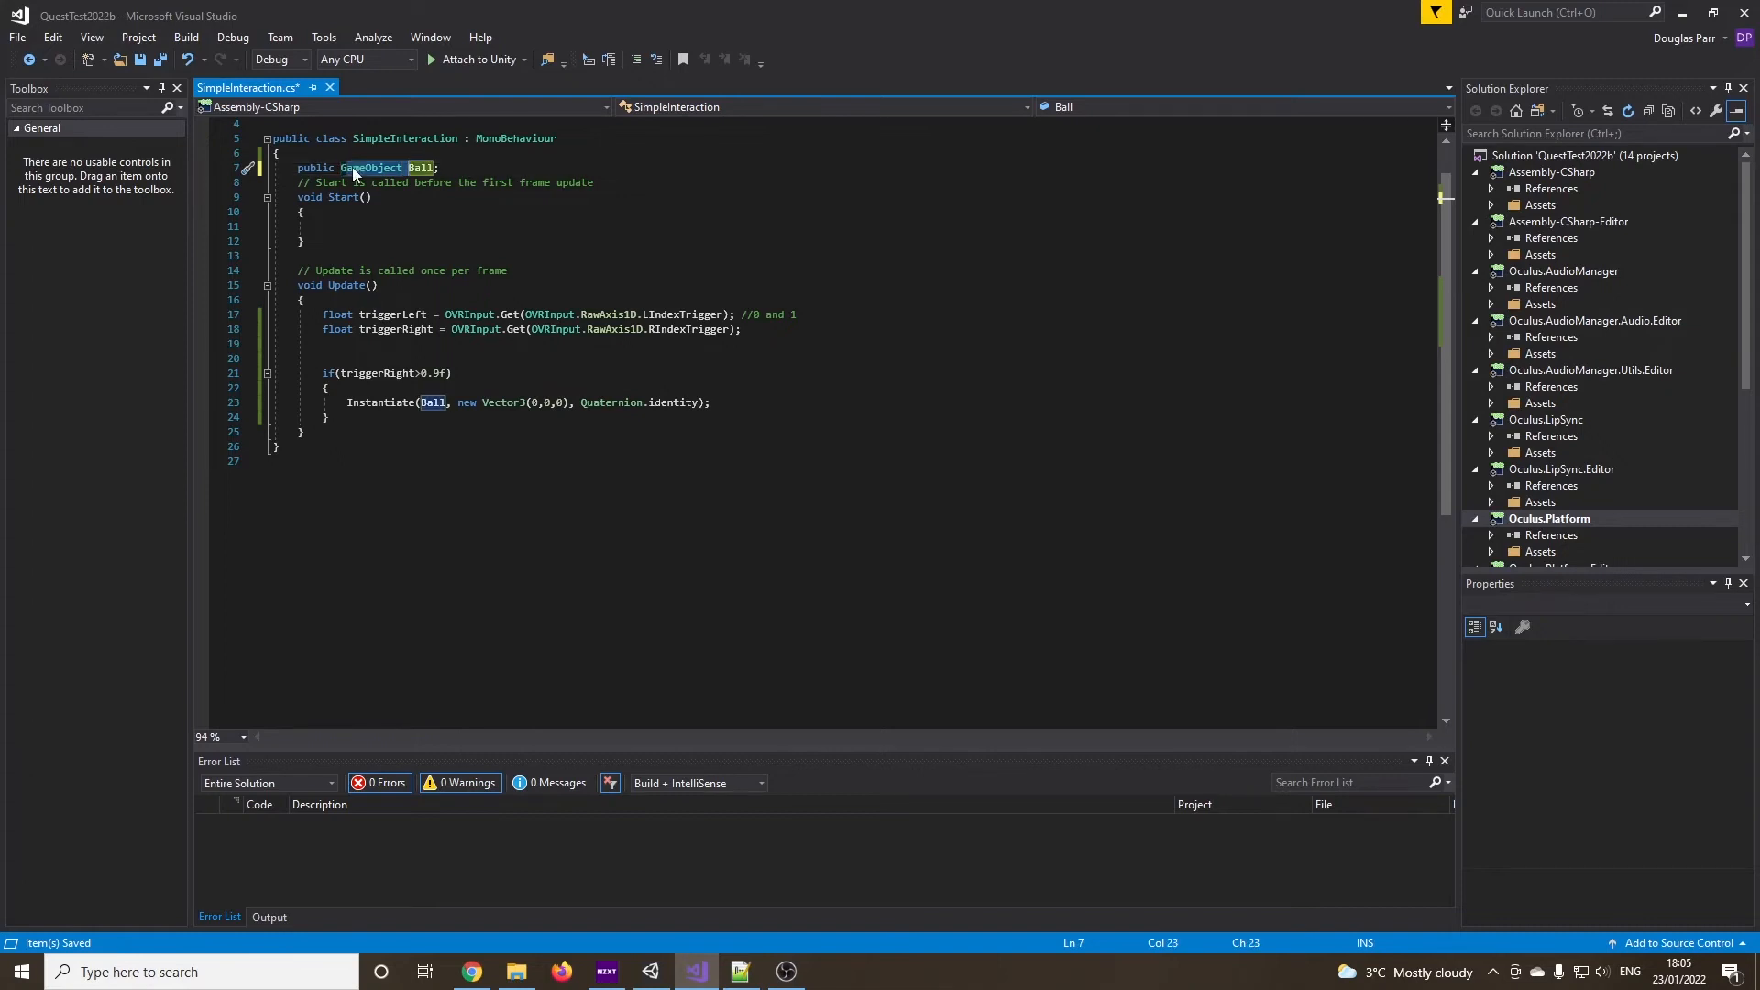
Retype the public Ball field as Rigidbody and switch back to the Unity scene
double_click(370, 167)
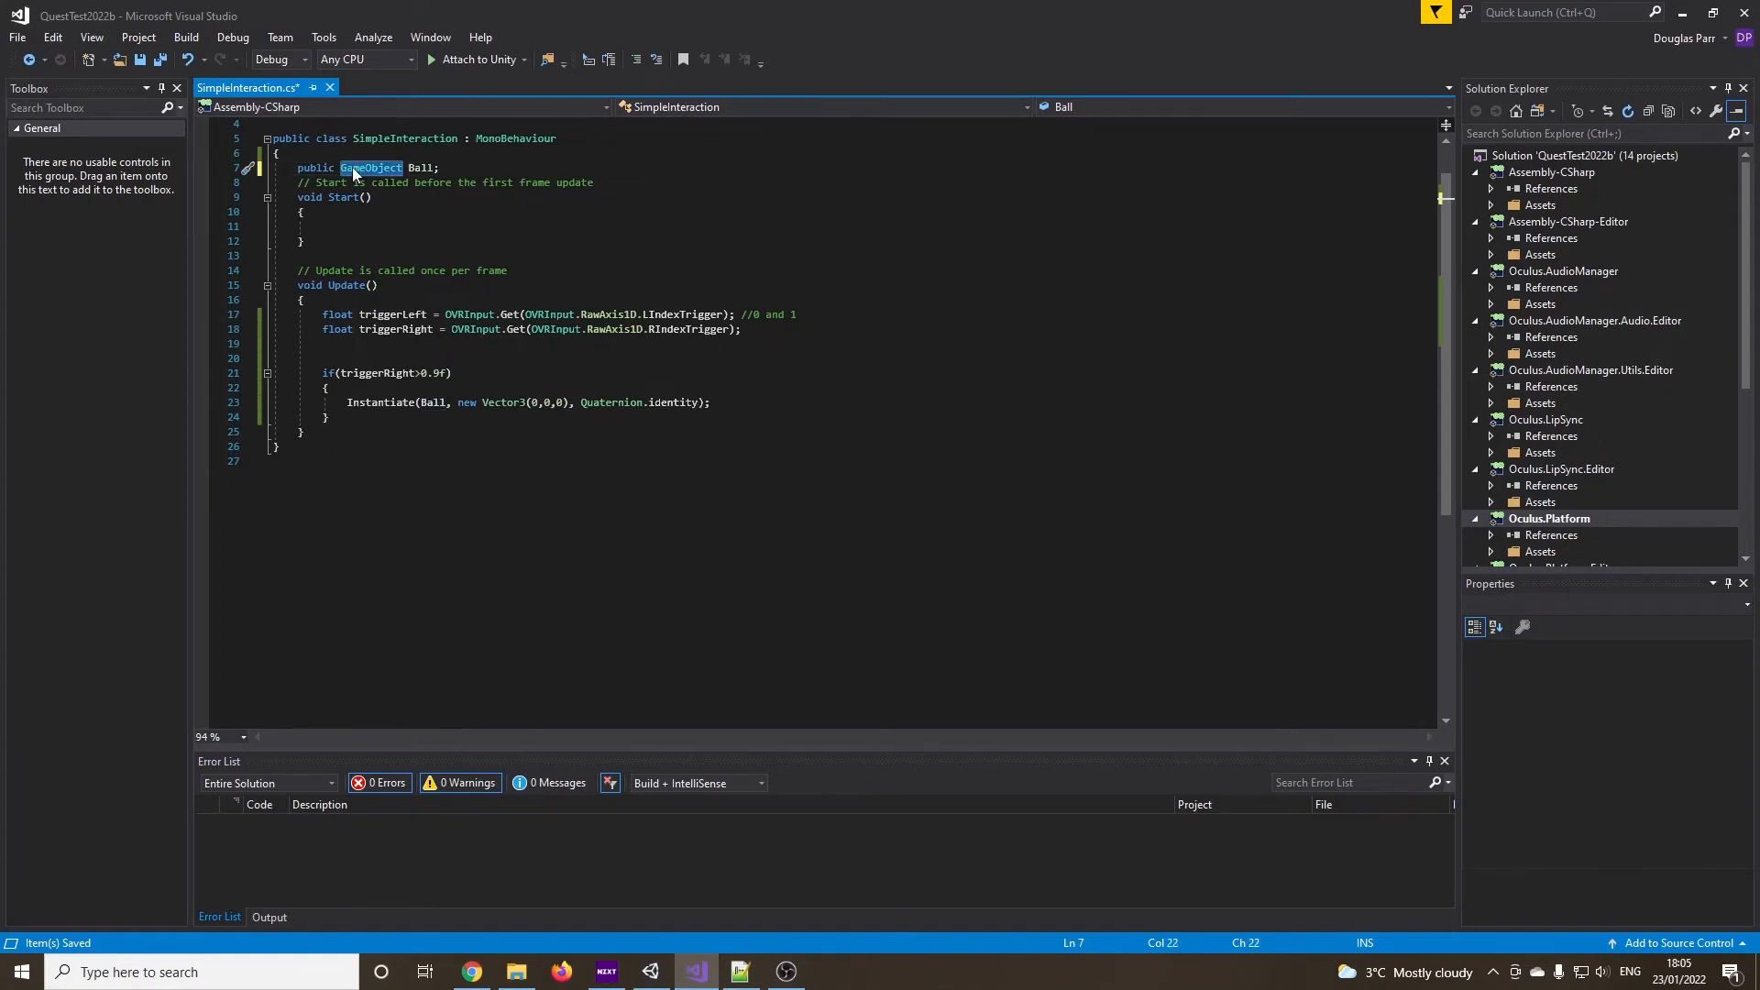
type("Rigidbody")
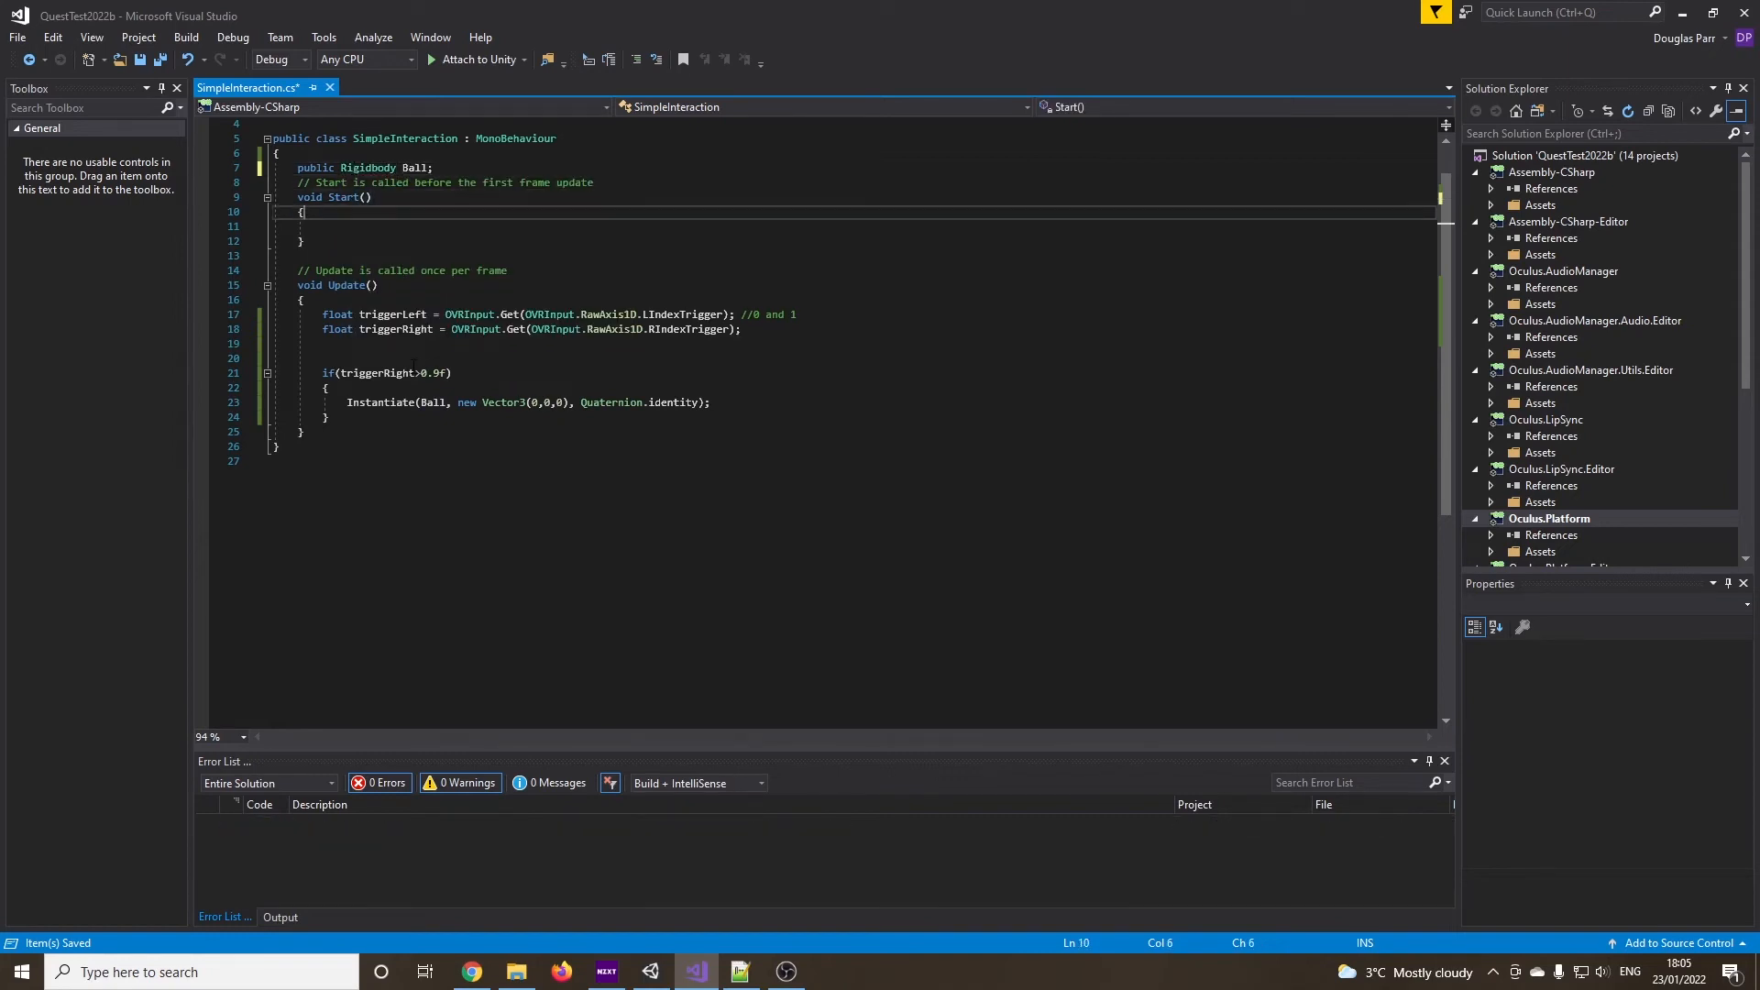
triple_click(528, 402)
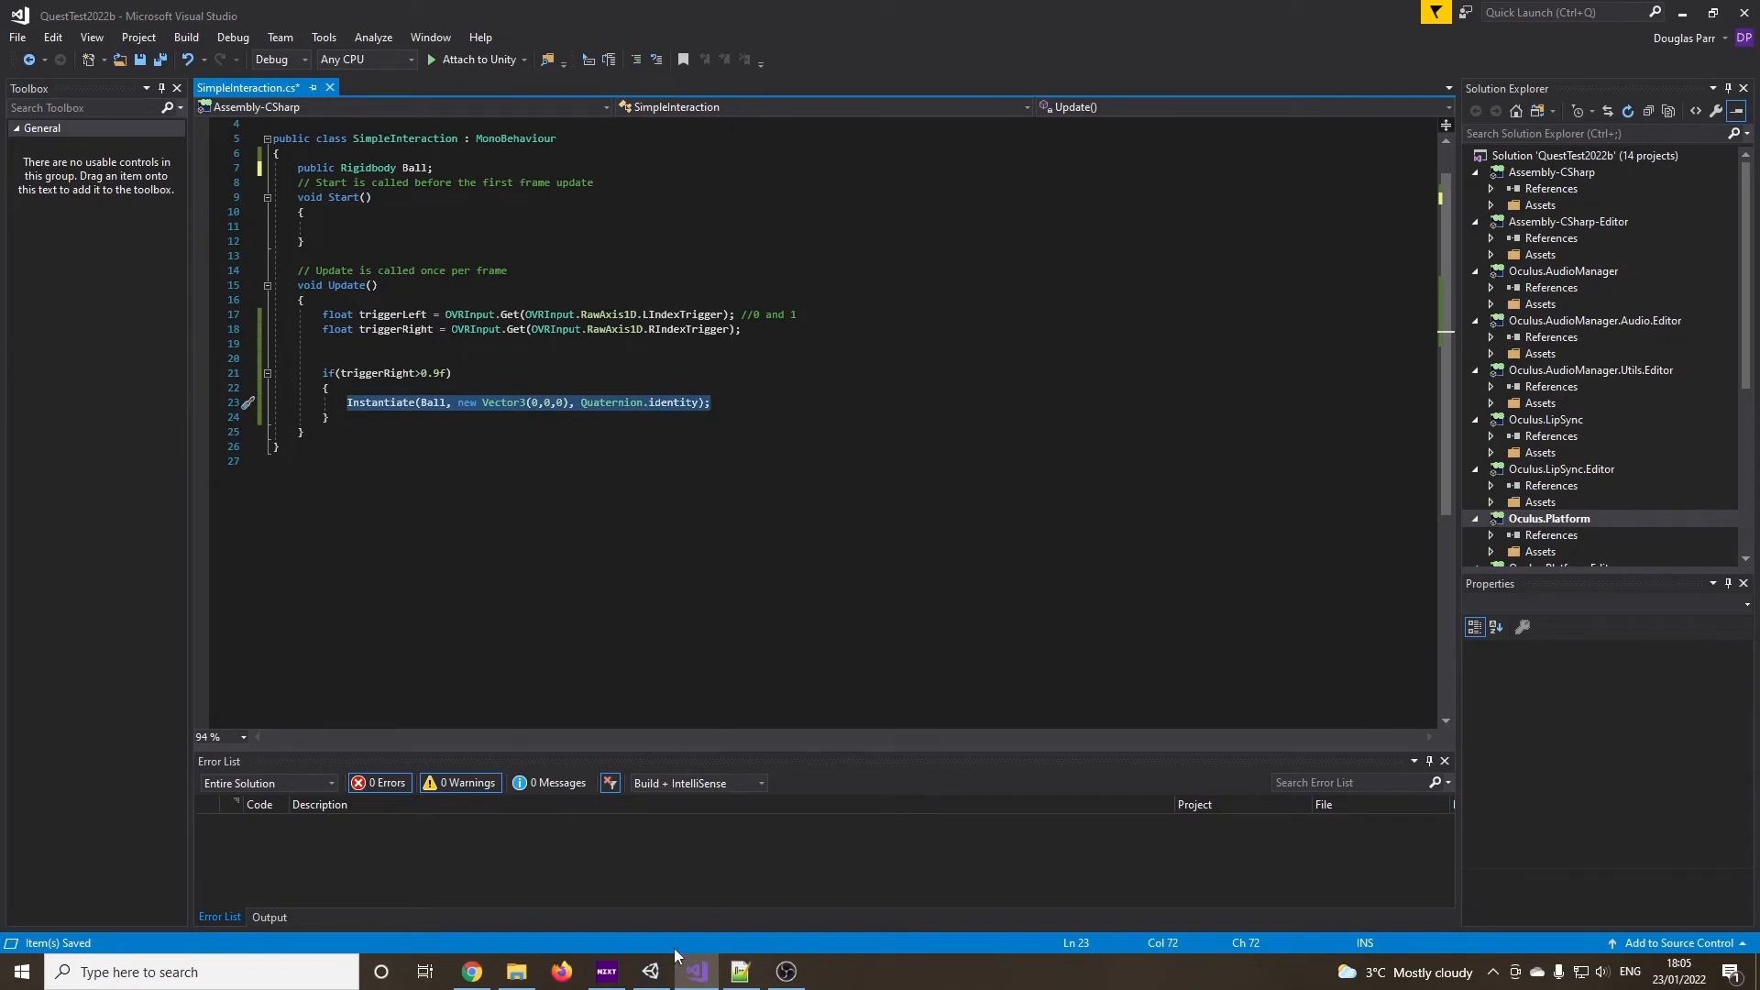
left_click(649, 971)
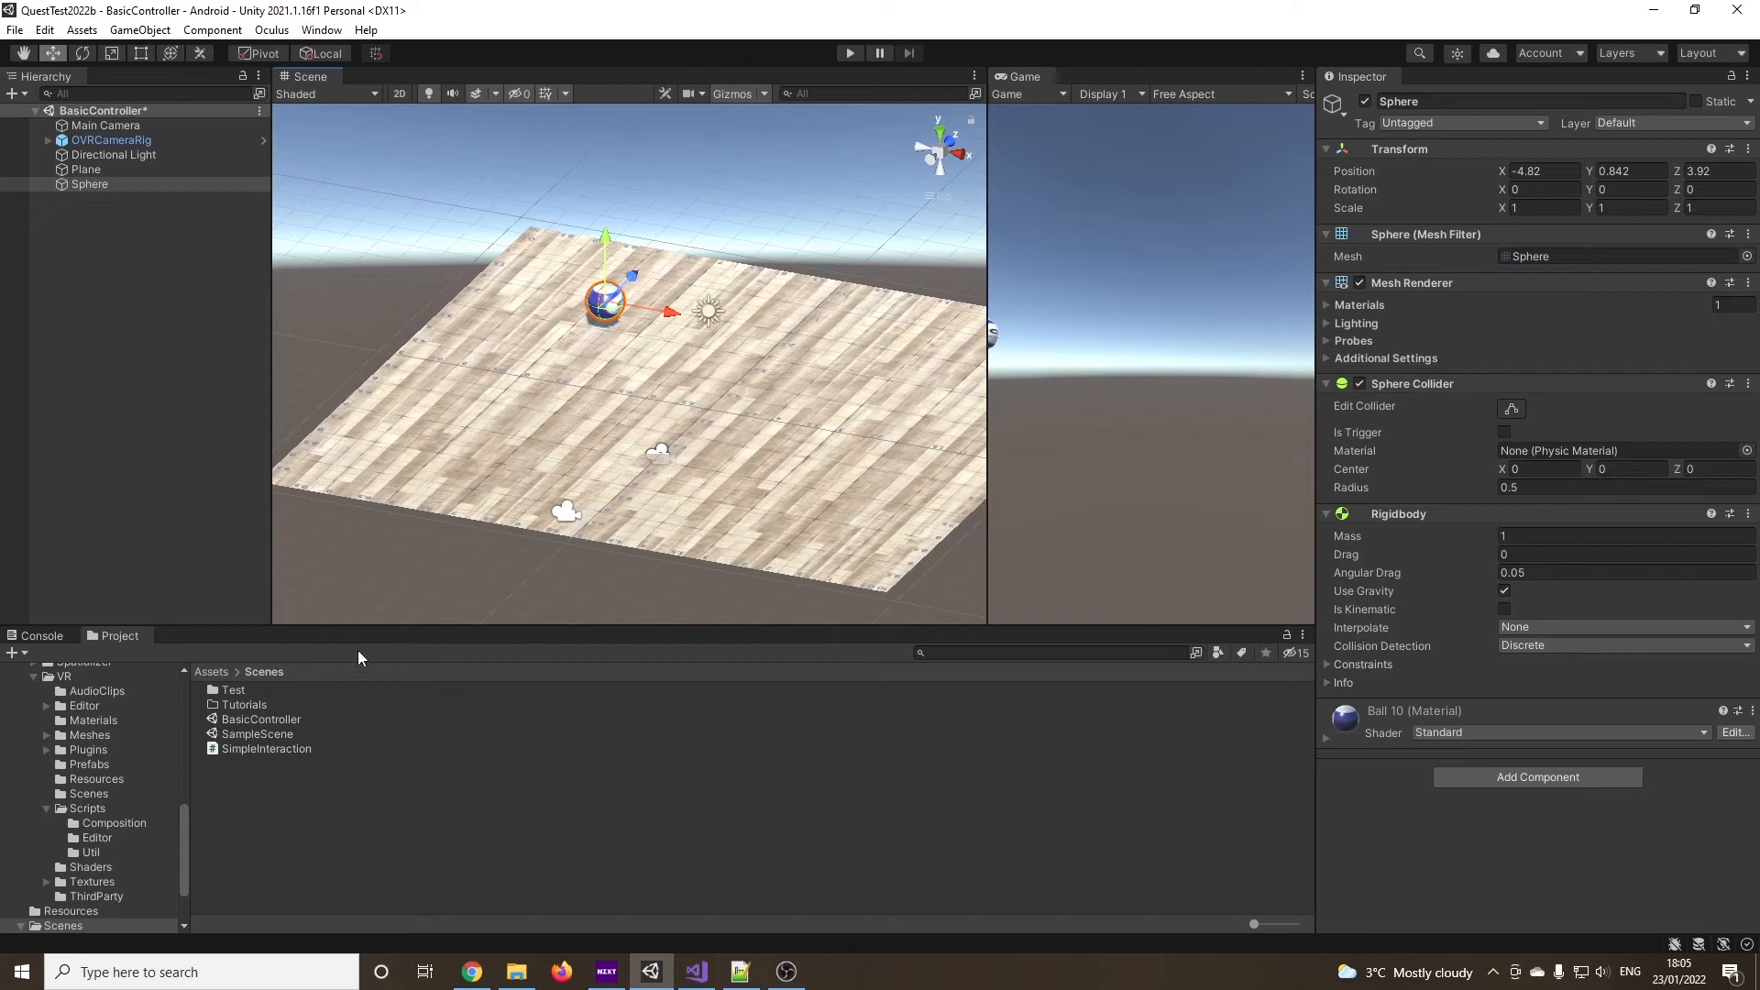
Create an empty GameController object and drop the SimpleInteraction script onto it
left_click(141, 343)
type("GameController")
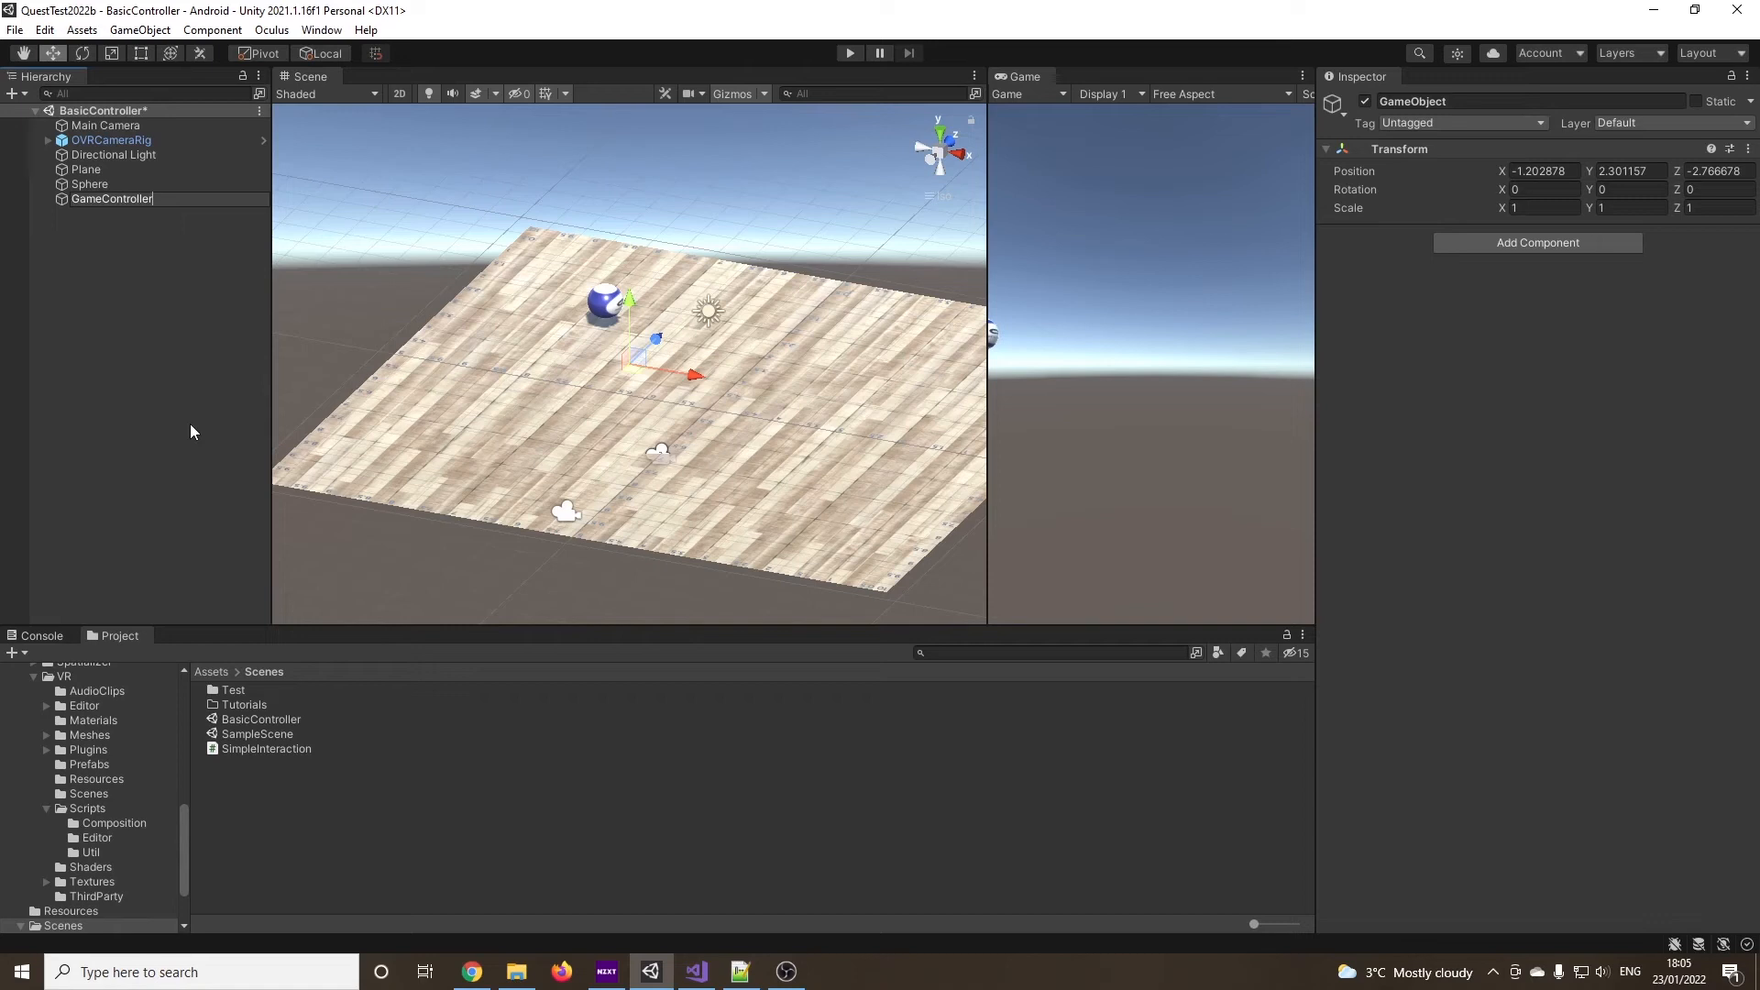
left_click(112, 198)
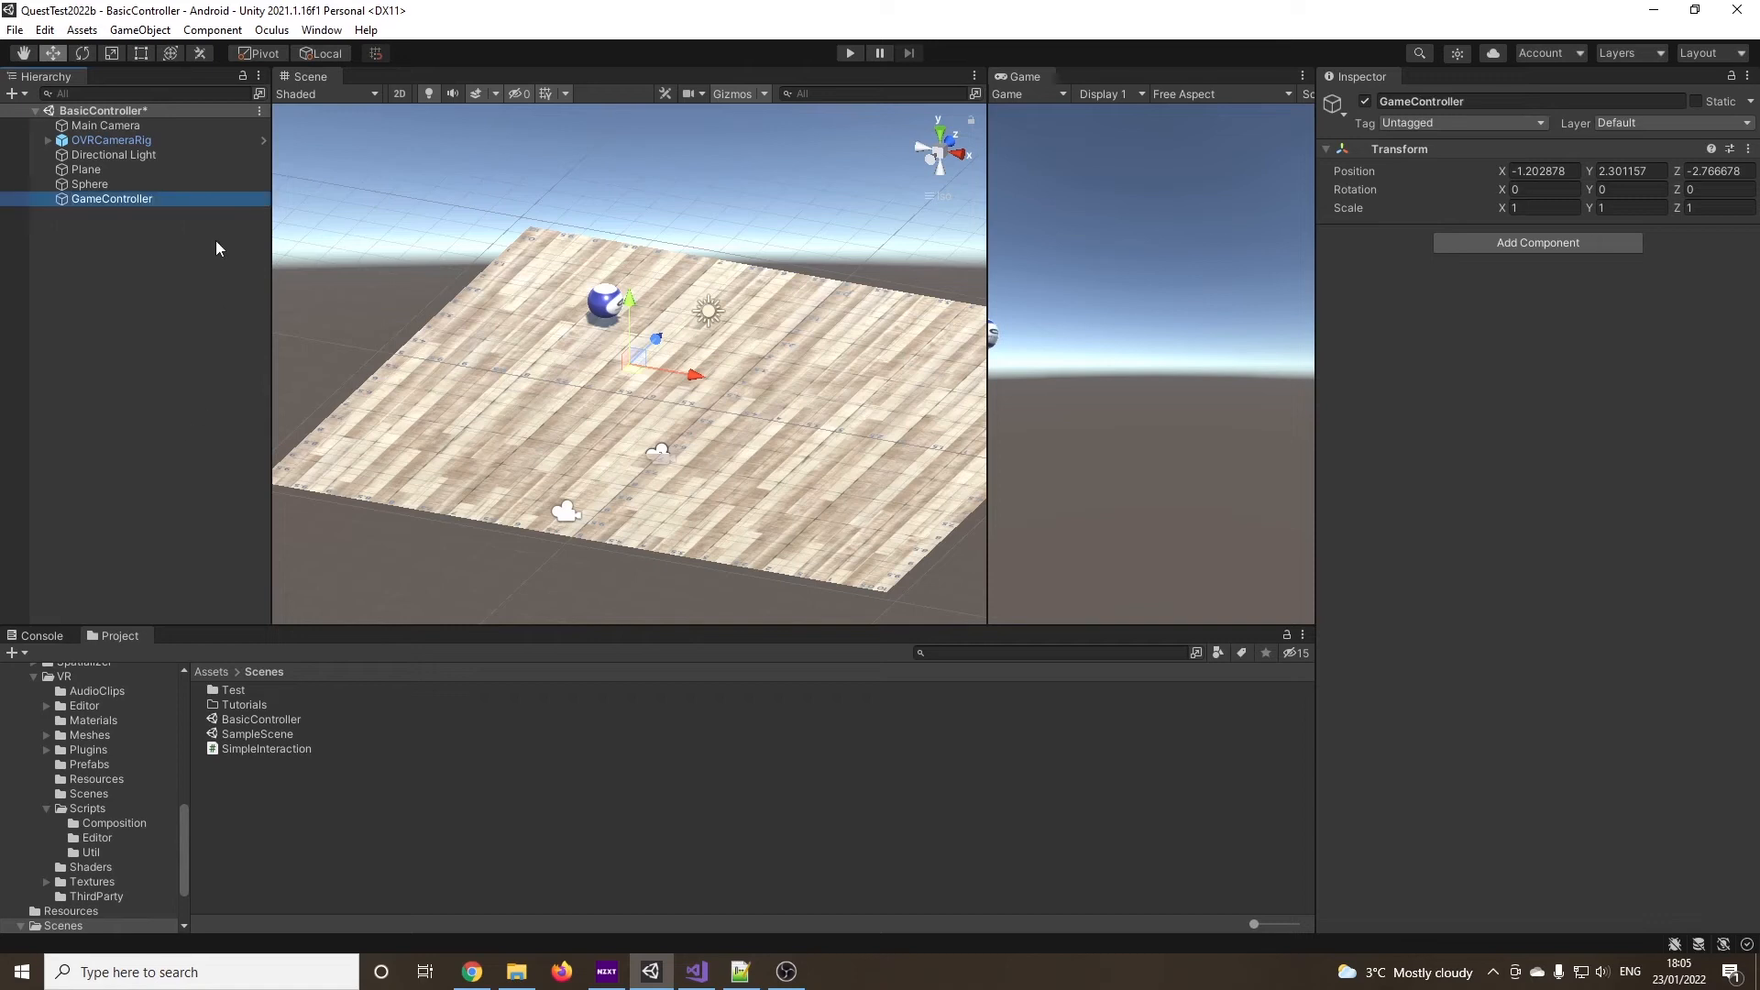
left_click(266, 748)
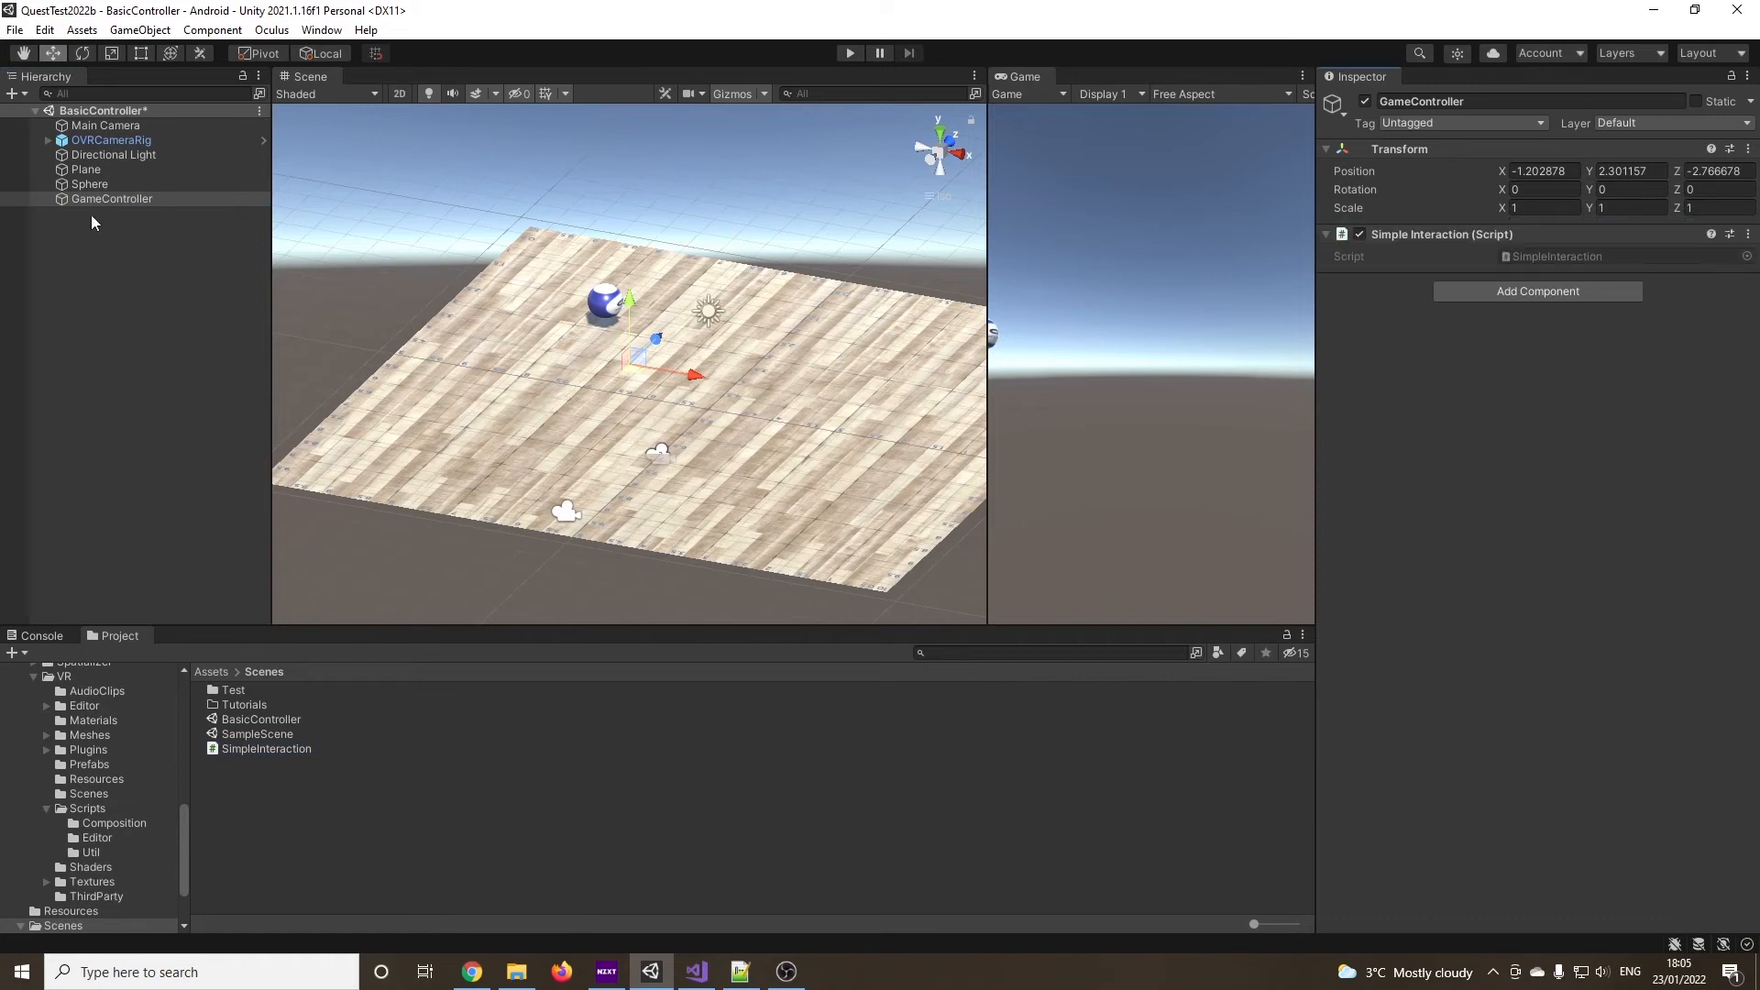
left_click(112, 198)
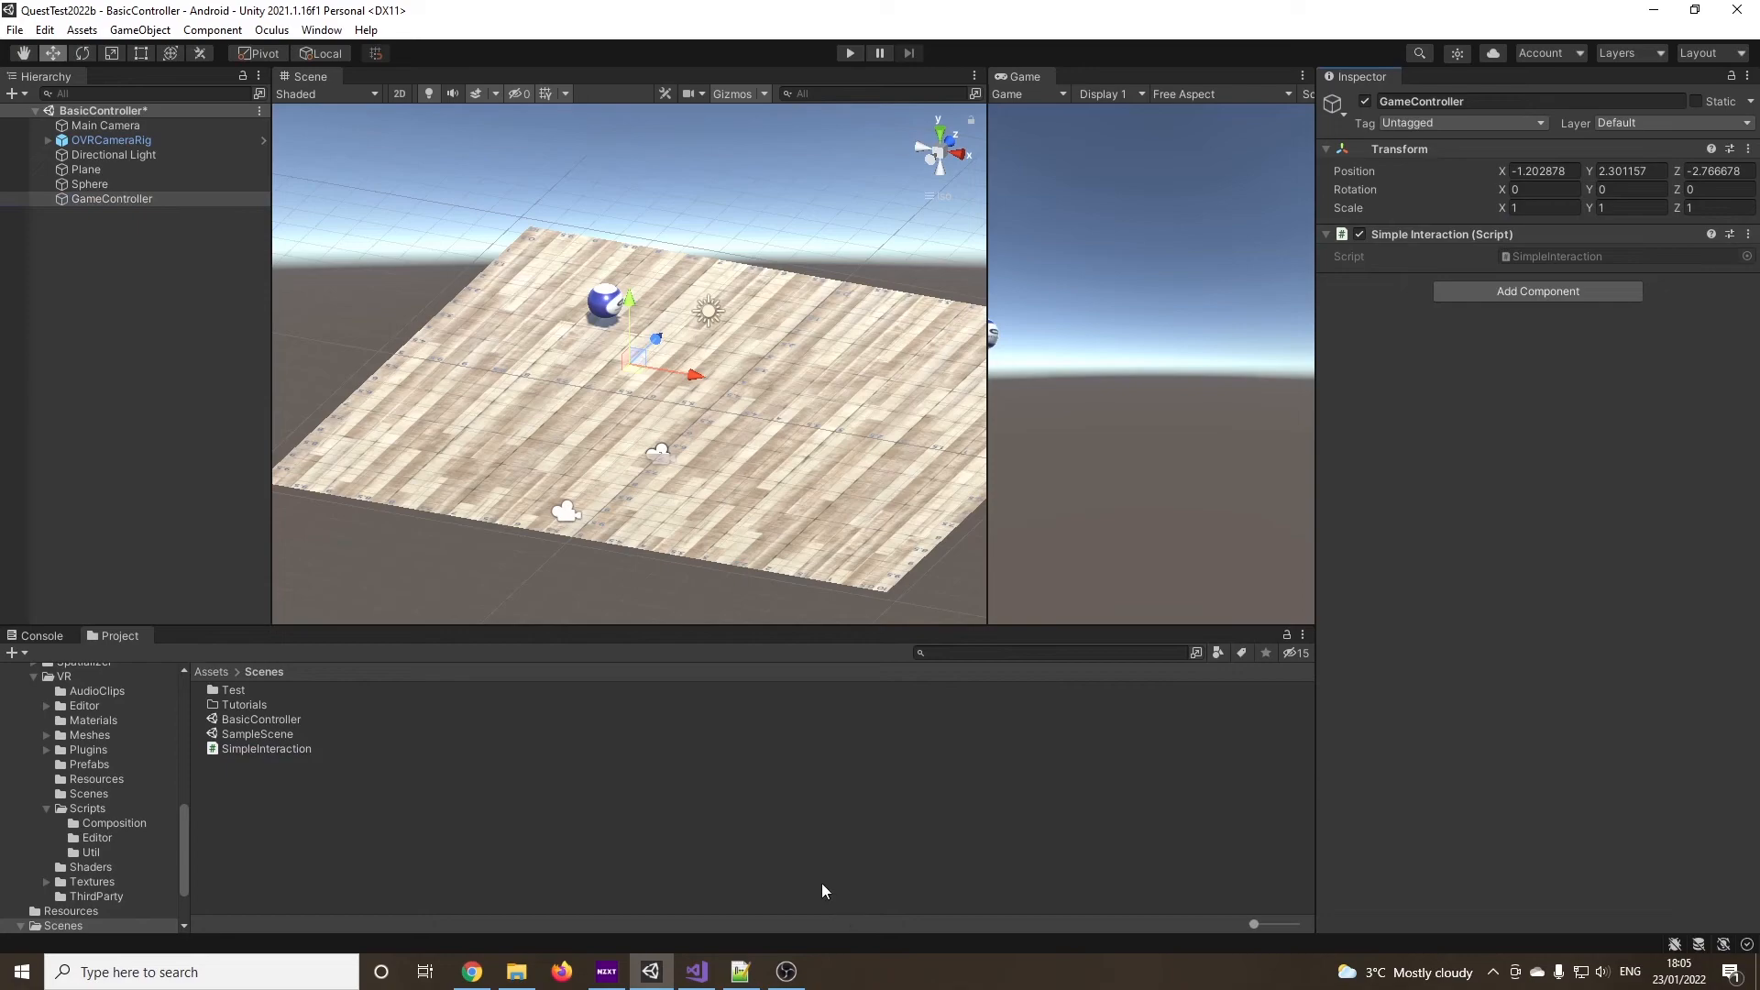
left_click(697, 971)
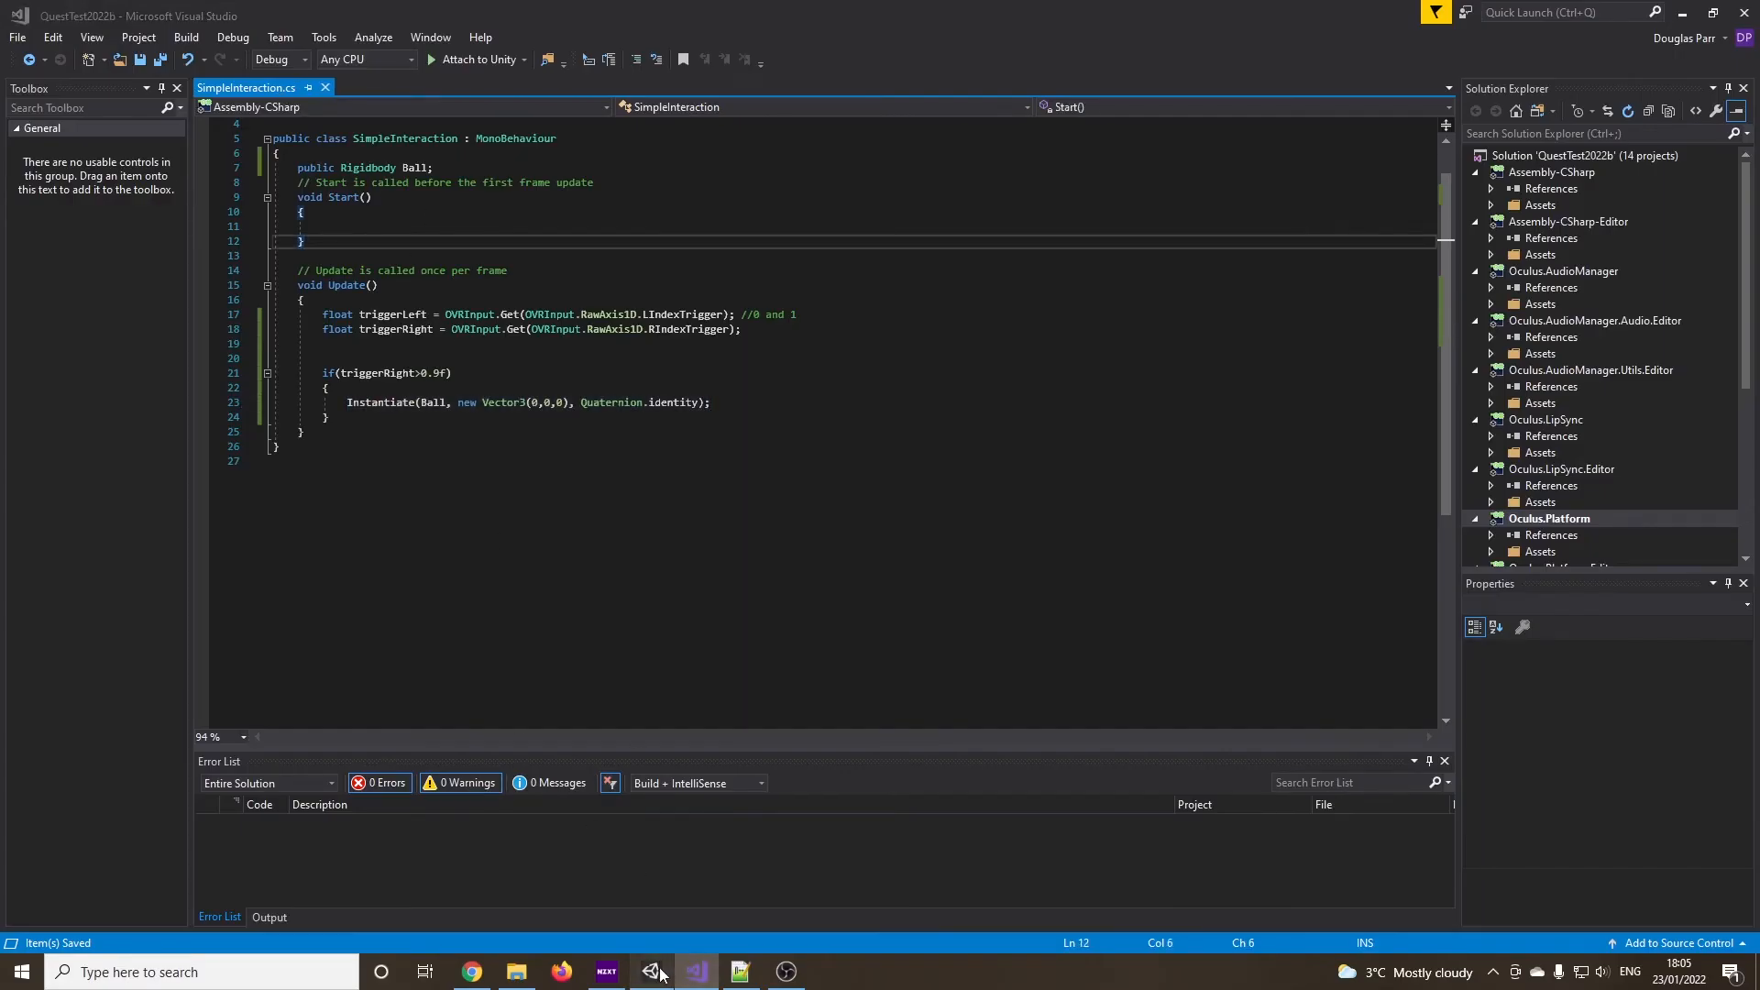
Dismiss the spatializer prompt and assign Sphere as the Simple Interaction component's Ball
left_click(695, 972)
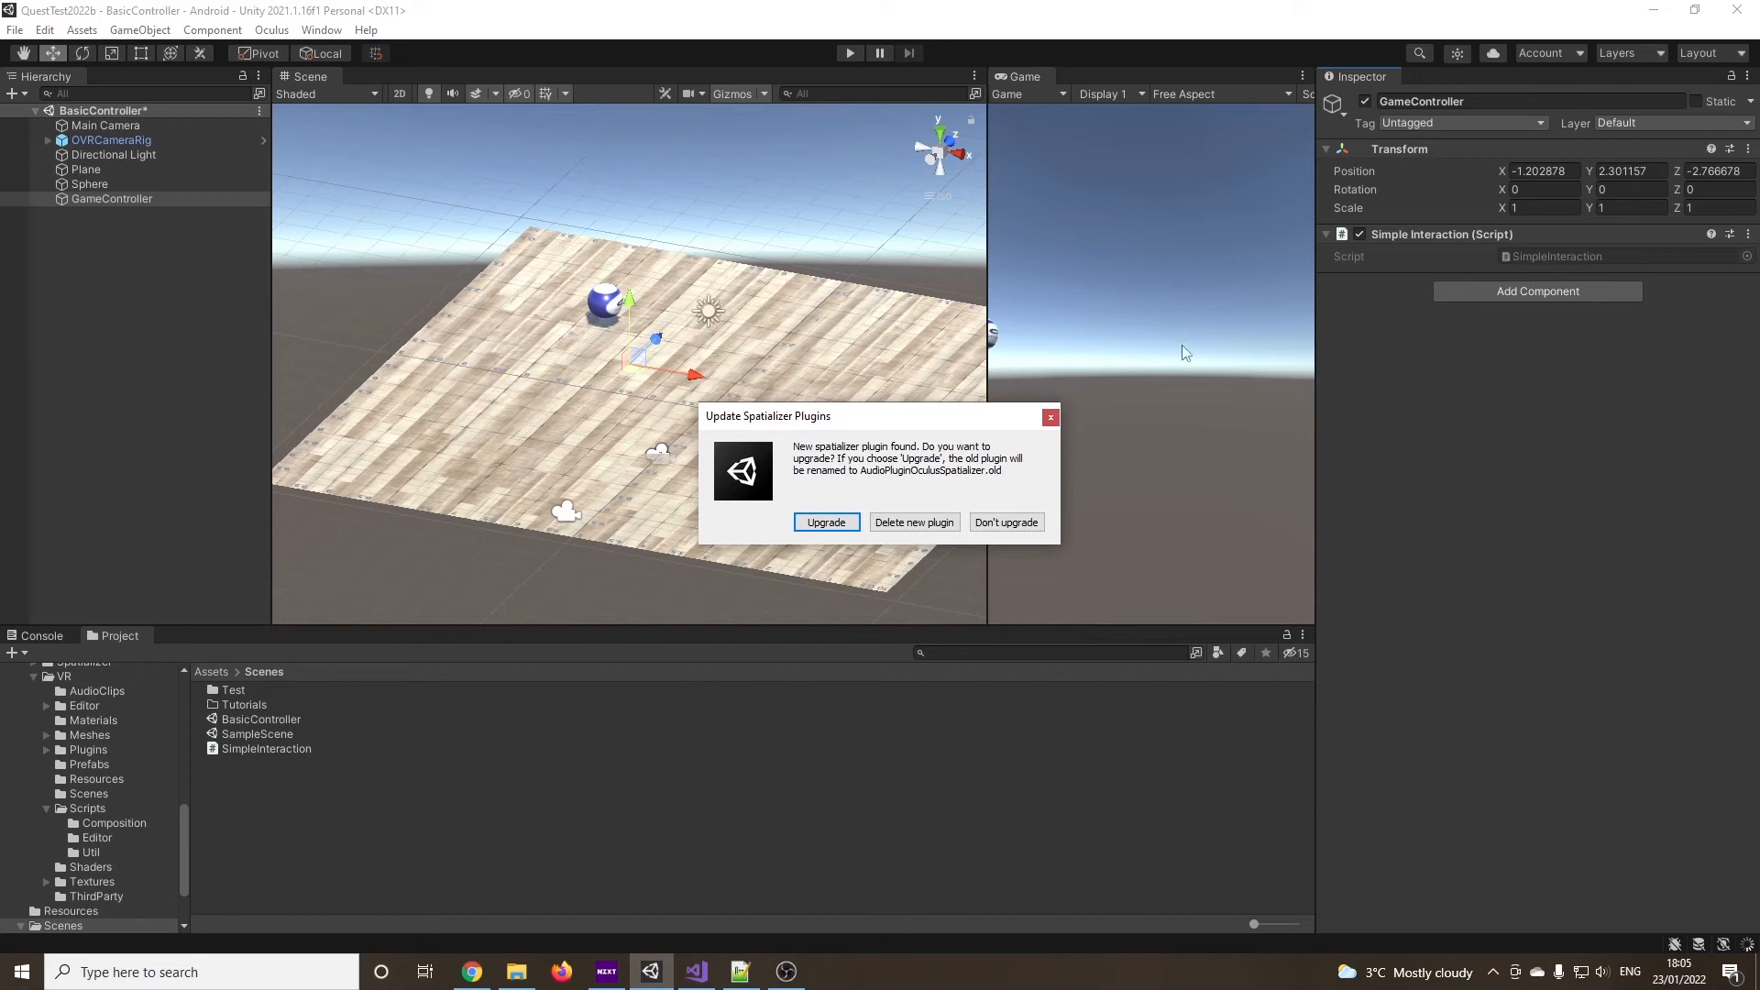
left_click(1003, 523)
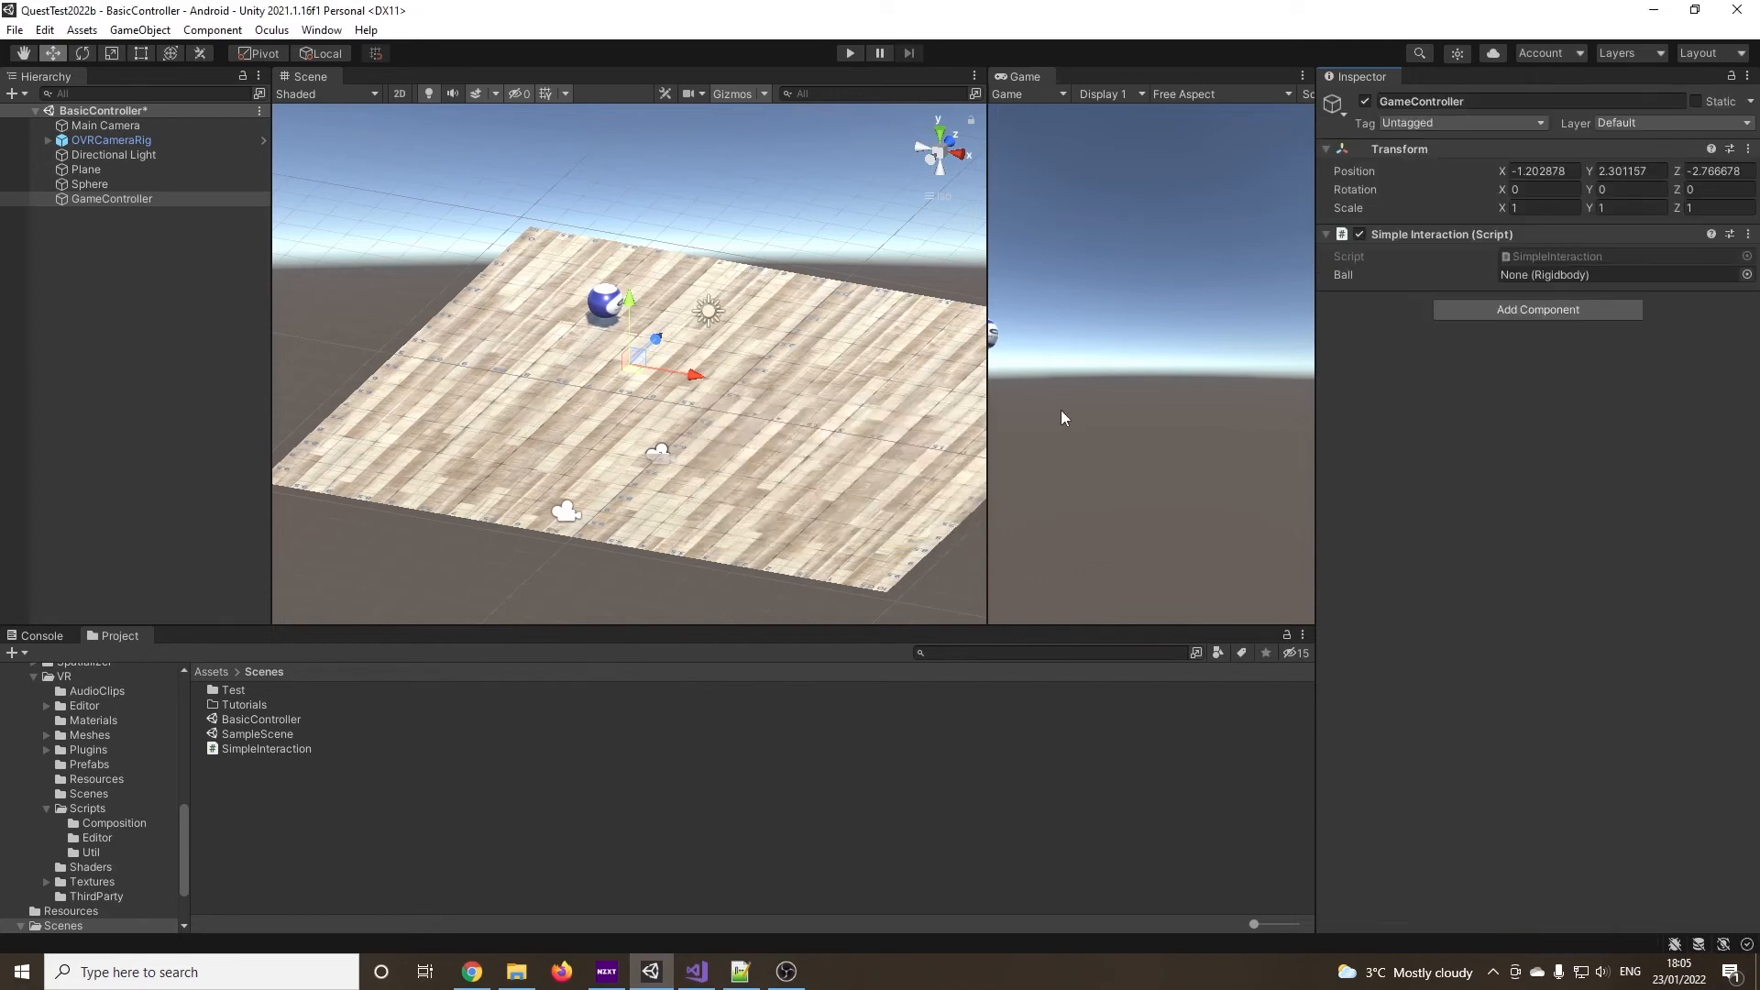
mouse_move(527, 163)
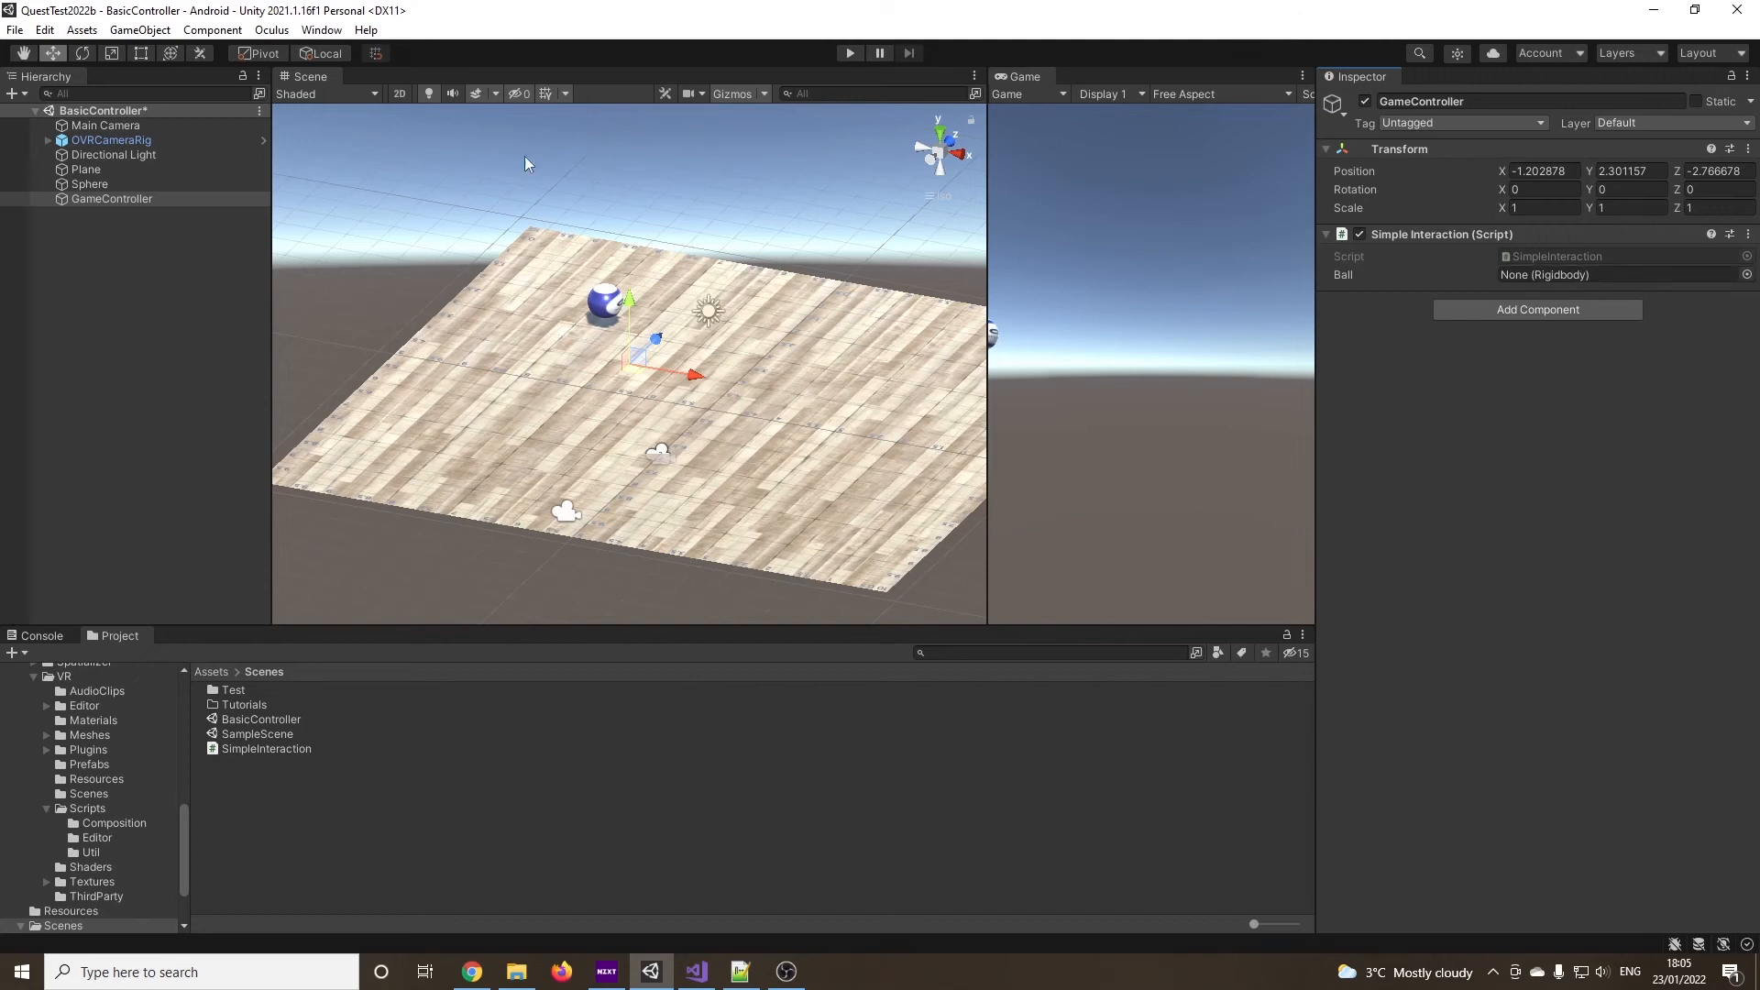
left_click(88, 184)
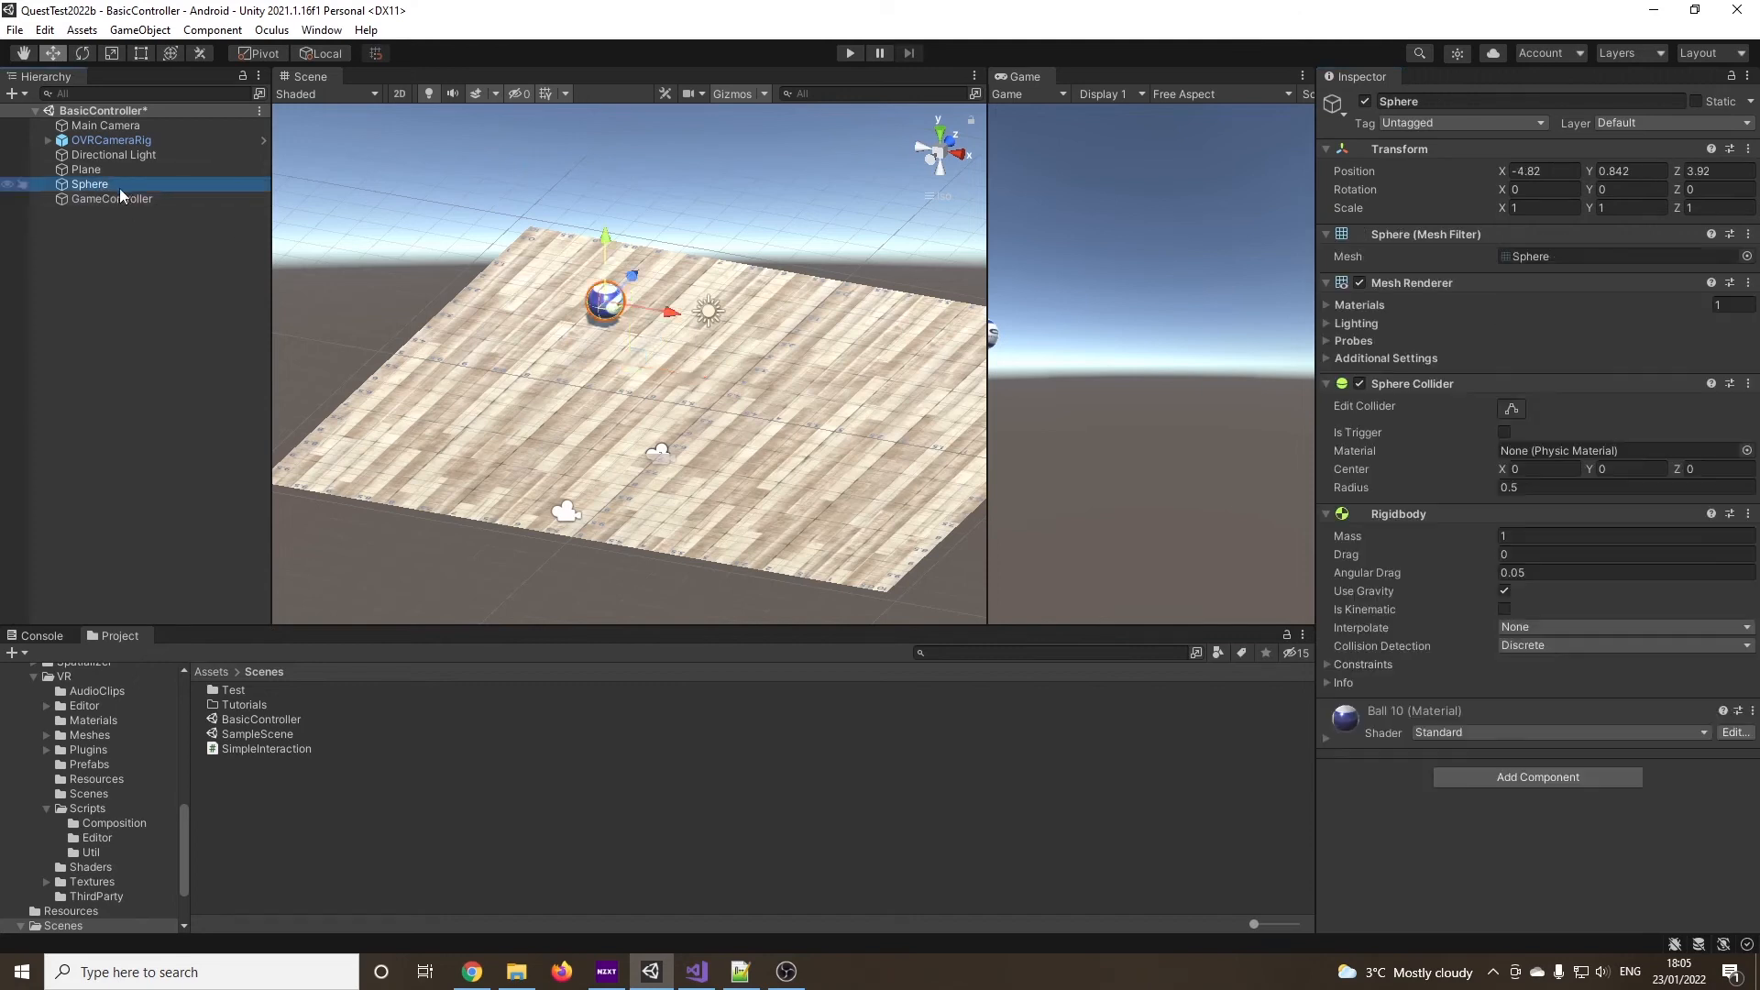
left_click(112, 198)
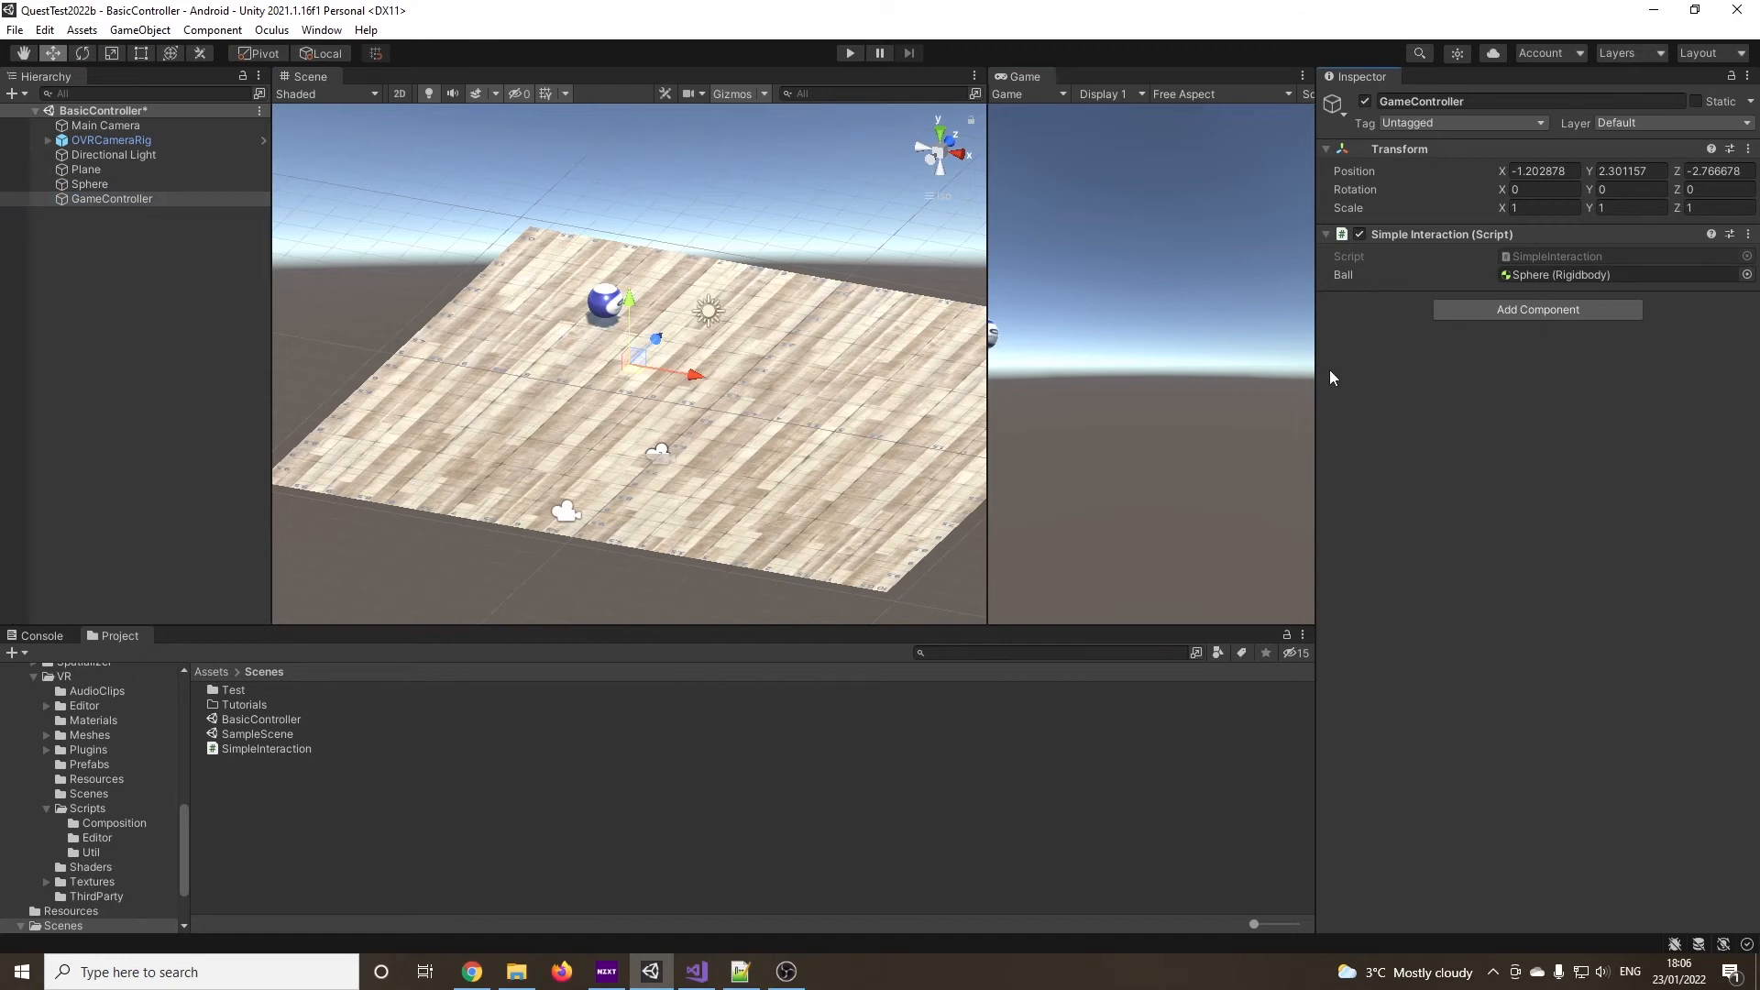
mouse_move(1192, 369)
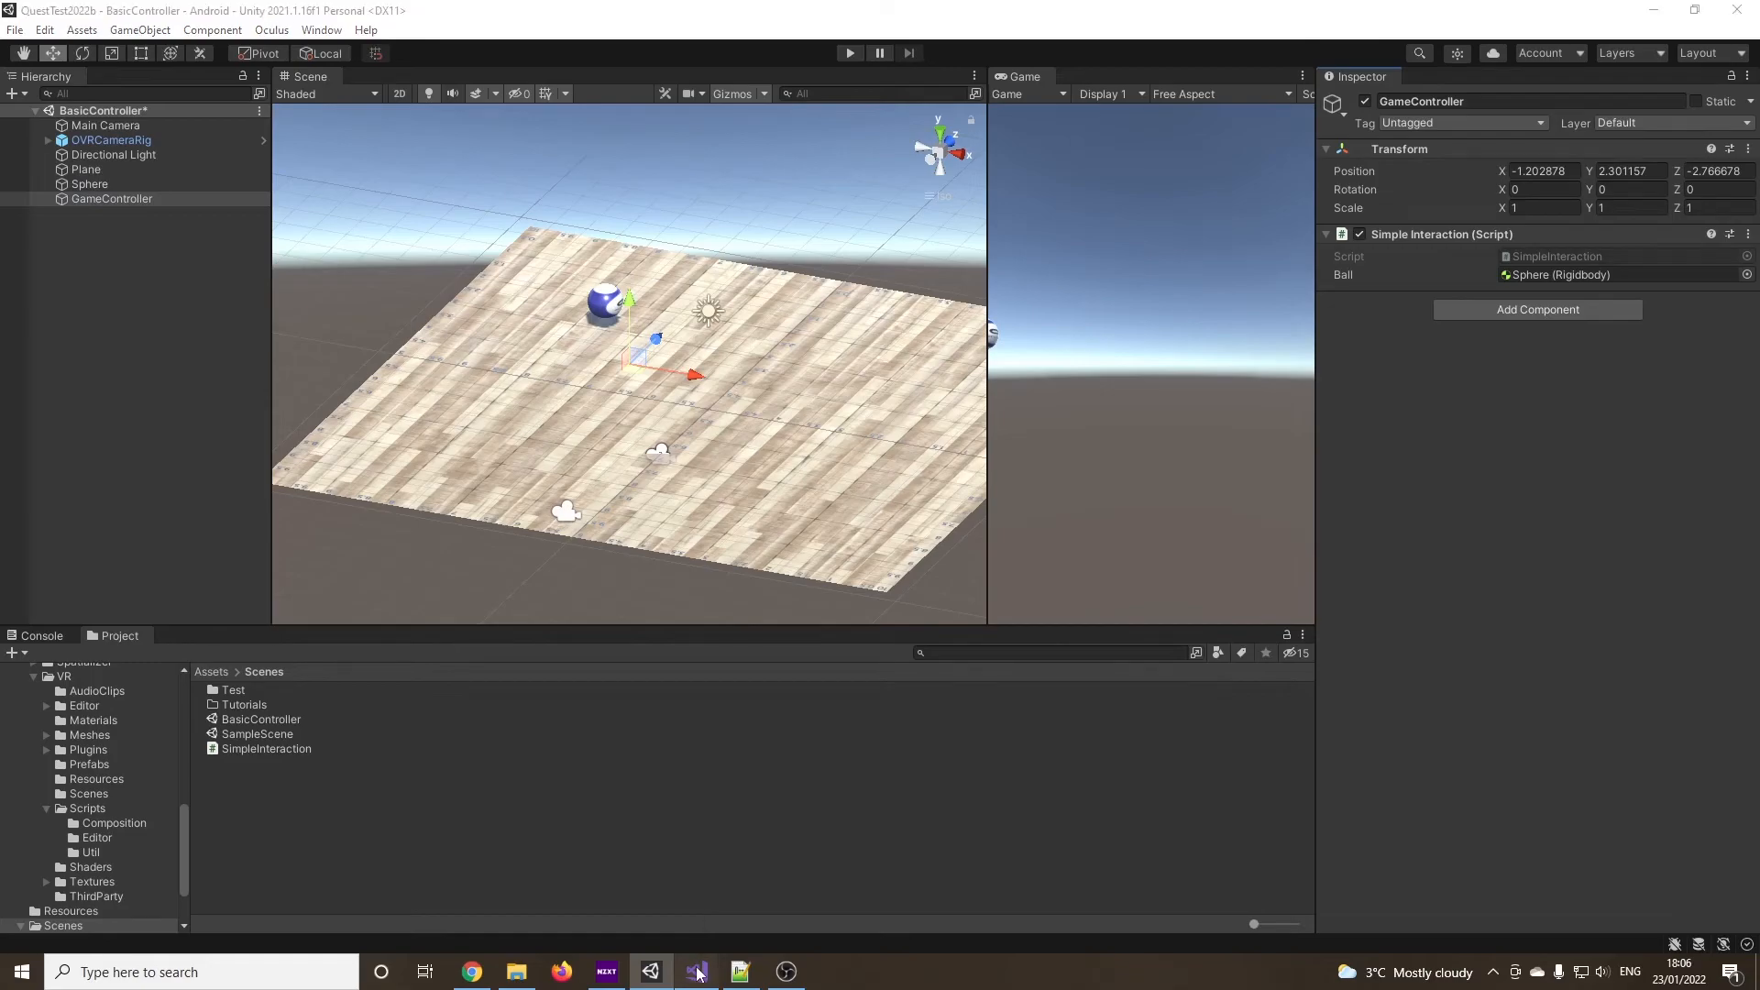
left_click(697, 972)
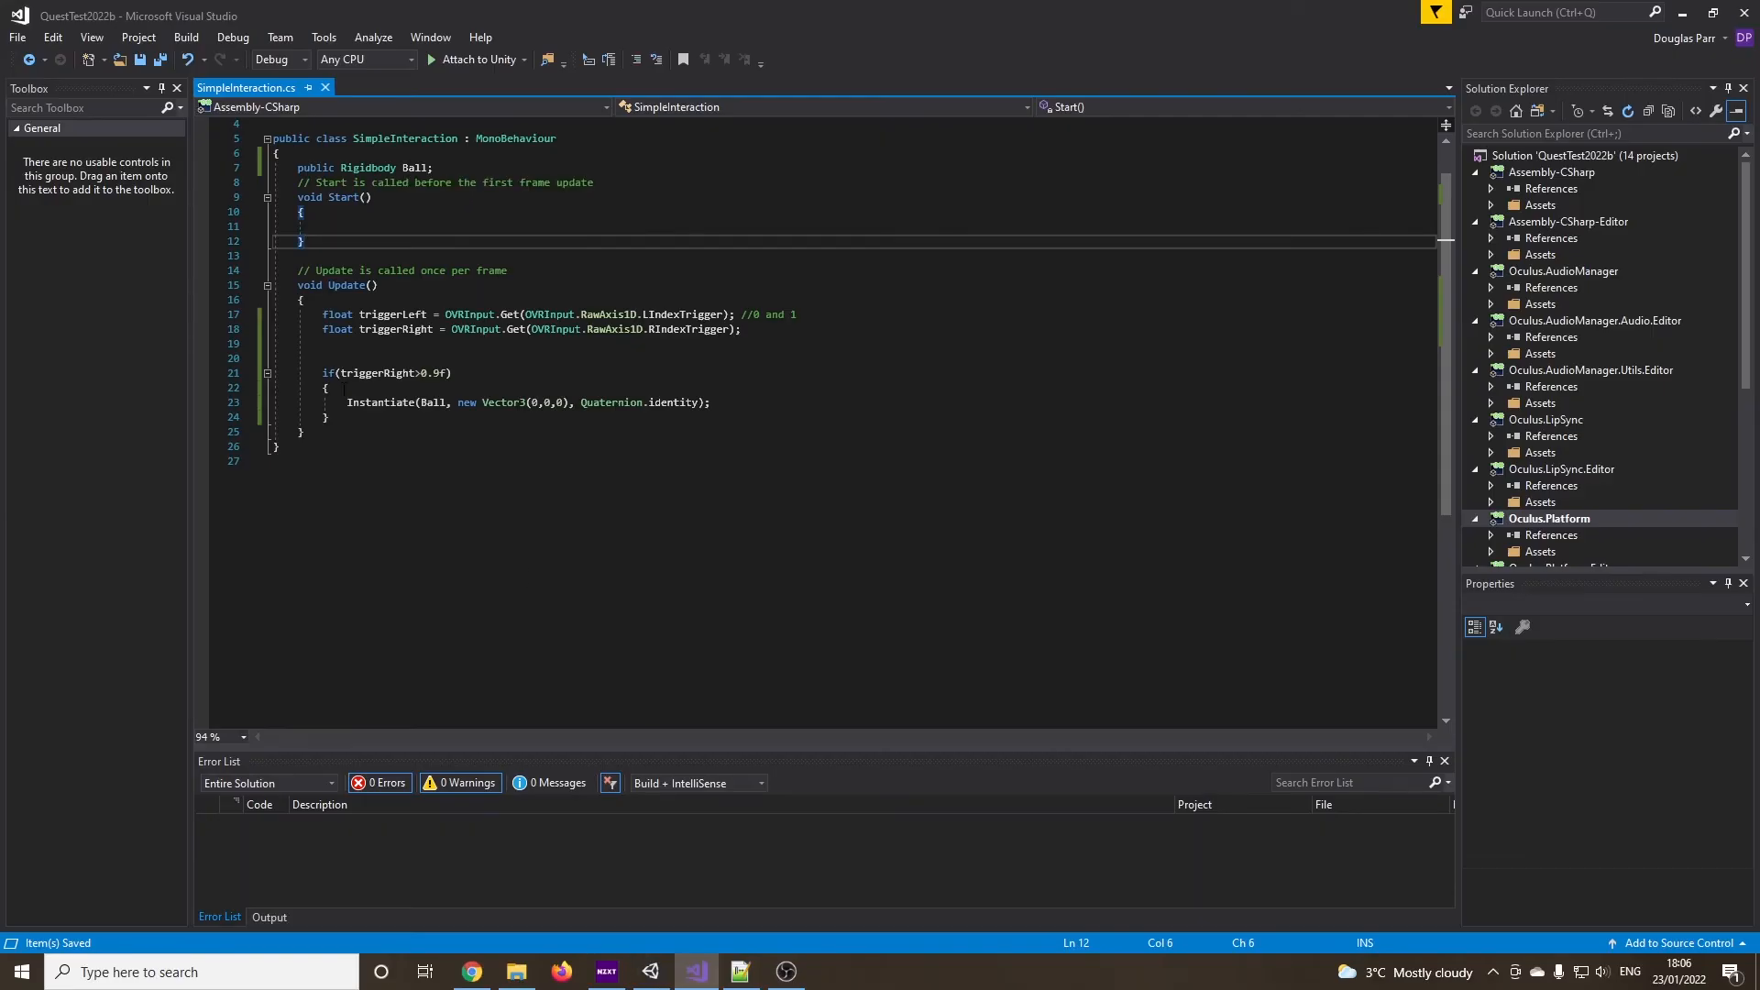
Run File > Build And Run on the BasicController project from Unity
left_click(649, 972)
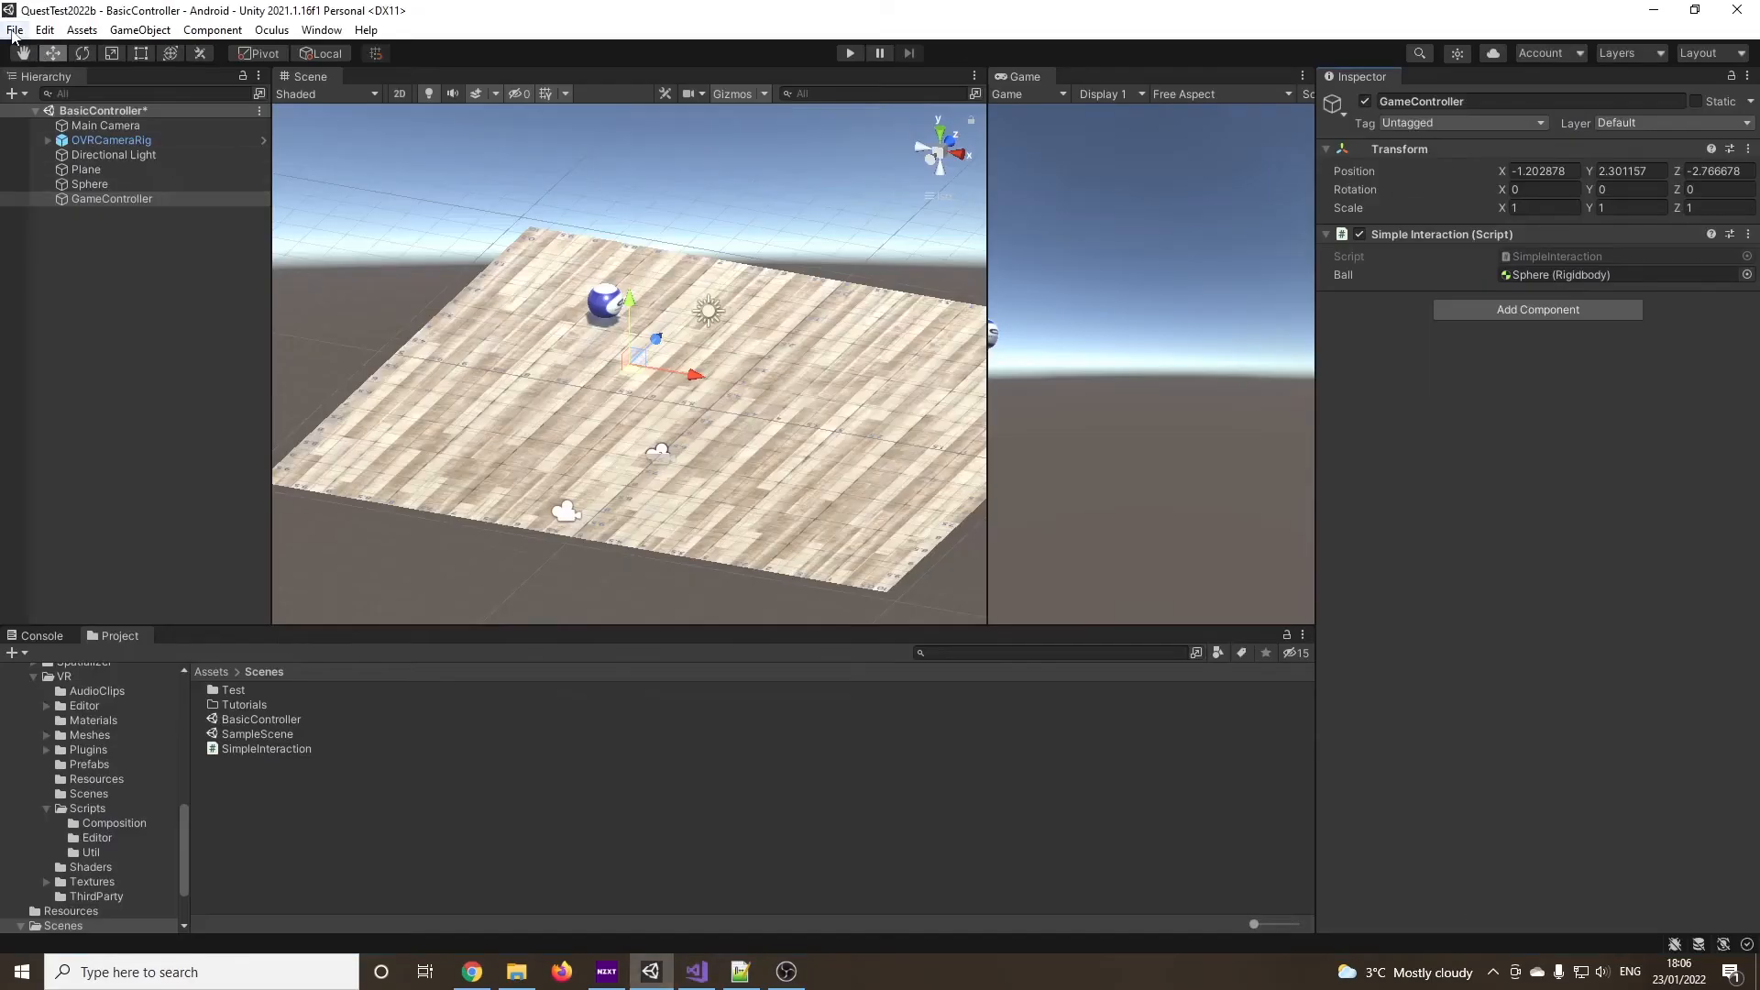
left_click(14, 29)
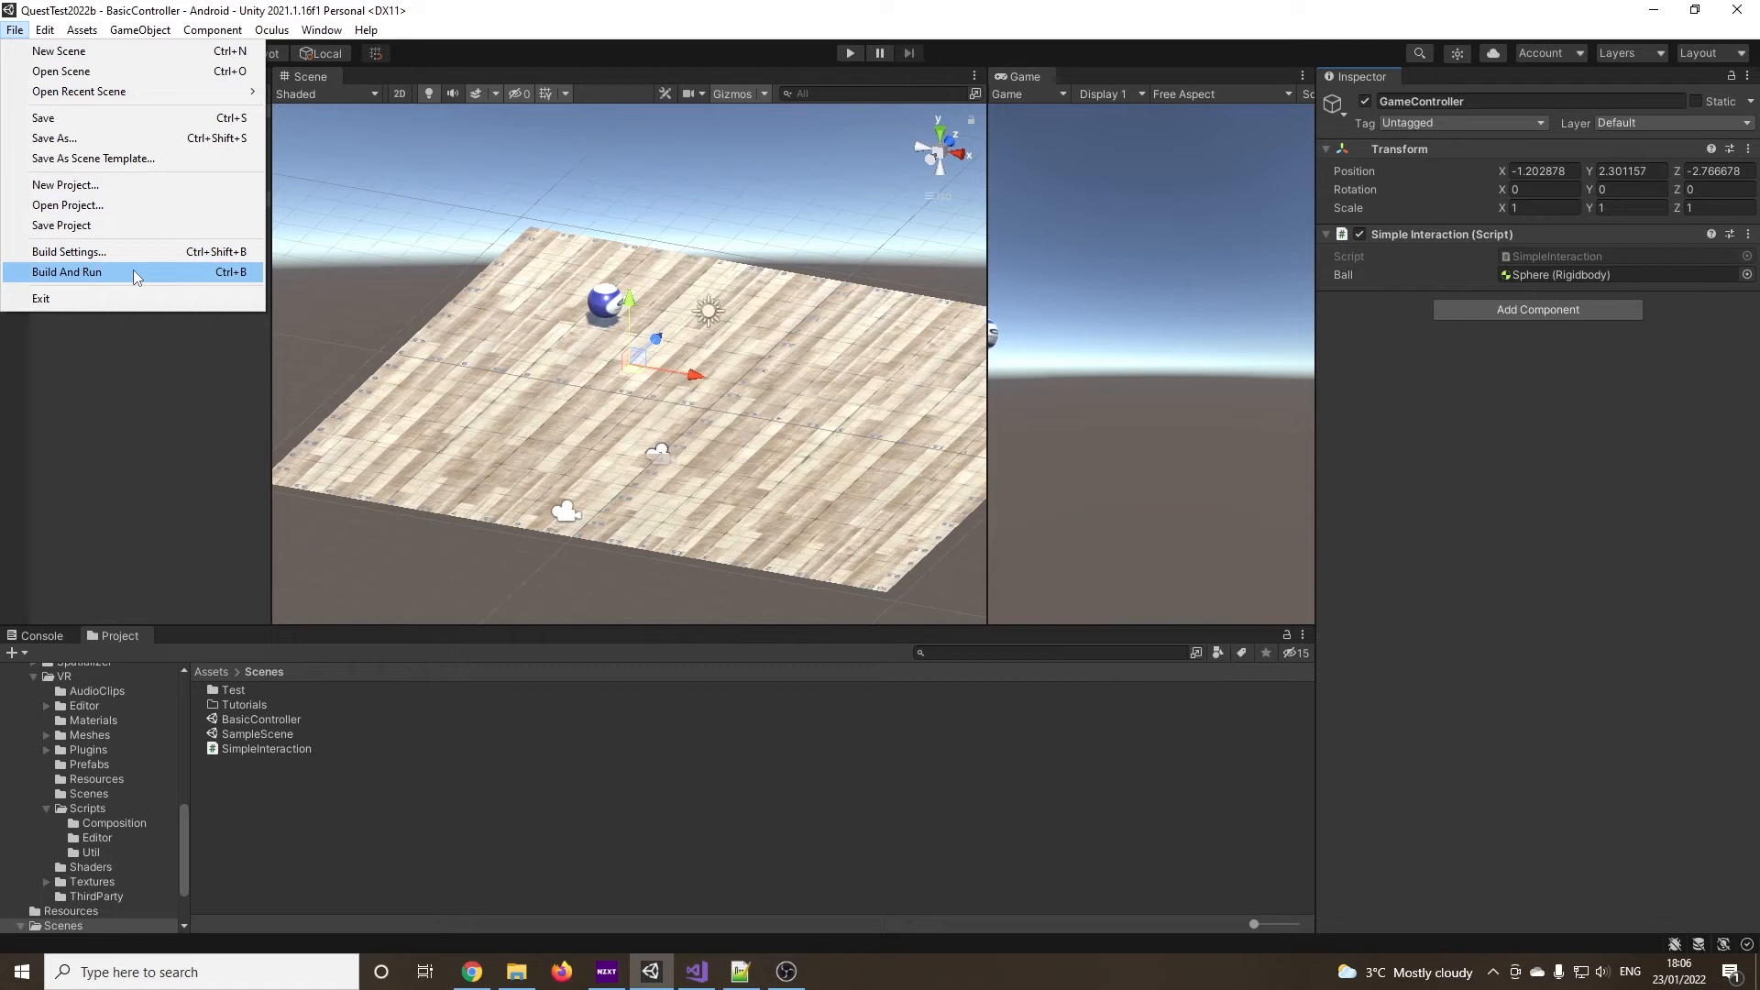
left_click(66, 272)
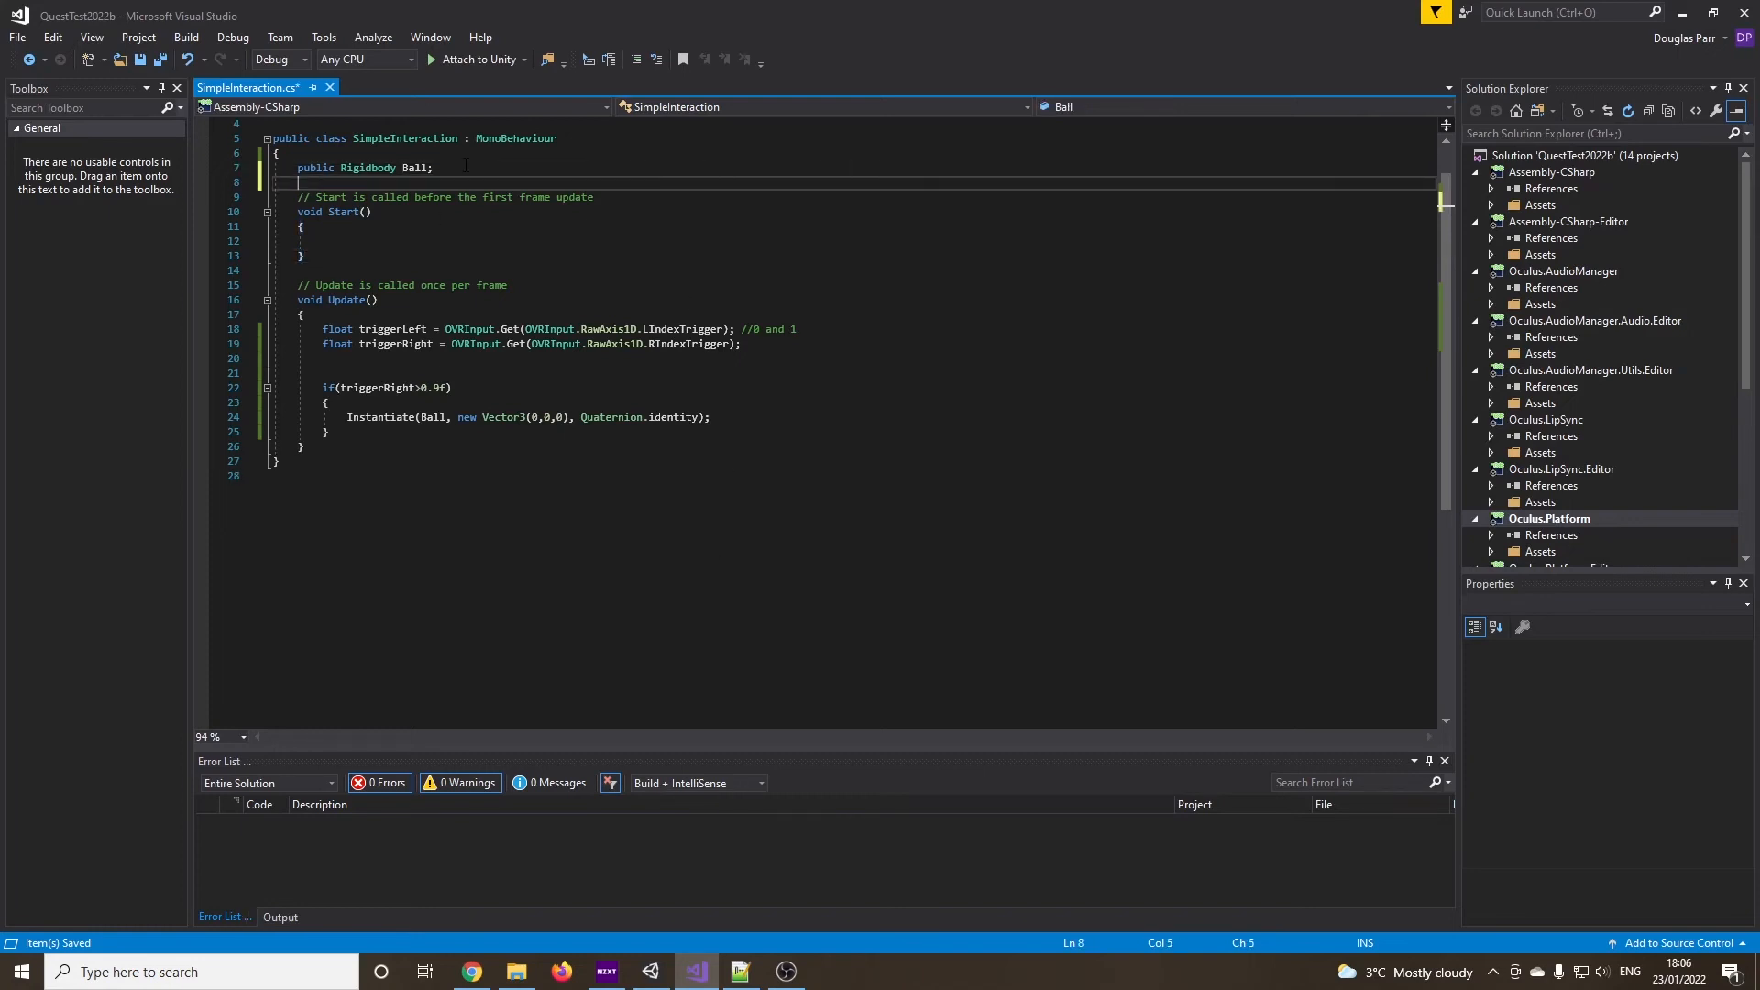
Declare bool fire = false beneath the Ball field
type("bool f")
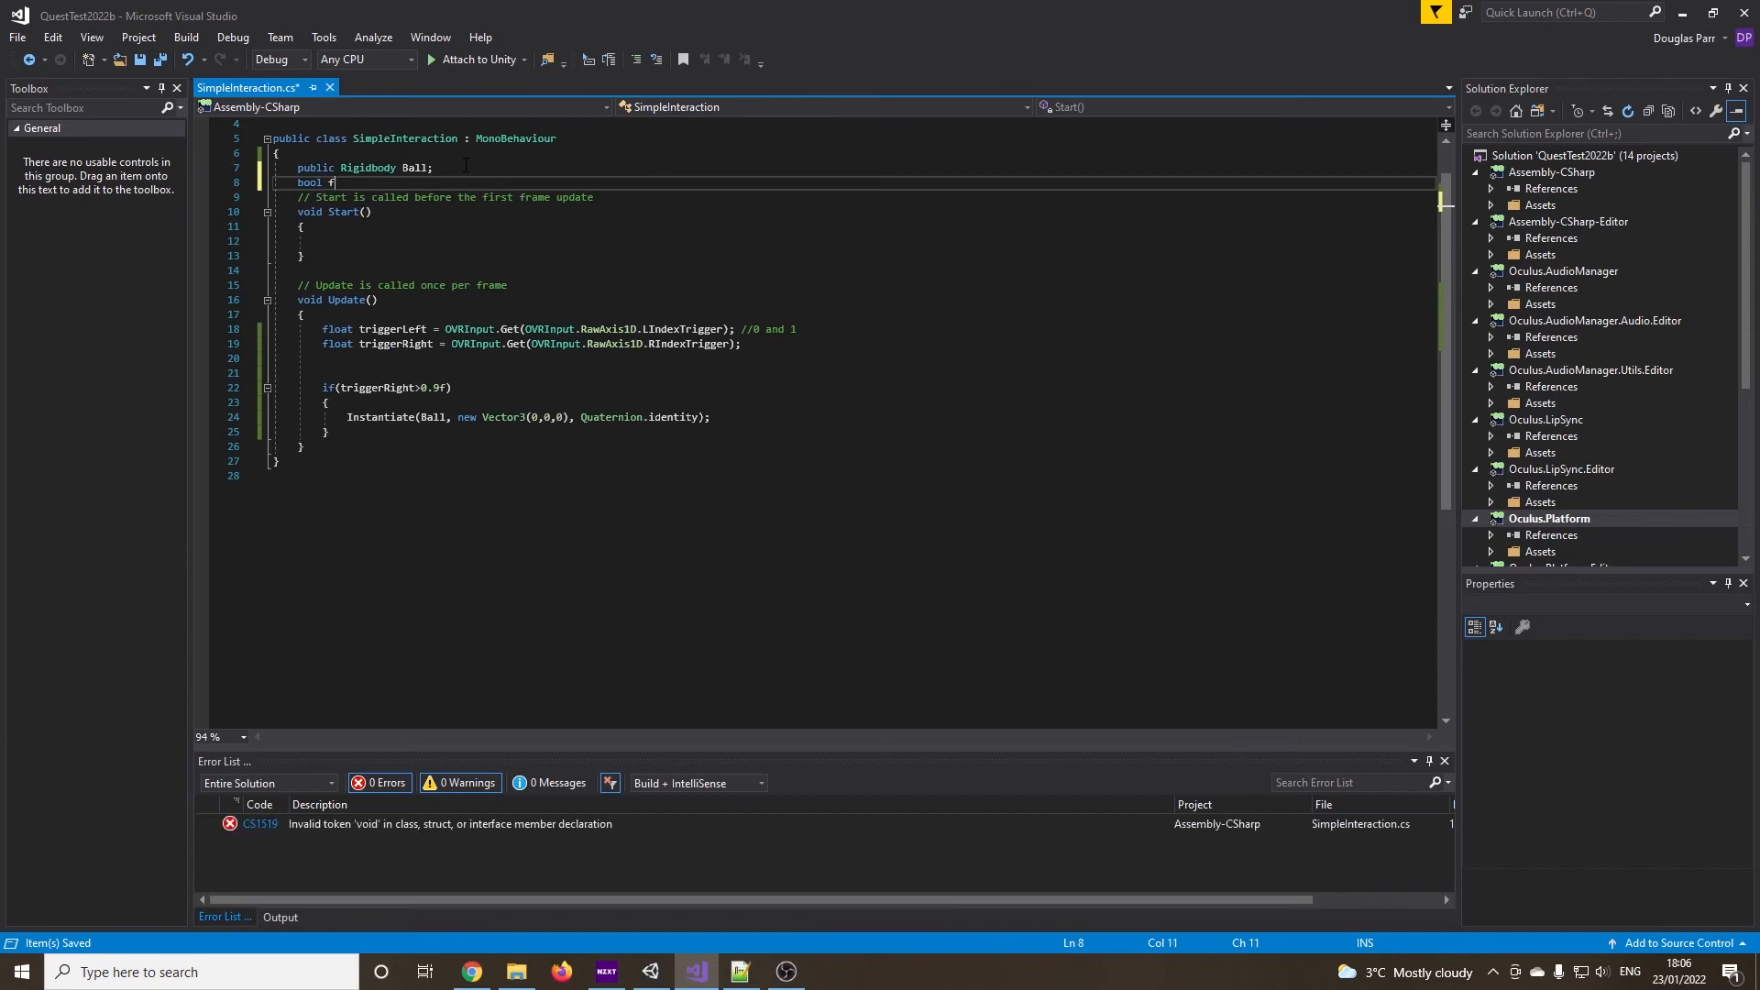
type("fire")
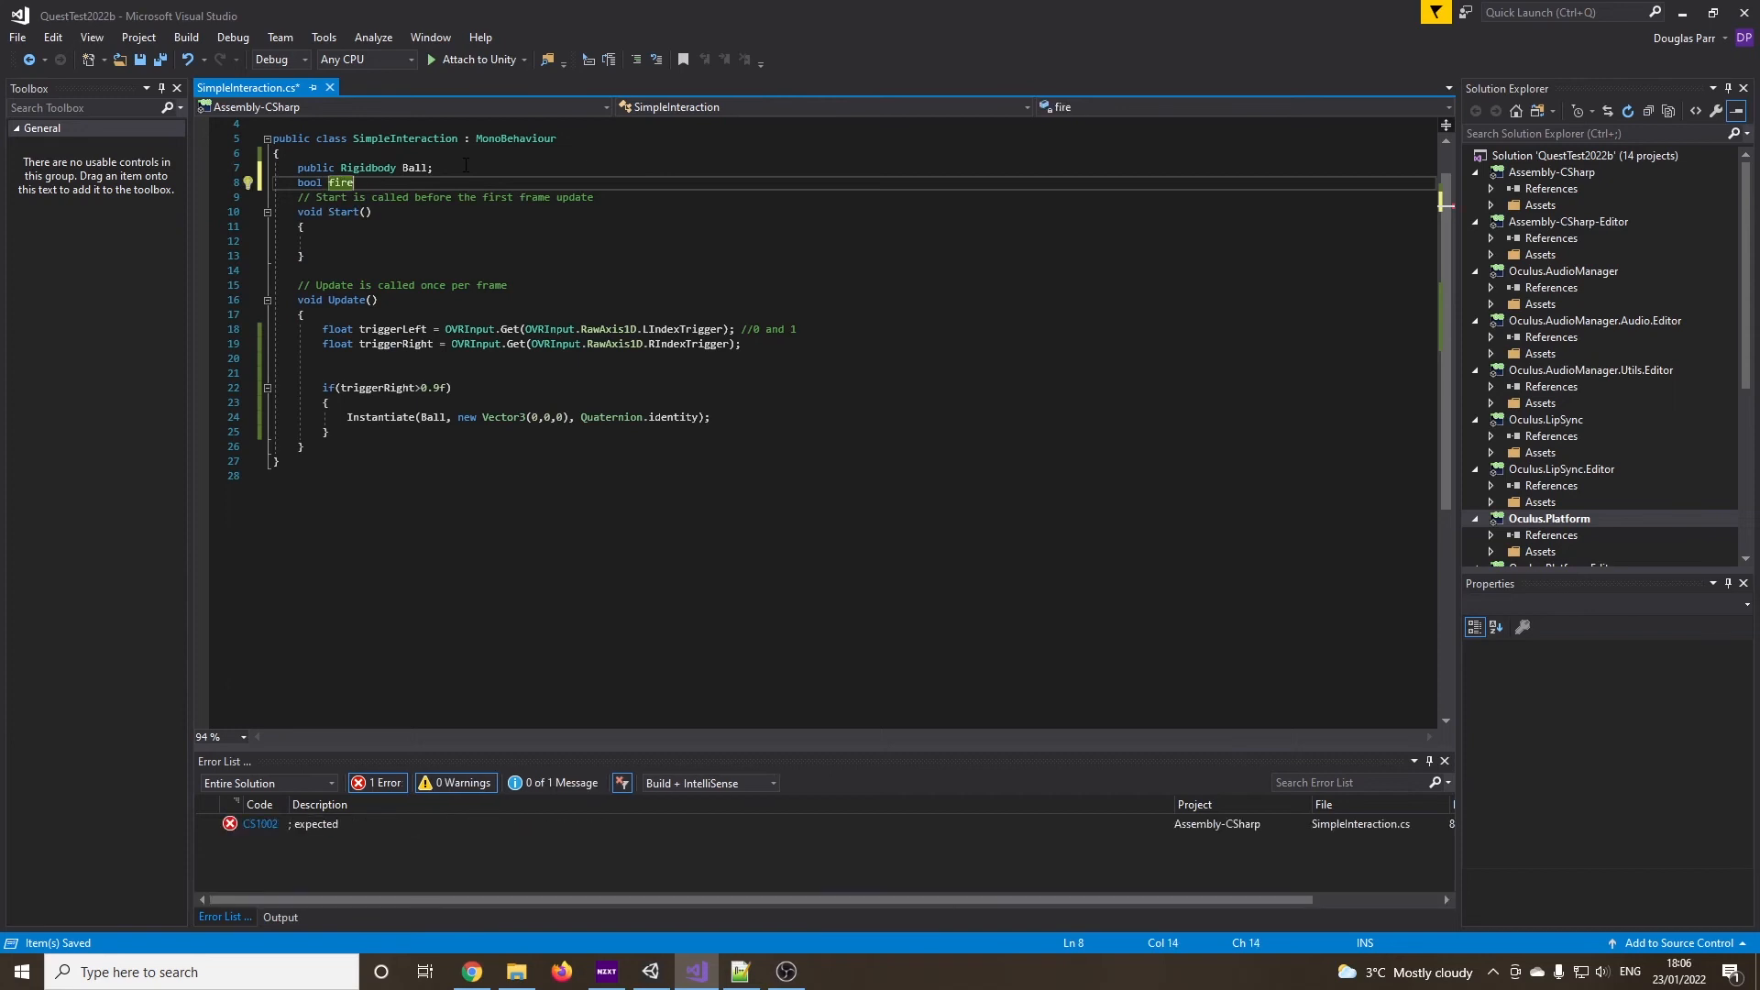
type("= false;")
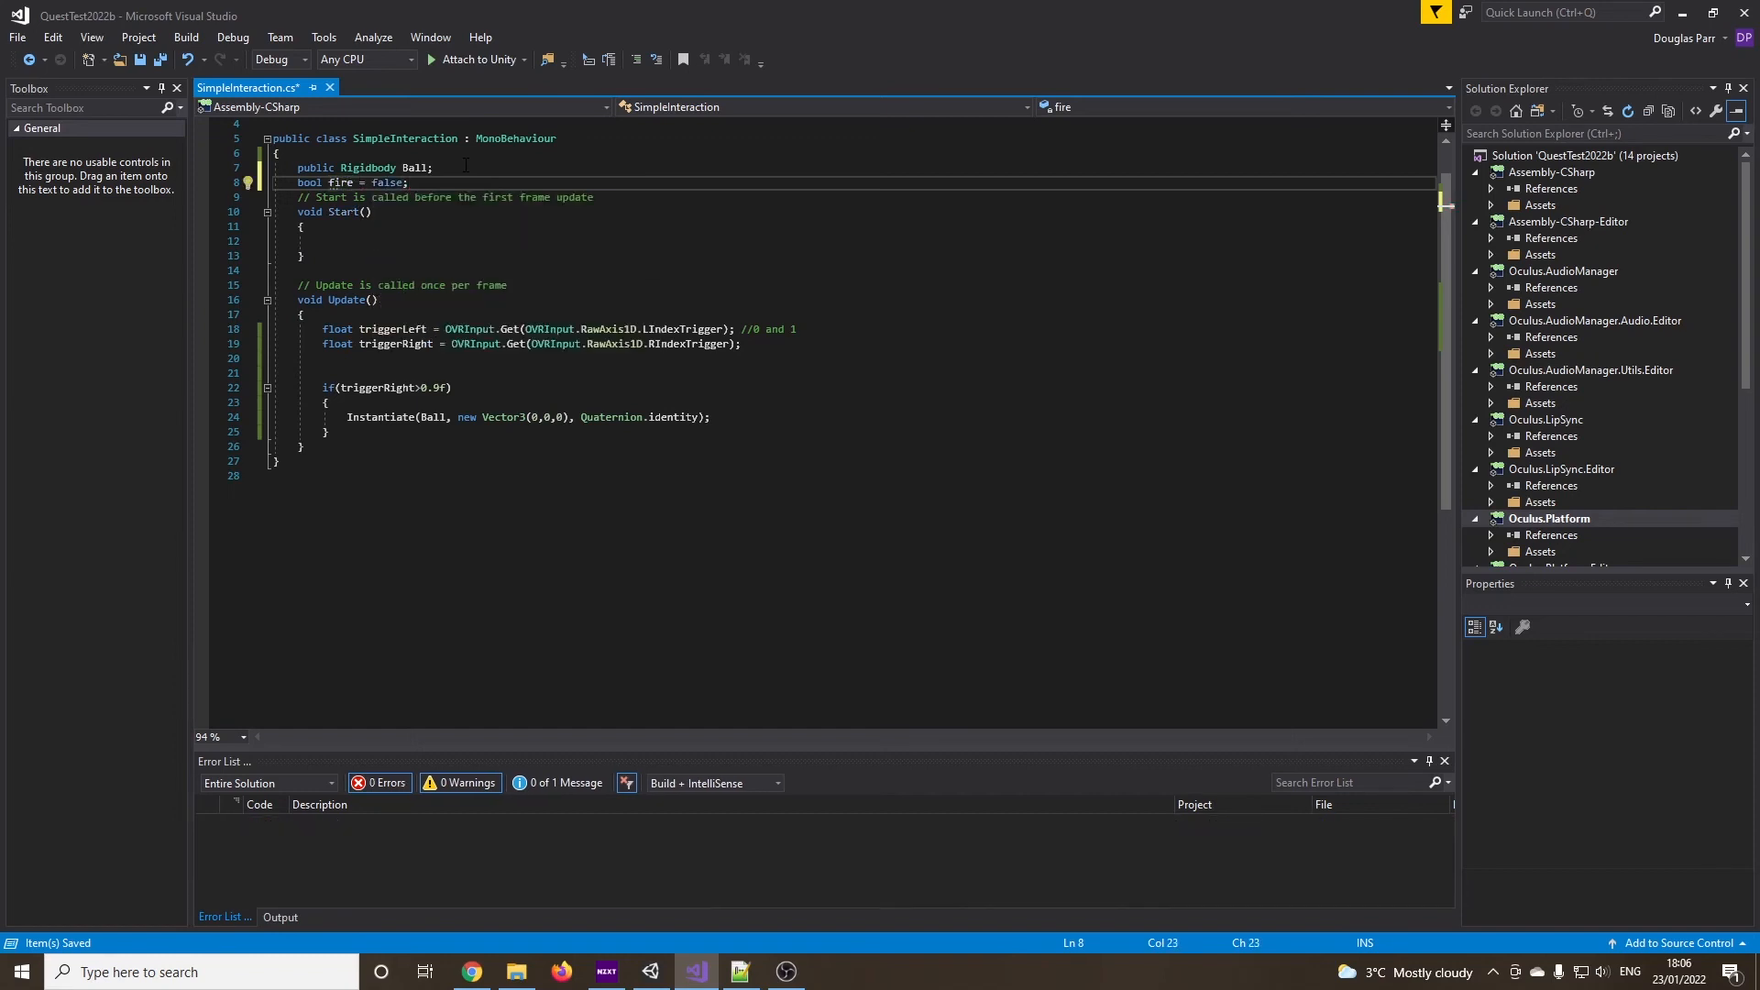
key("Enter")
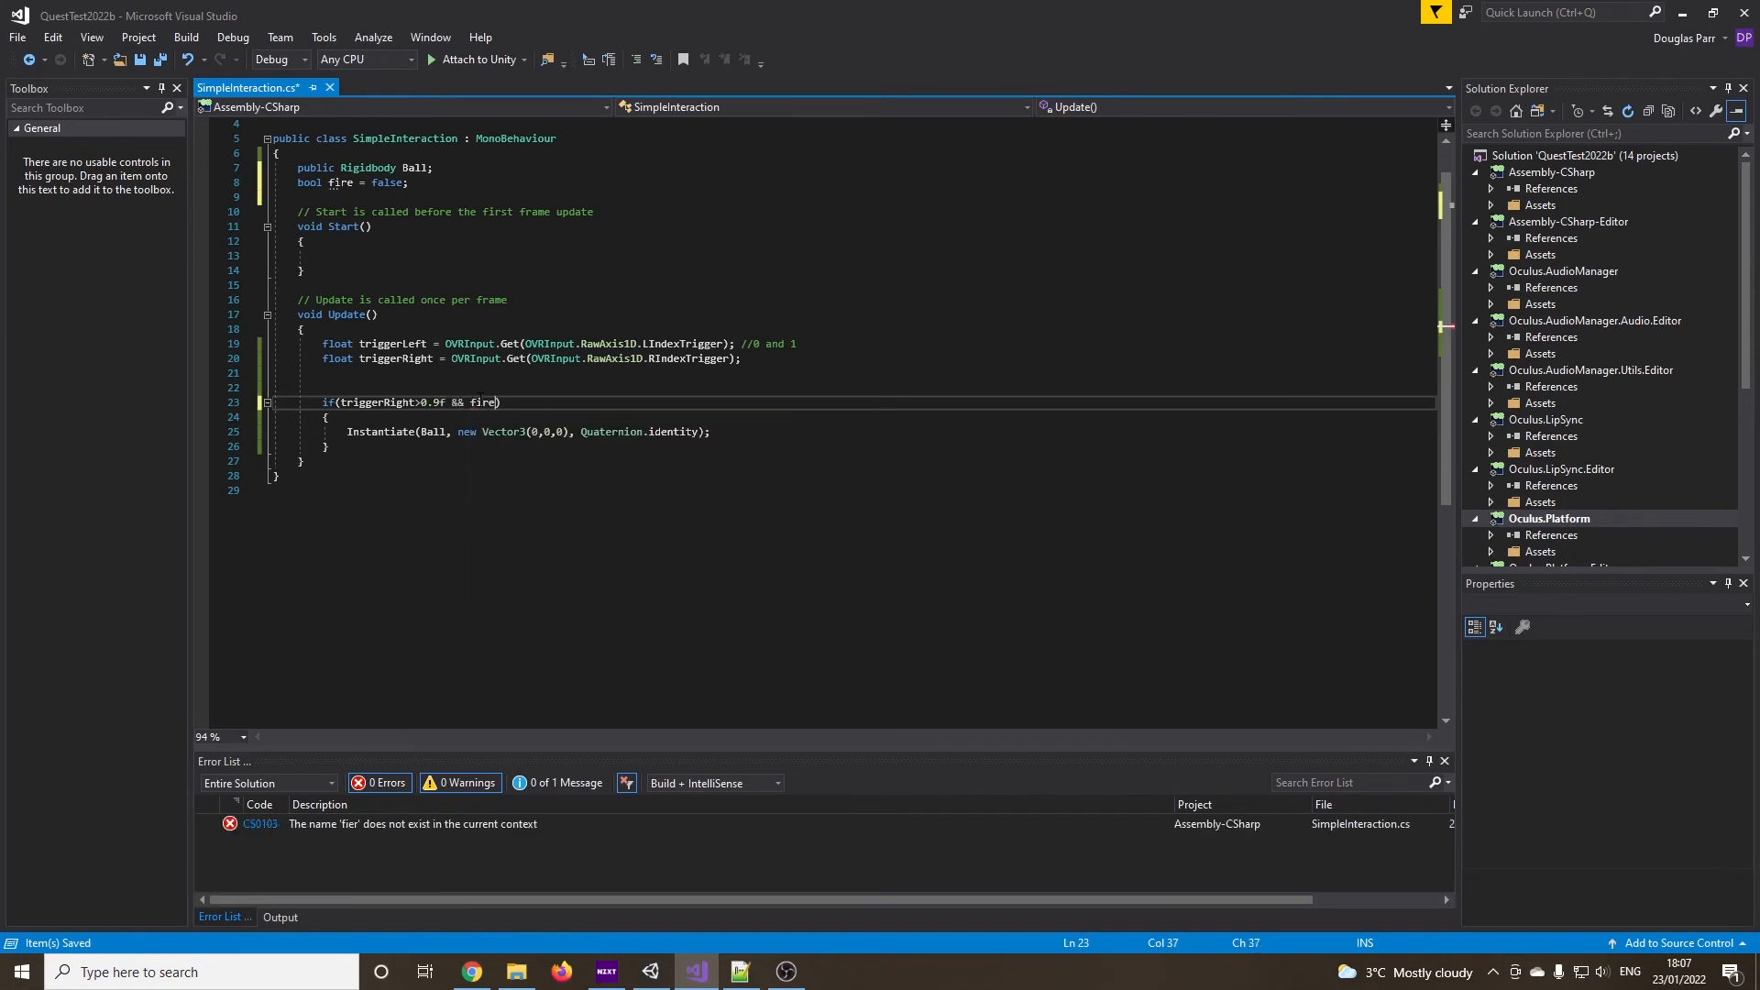
Require fire == false in the trigger check and set fire = true when spawning
type("==false")
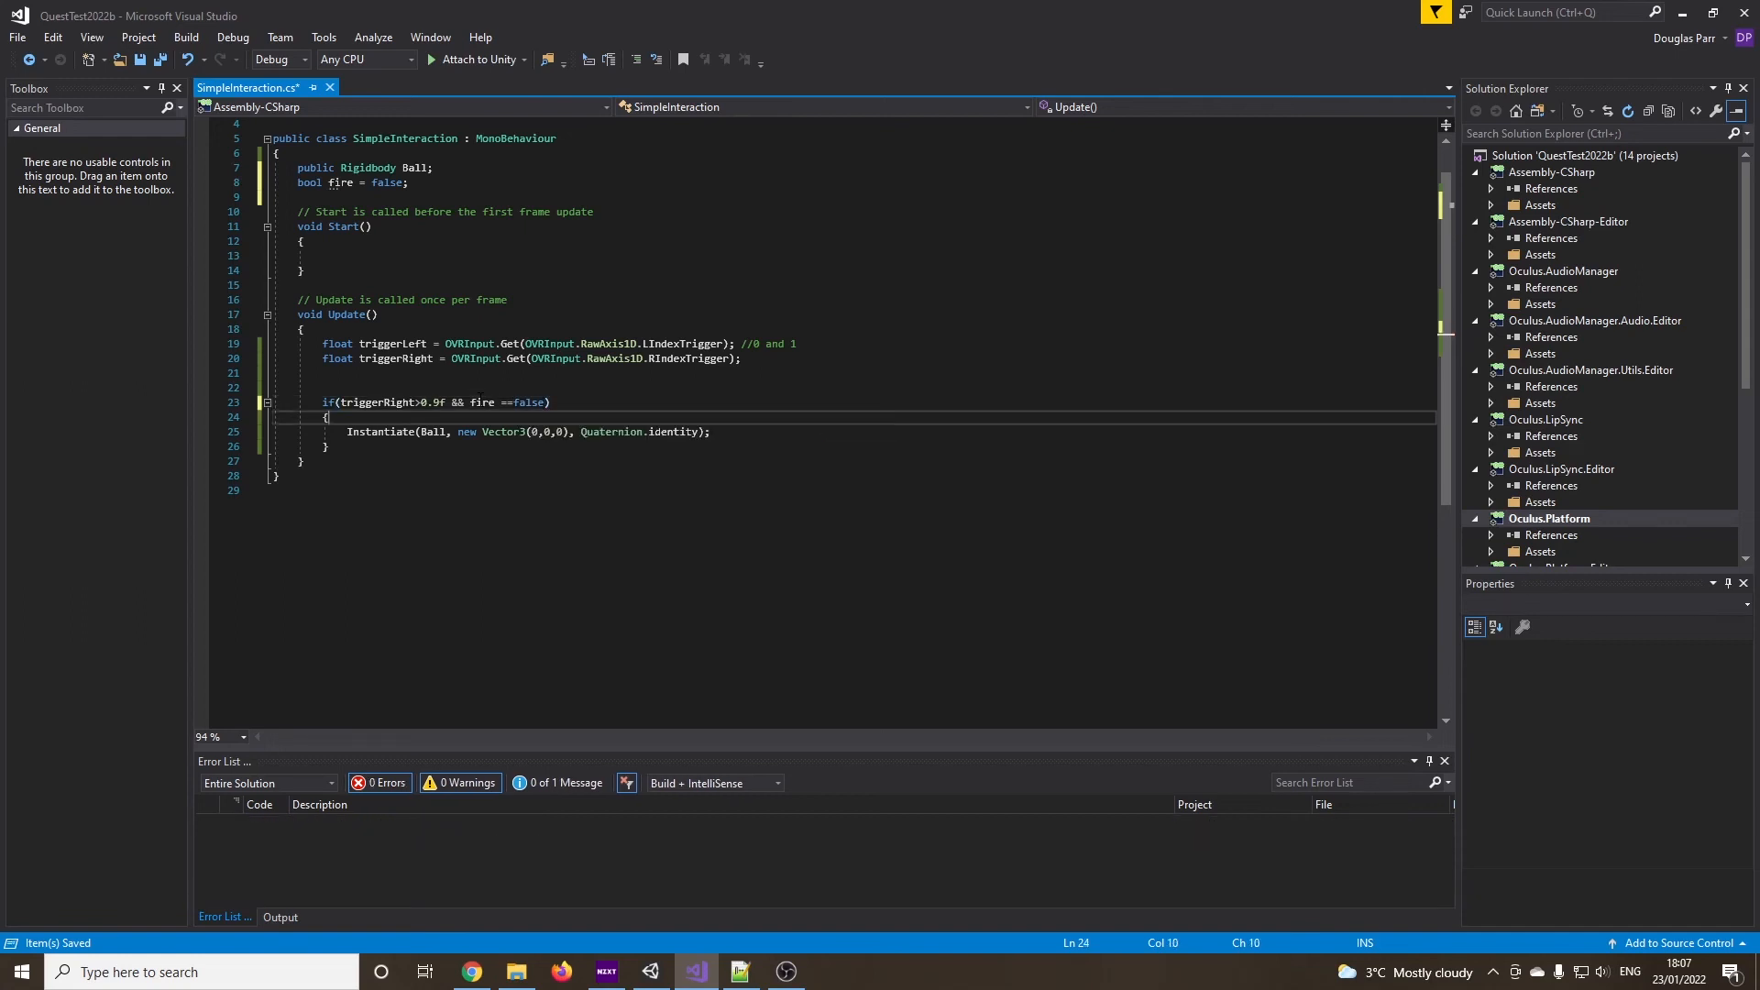
key("enter")
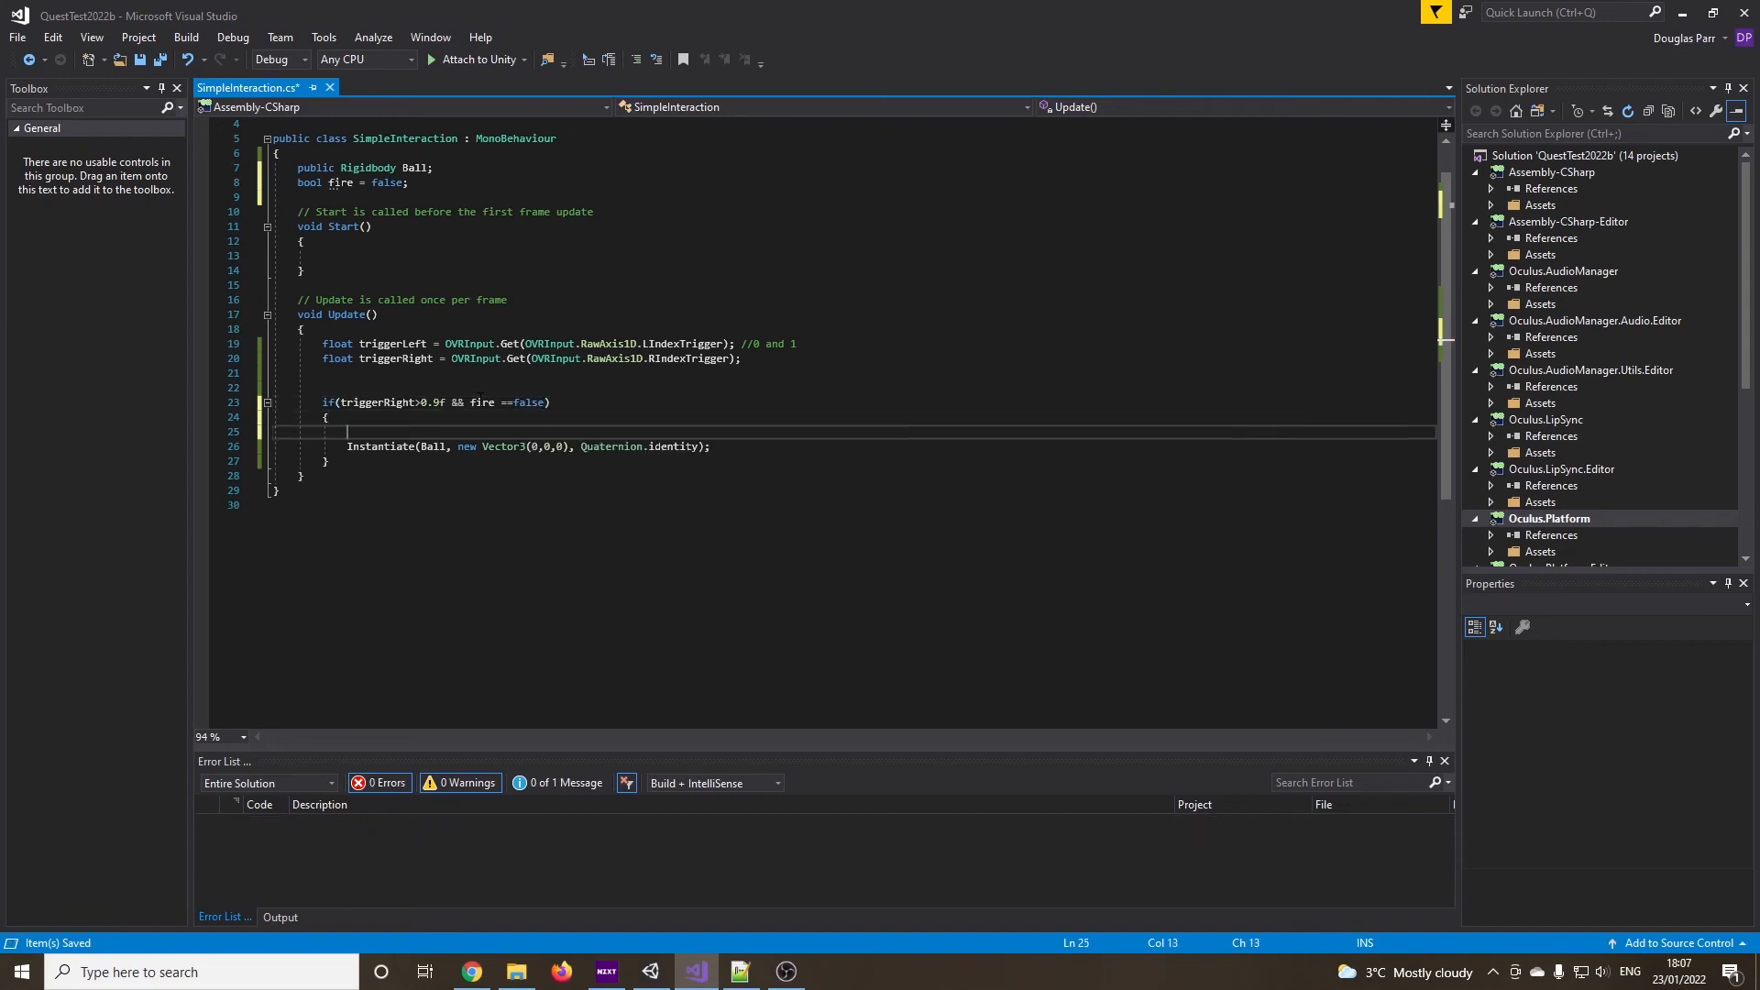
type("fire = true;")
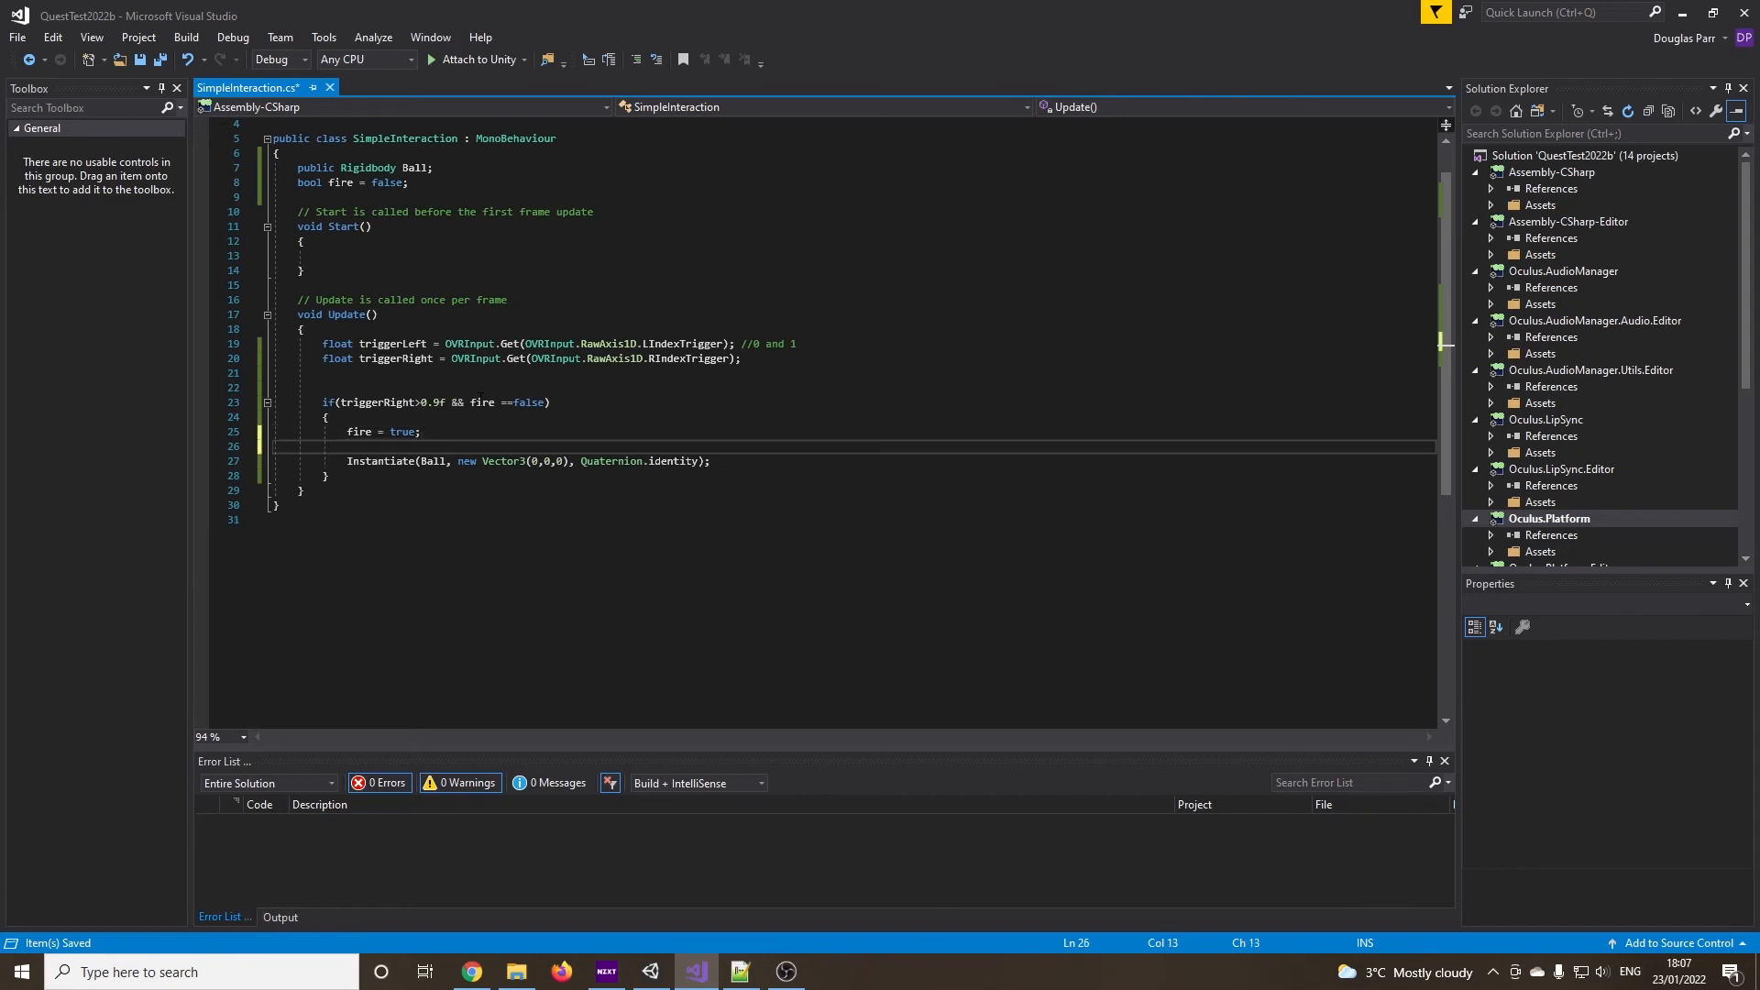
Replace the spawn x coordinate with Random.Range(-3, 3)
double_click(379, 460)
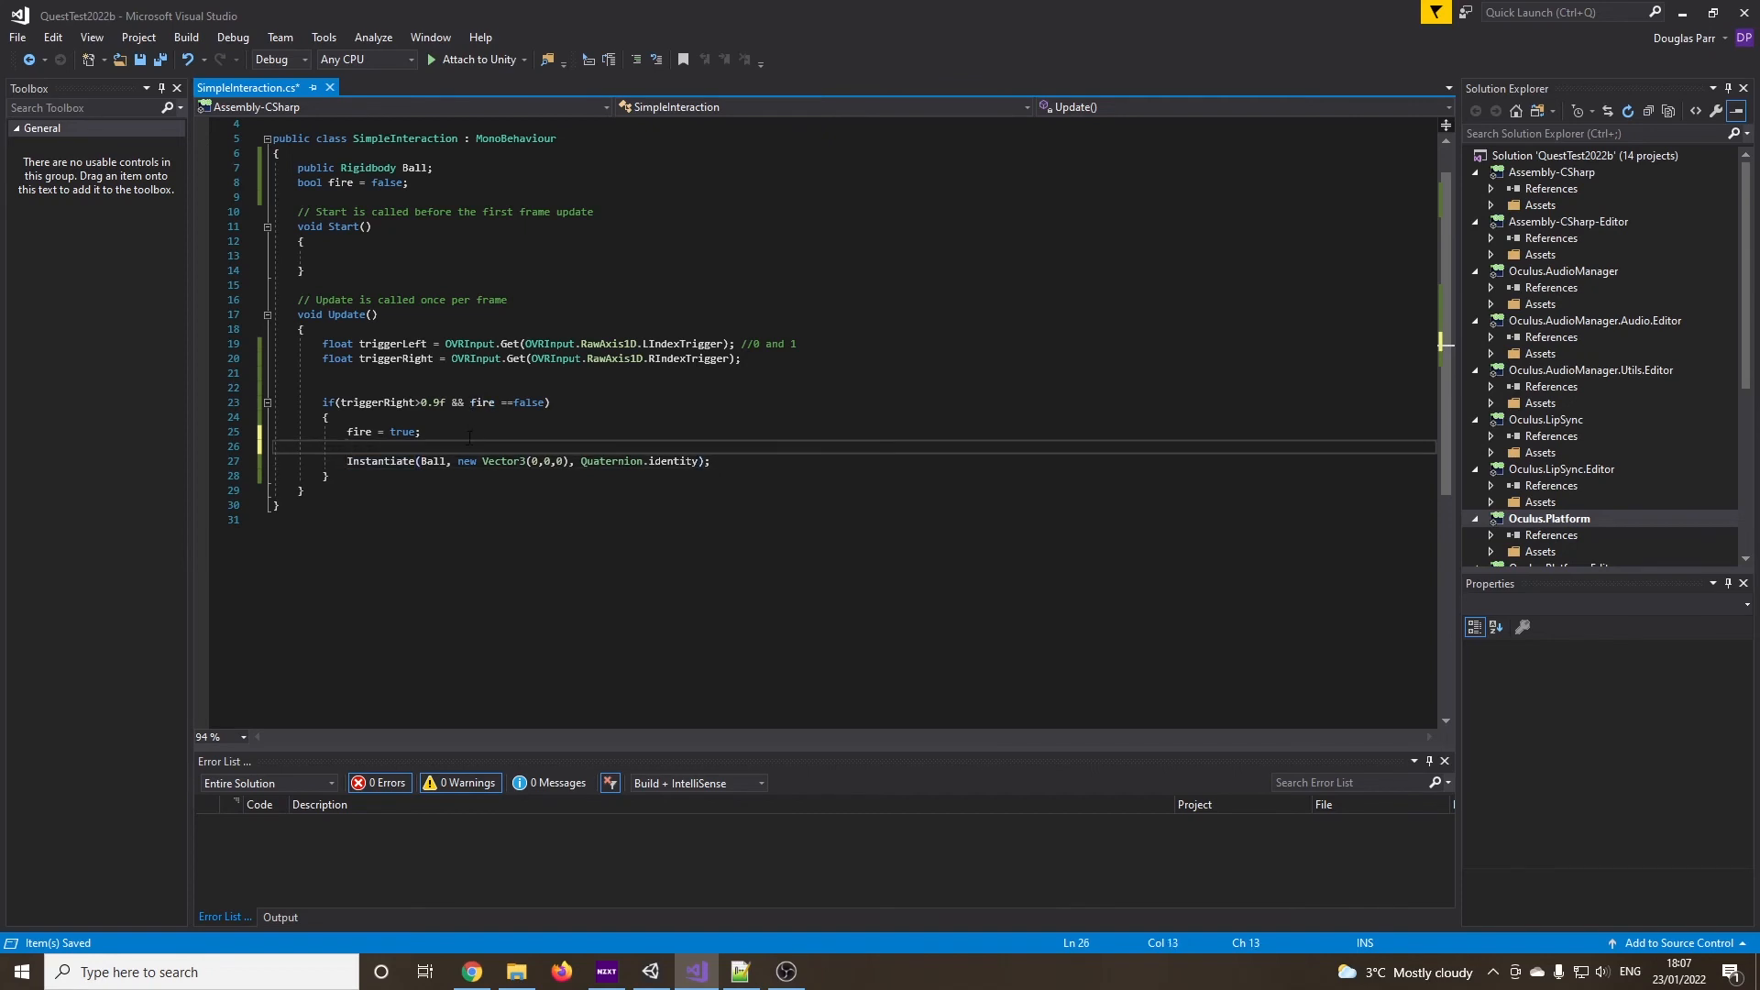
type("Random.Range")
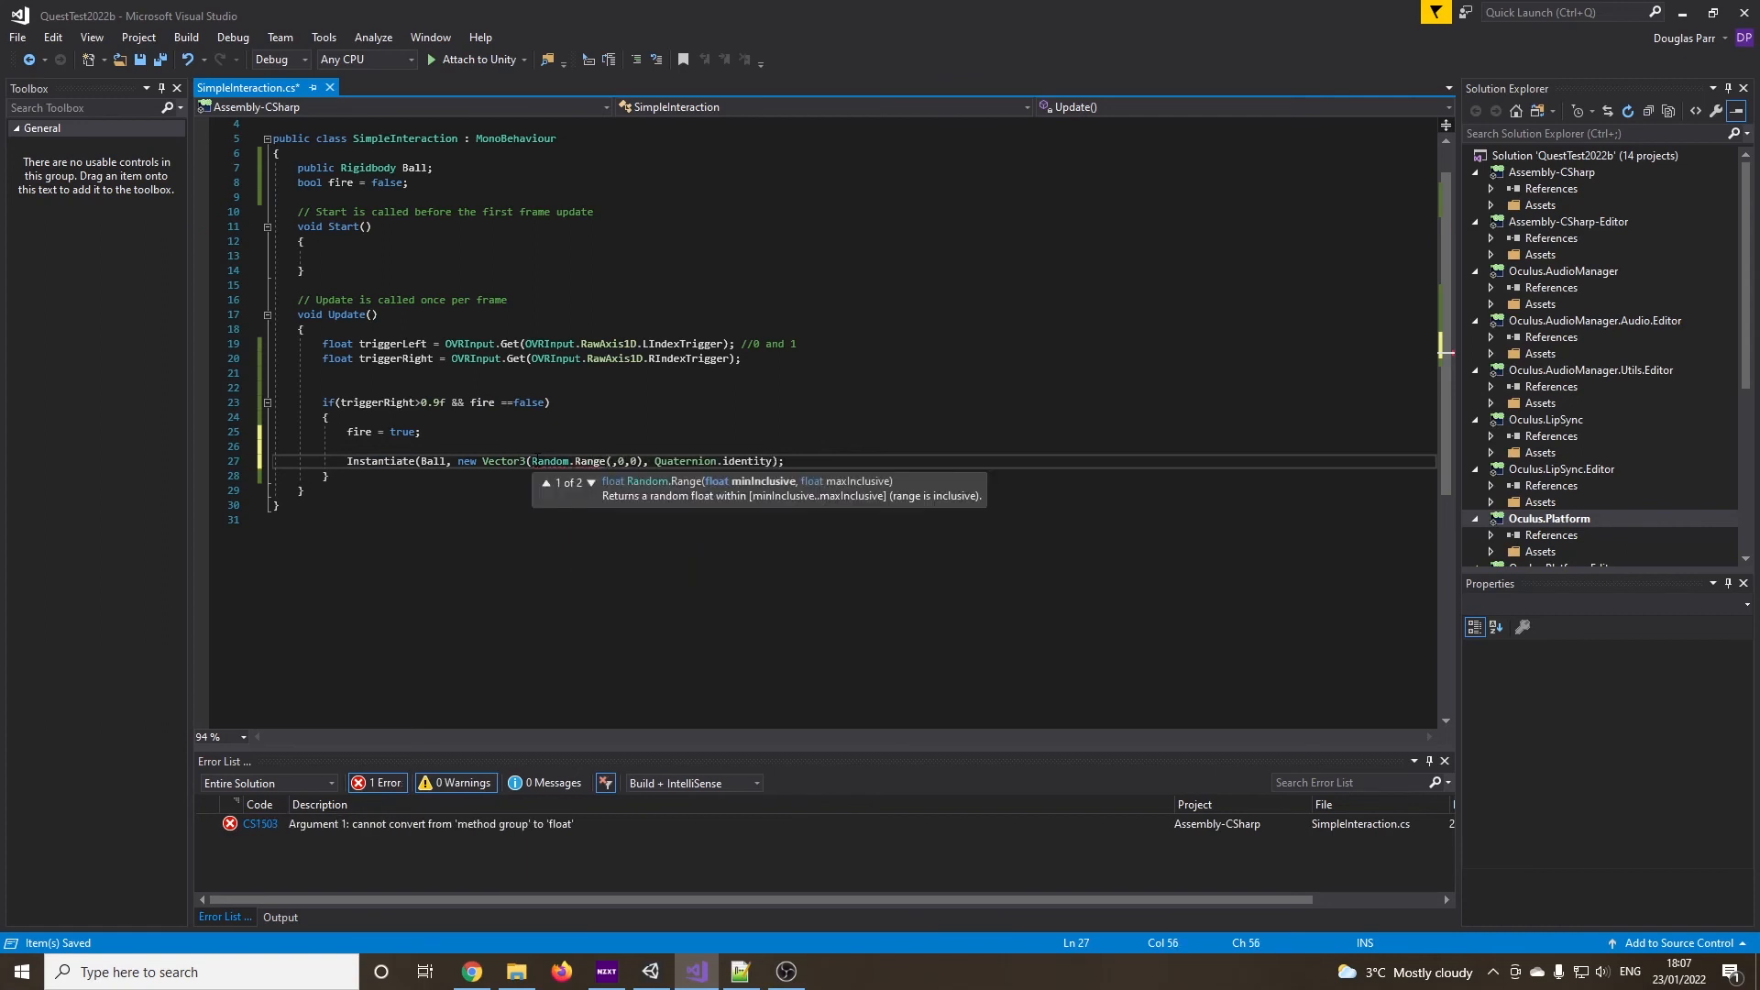
type("()")
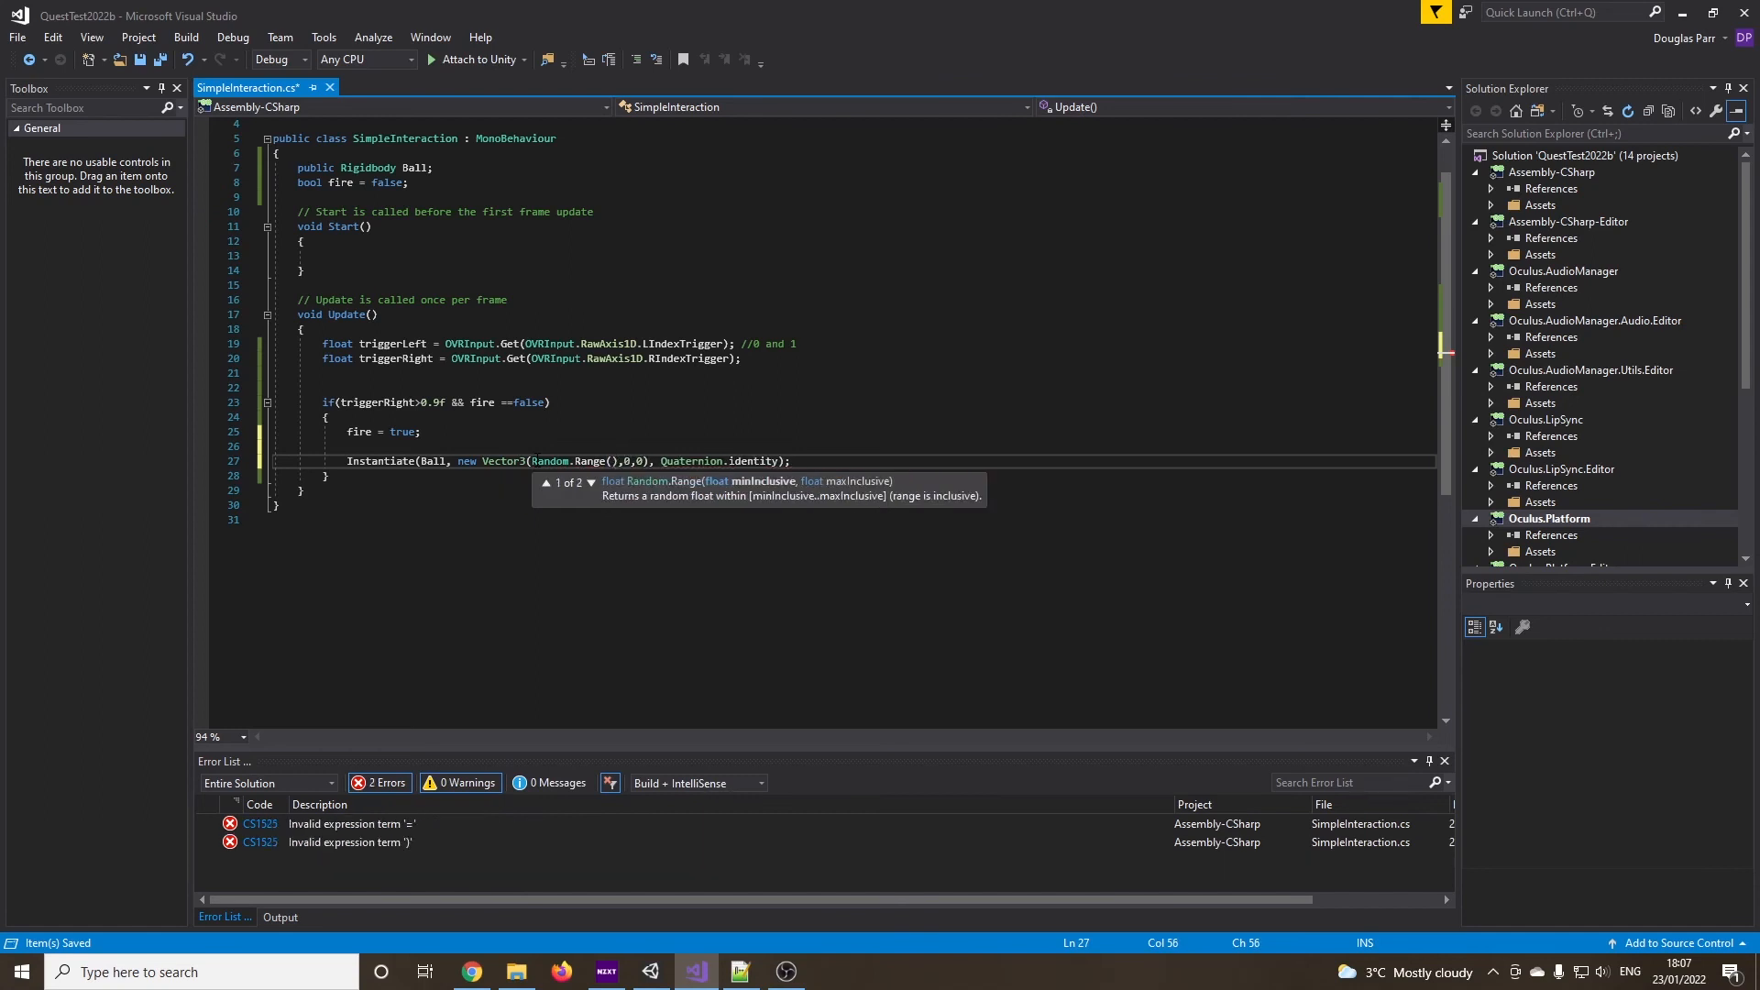
type("-3, 3")
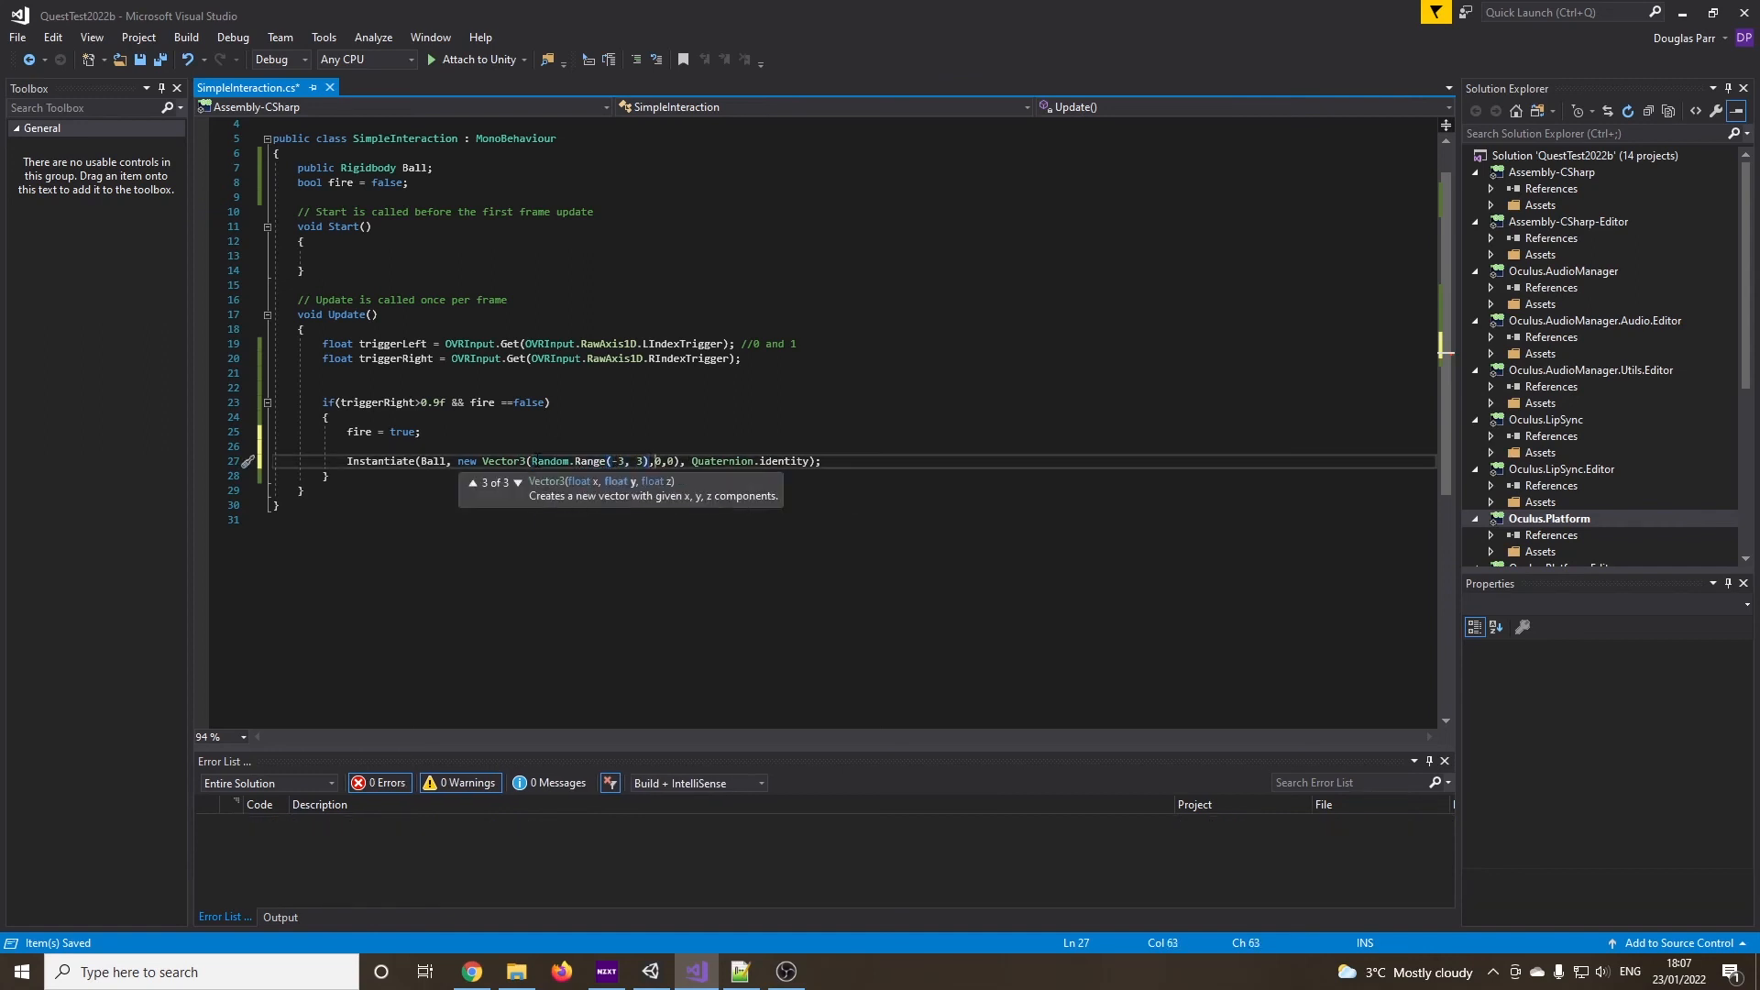
Set z to Random.Range(-3, 3) and y to Random.Range(1, 4)
type("Random.Range(-3, 3),")
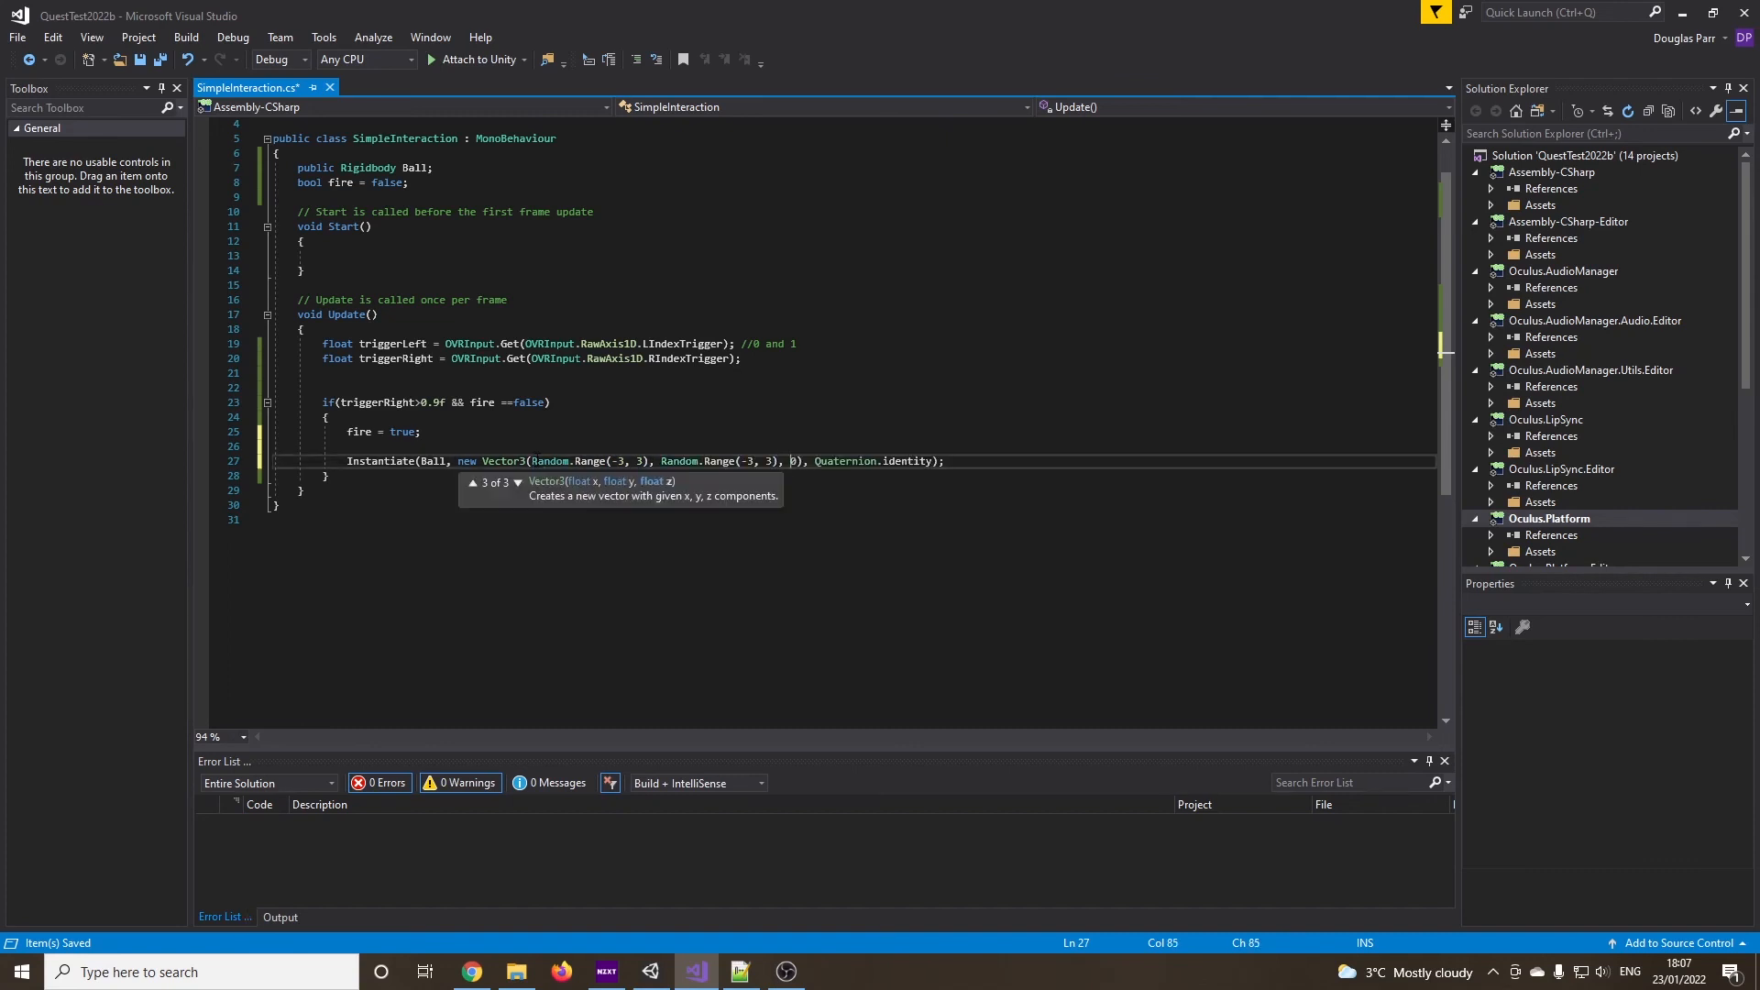
type("Random.Range(-3, 3)")
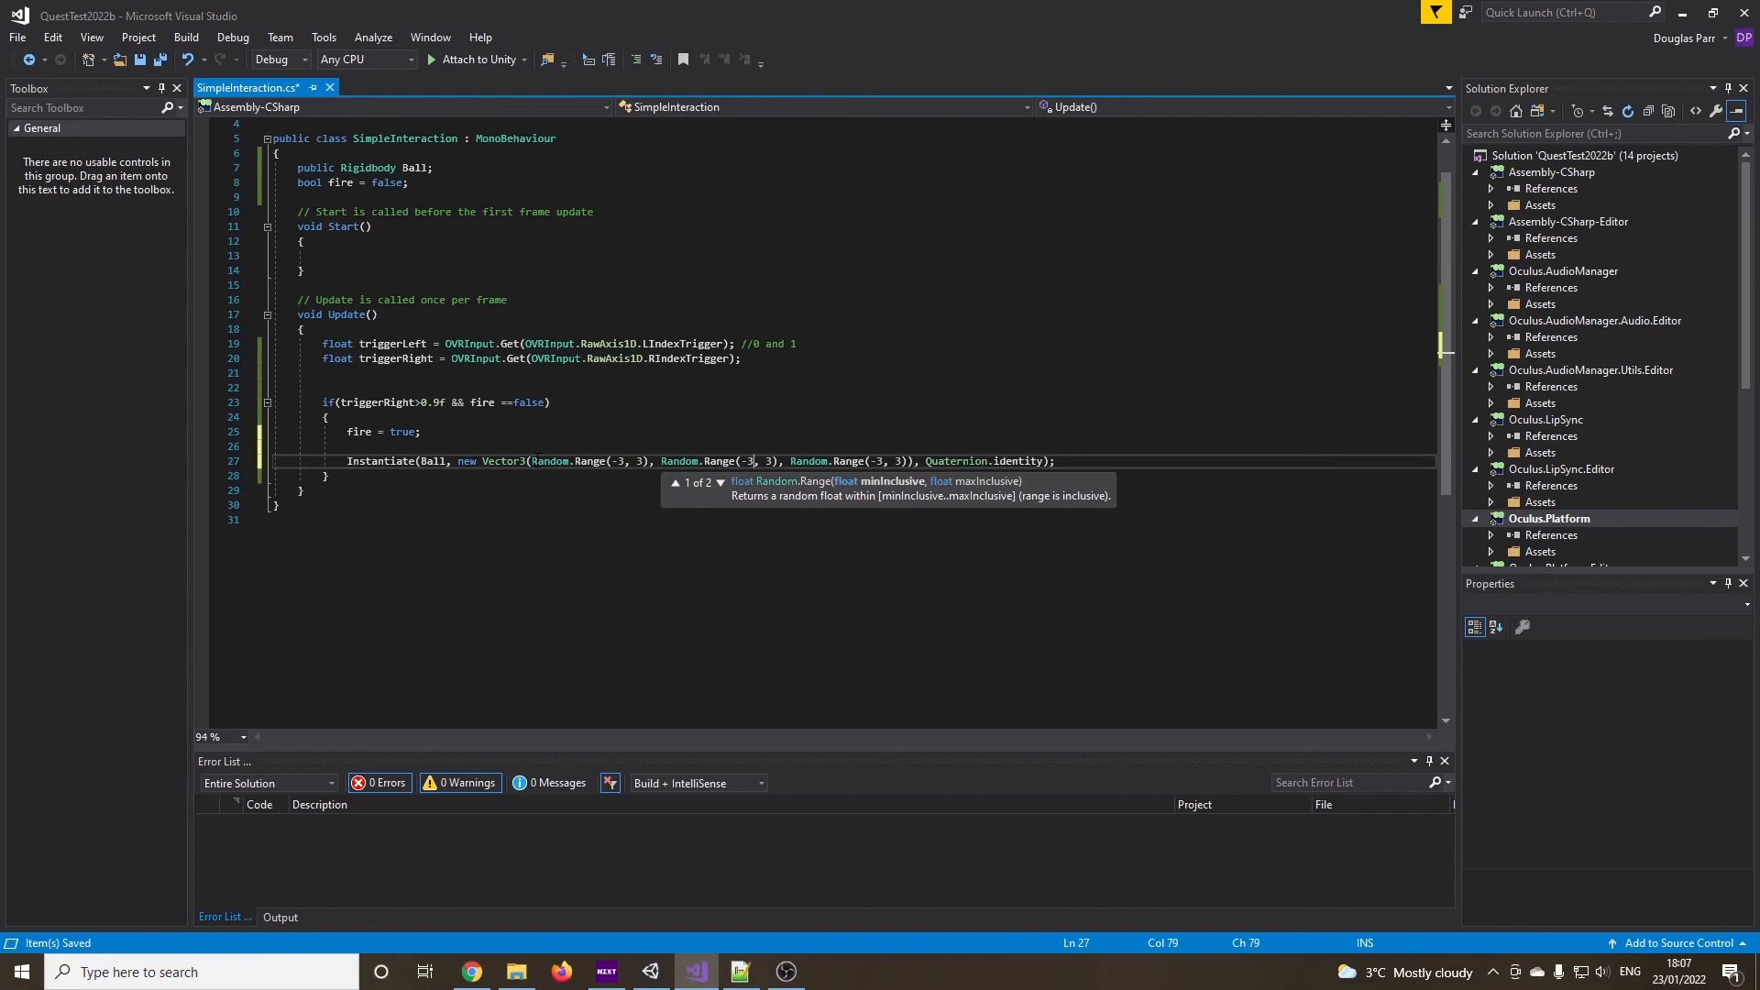
type("1")
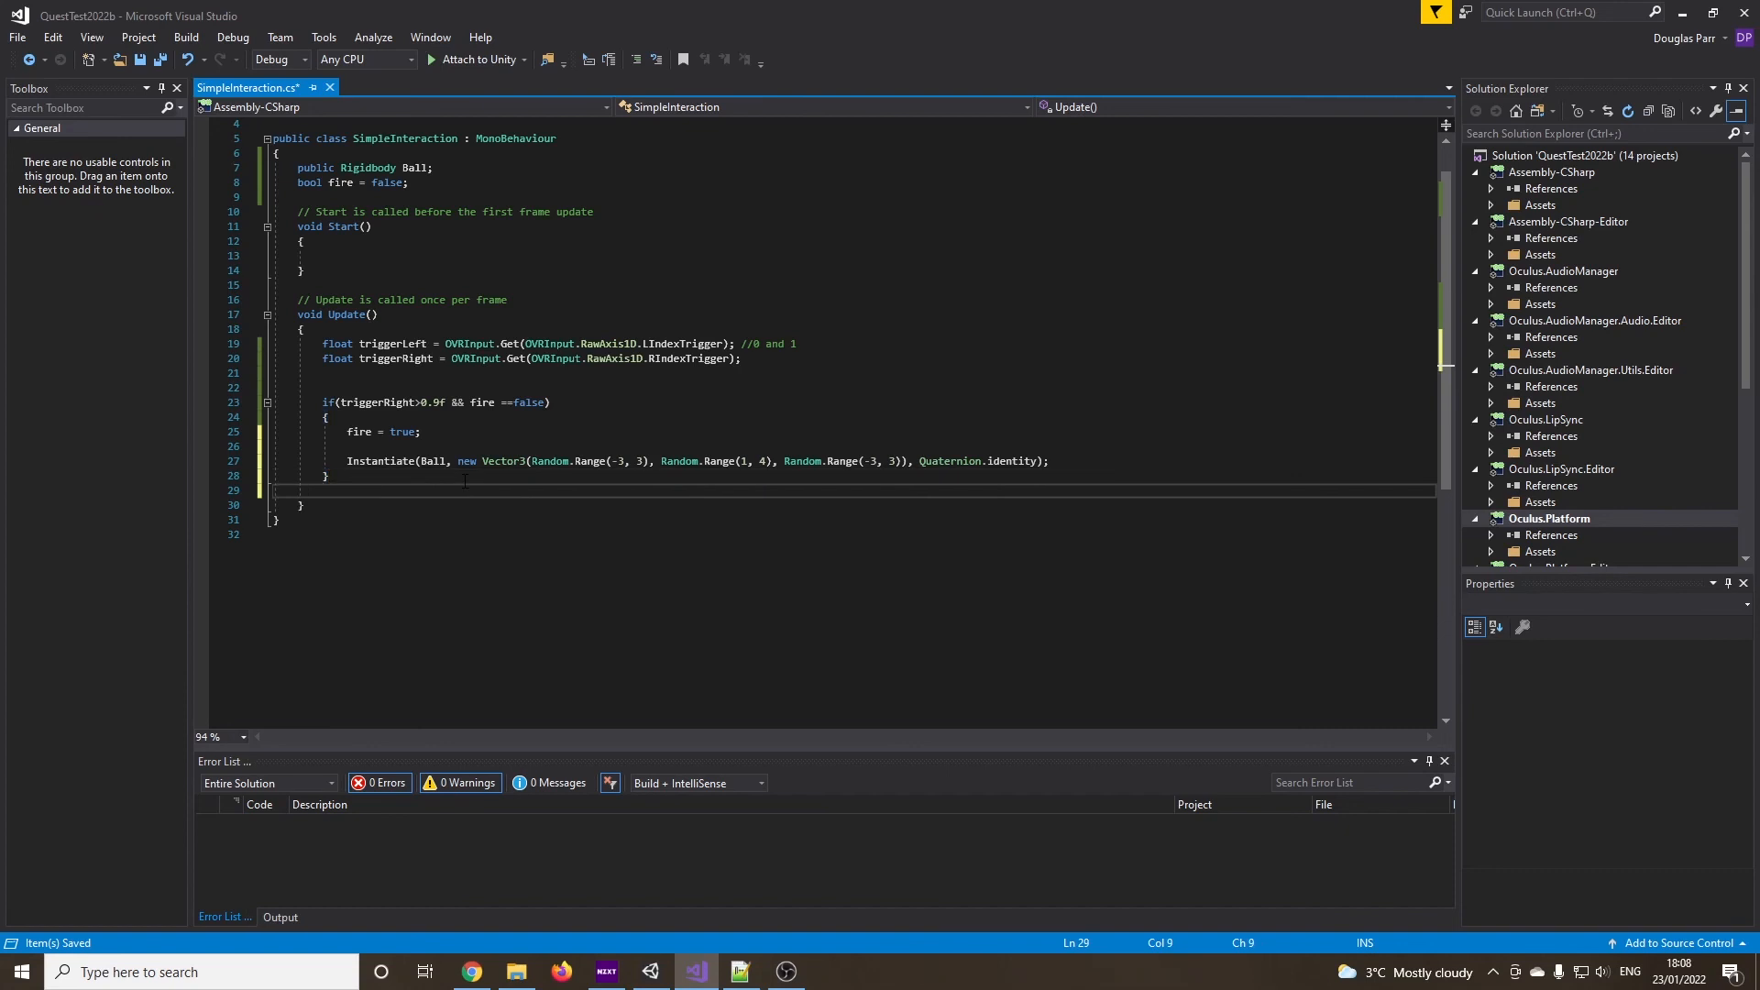
Add if(fire==false && triggerRight<0.1f) { fire = false; } below the first check and save the script
type("if(fire==false")
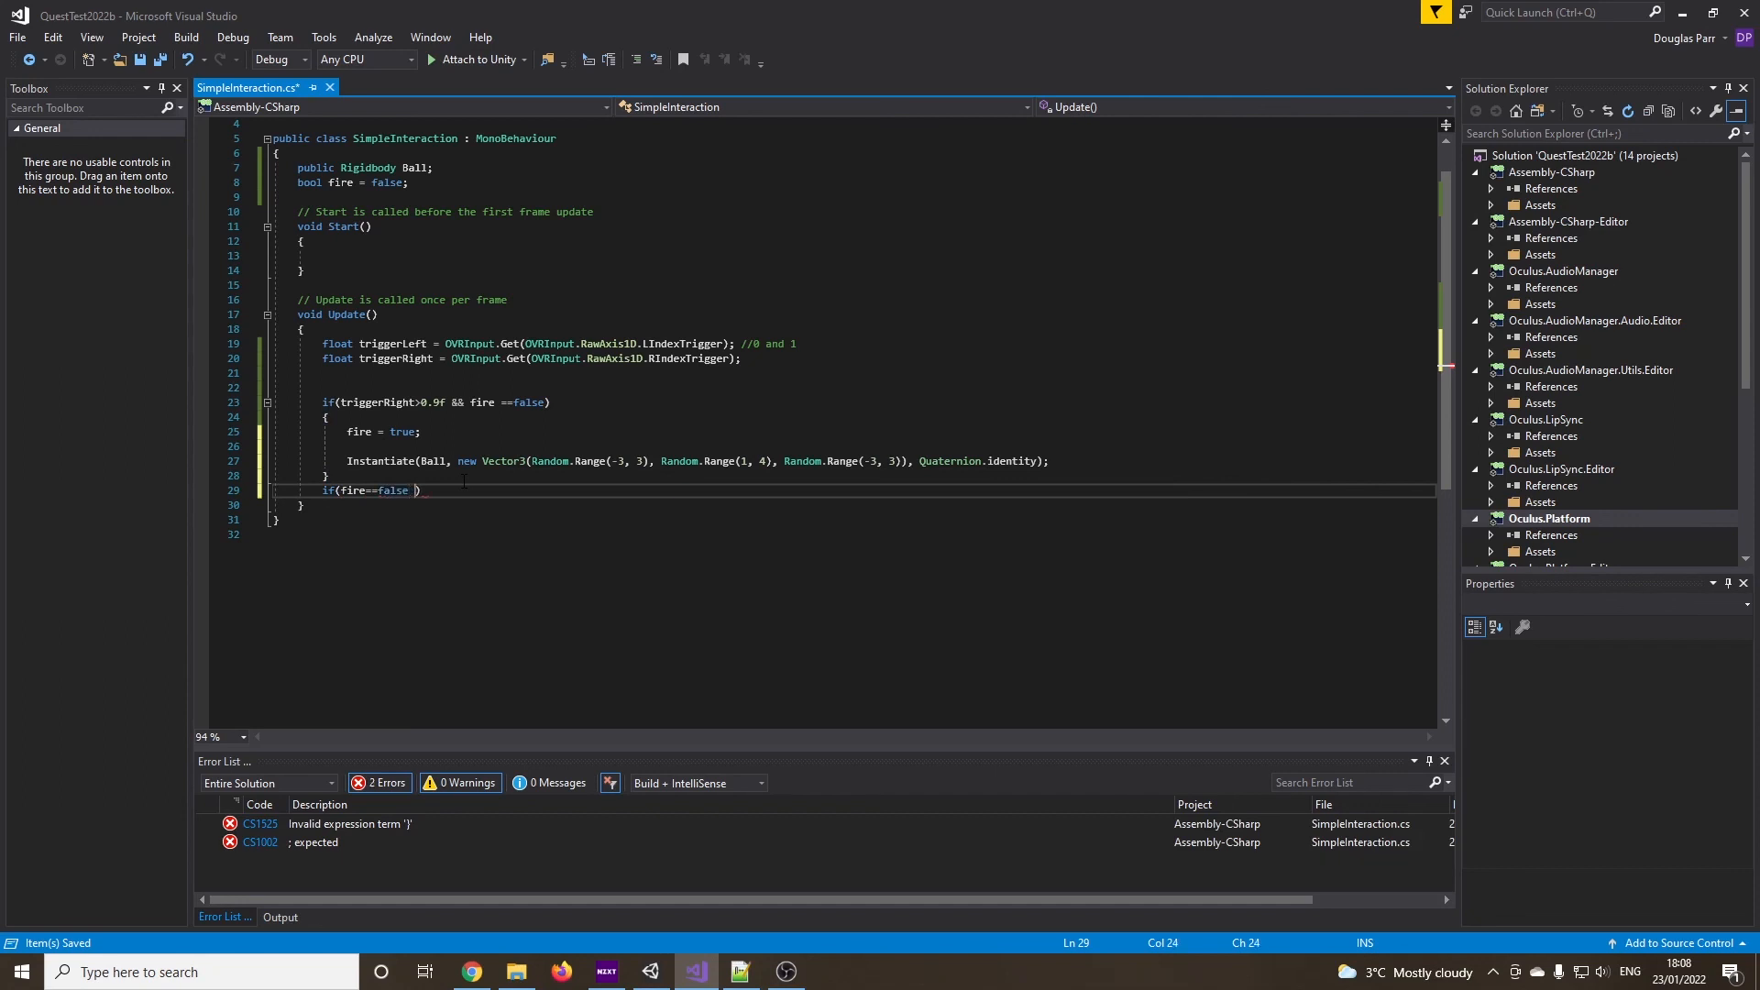
type("&&")
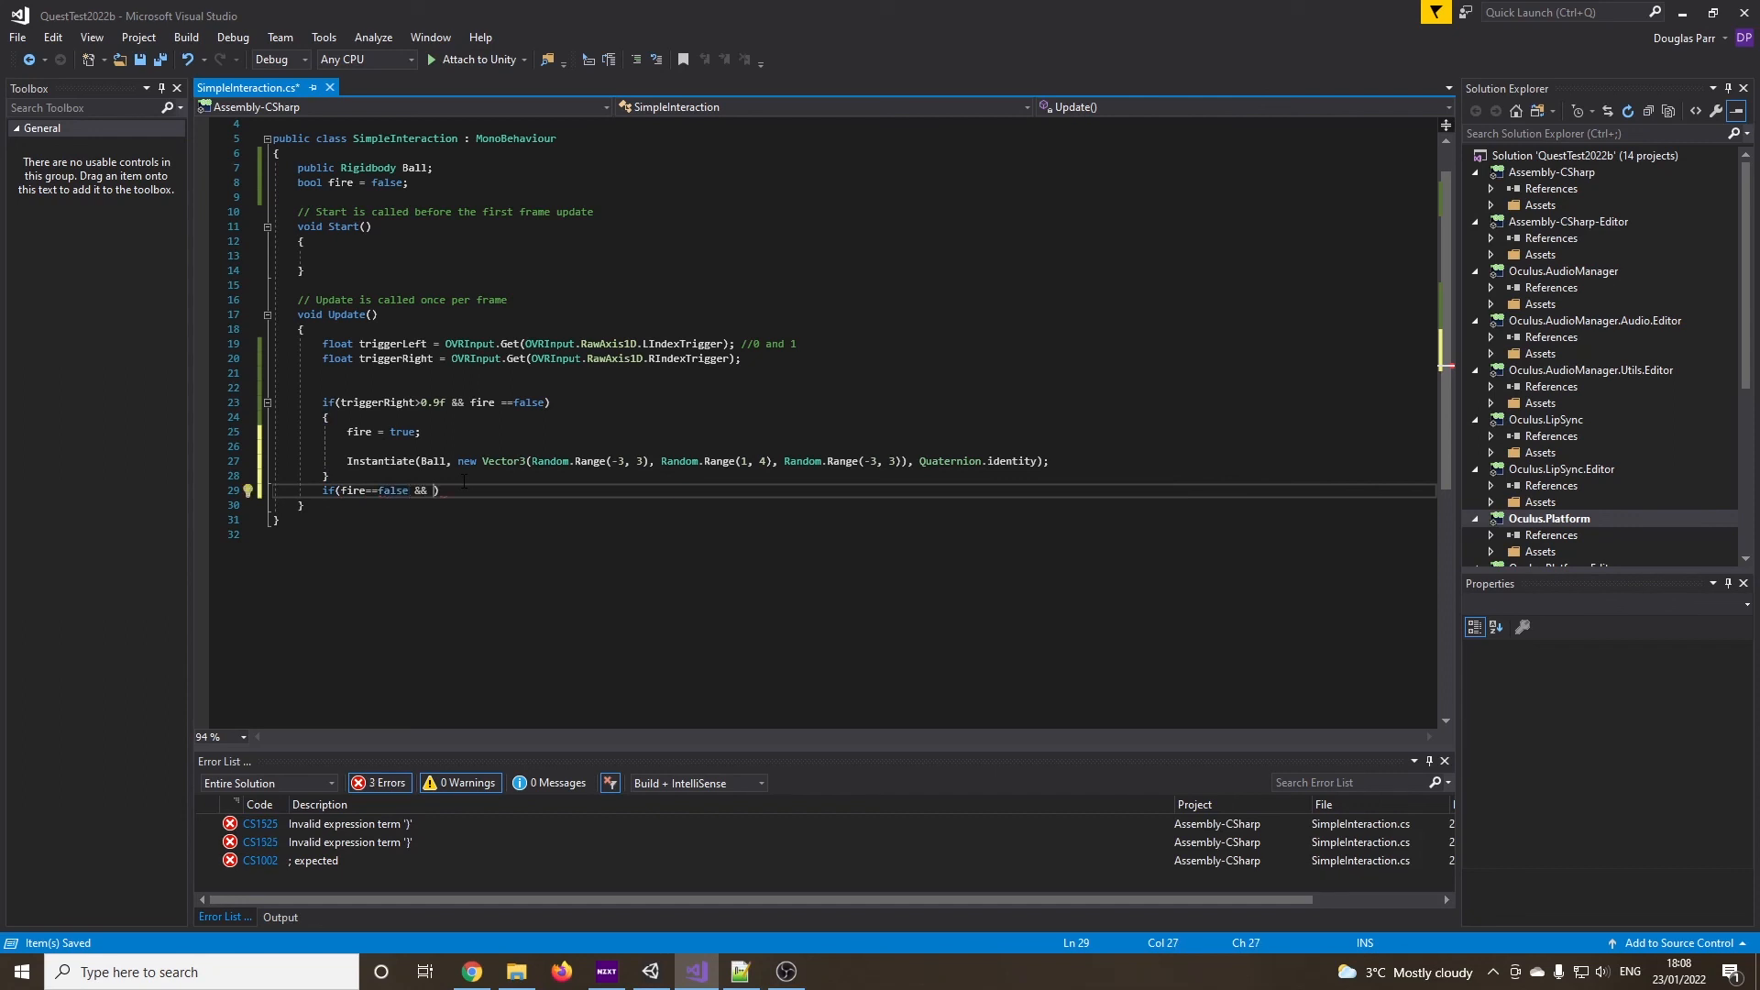
type("triggerRight<")
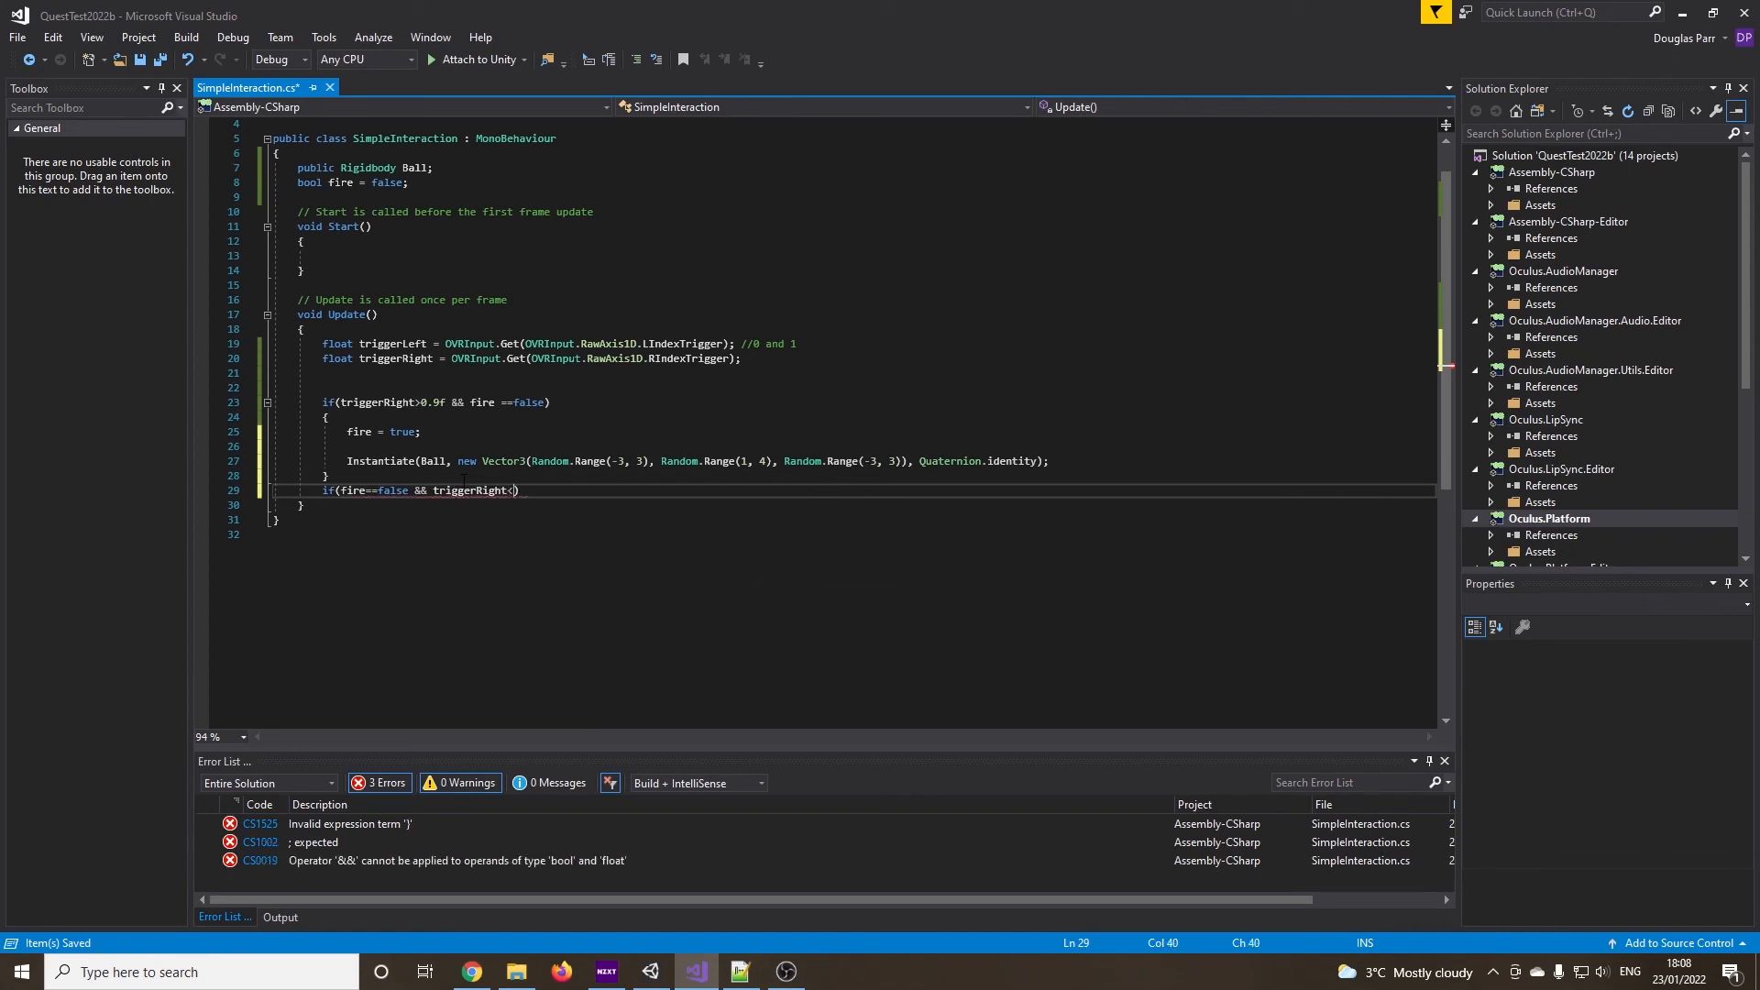
type("0.1f")
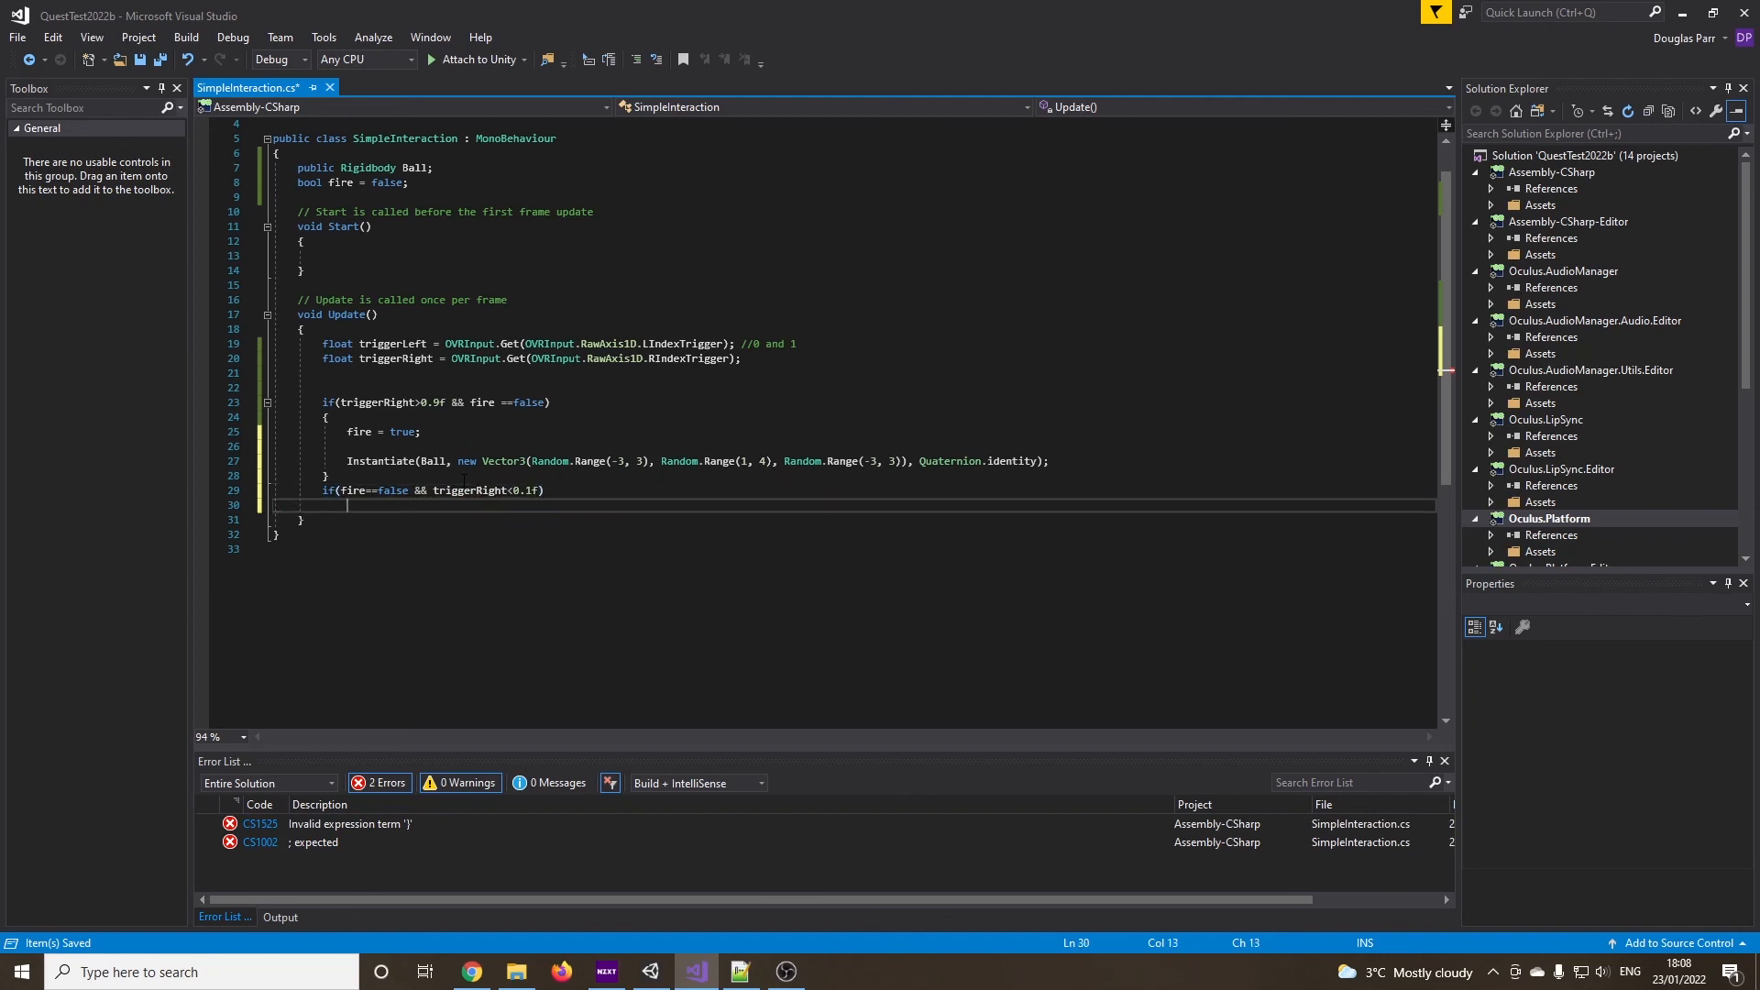
type("{")
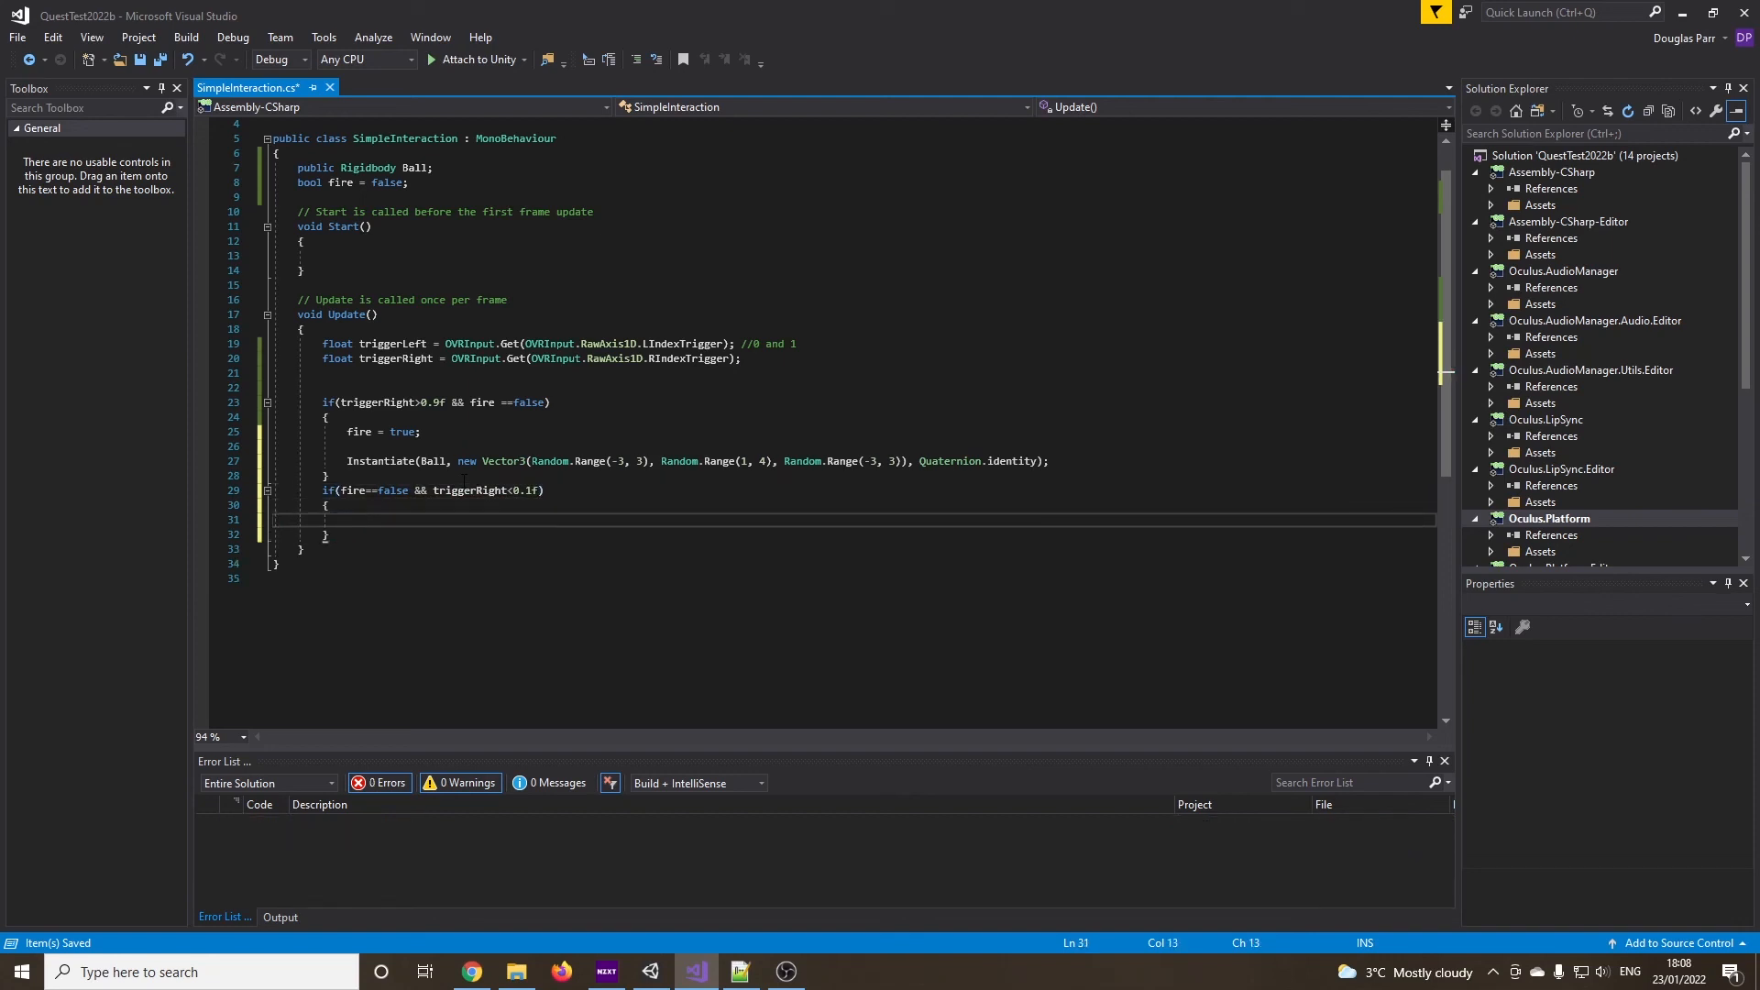
type("fire =")
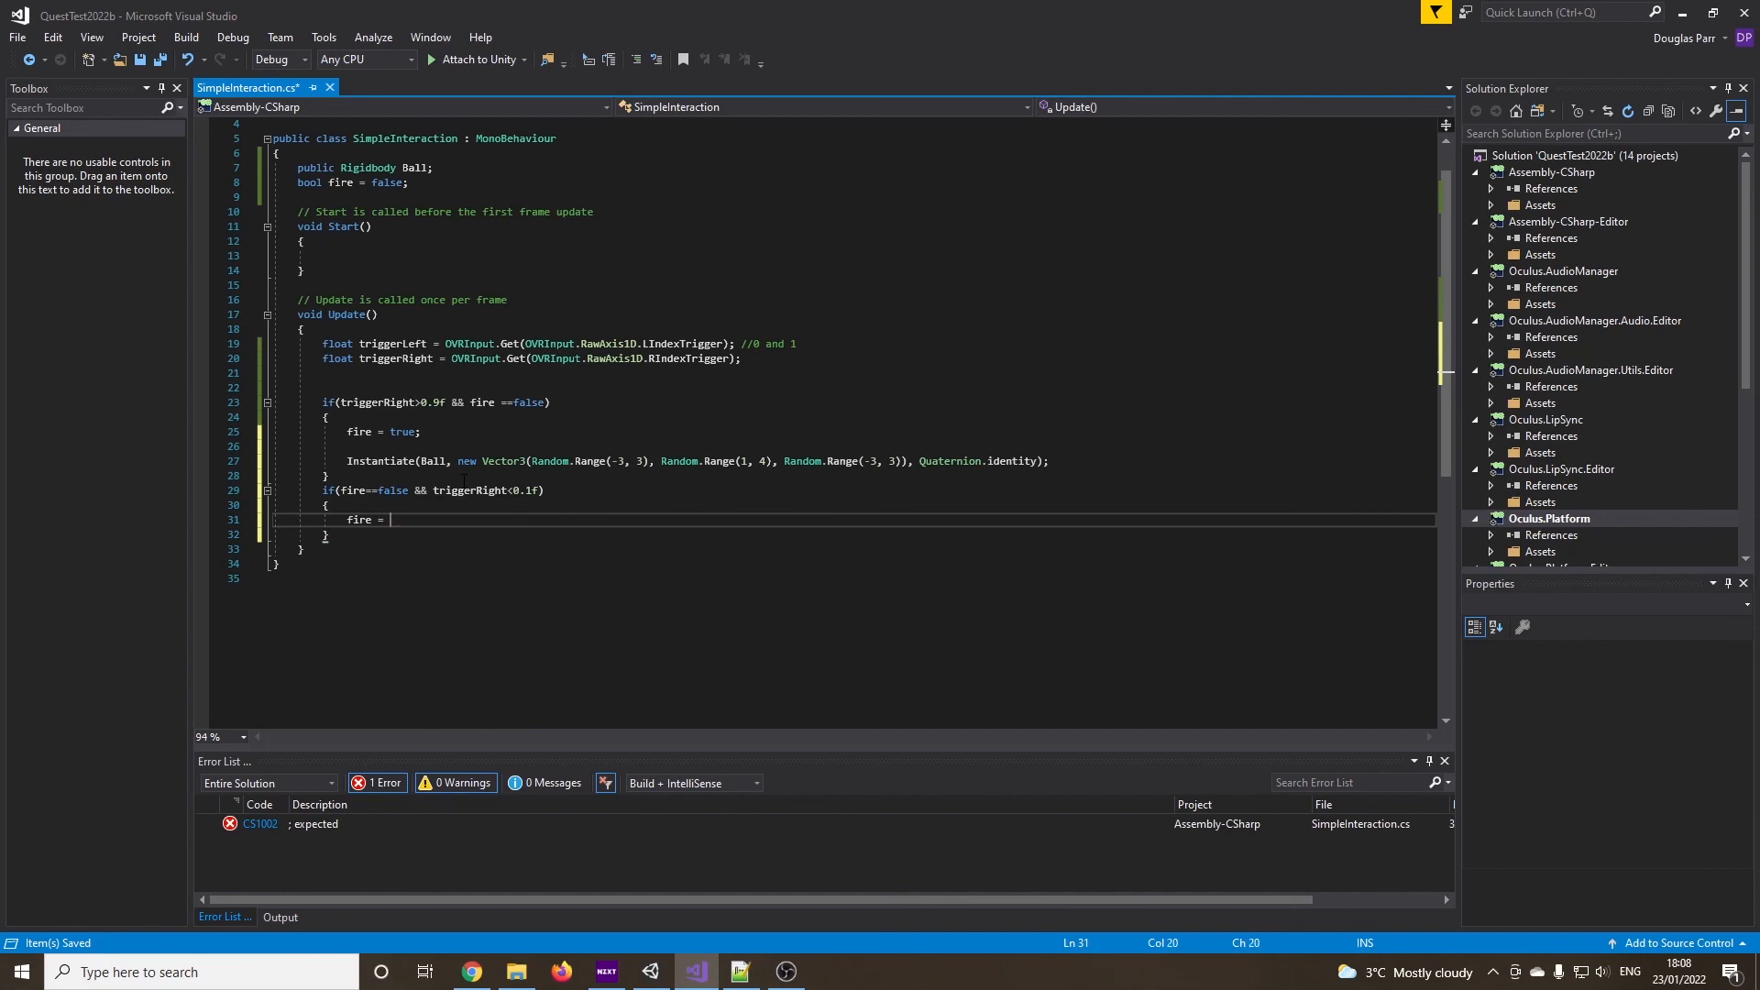
type("false;")
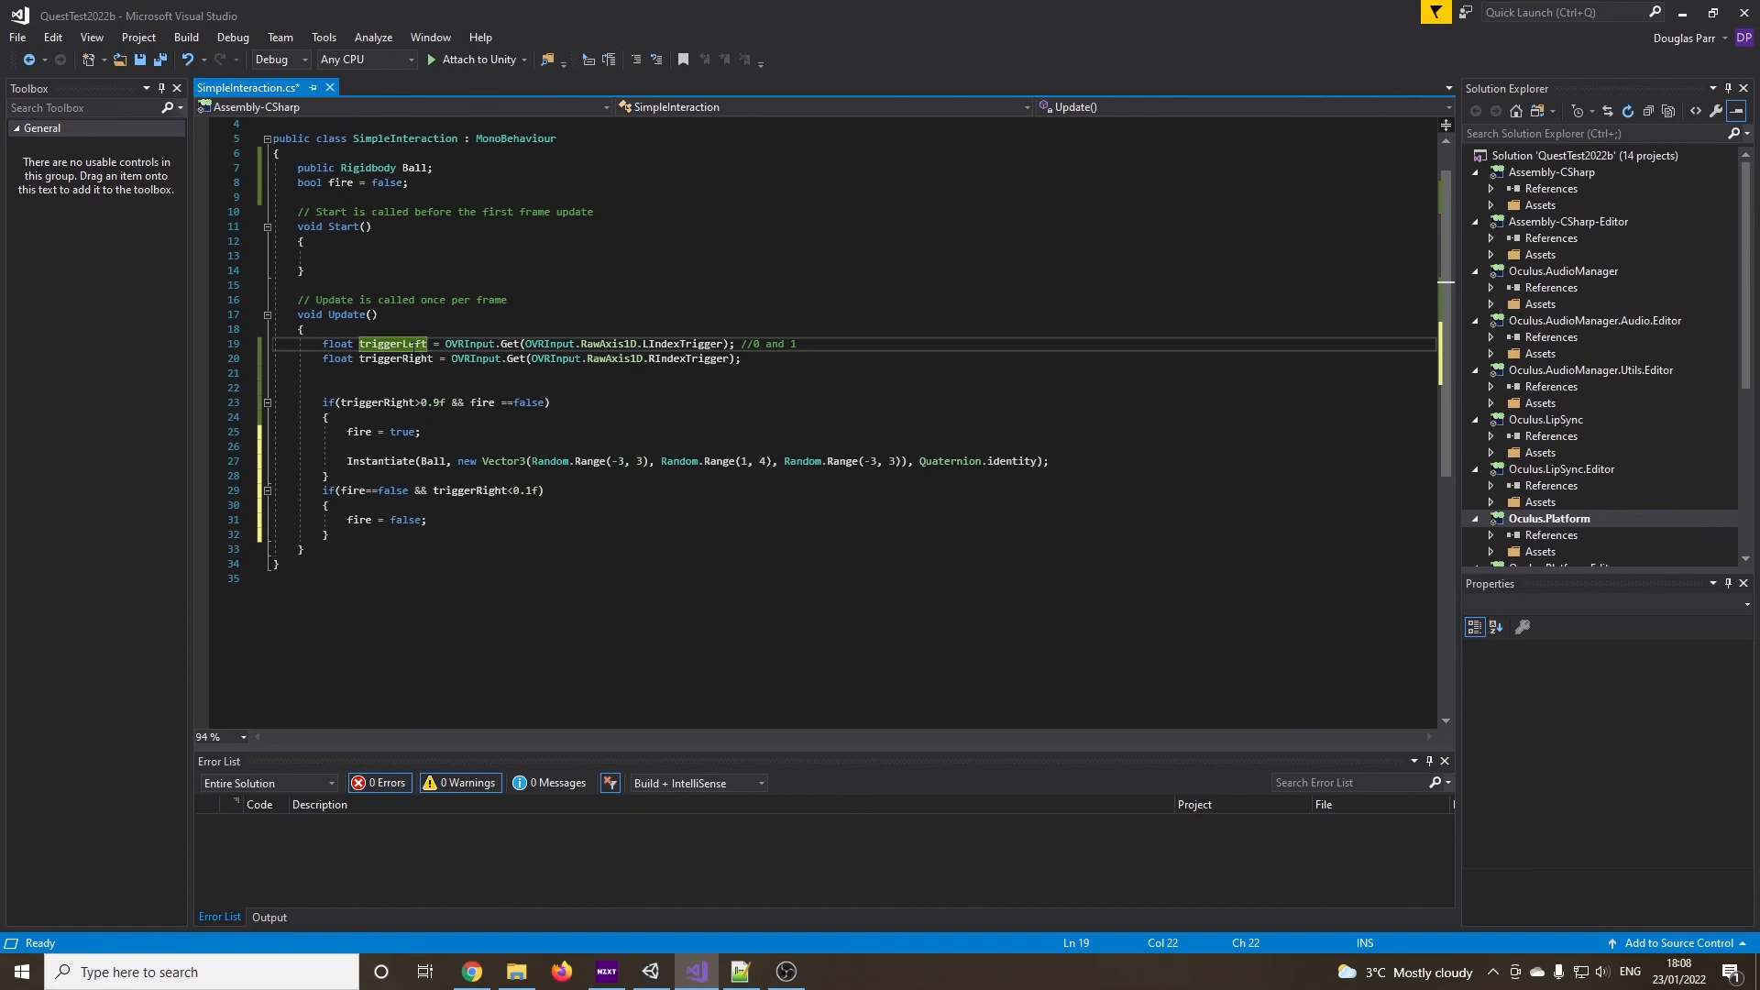
key("ctrl+s")
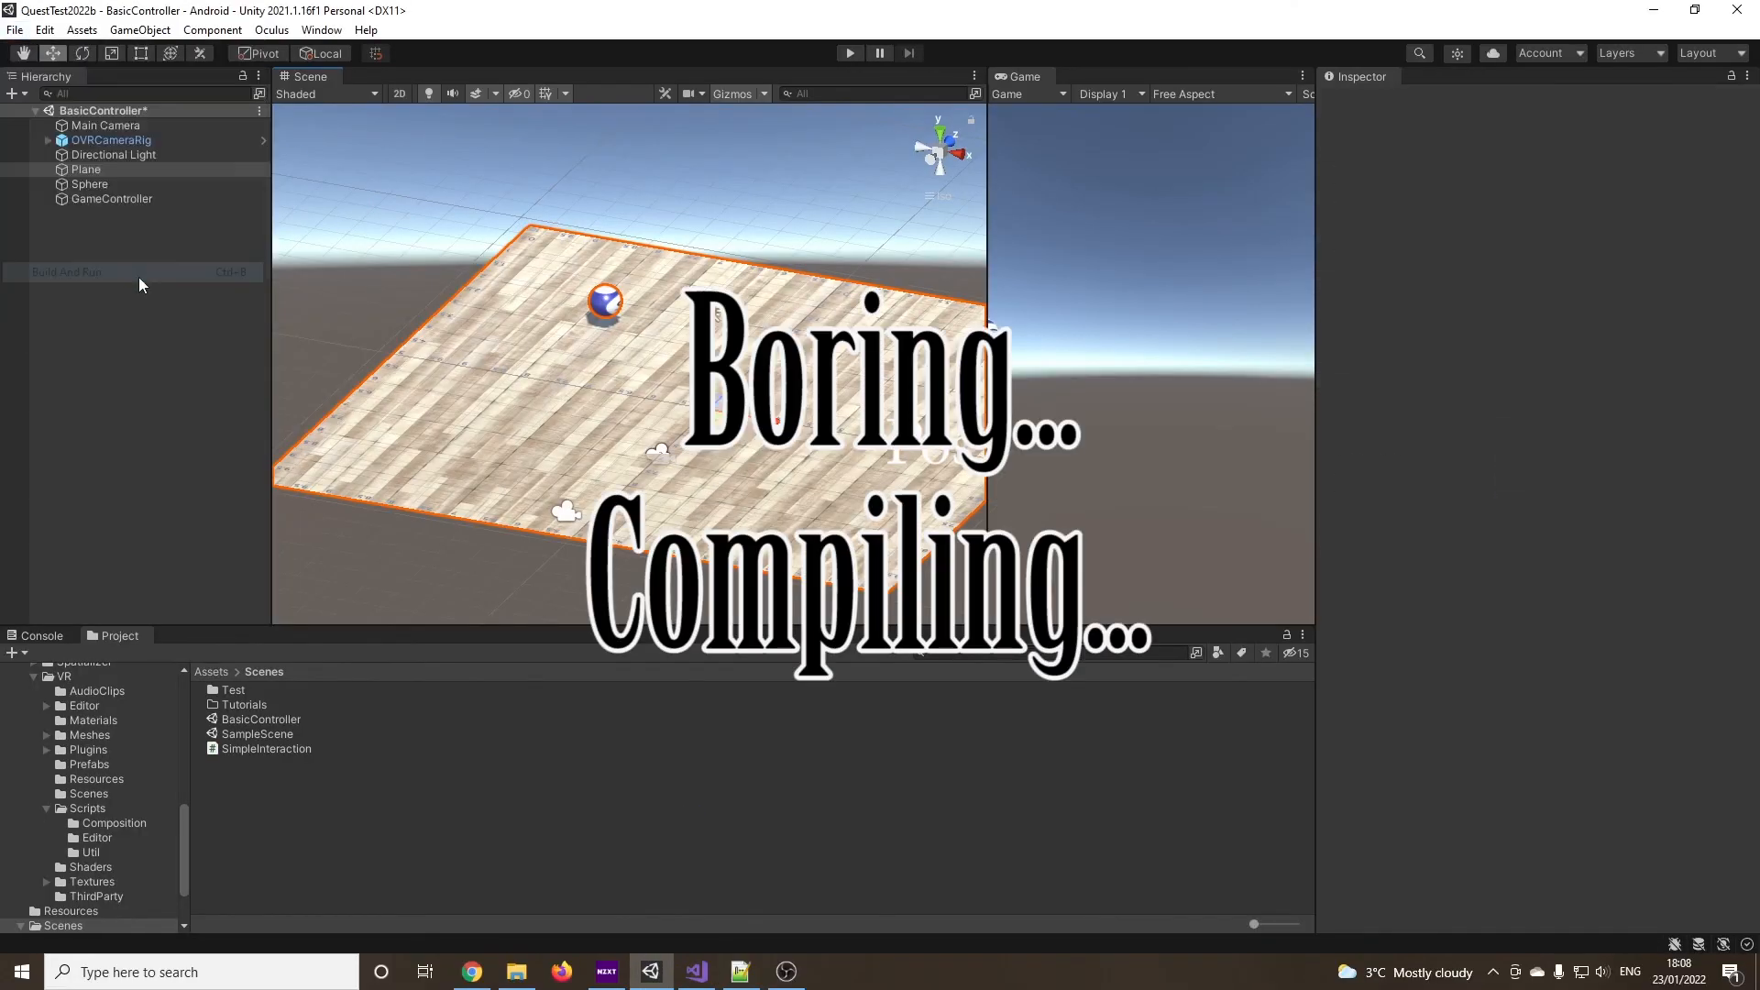
Build and run the project again with the recompiled SimpleInteraction script
left_click(84, 169)
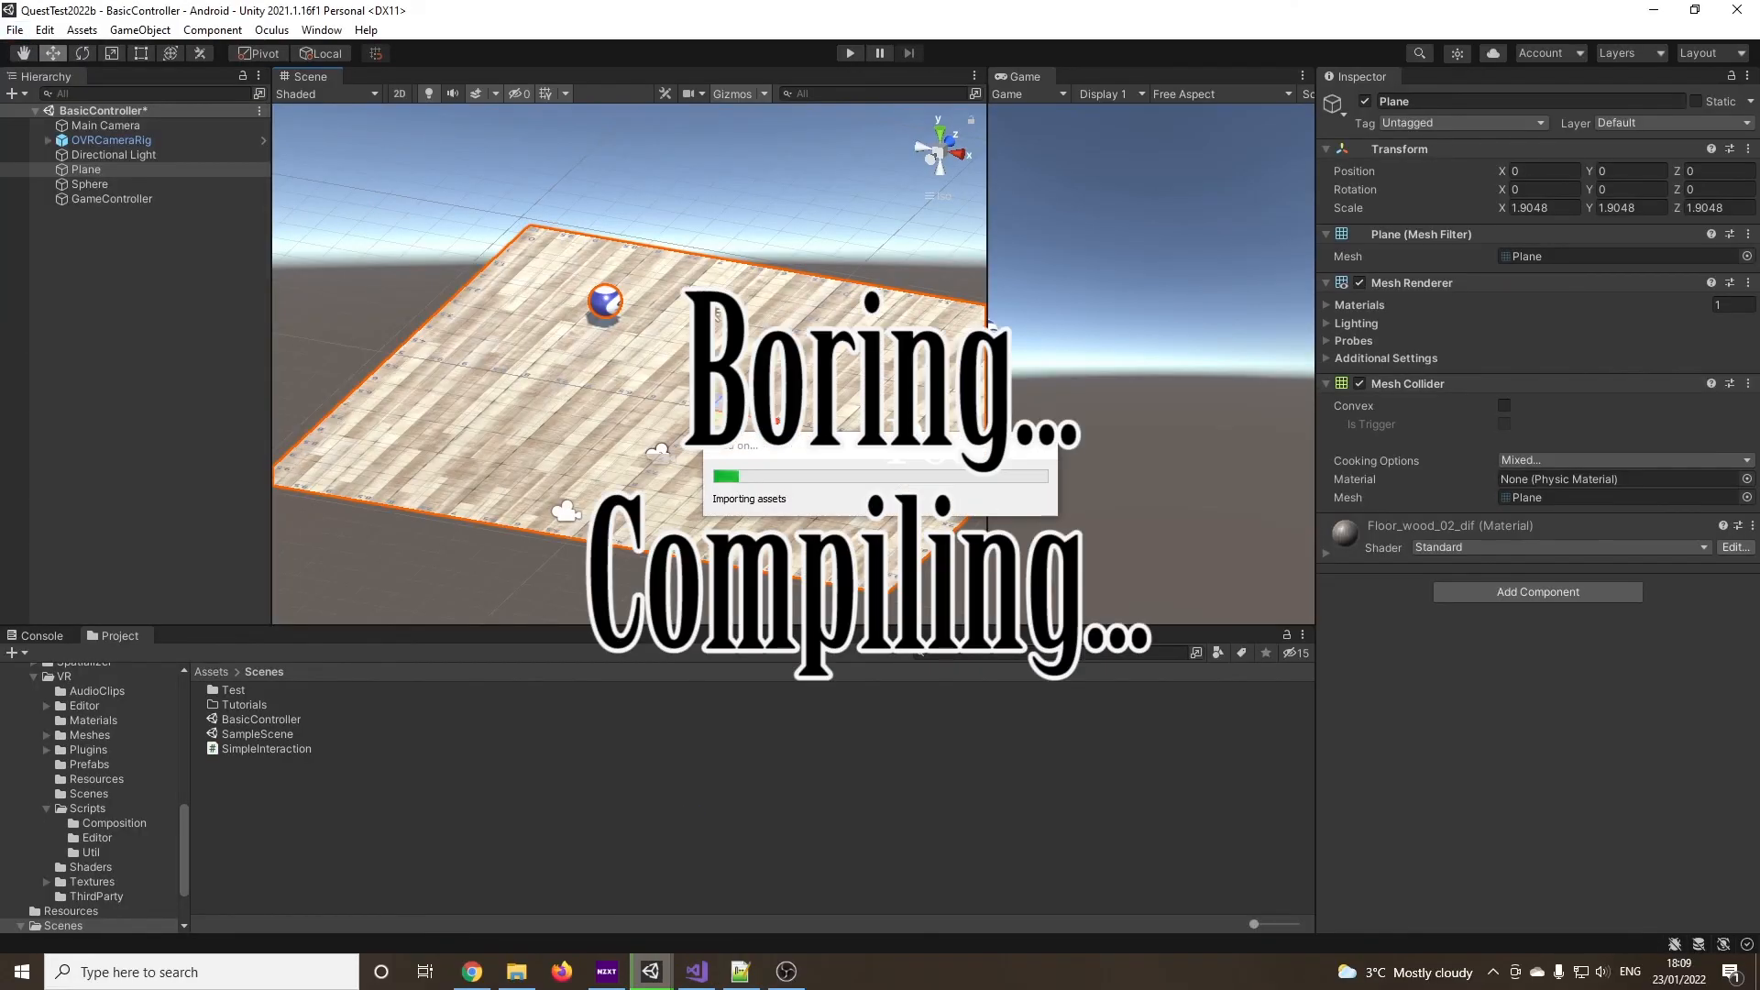